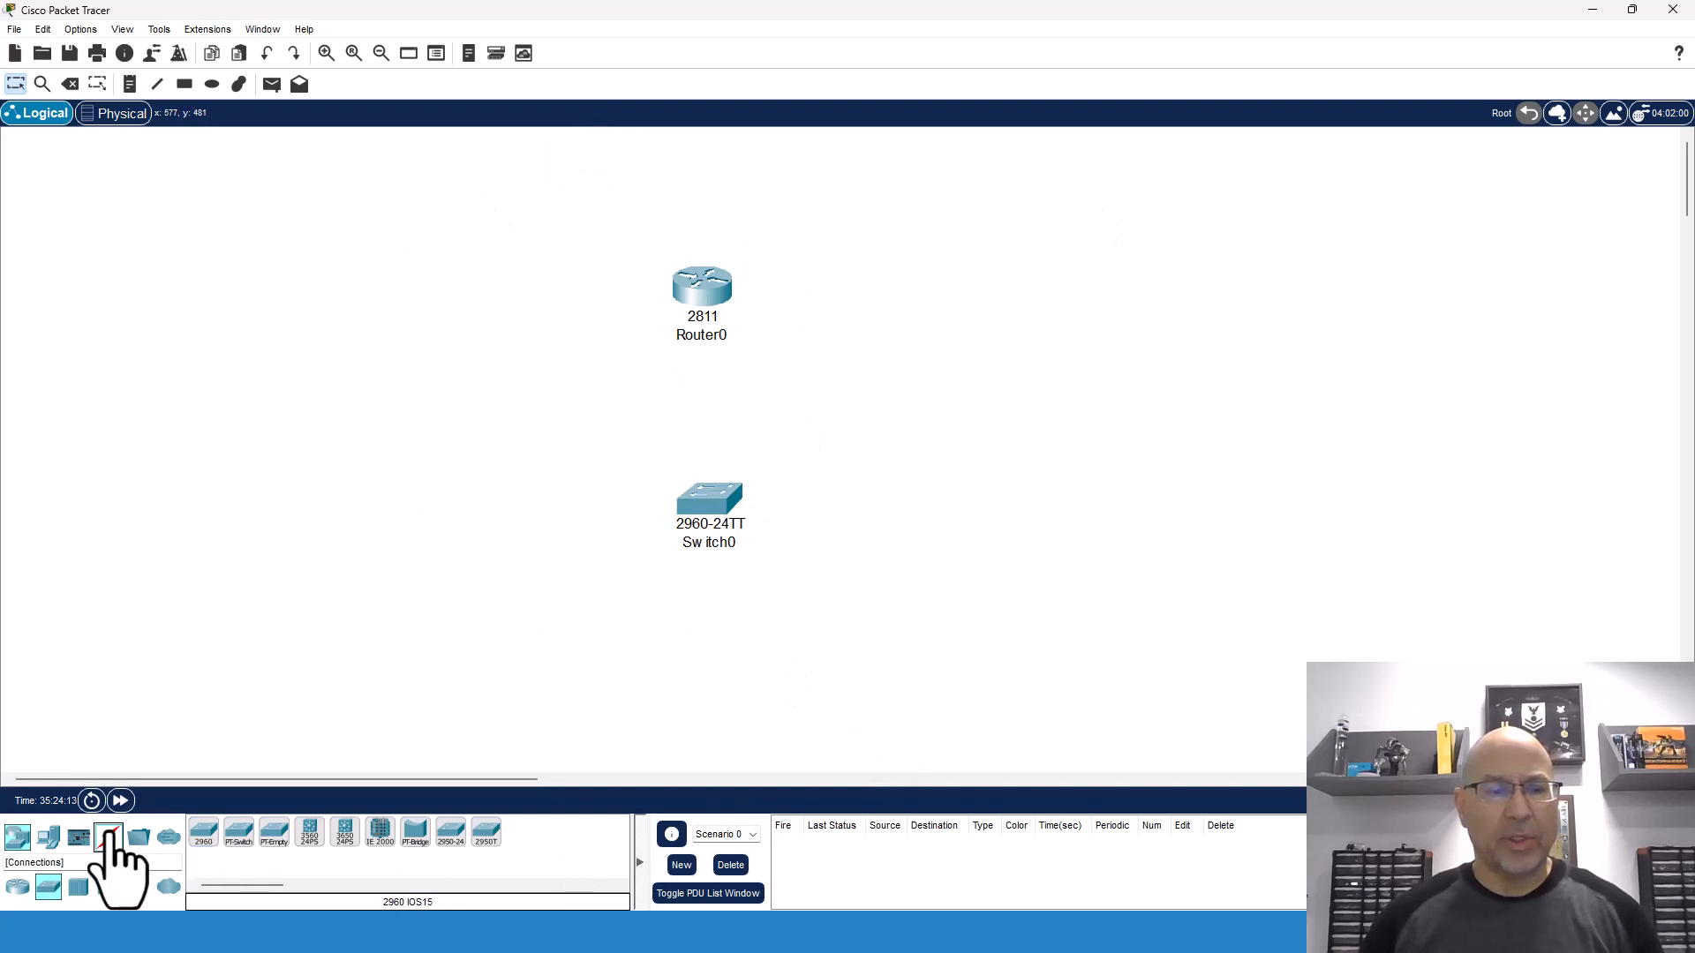
- Cable Router0 to Switch0 Gi0/1, place a PC, and pick a straight-through cable
left_click(107, 837)
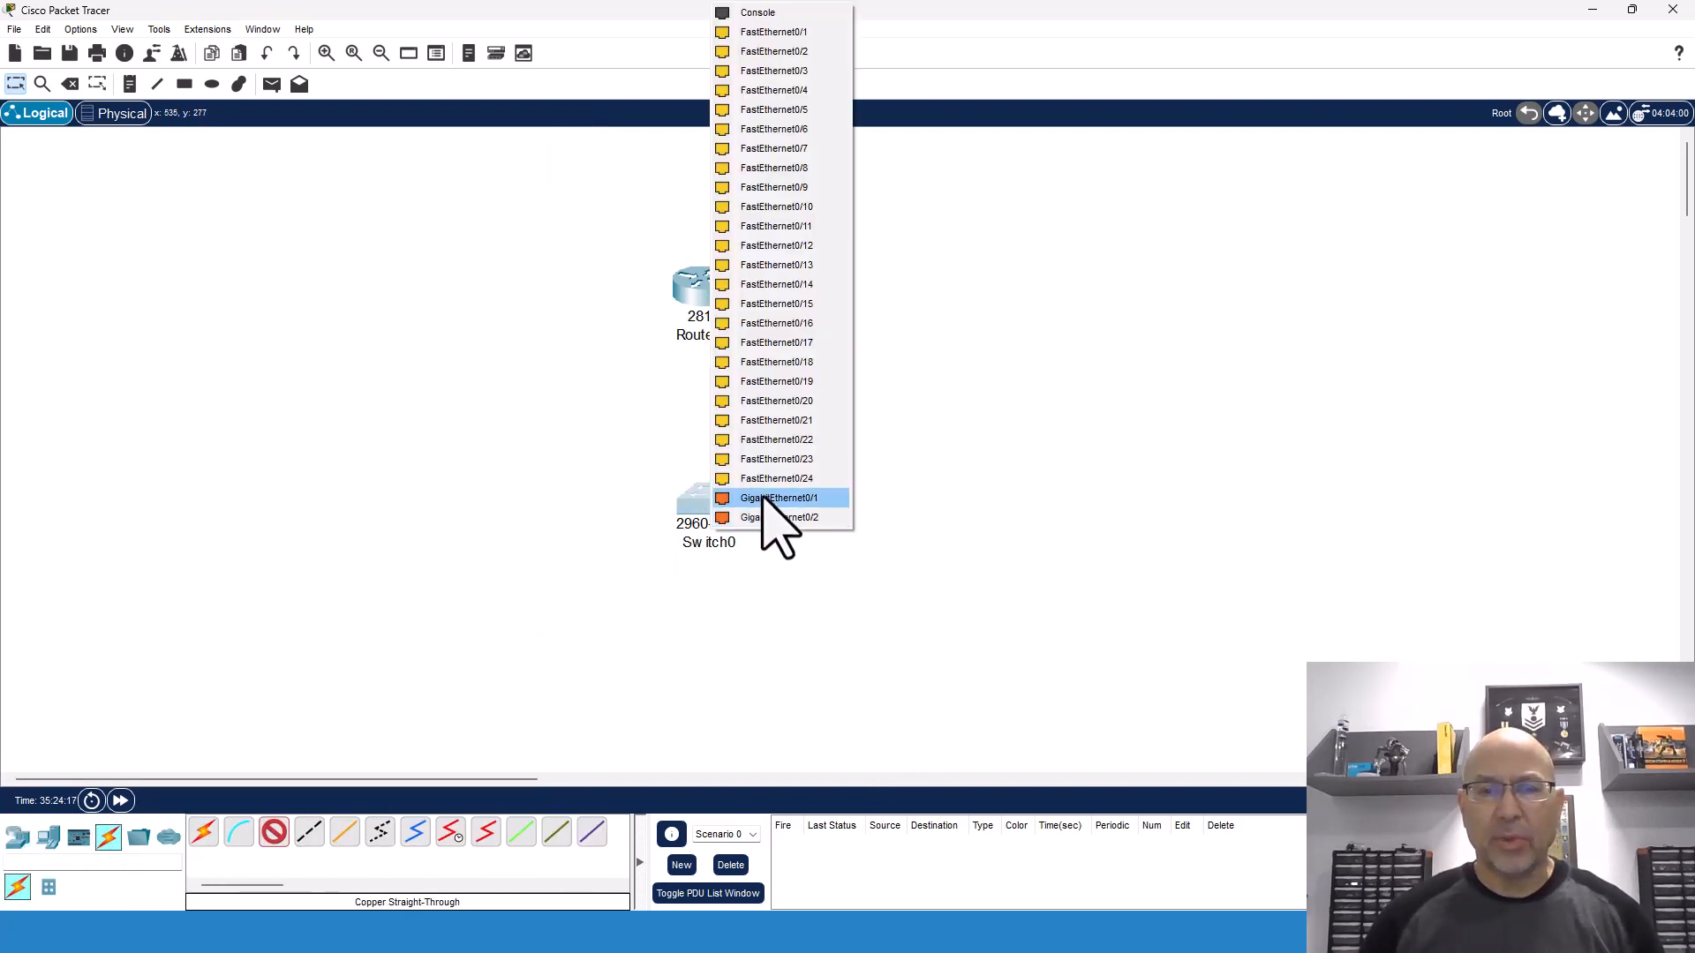
left_click(776, 497)
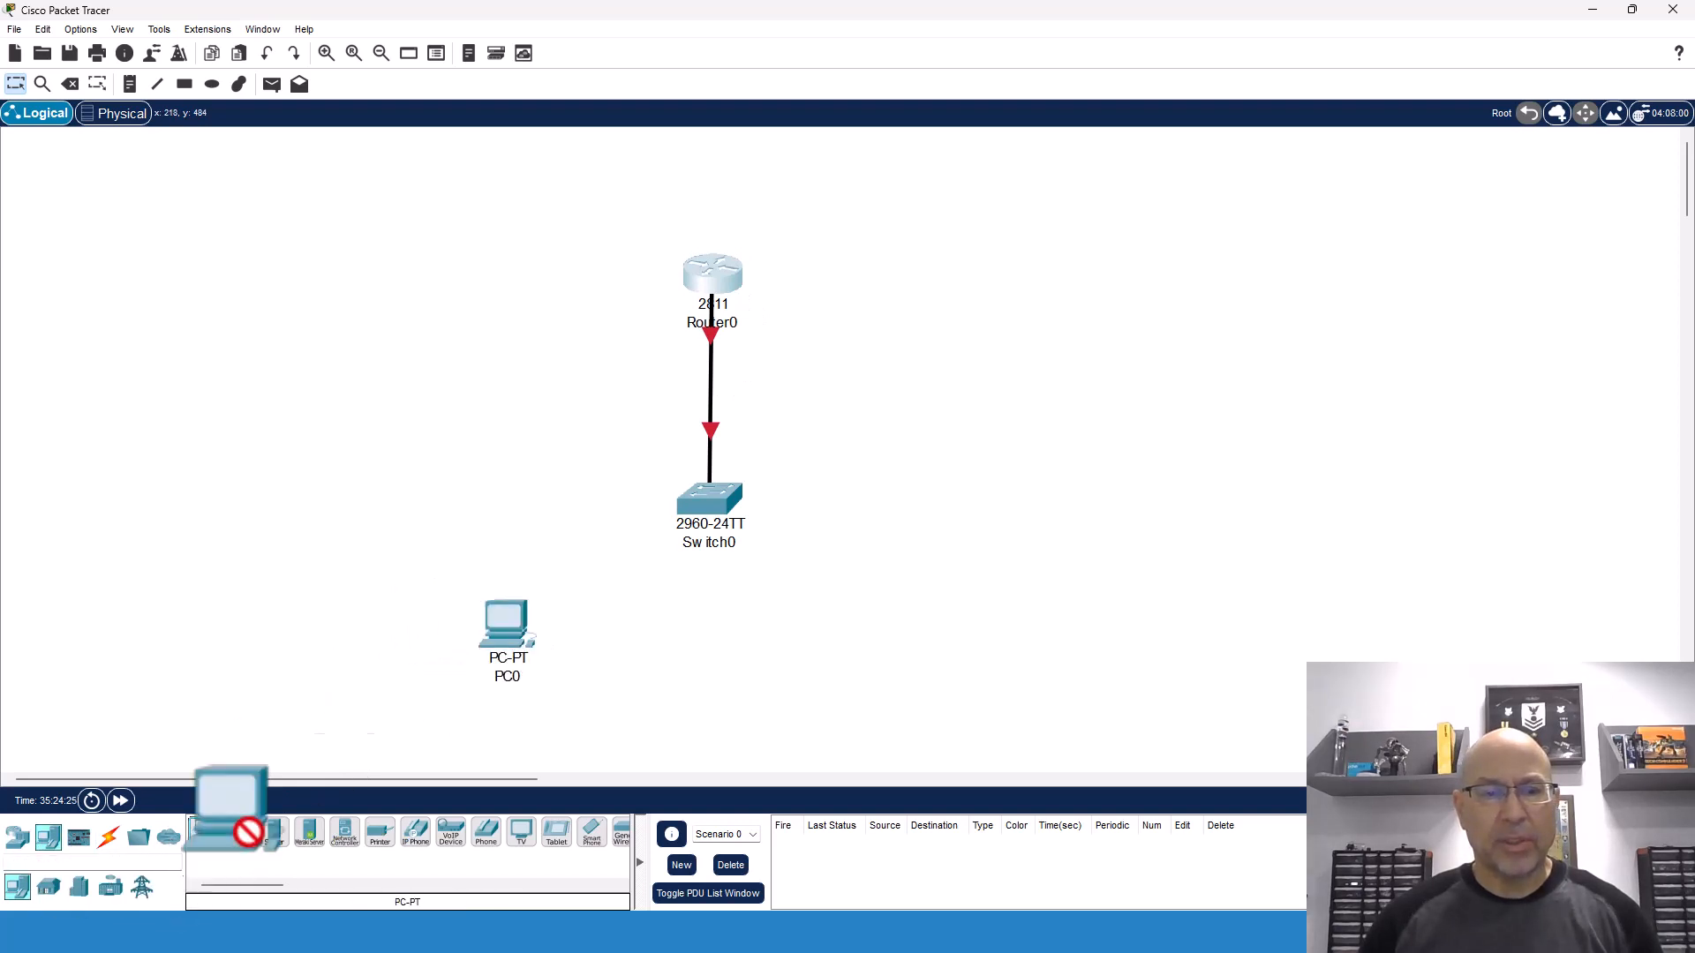
left_click(916, 649)
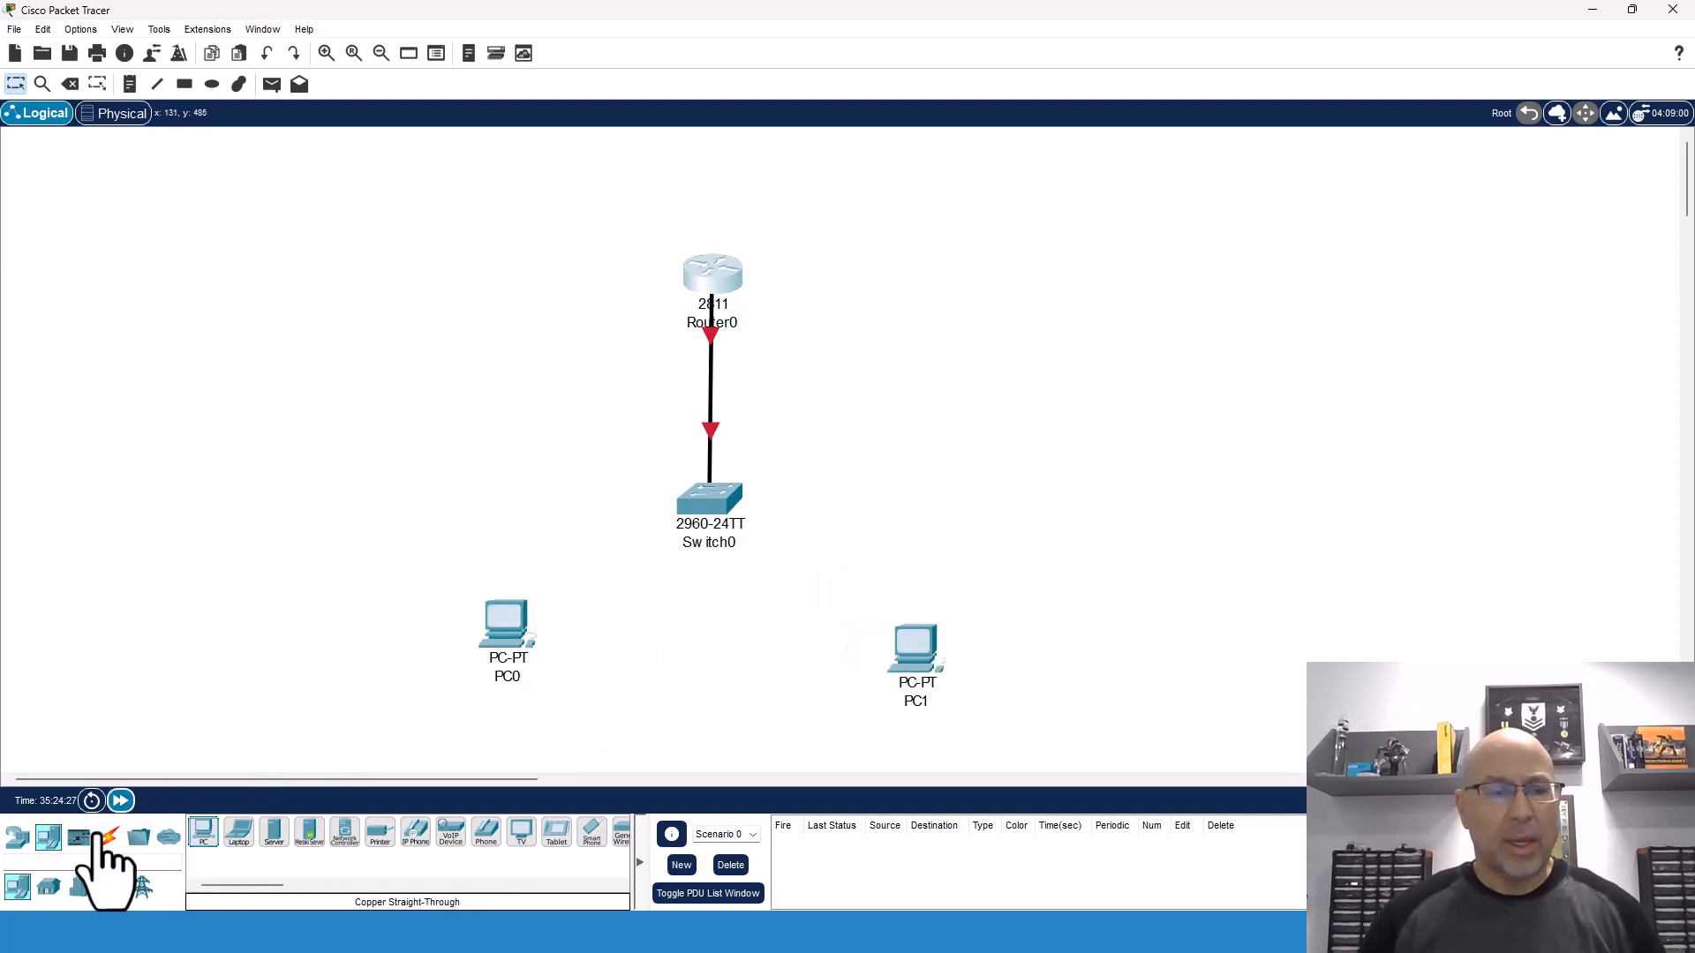
left_click(108, 838)
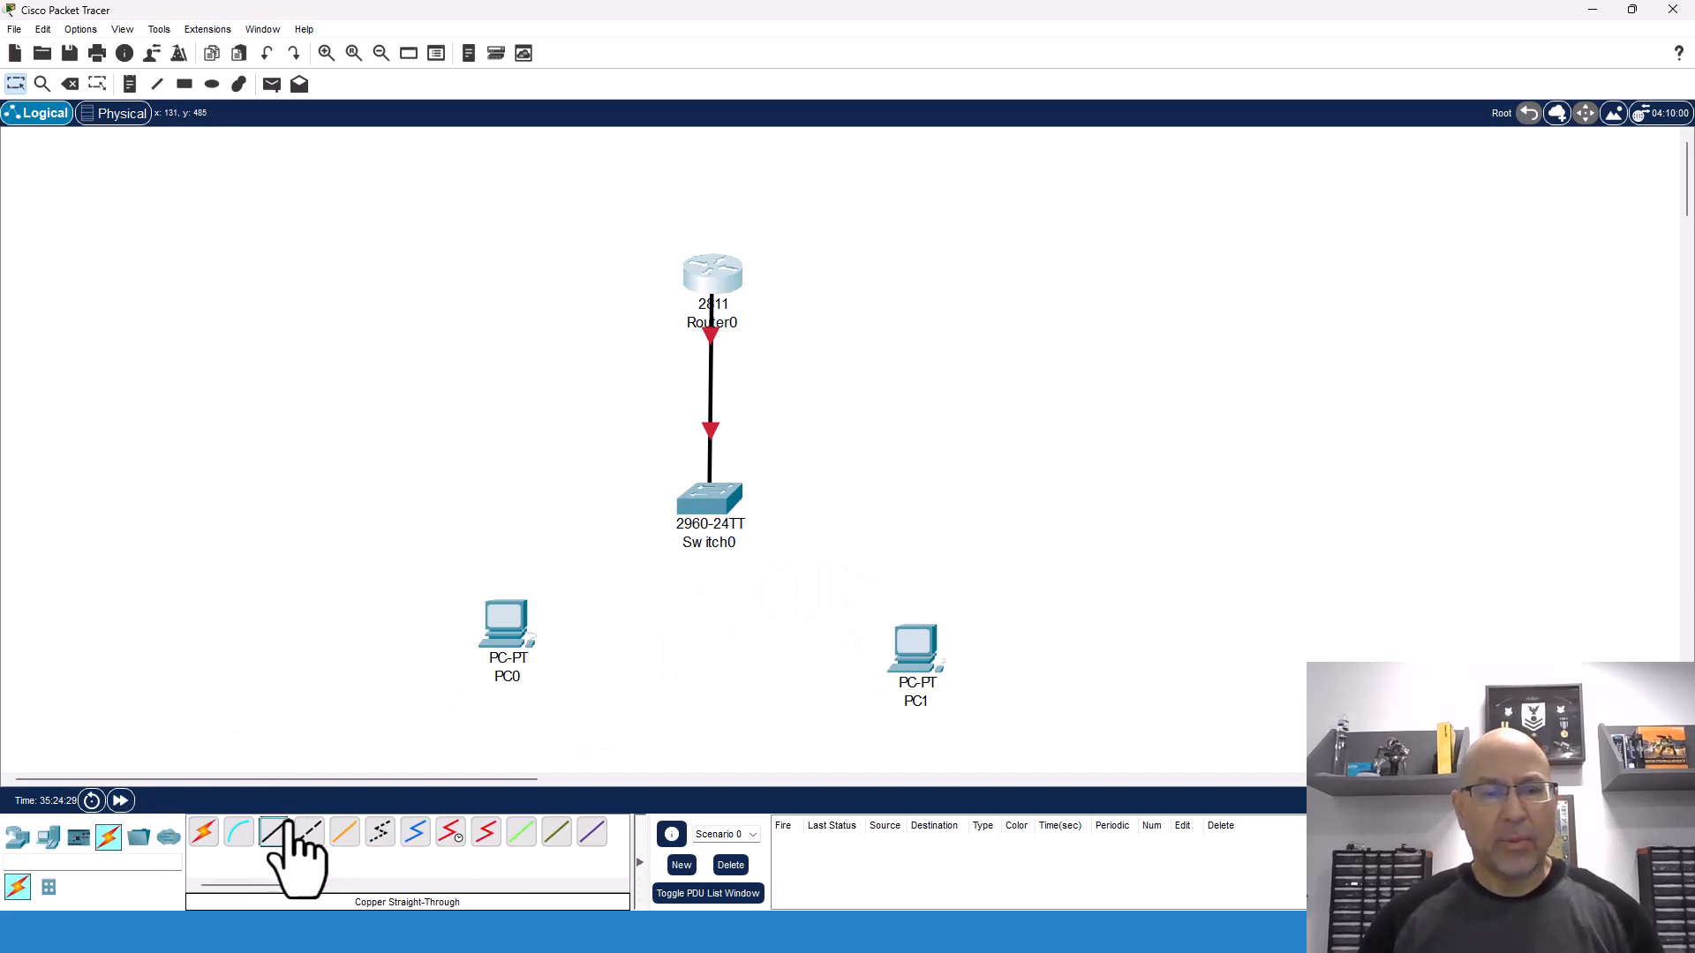
left_click(506, 630)
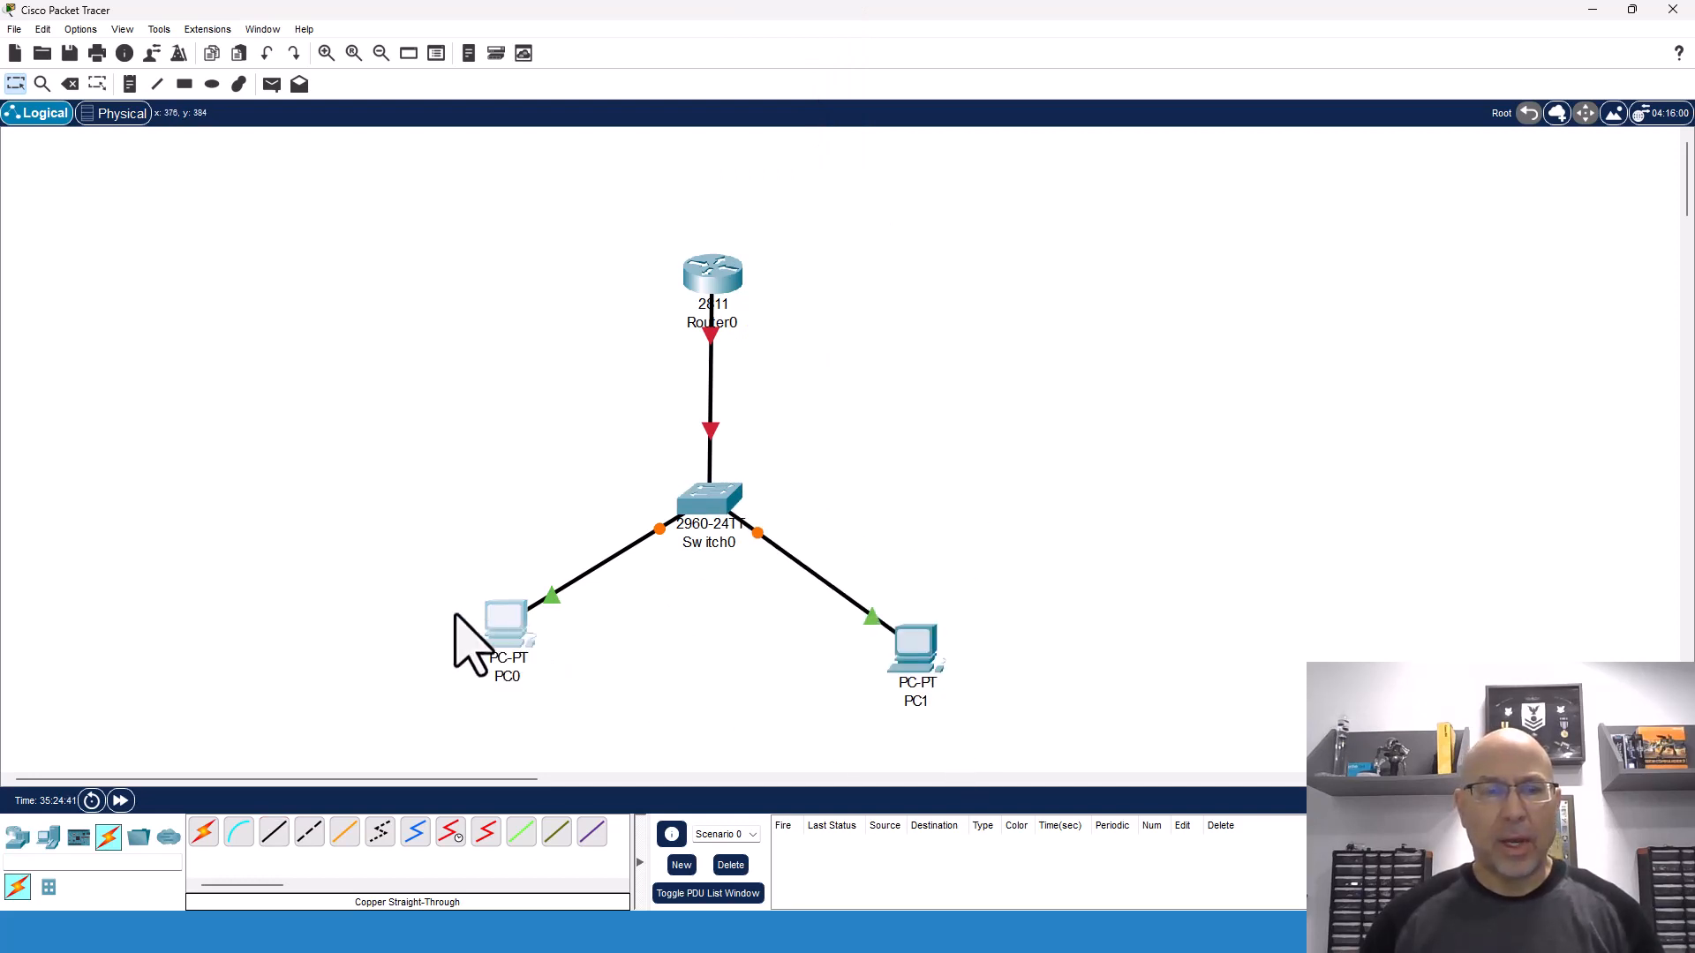
- Set PC0 to IP 192.168.2.1, mask 255.255.255.0, gateway 192.168.2.254
left_click(506, 626)
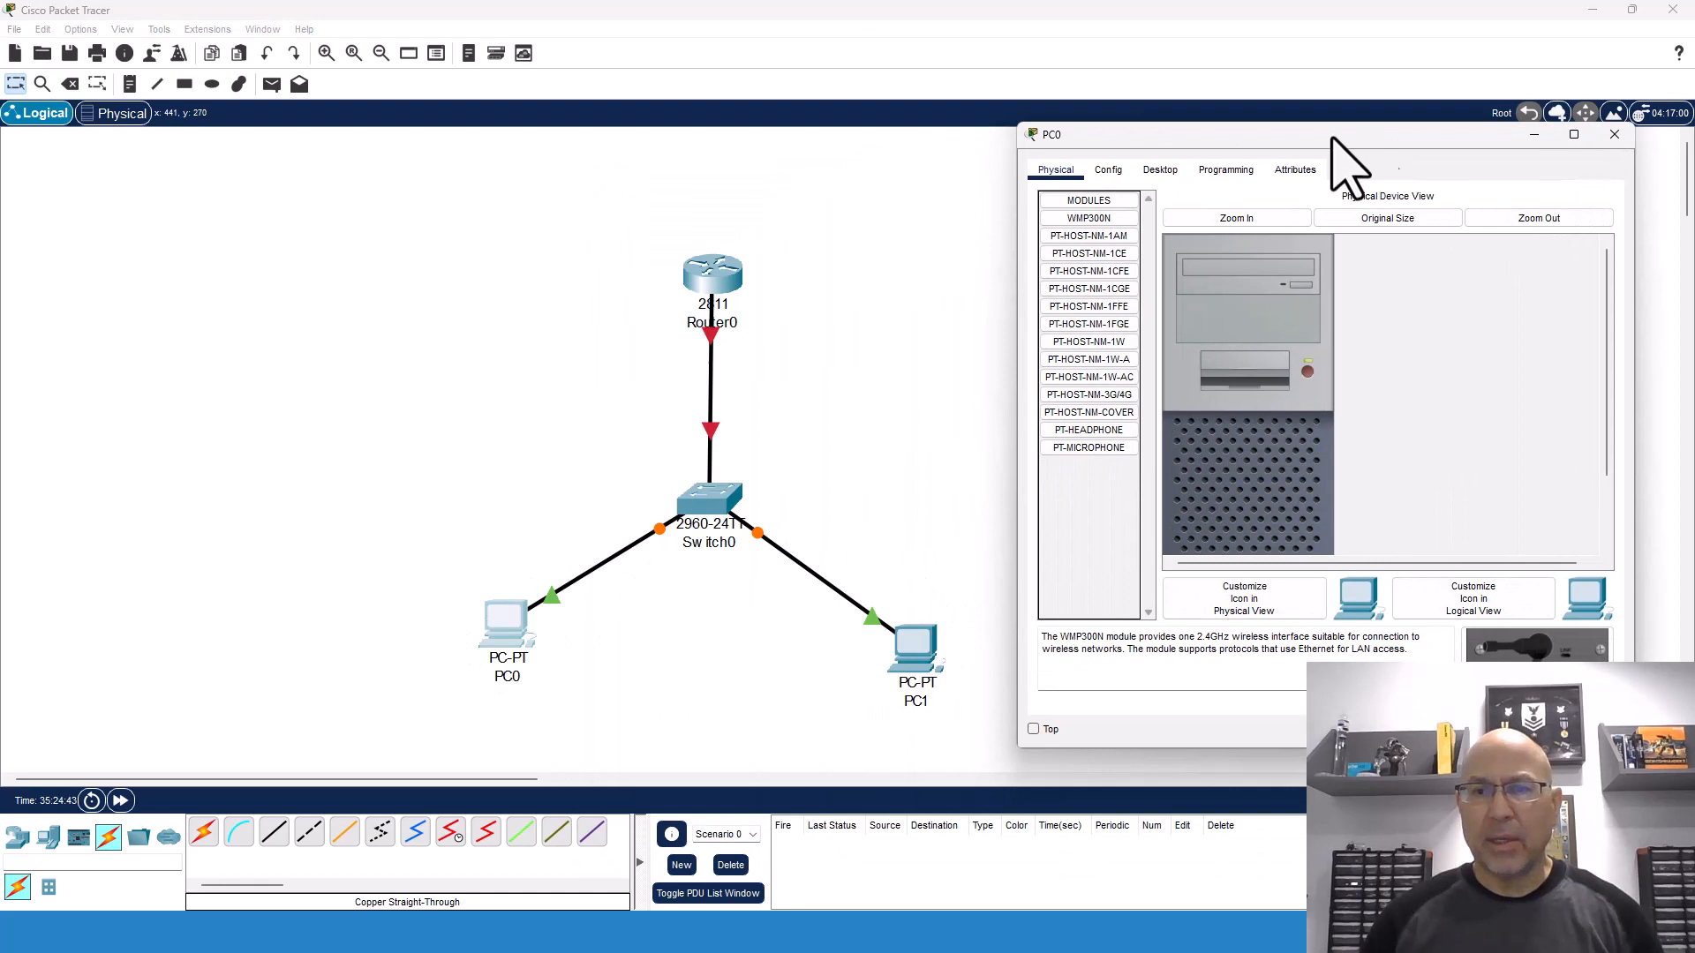
left_click(1107, 169)
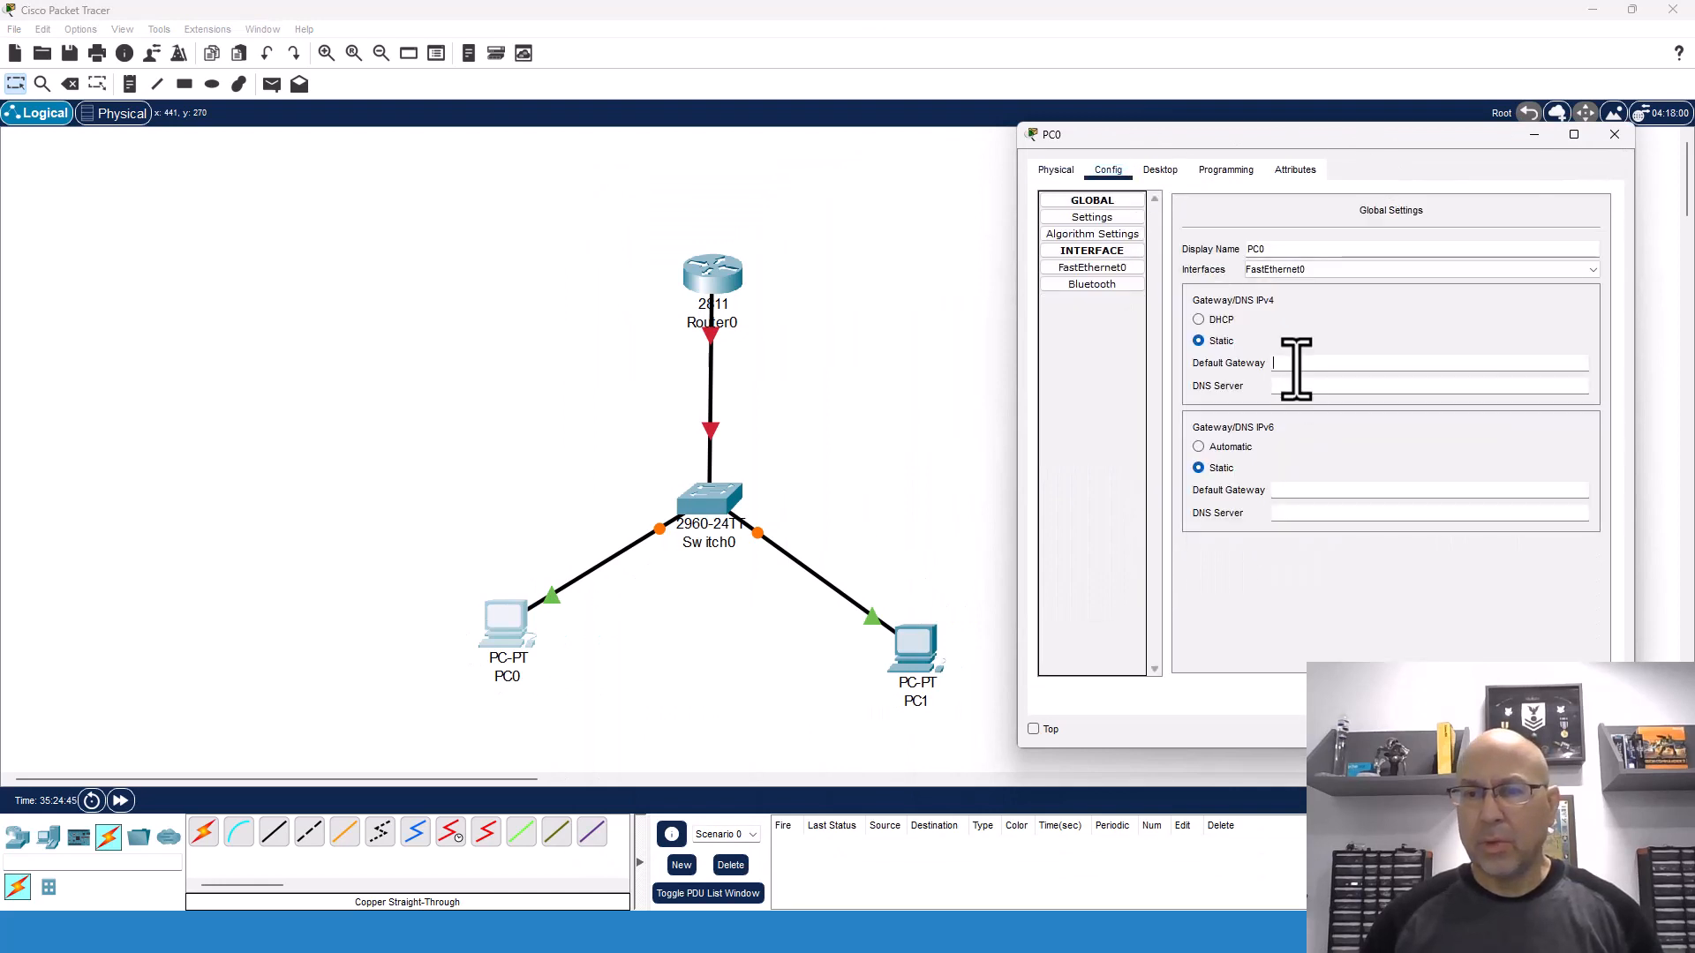
type("192.168.2.254")
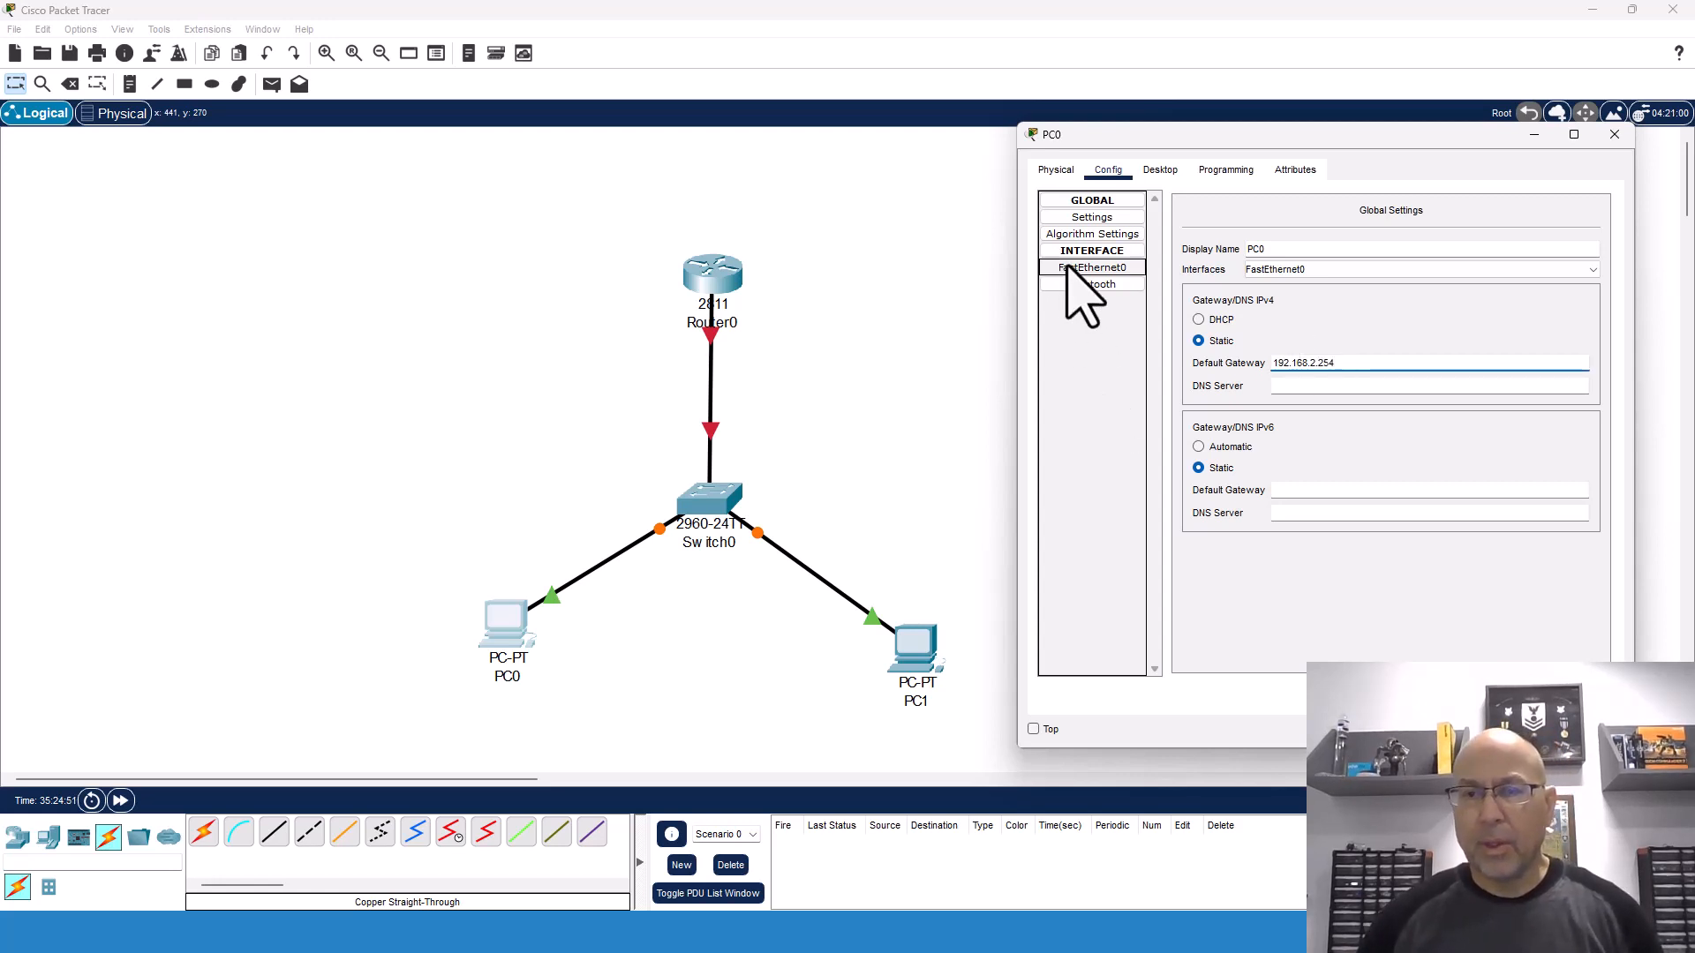
left_click(1092, 267)
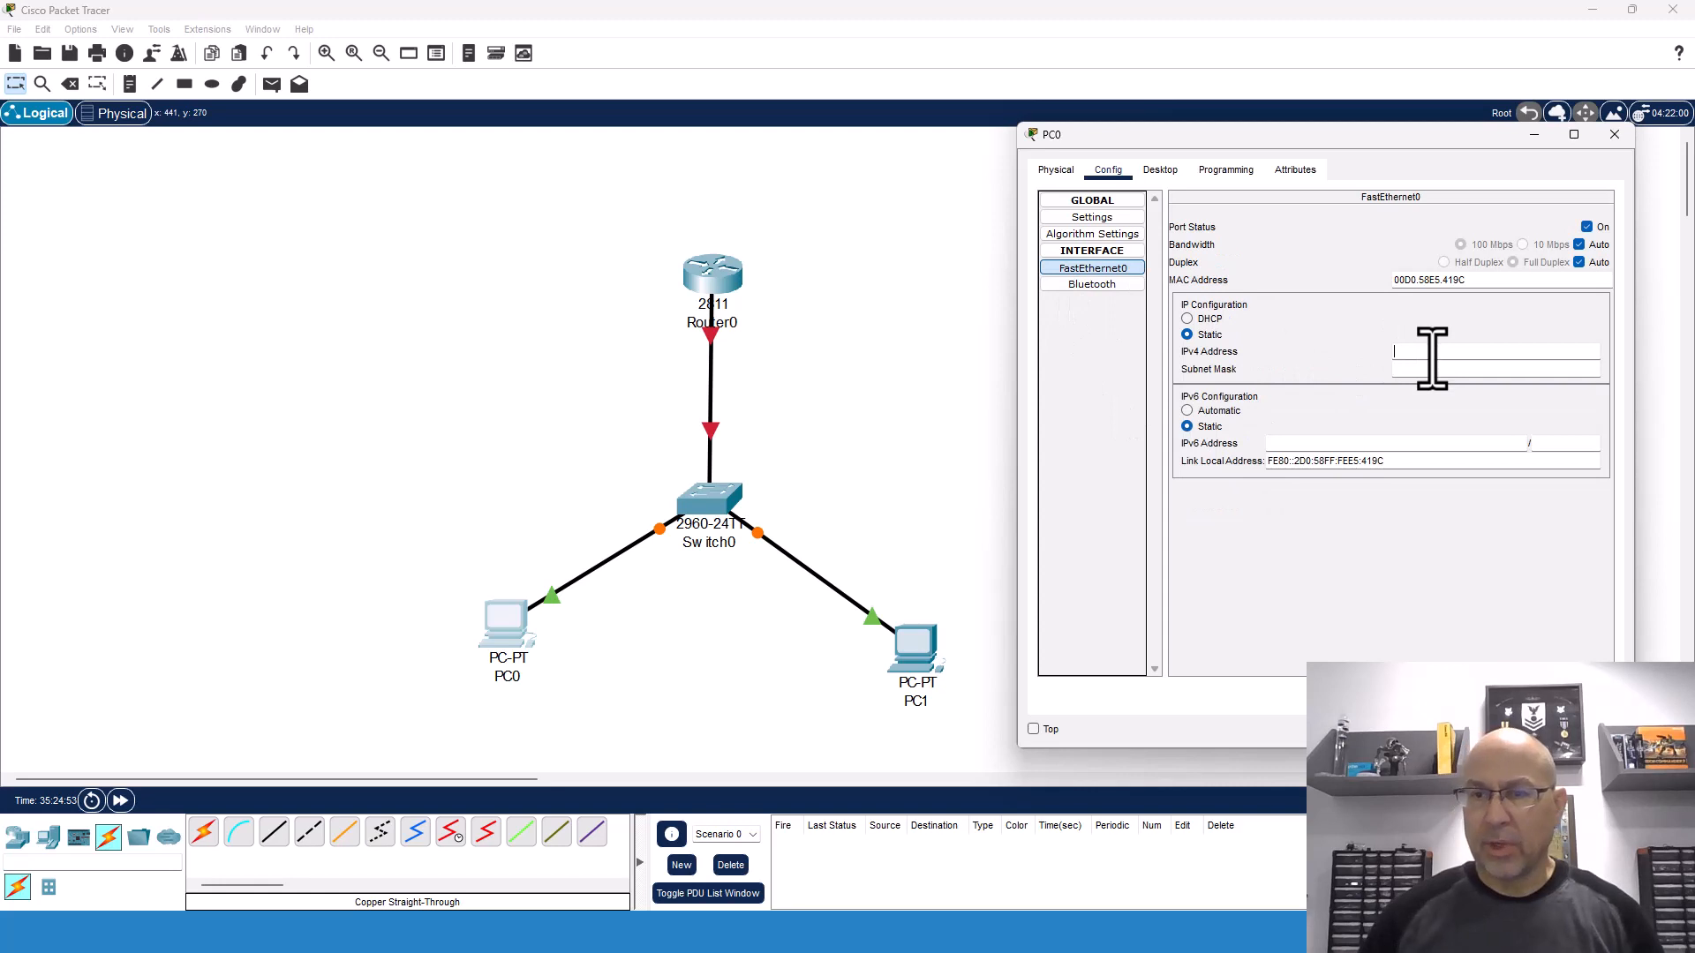
type("192.168.2.1")
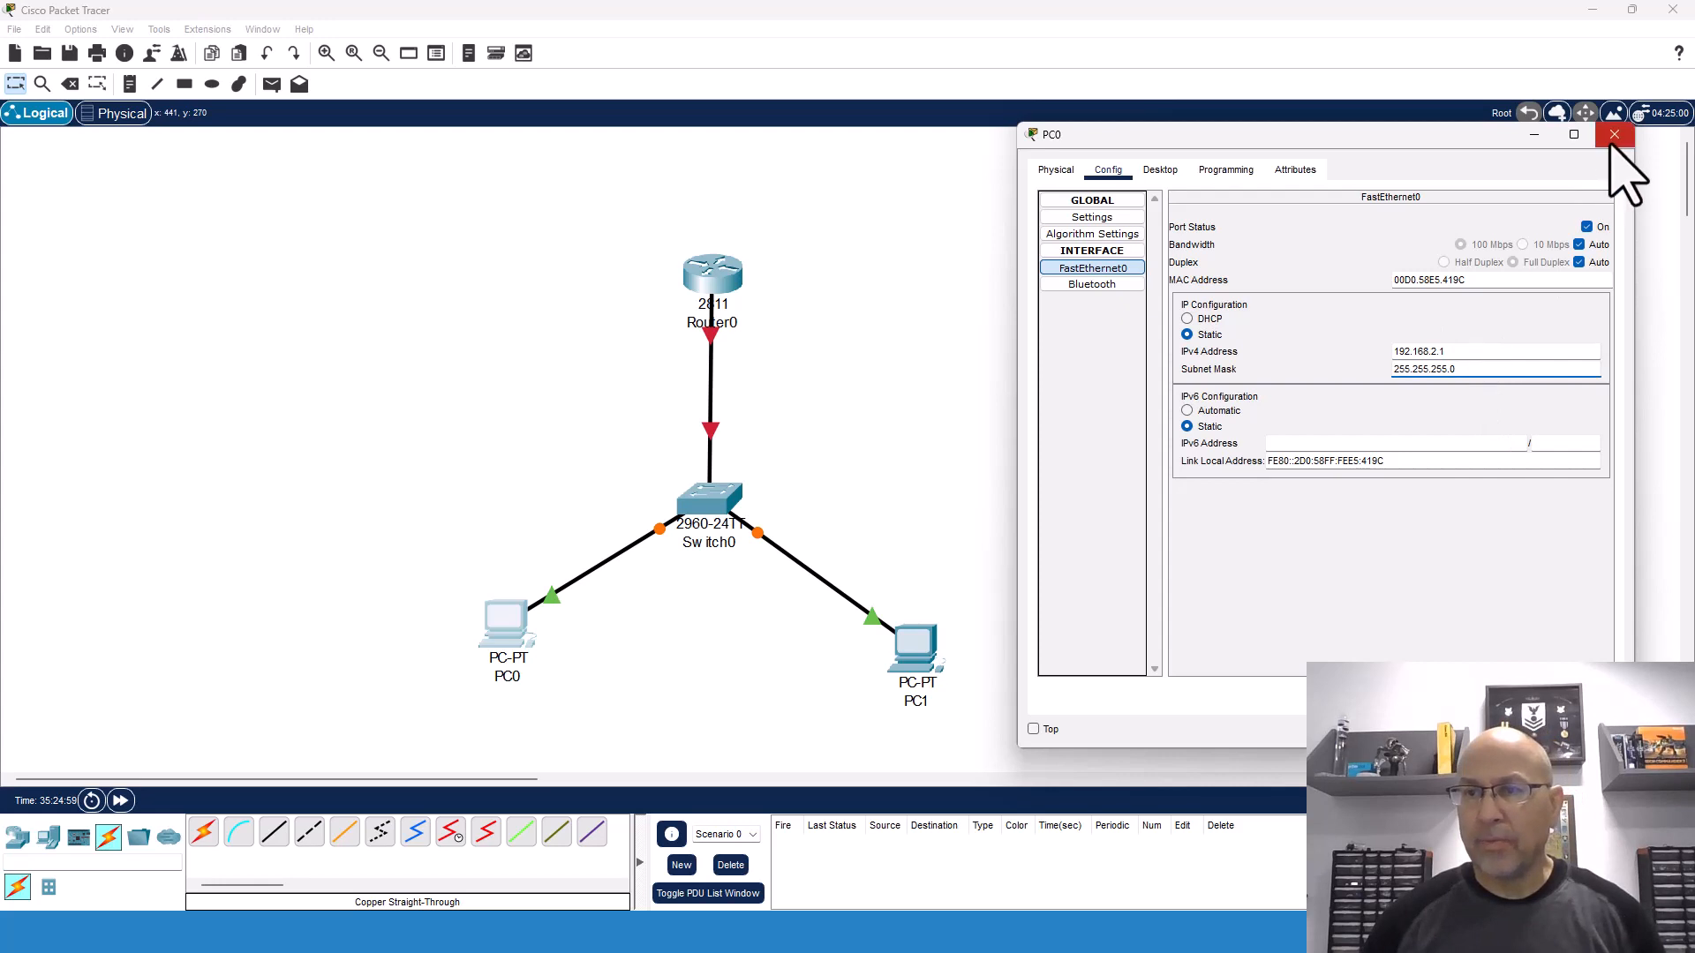
left_click(1614, 134)
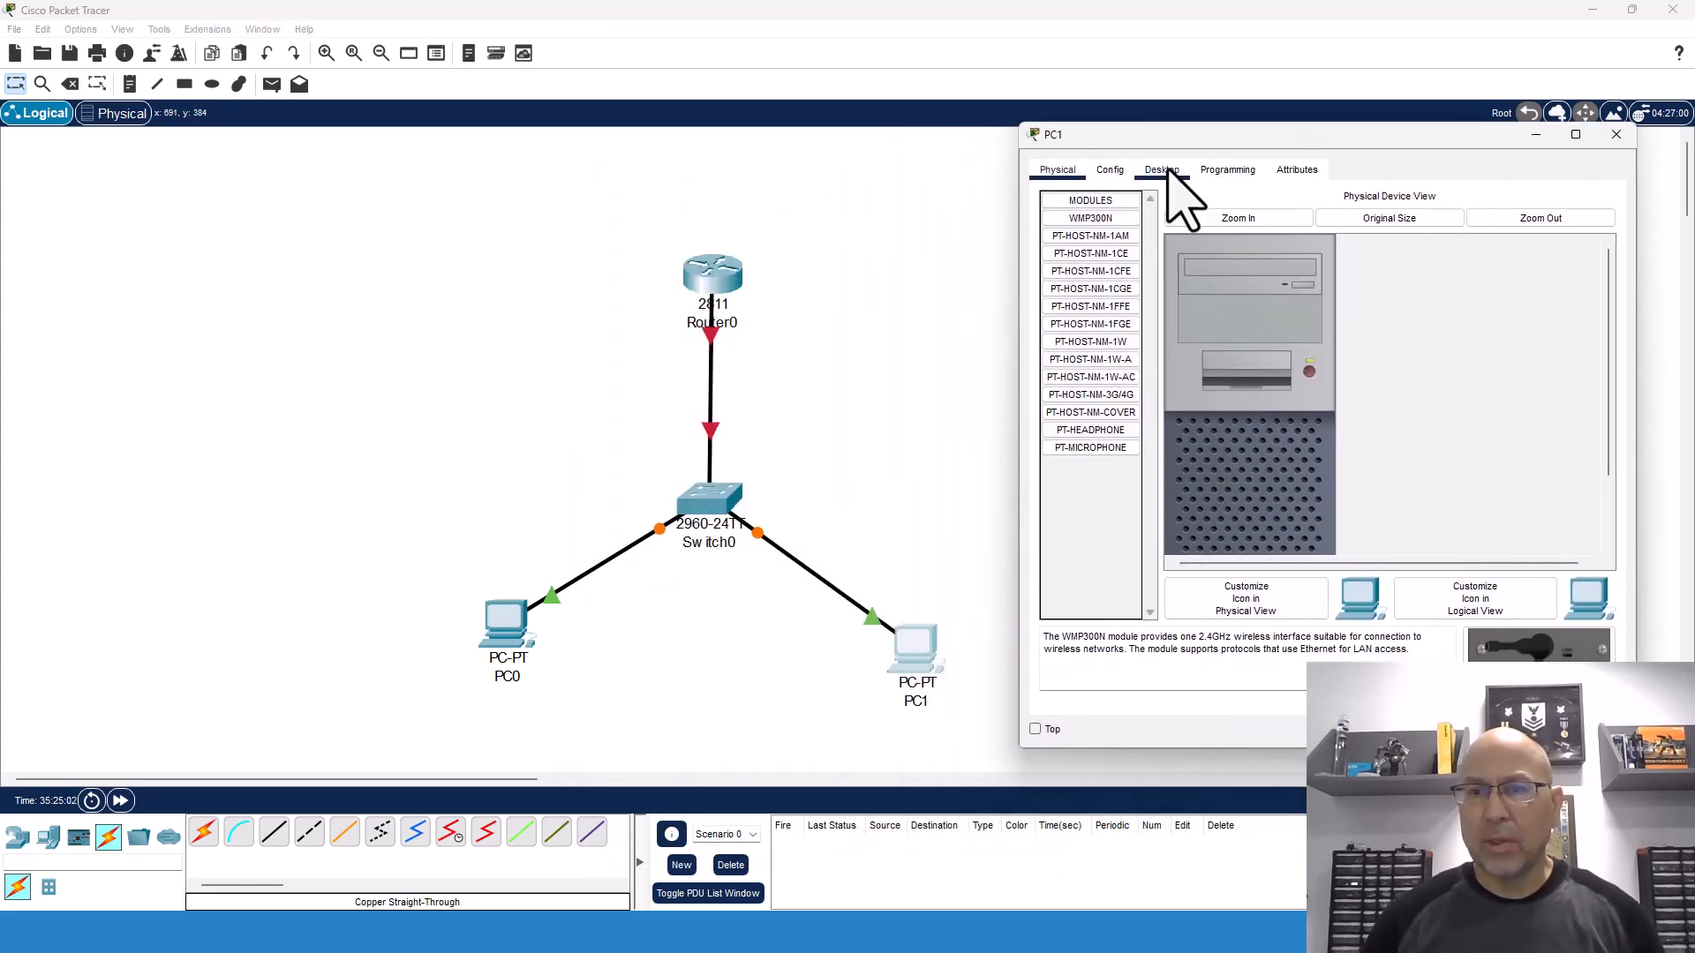
- Set PC1 to IP 192.168.3.1, mask 255.255.255.0, with a .254 gateway
left_click(1108, 170)
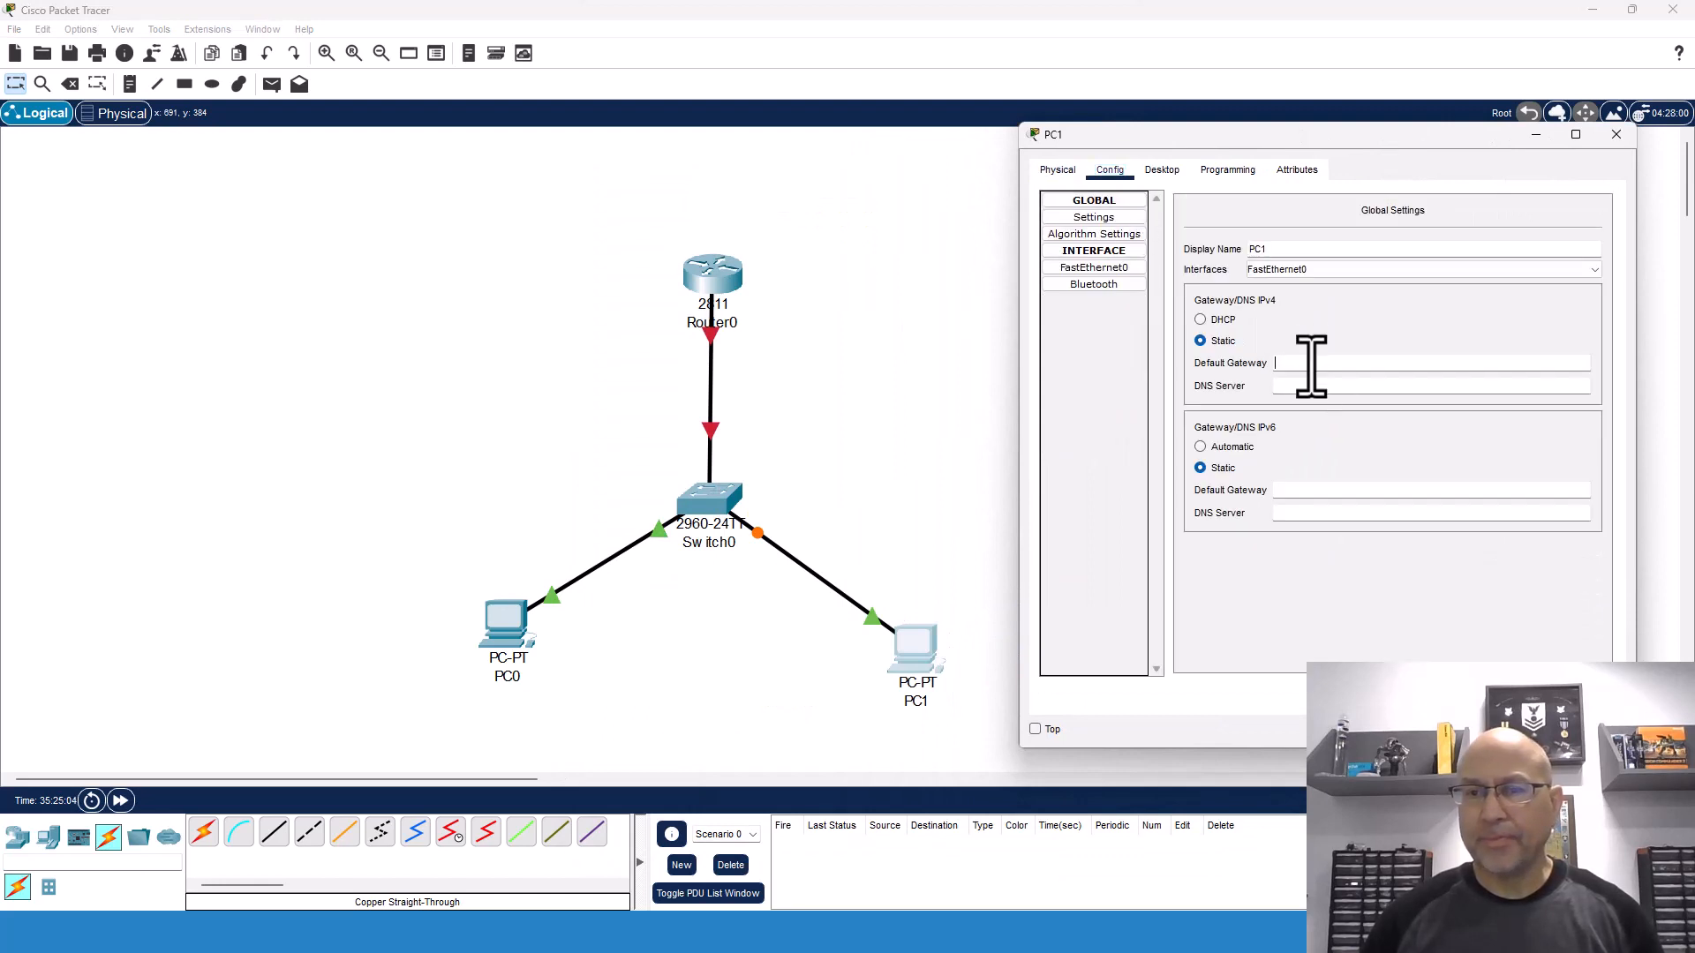
type("192.168.1.254")
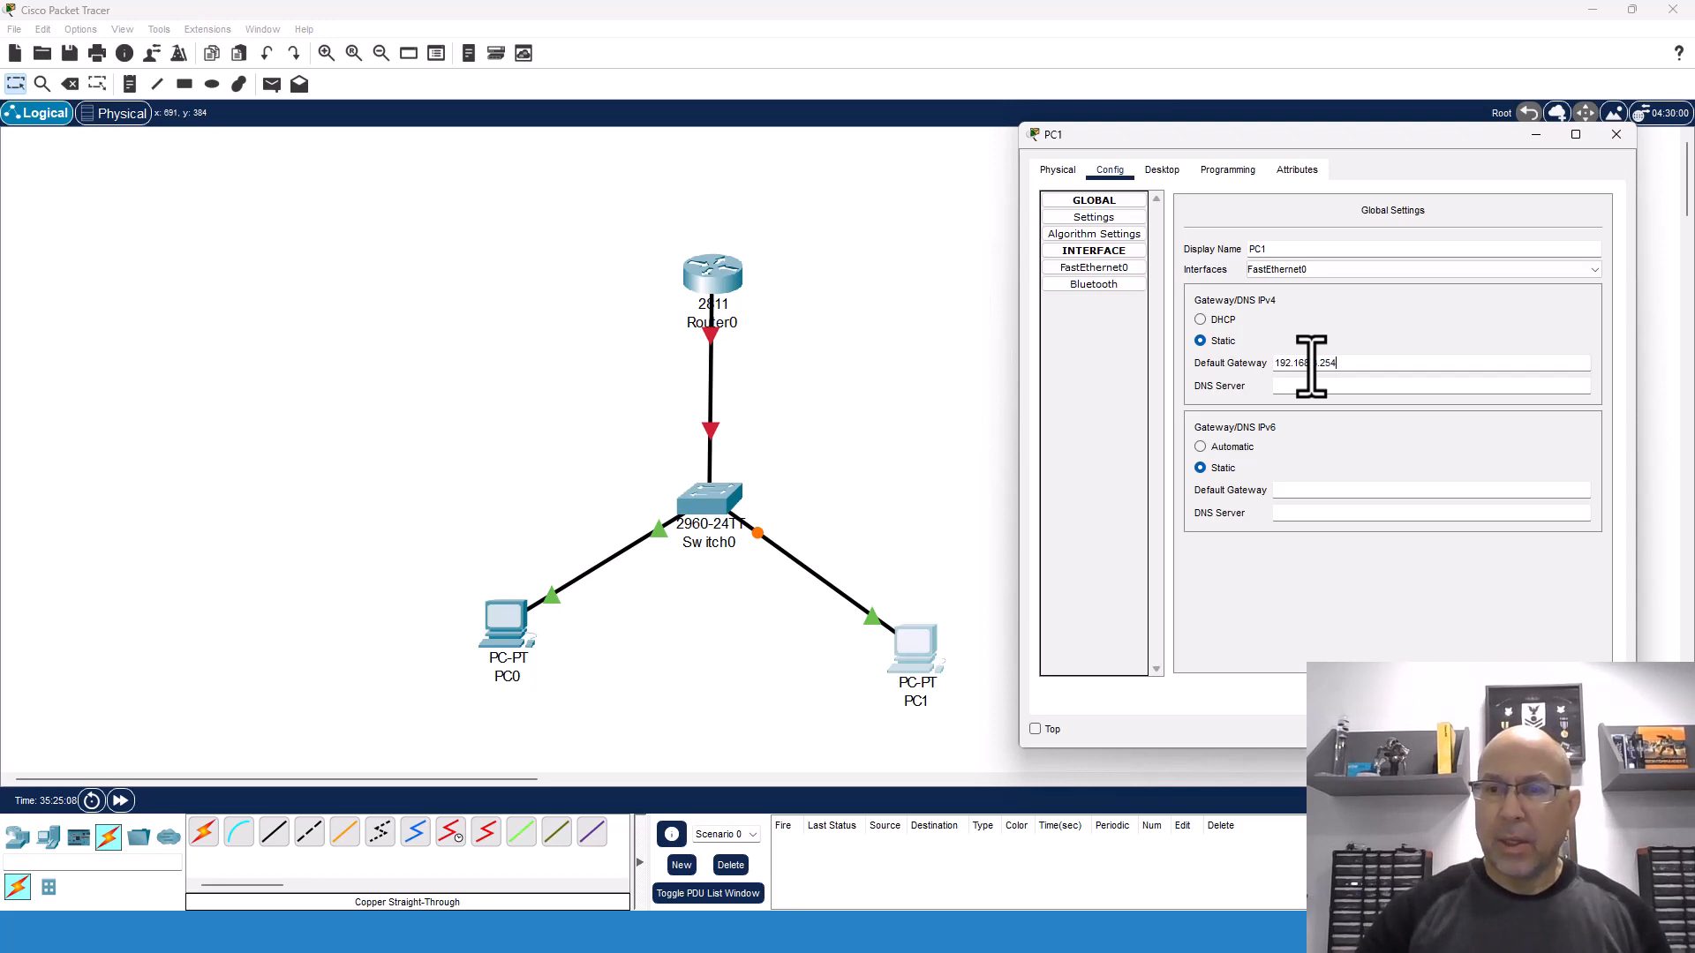
left_click(1093, 266)
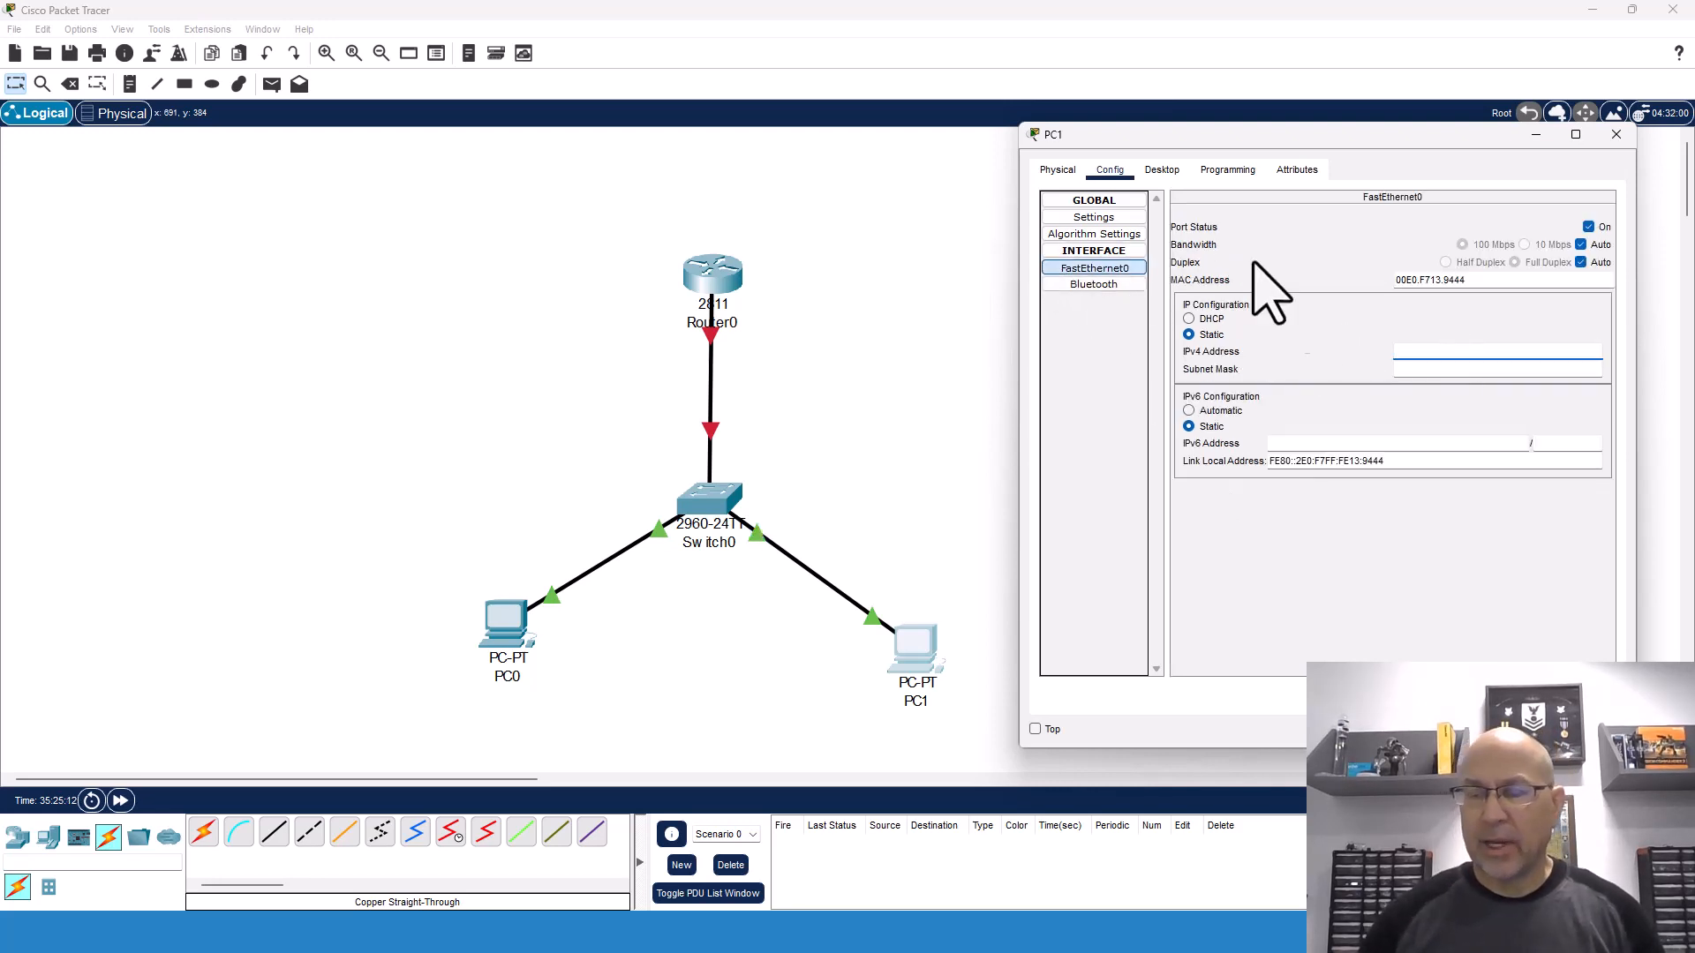
type("192.168.3.1")
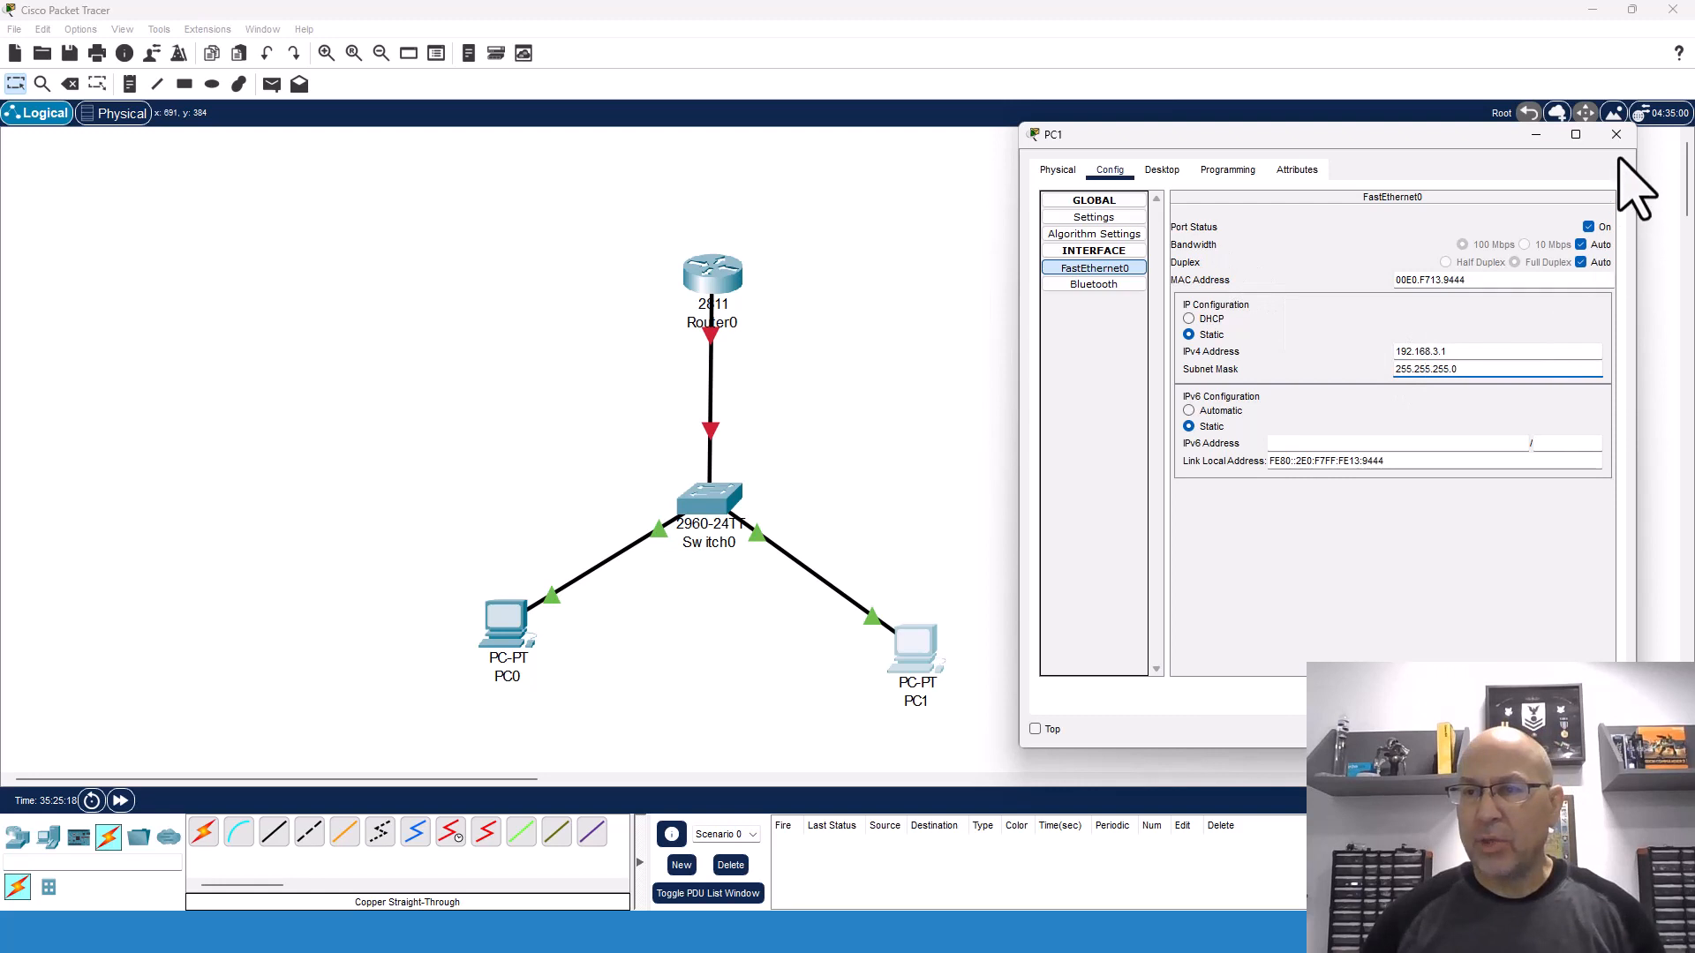
left_click(1614, 134)
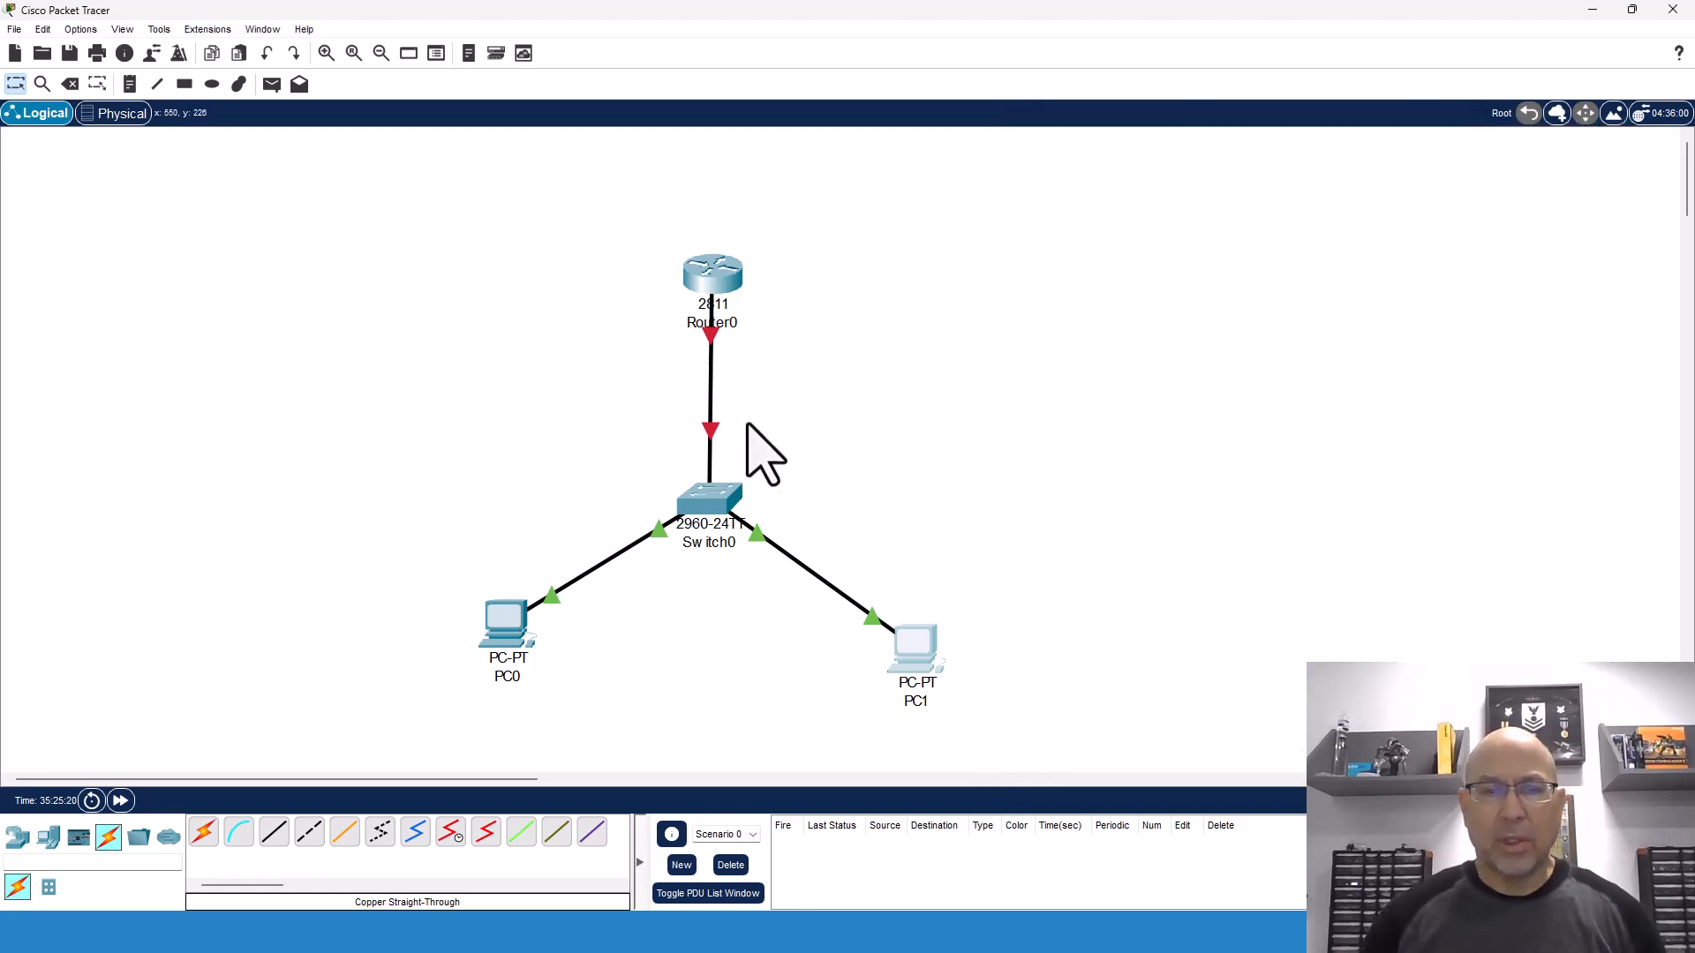
mouse_move(352, 114)
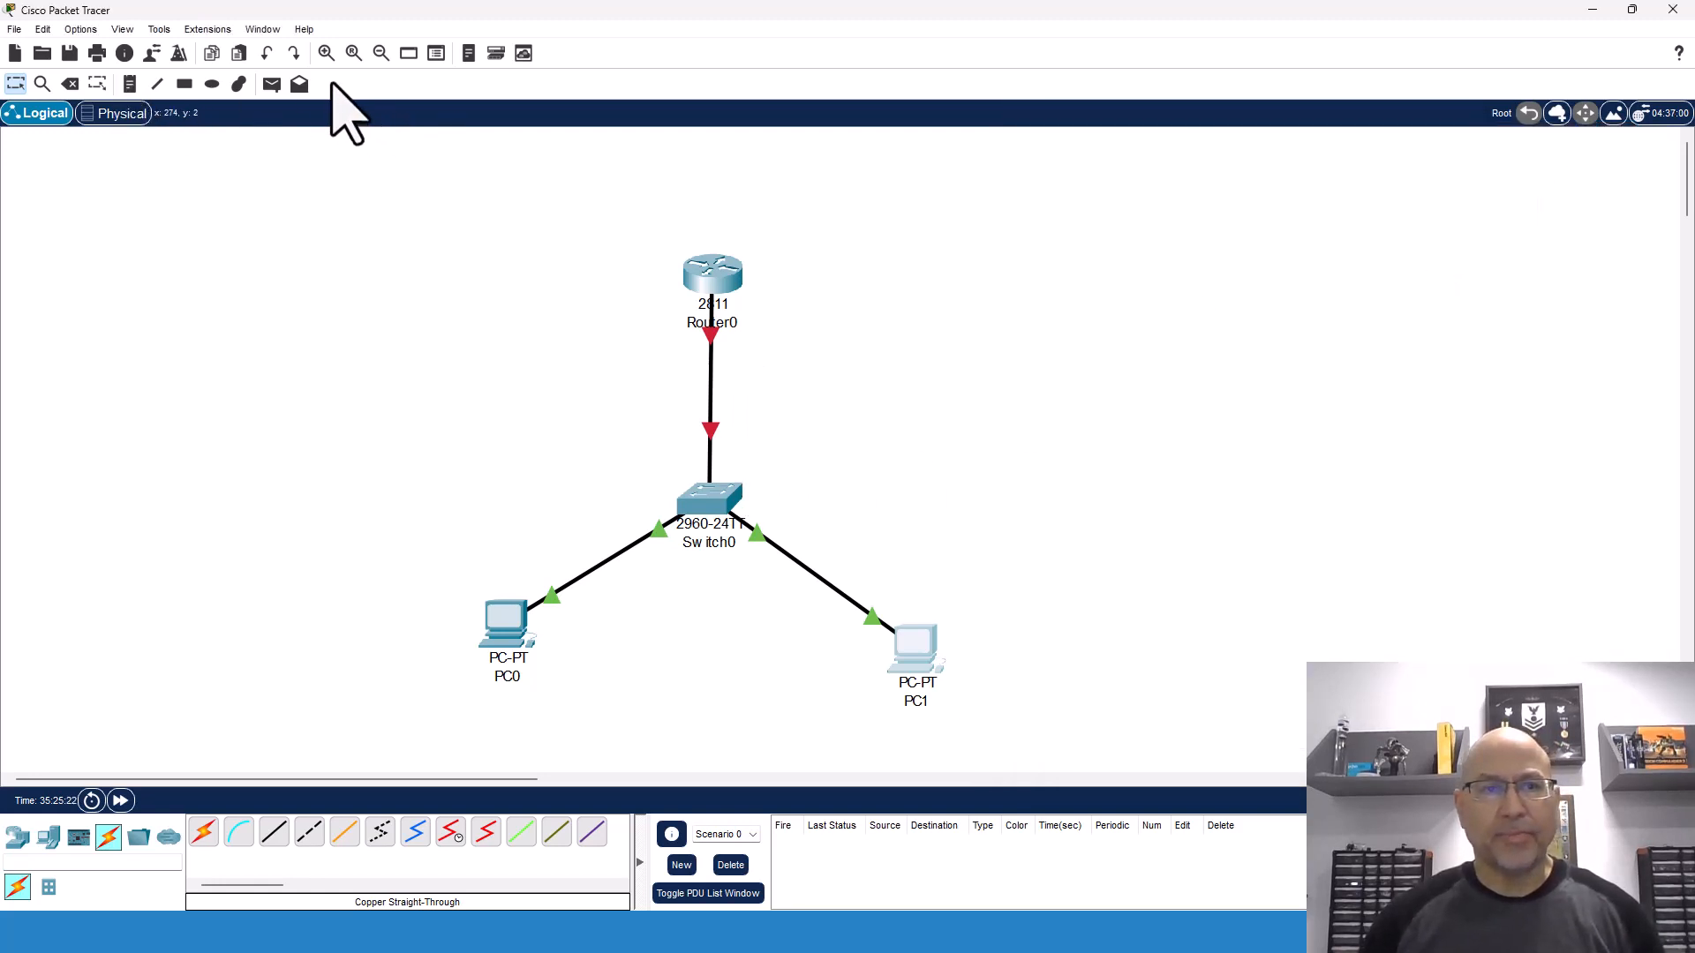
mouse_move(151, 108)
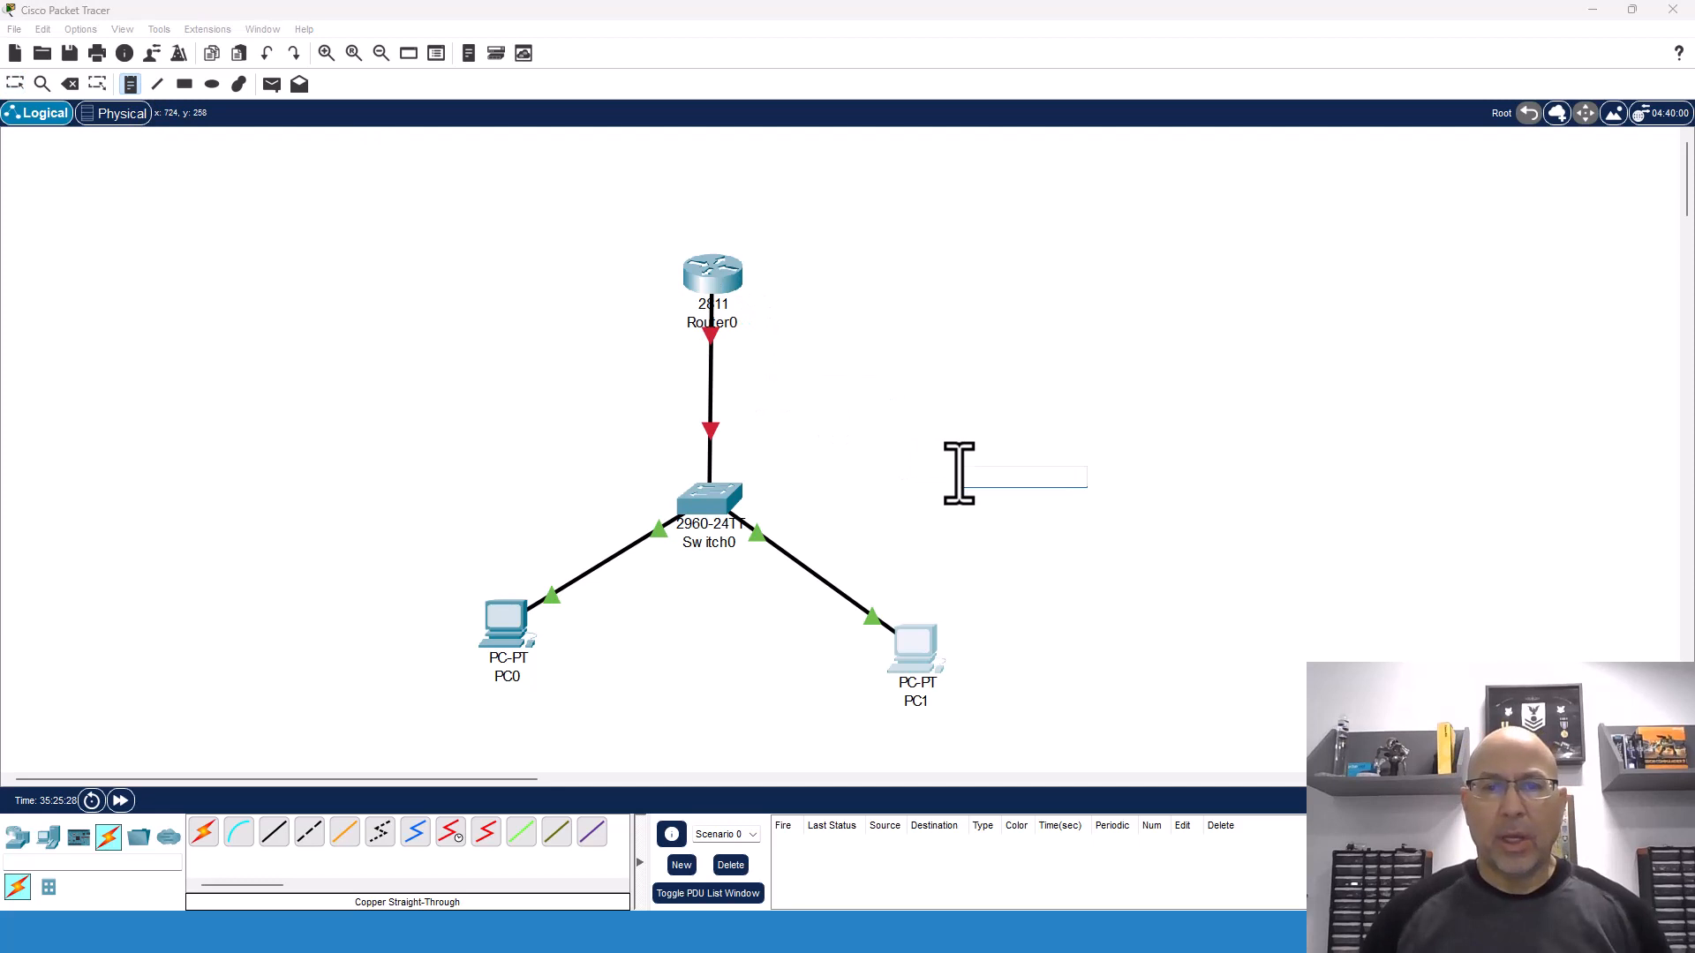
- Type 'trunk' as a note beside the Router0–Switch0 link
type("trunk")
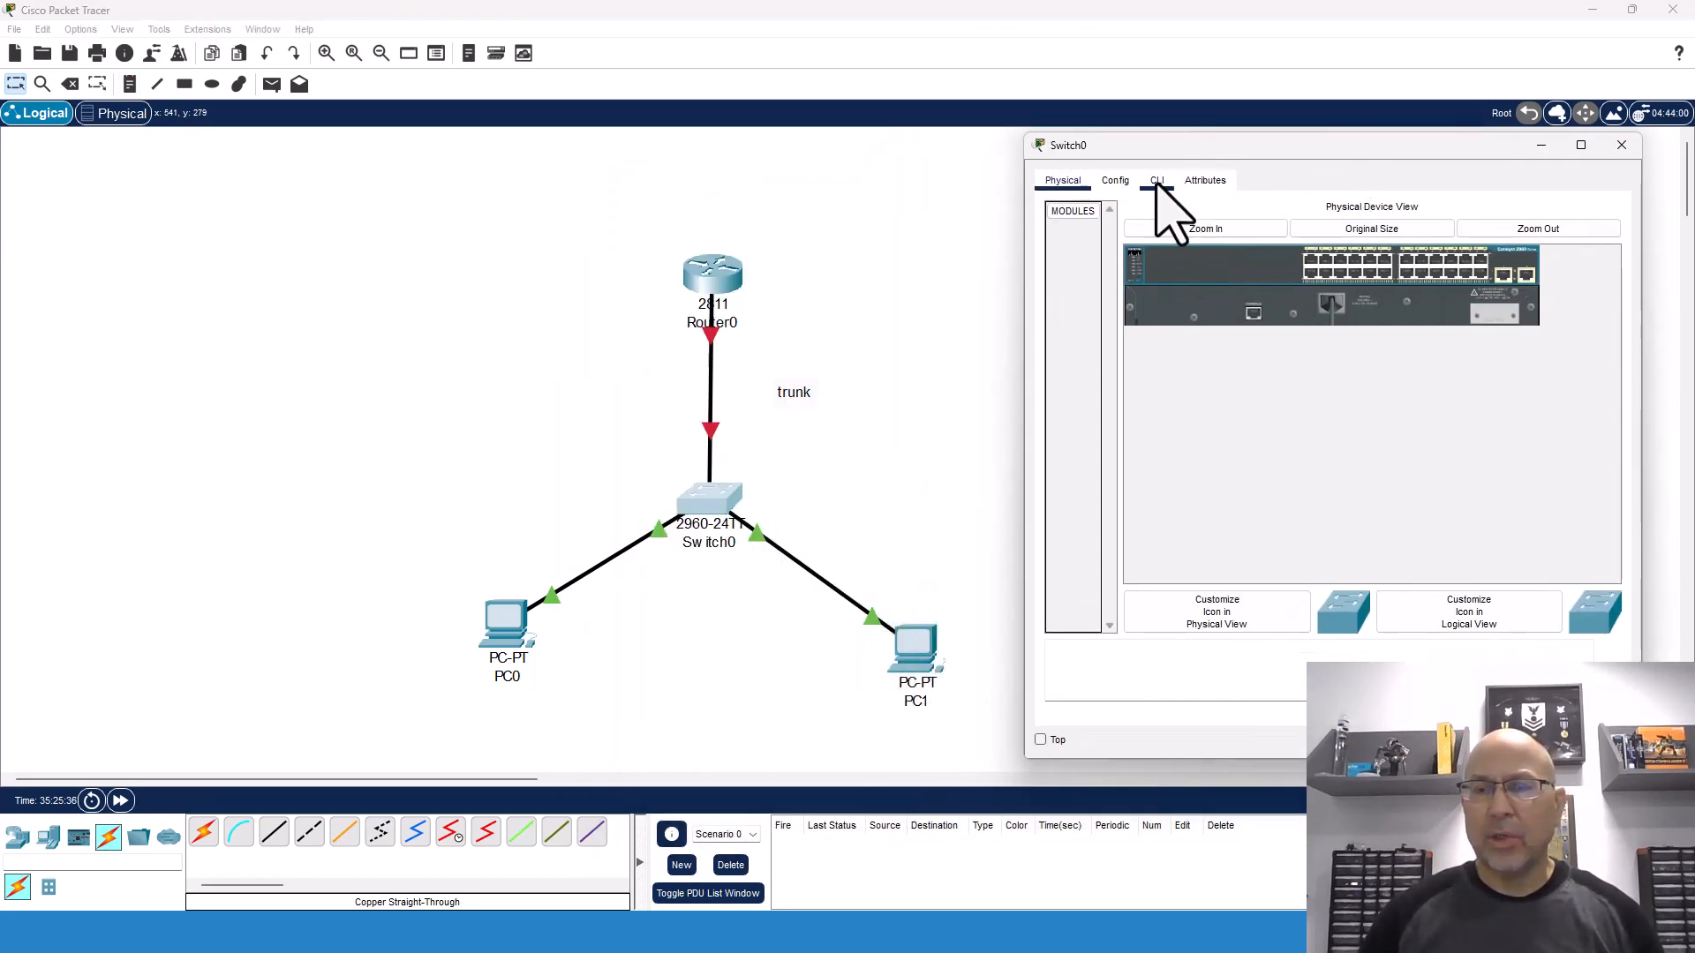
- Set Switch0's Gi0/1 to switchport mode trunk in the CLI
left_click(1155, 179)
type("ena")
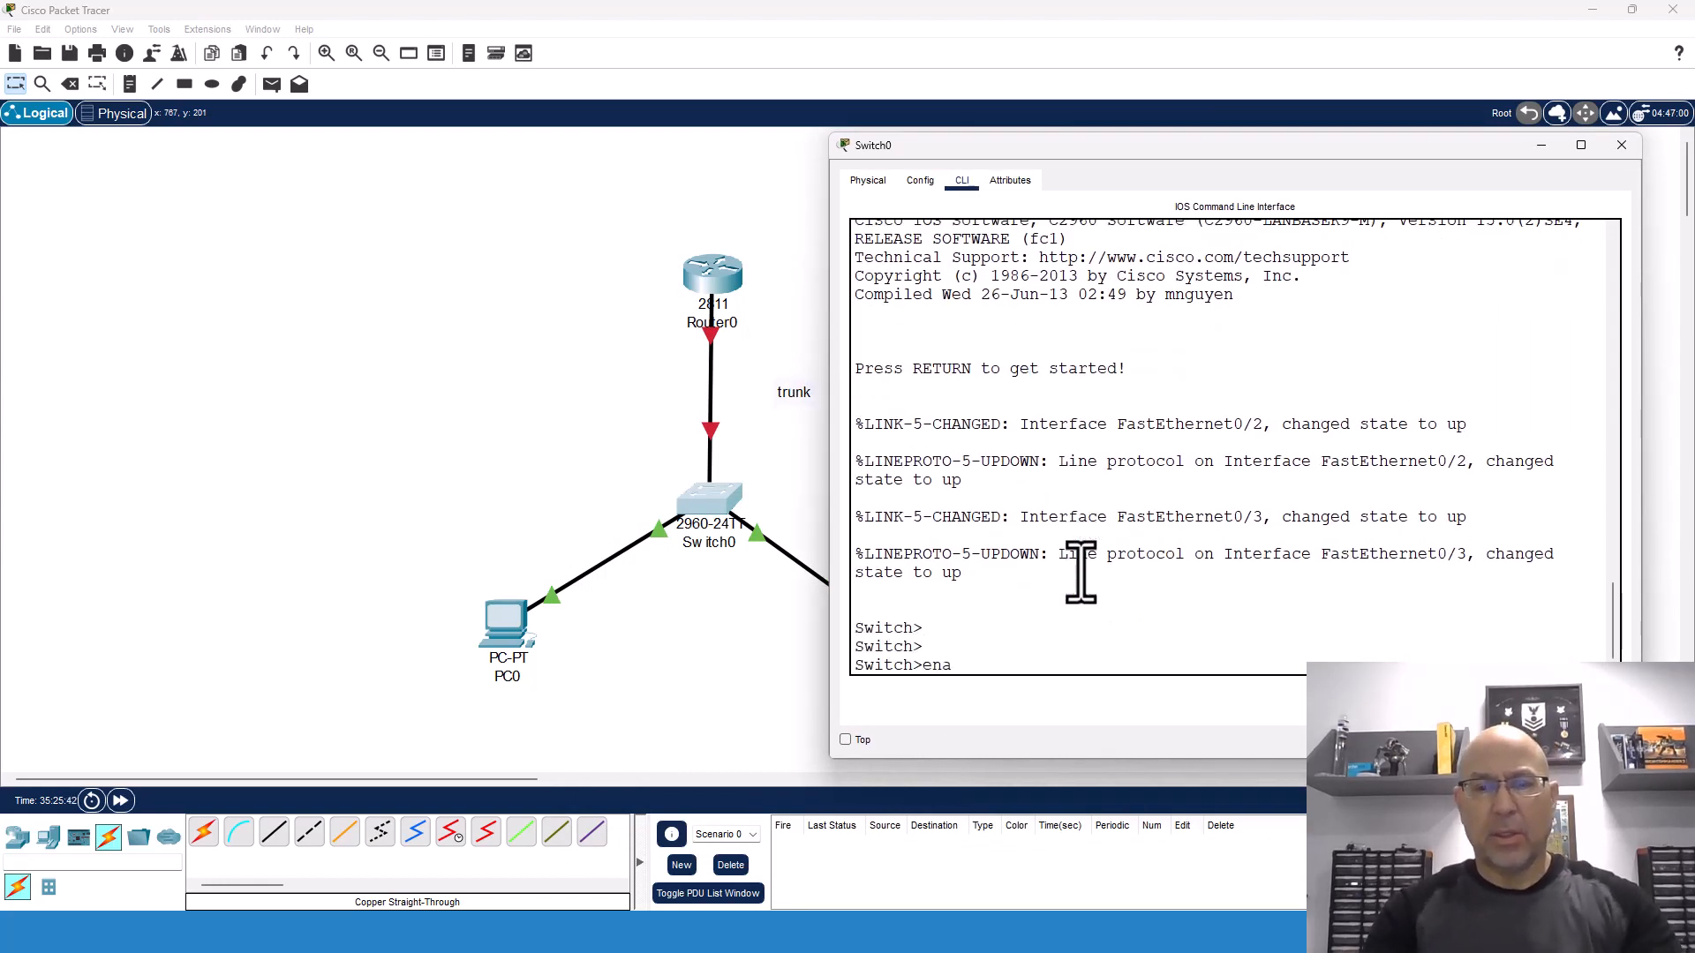
type("conf t")
type("int g0")
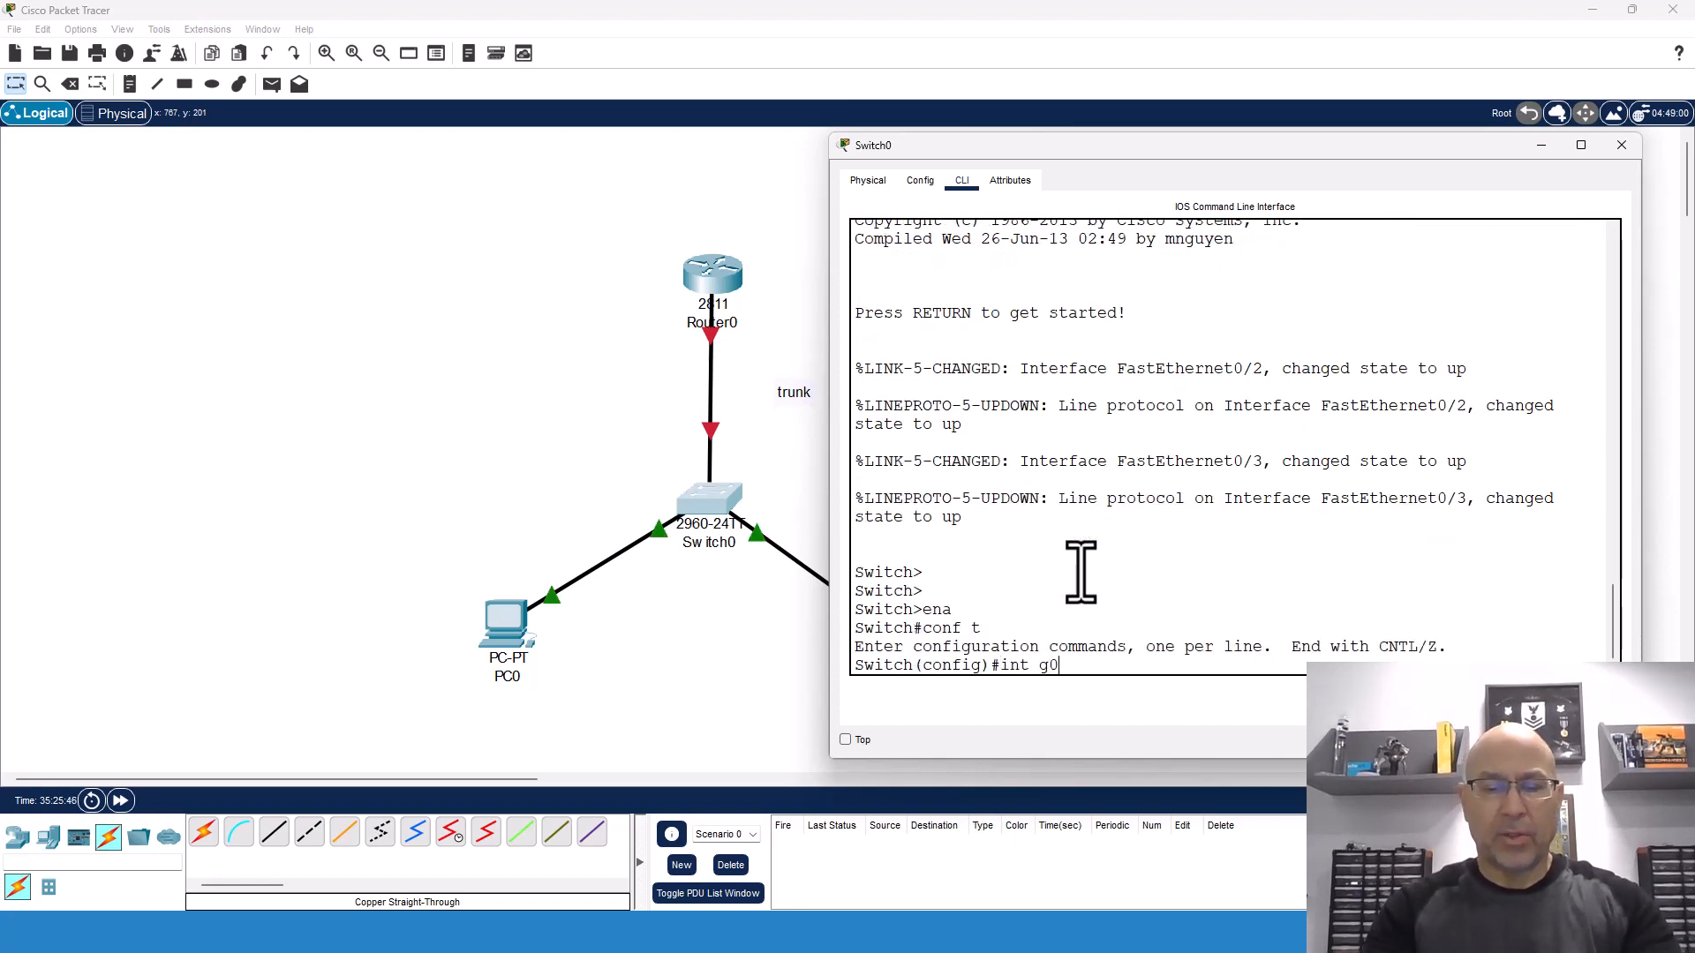
type("/1")
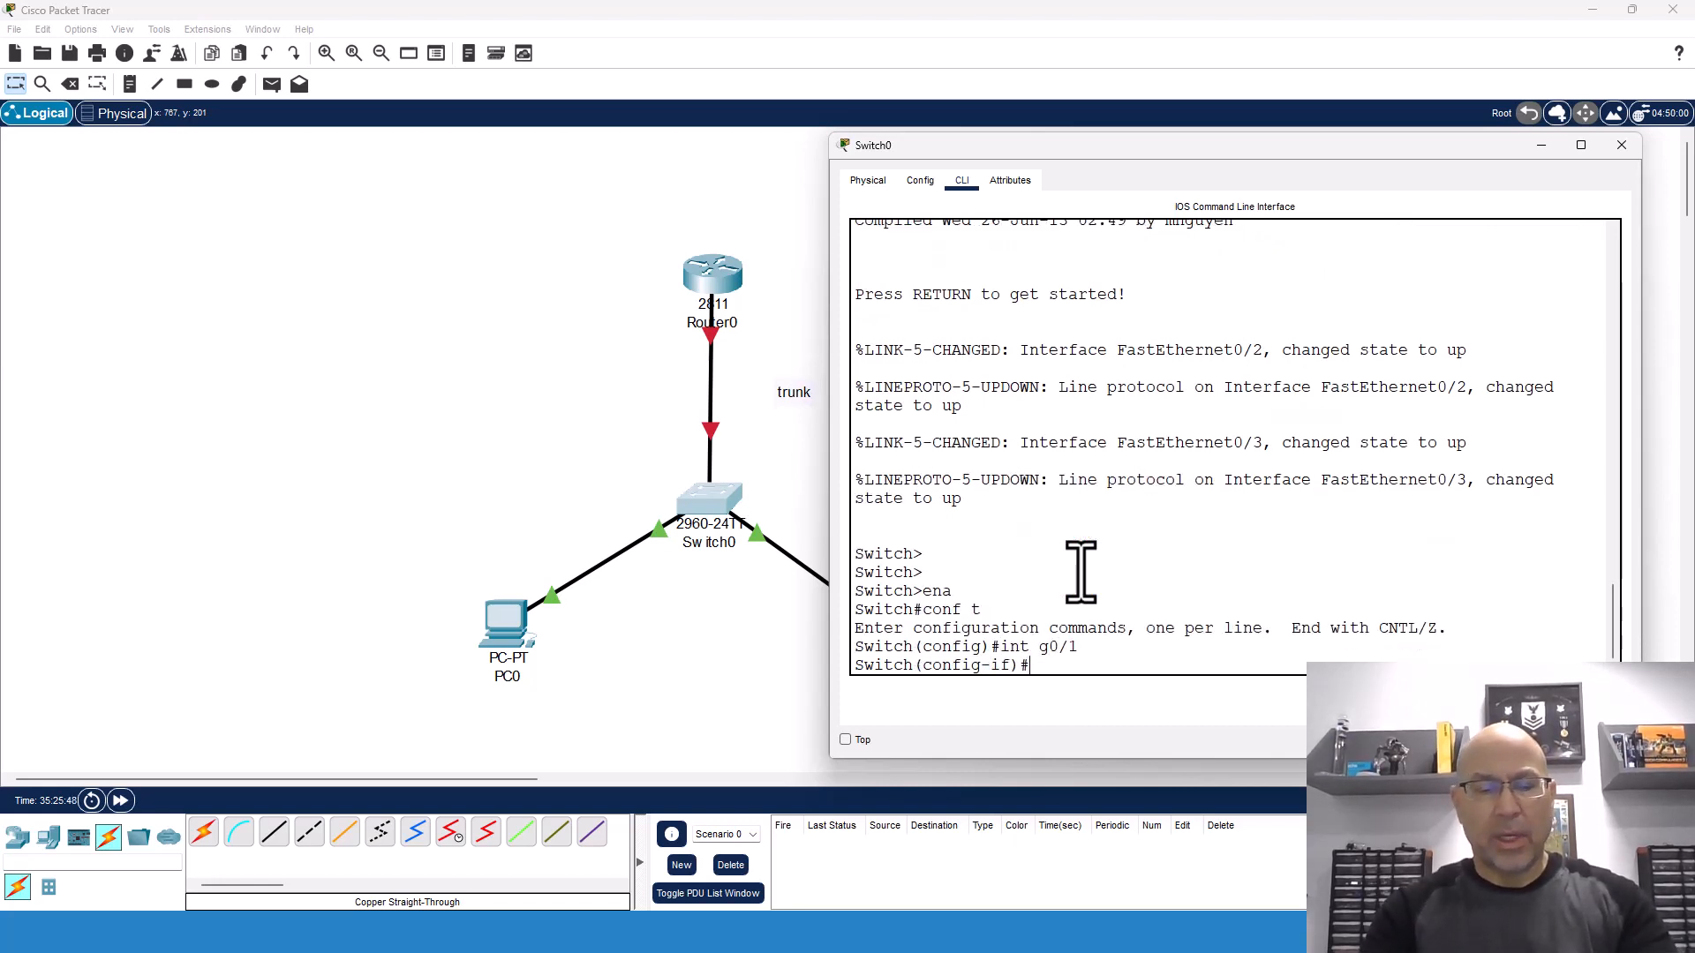
type("switchport")
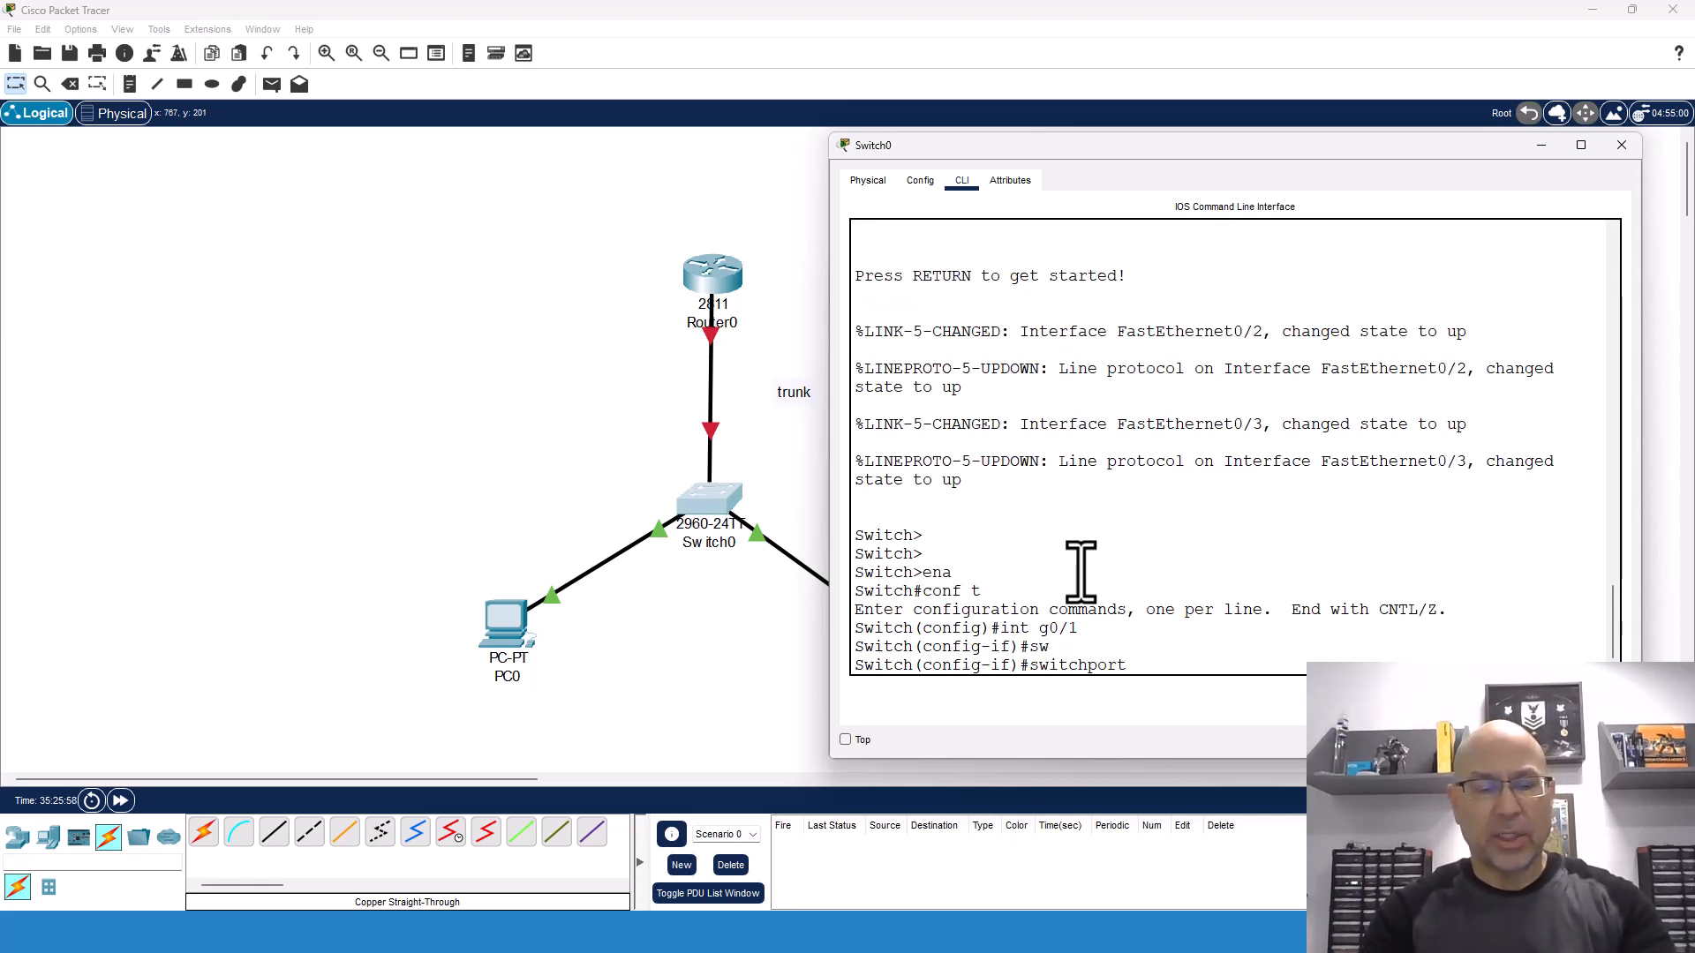
type("mode trunk")
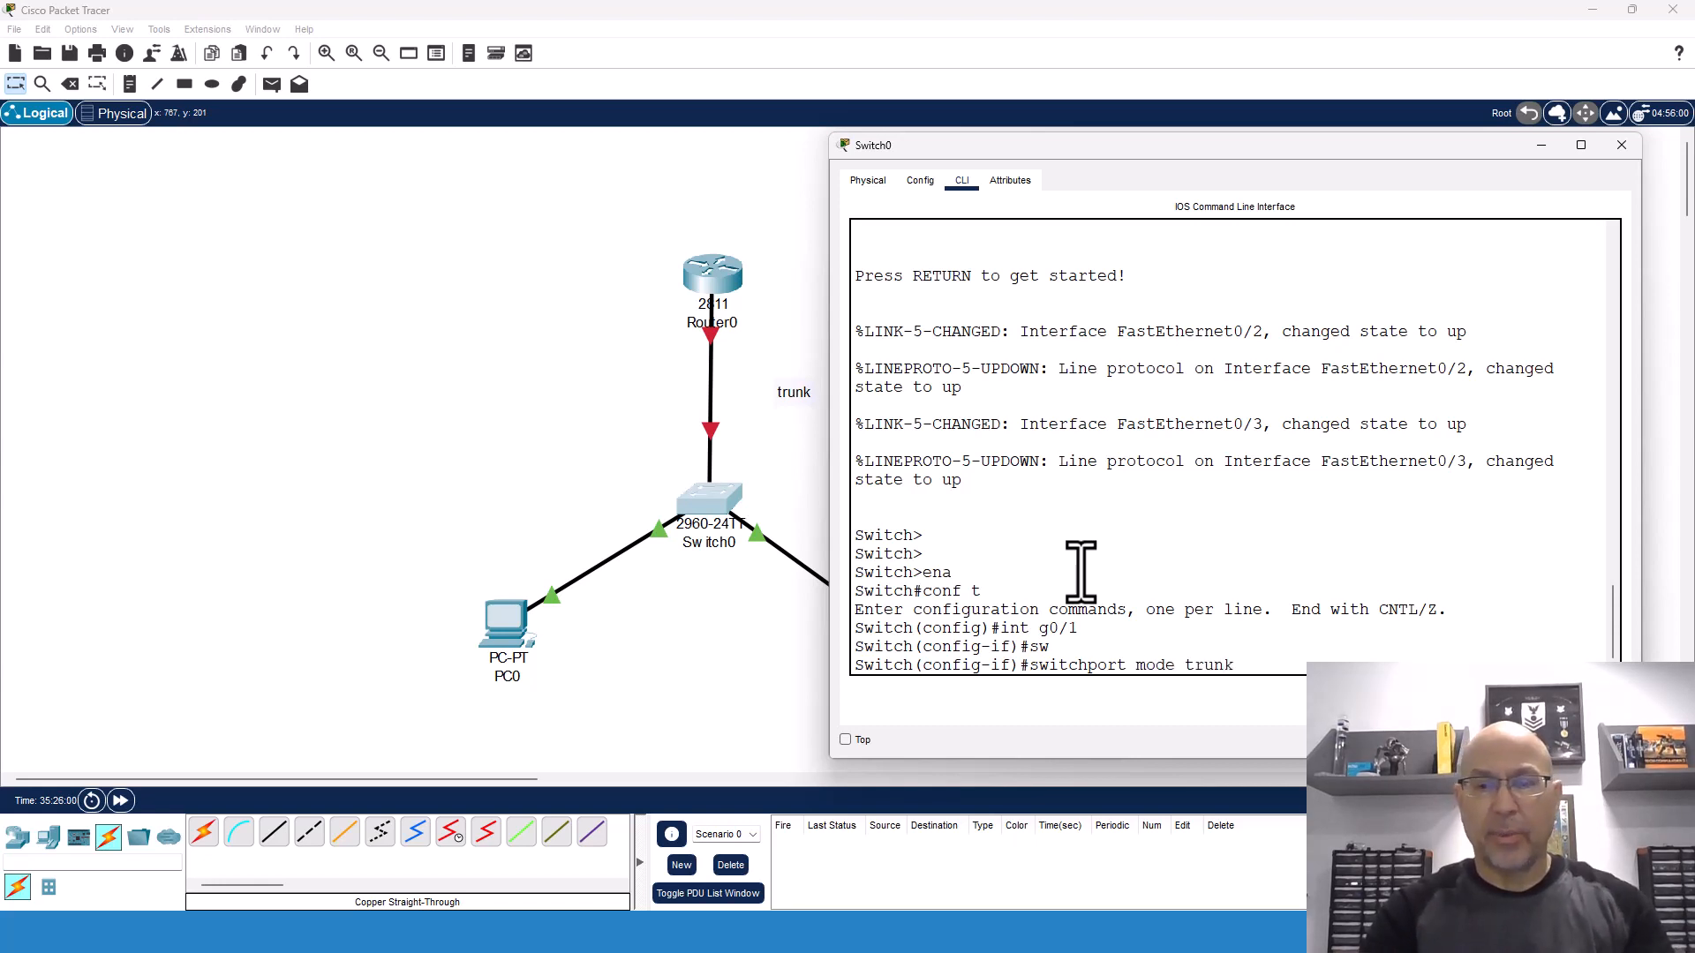
key("ctrl+z")
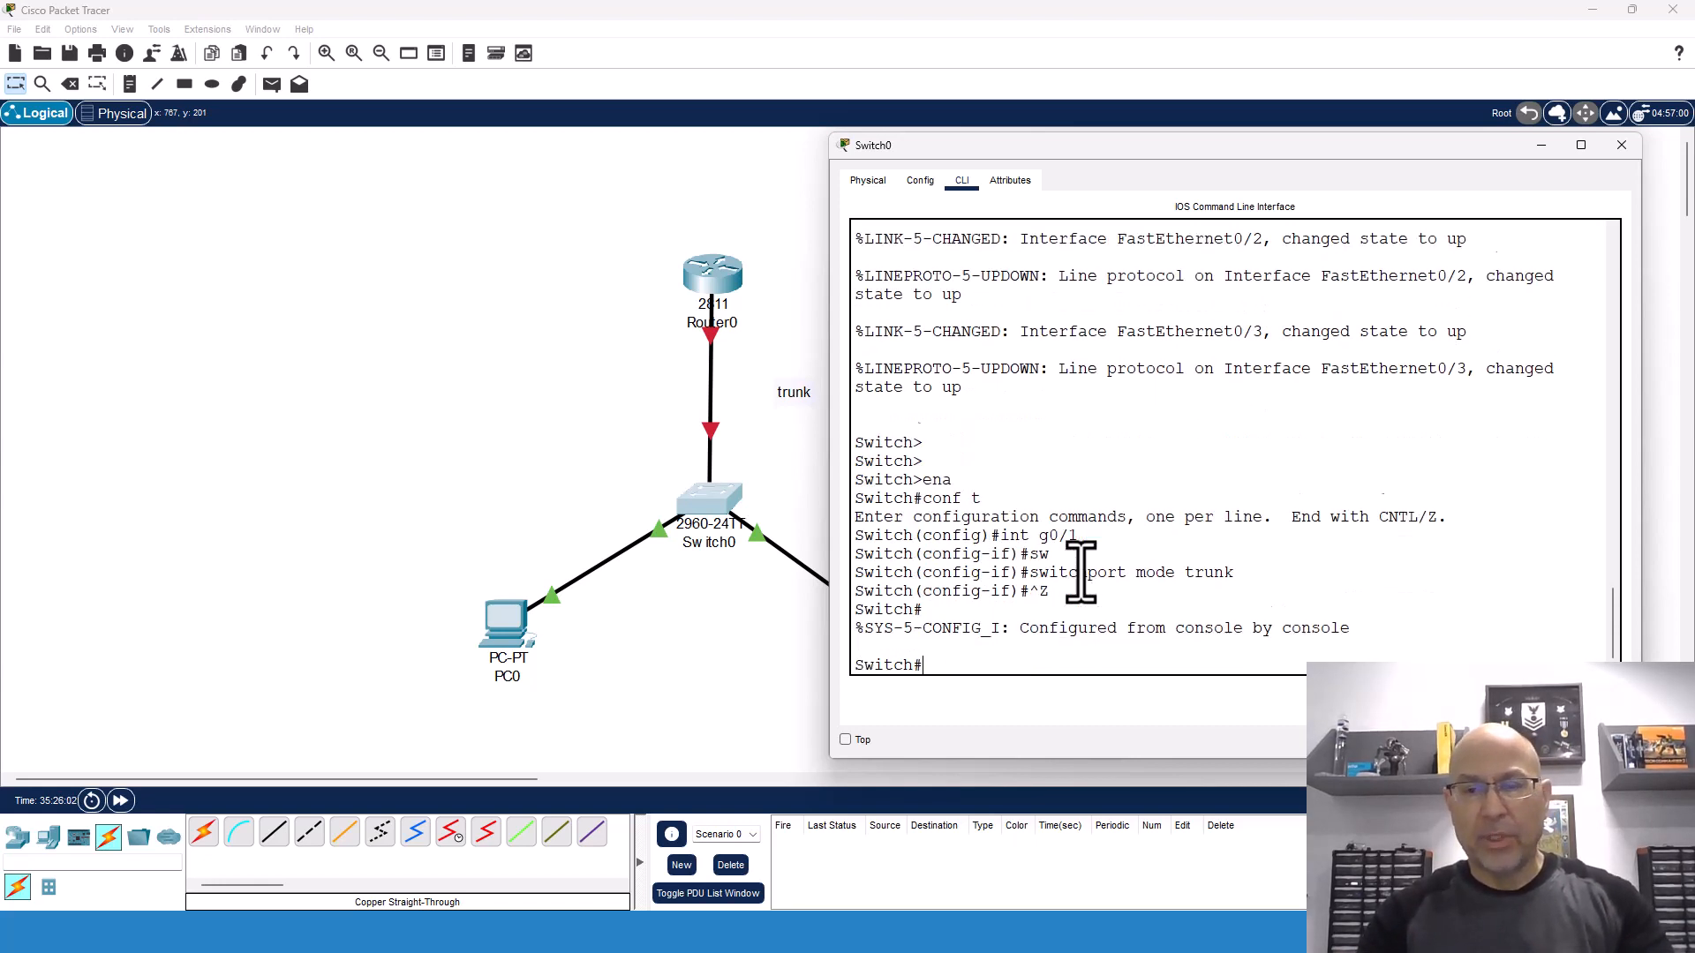
- Show Gi0/1 switchport details and highlight the dot1q trunking encapsulation lines
type("sh")
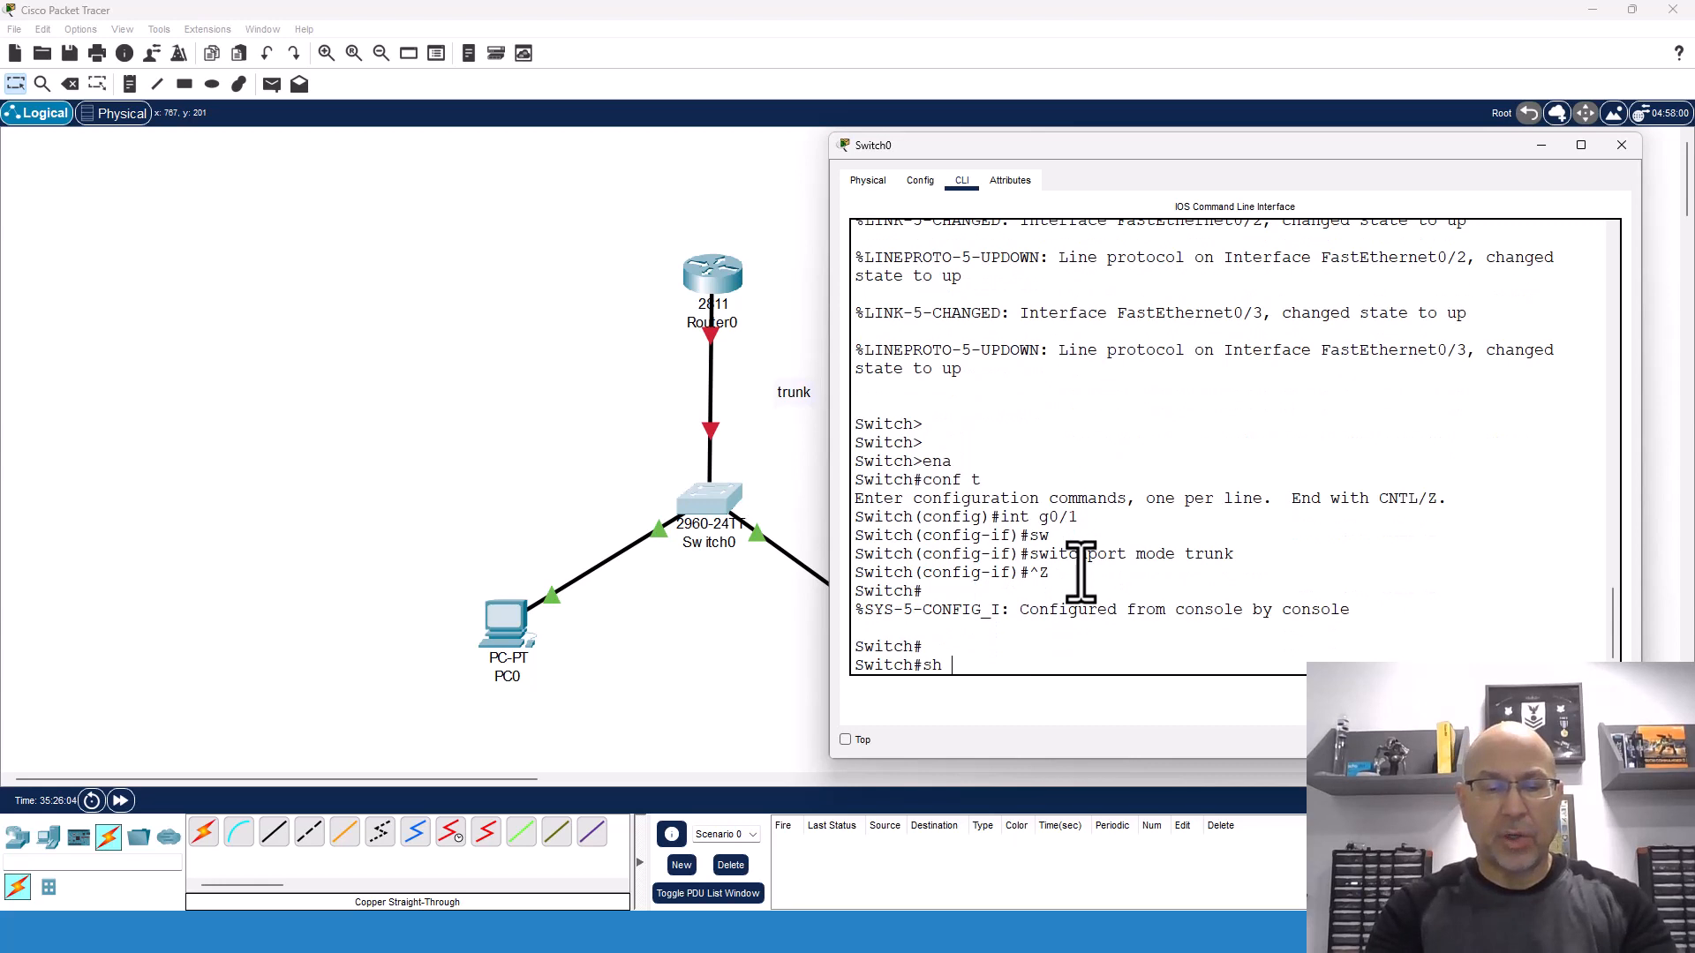
type("int g0/1 switchport")
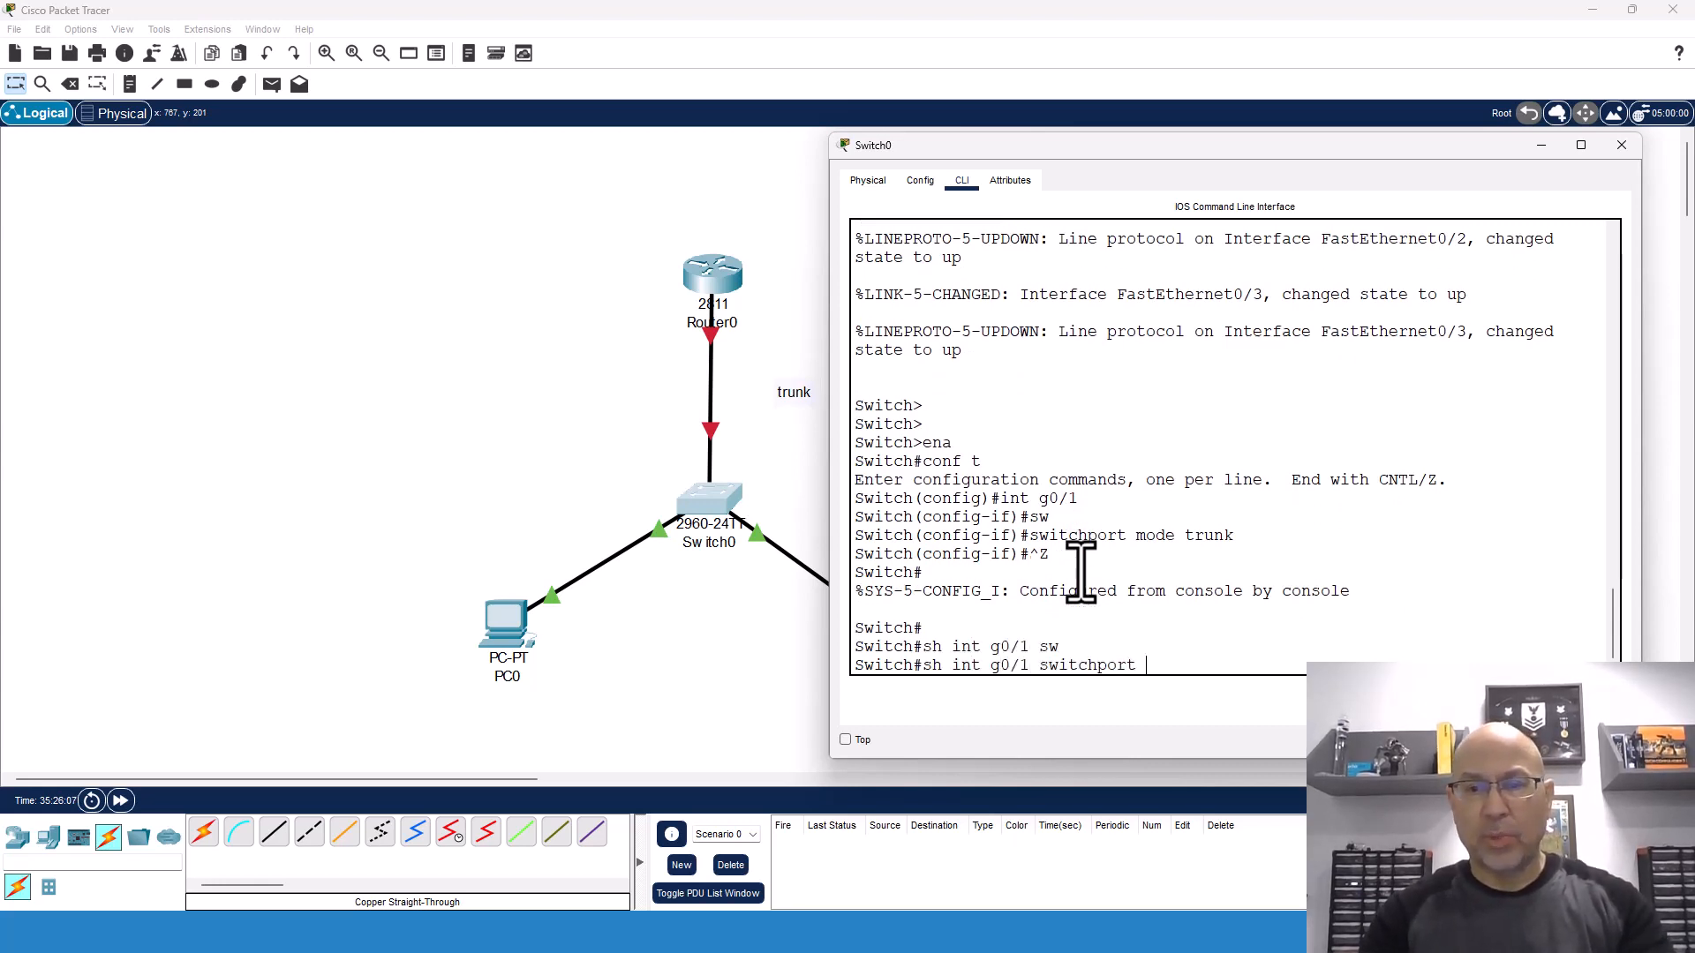
key("Enter")
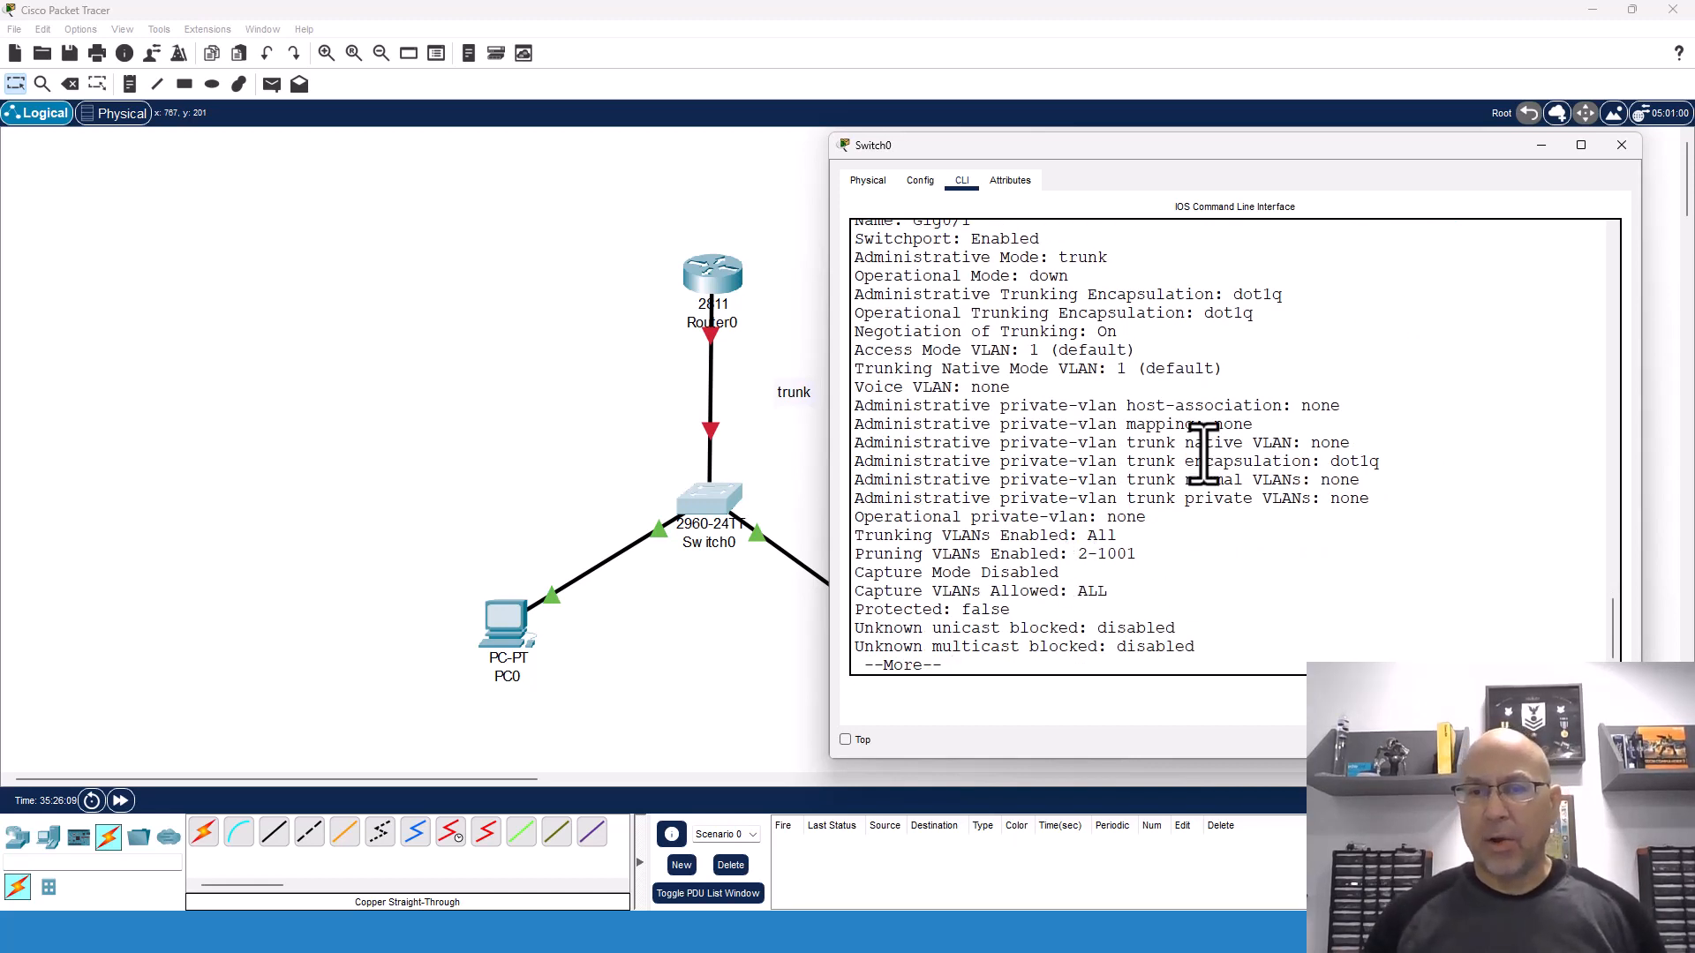
left_click_drag(854, 294, 1282, 314)
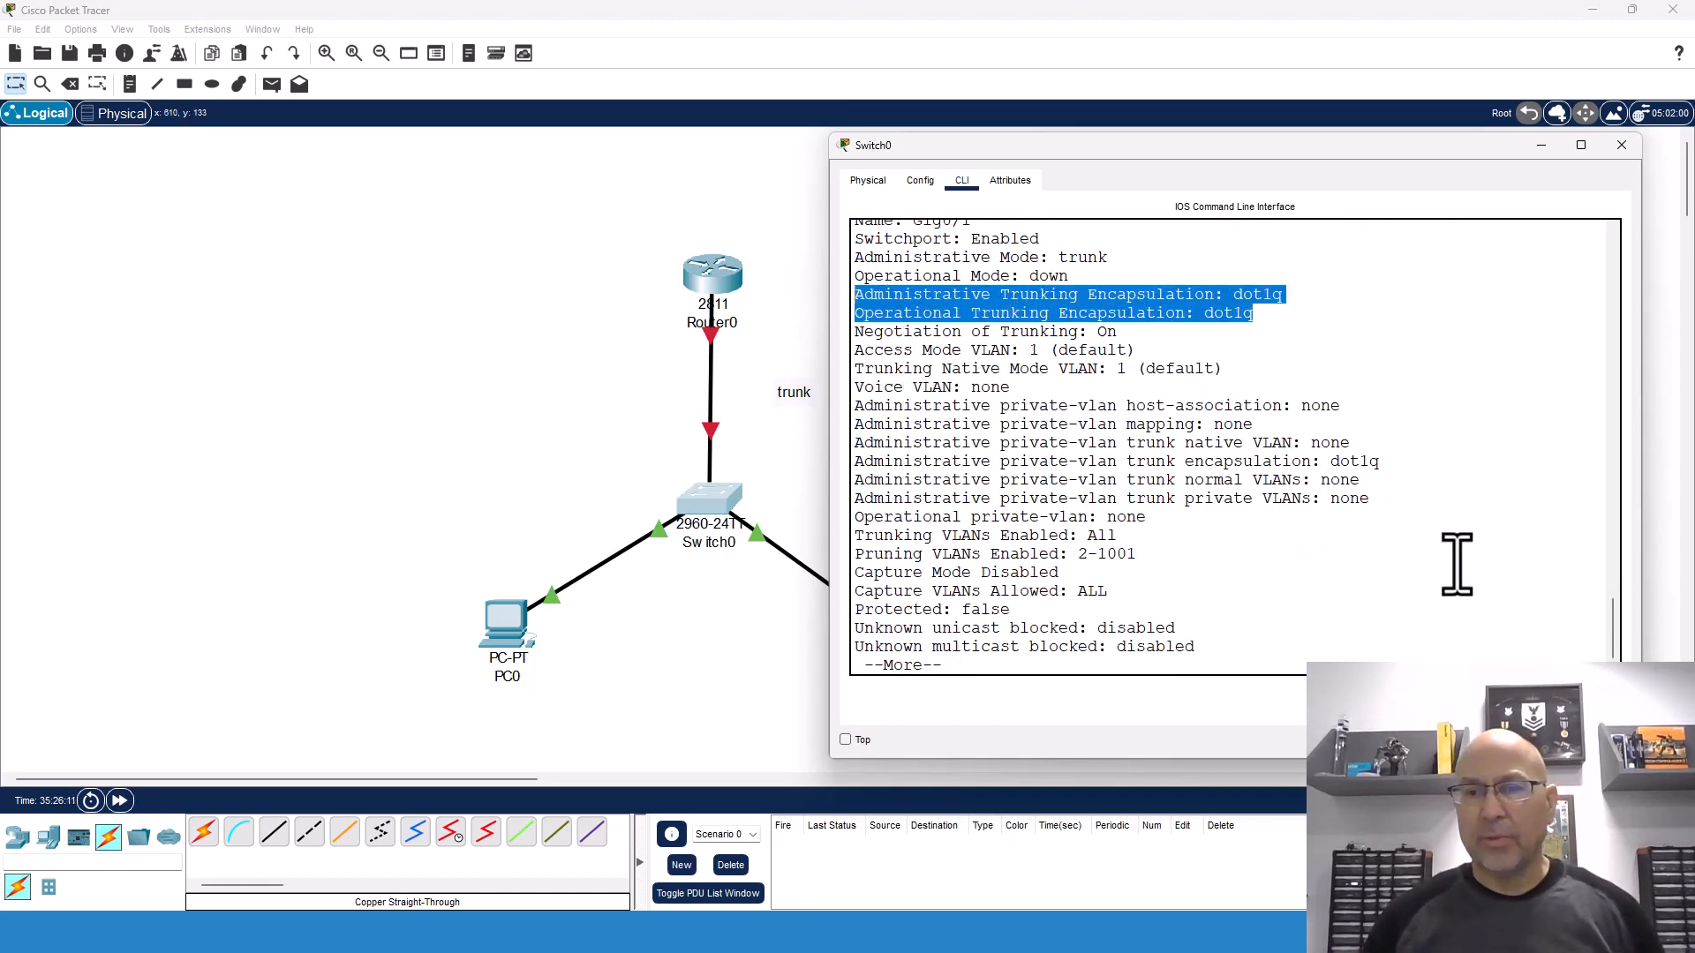
left_click(1620, 144)
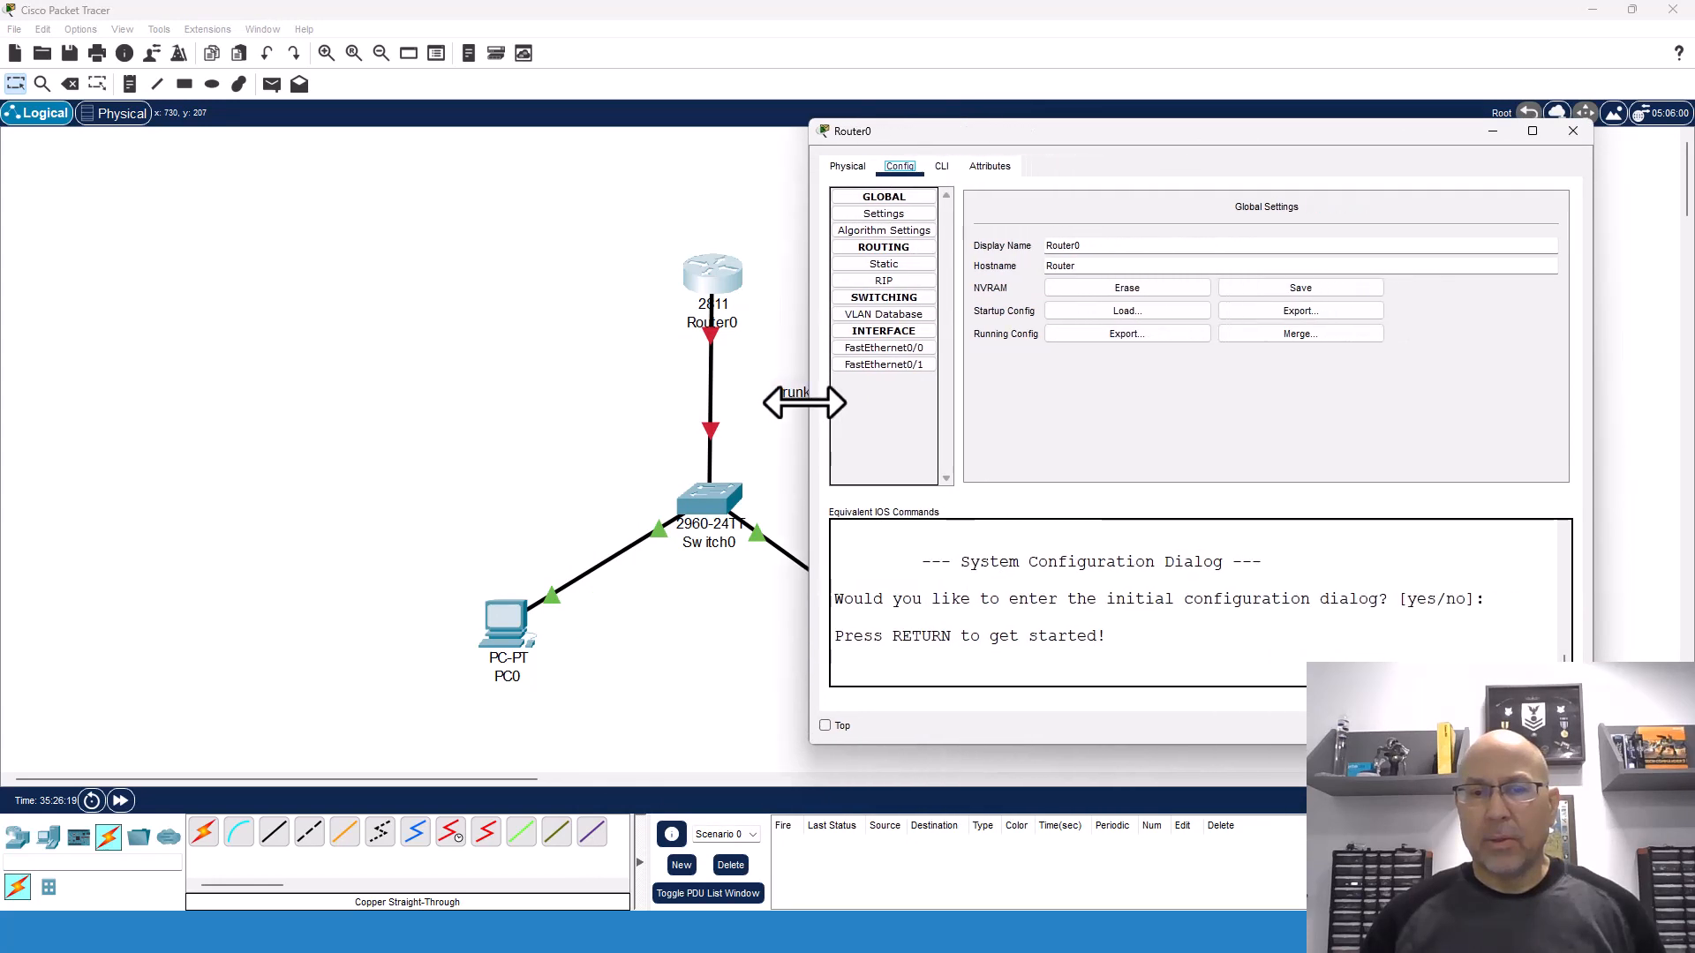
- Enable Router0's FastEthernet0/0 with no shutdown from global configuration
left_click(939, 166)
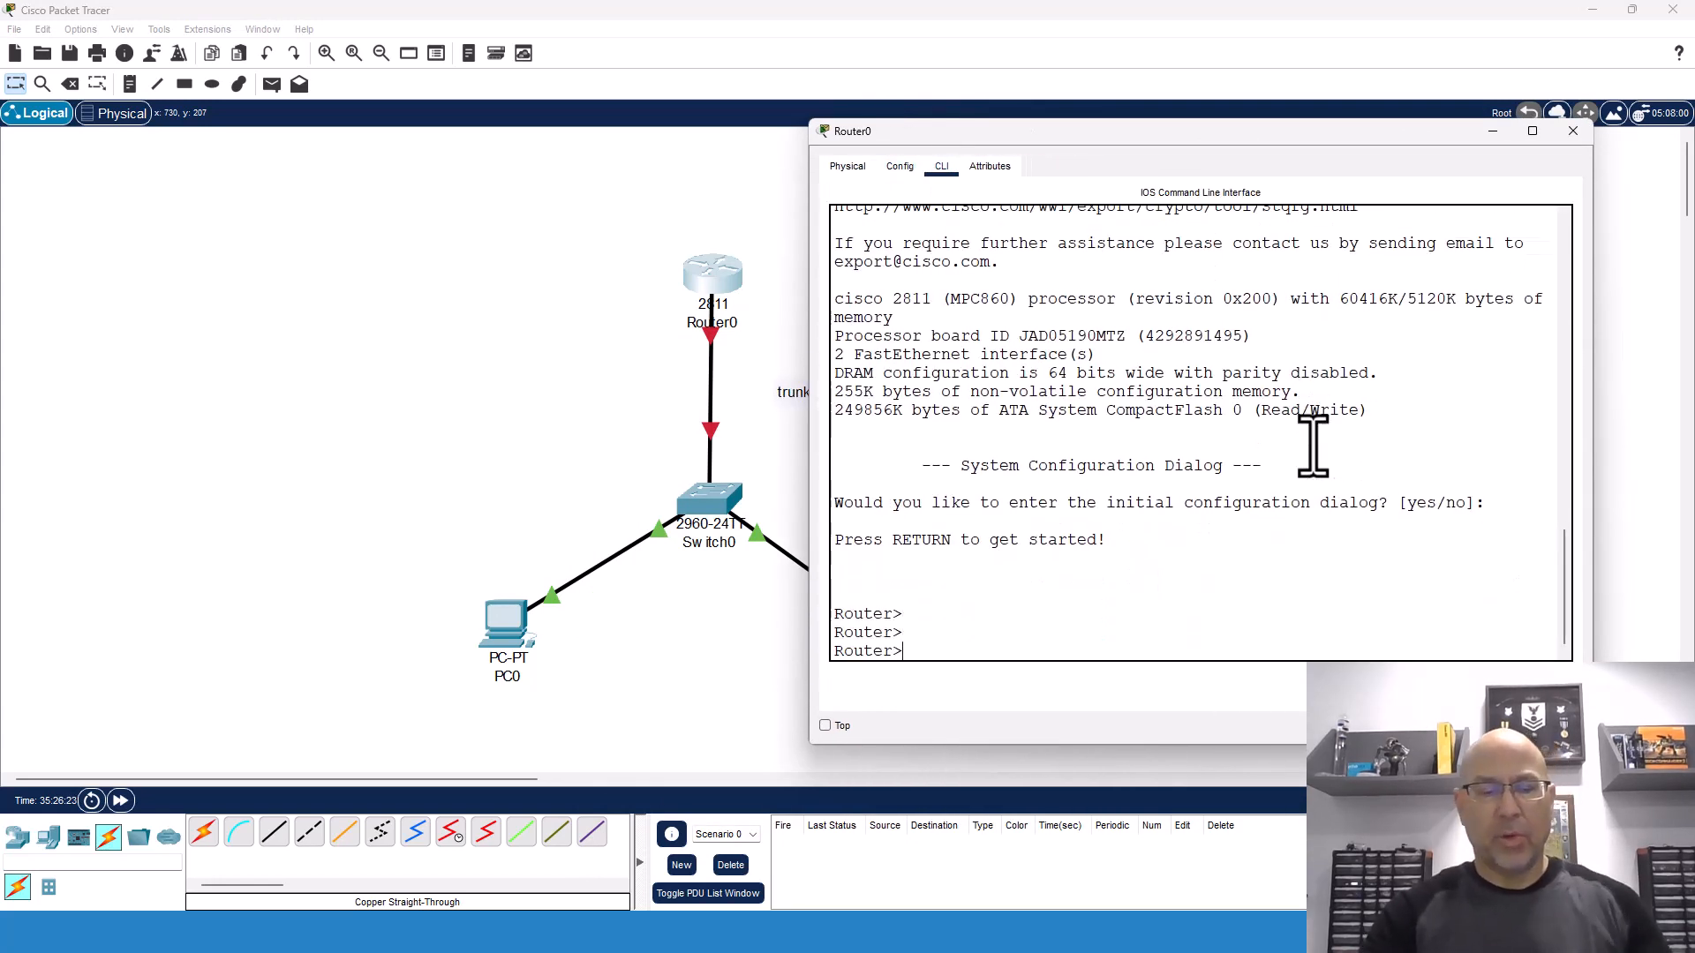
type("ena")
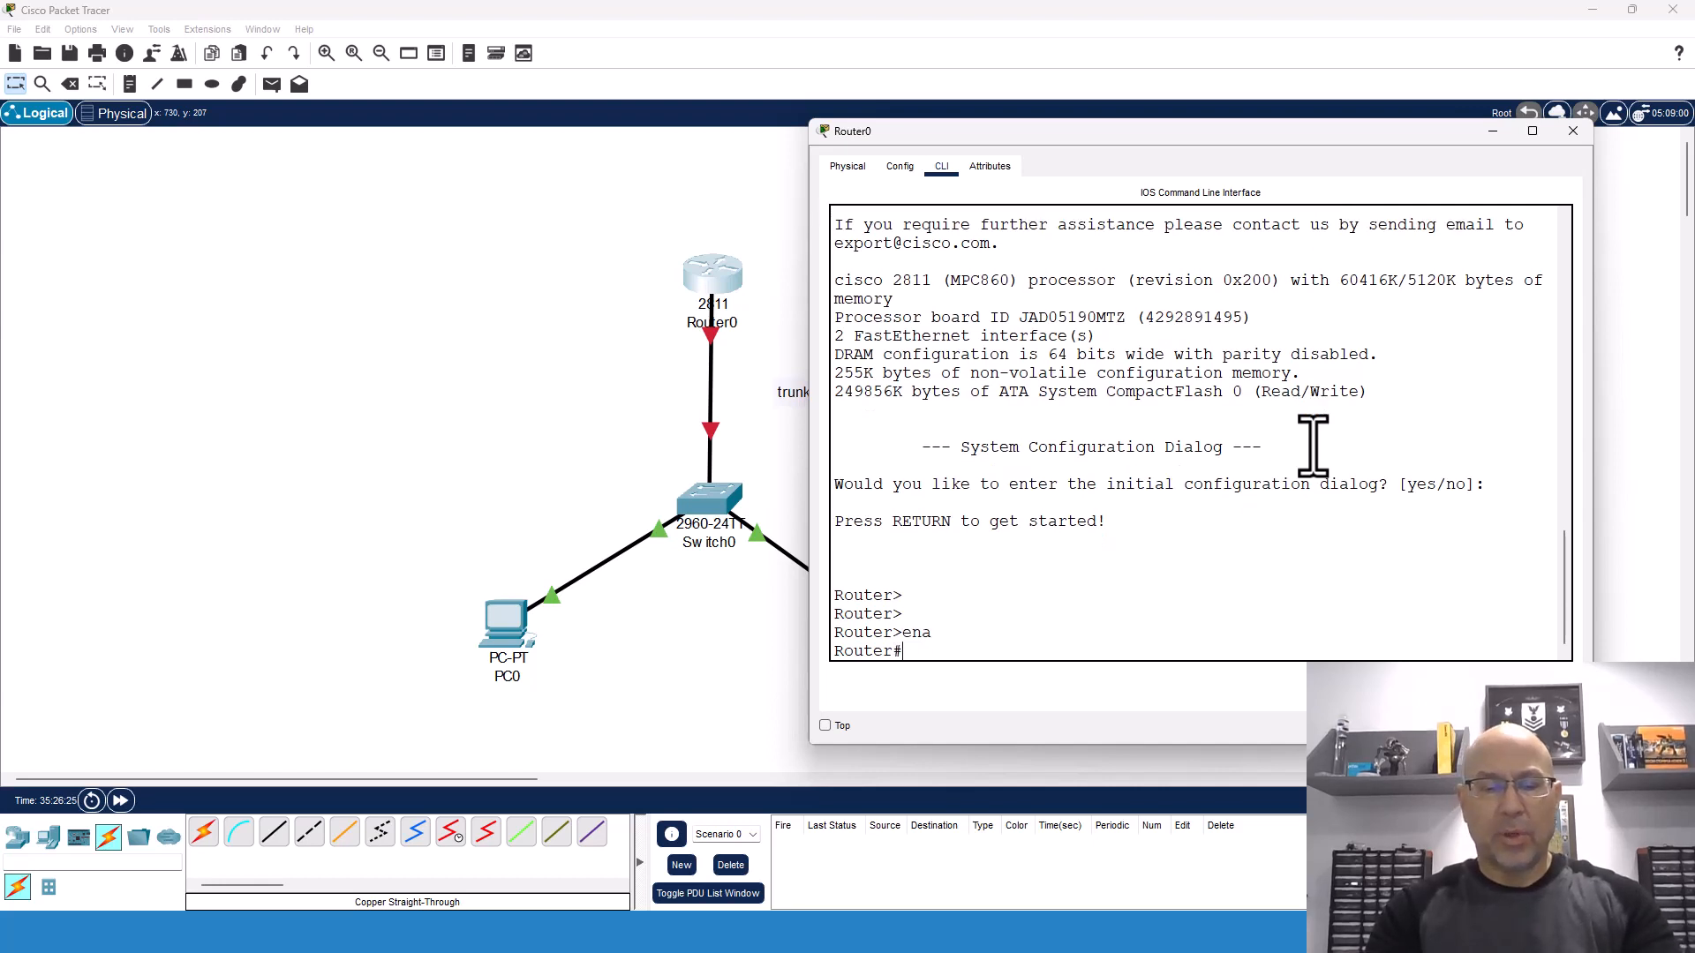
type("int")
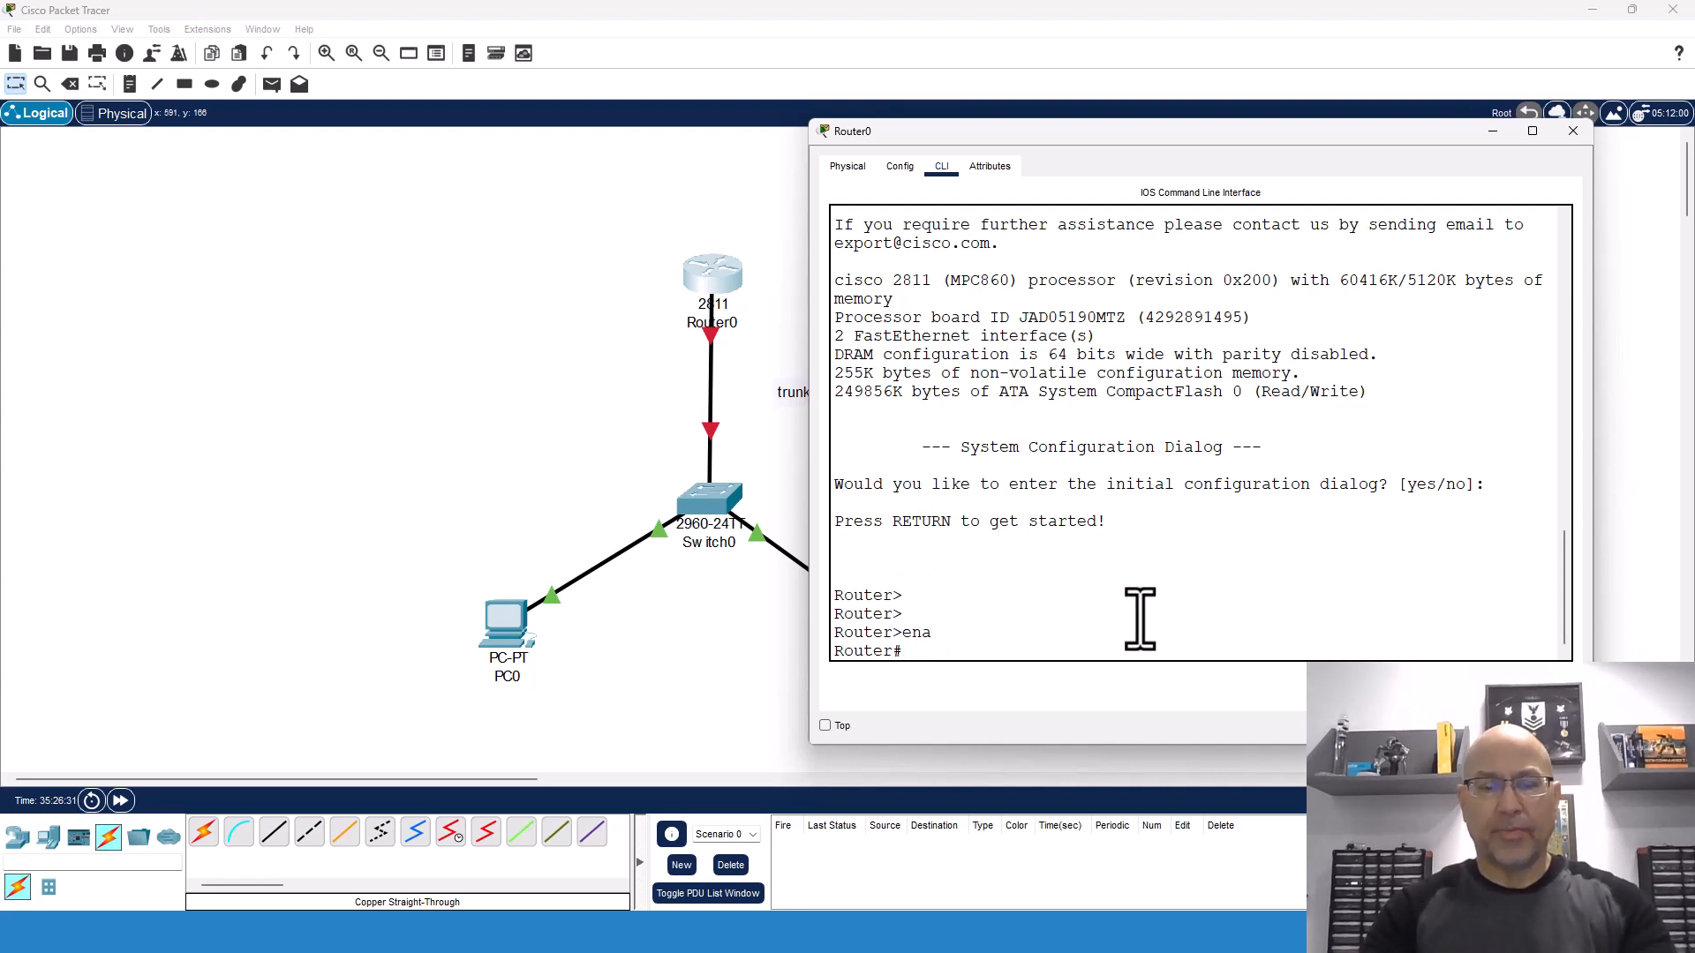
type("c")
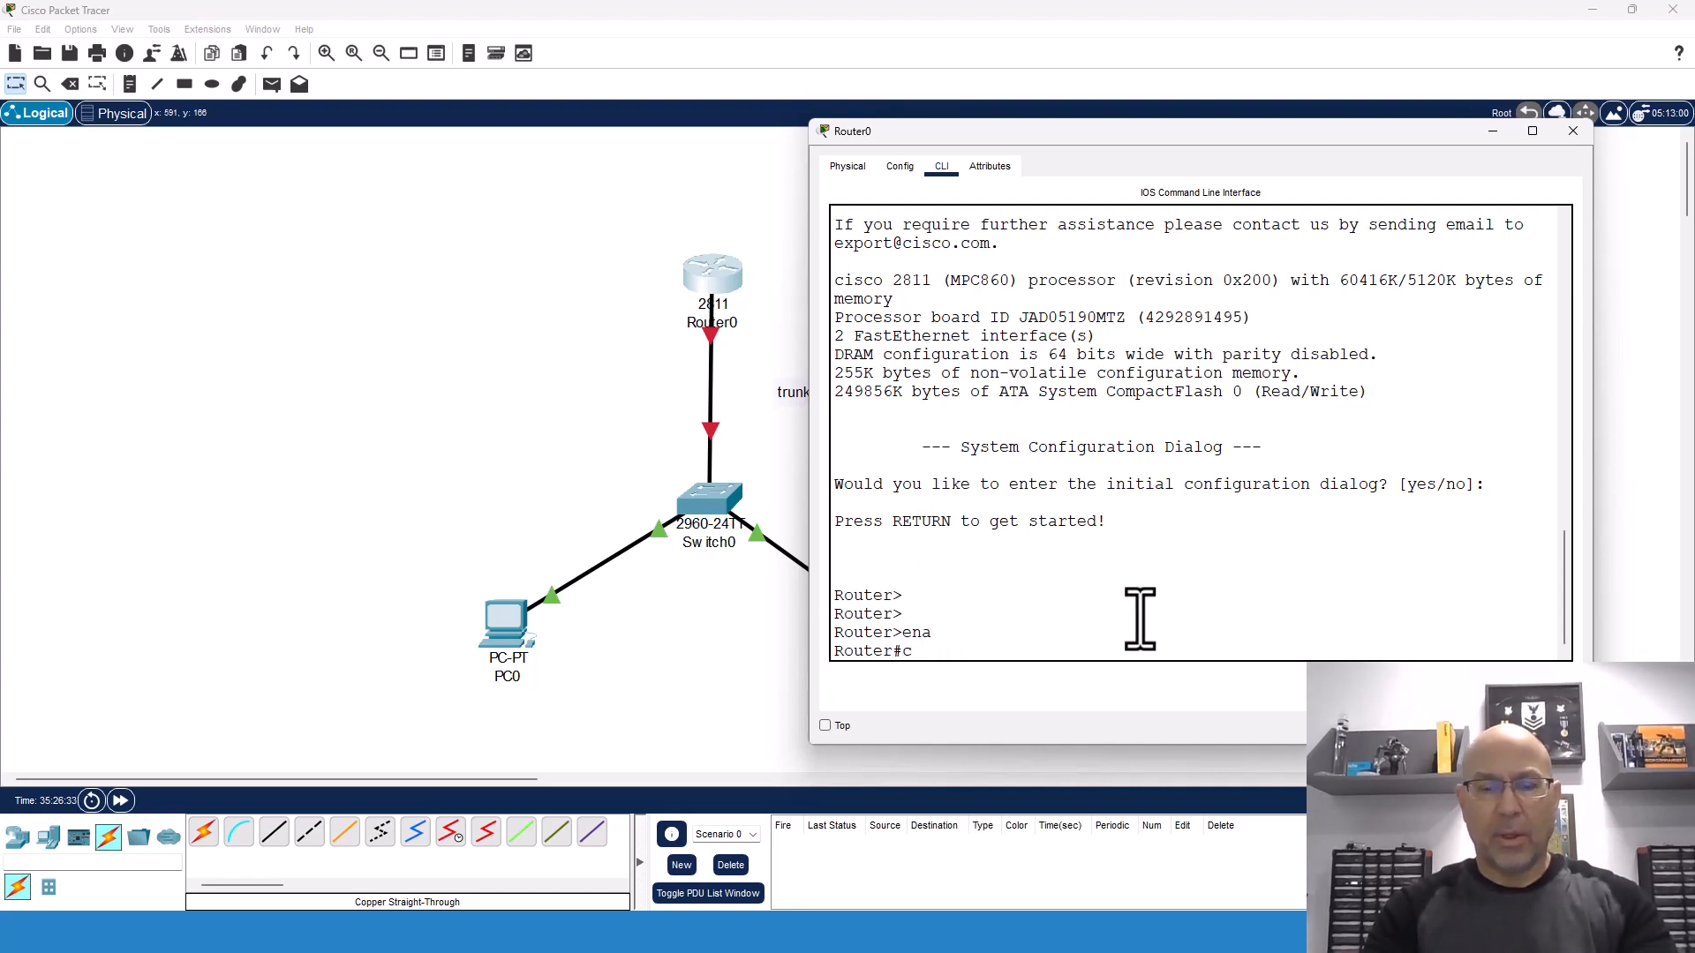
type("onf t")
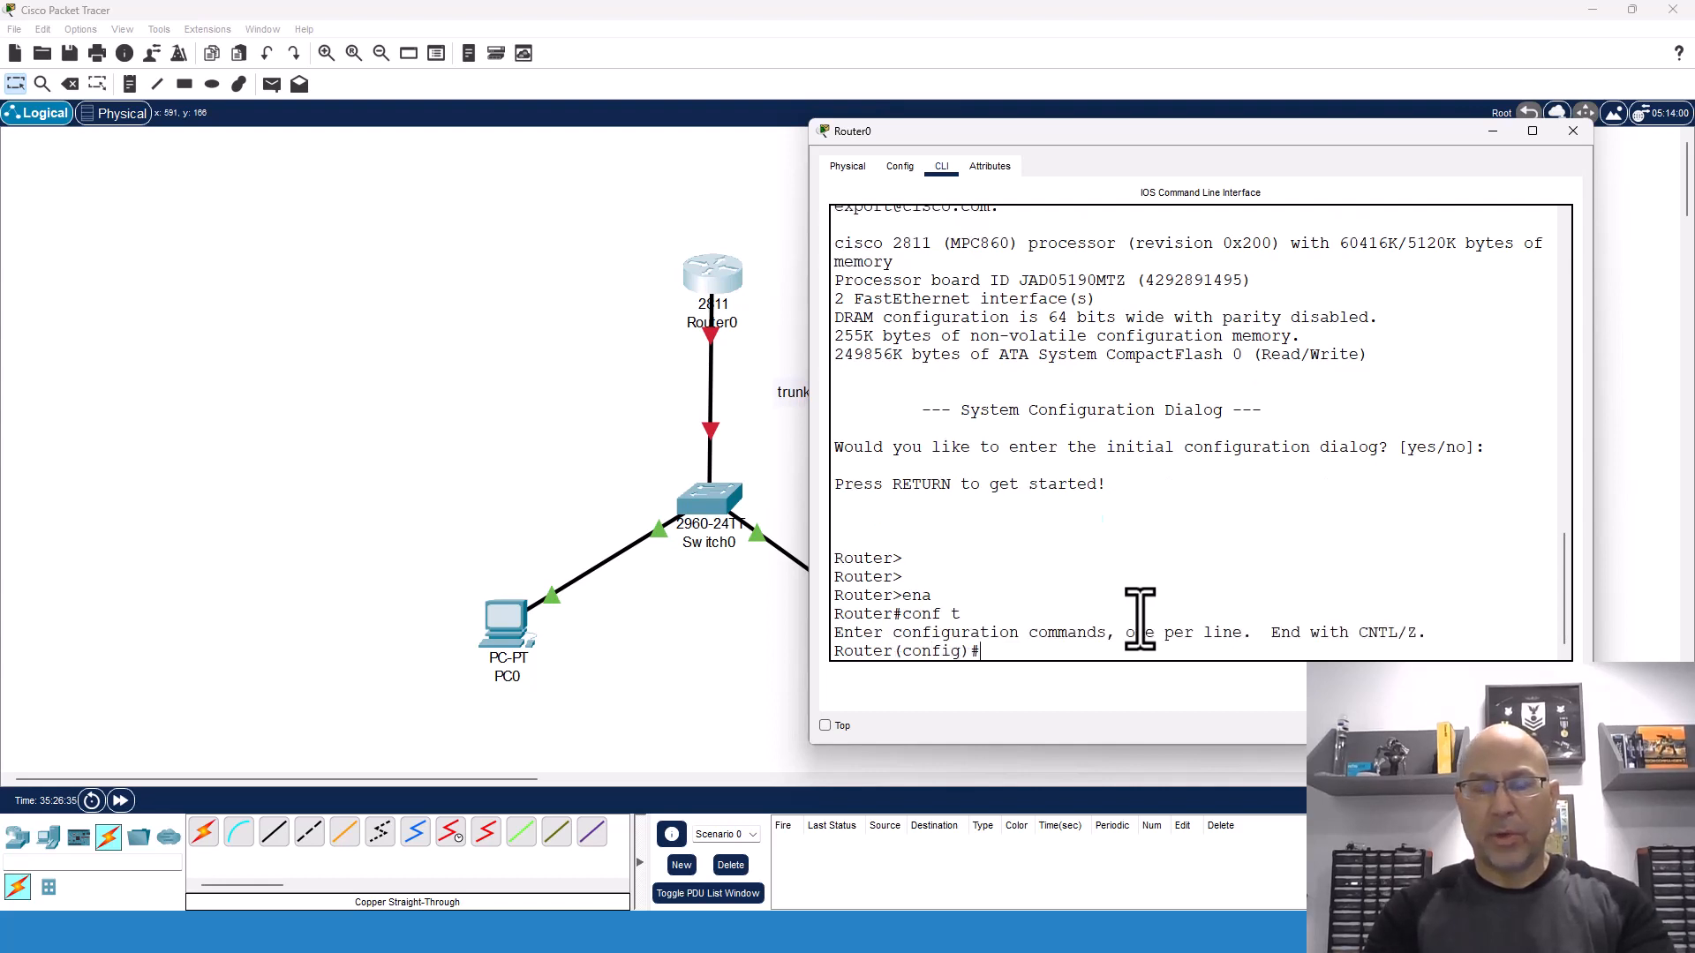
type("int f0/0")
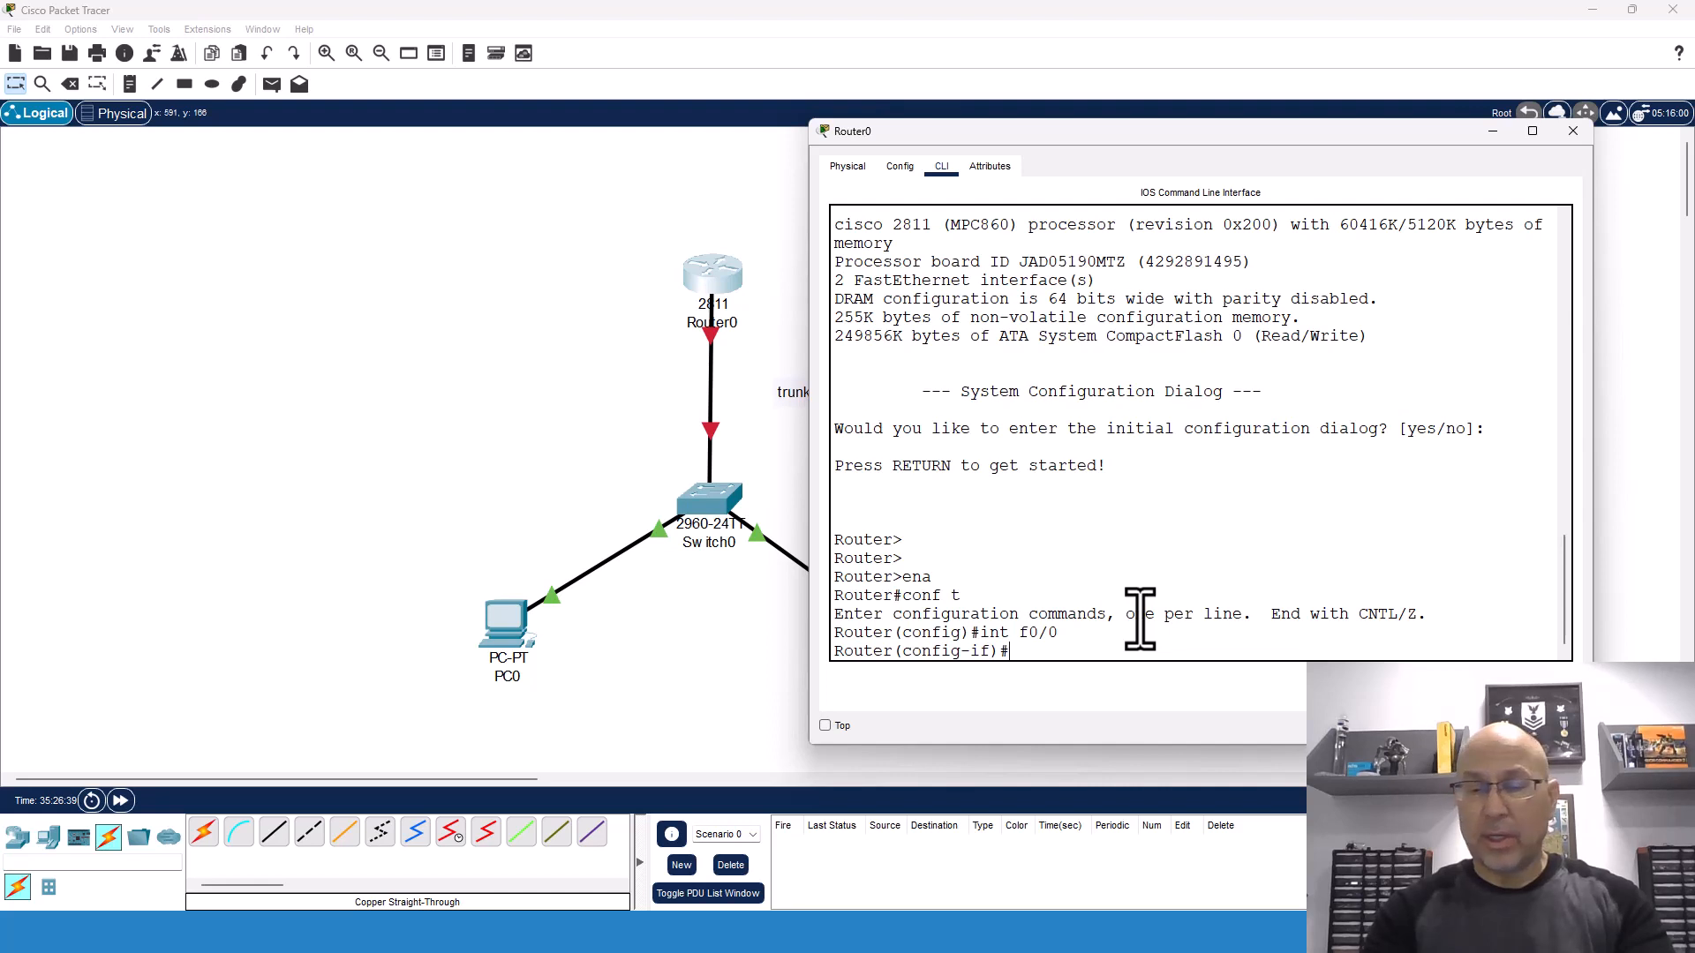
type("no shut")
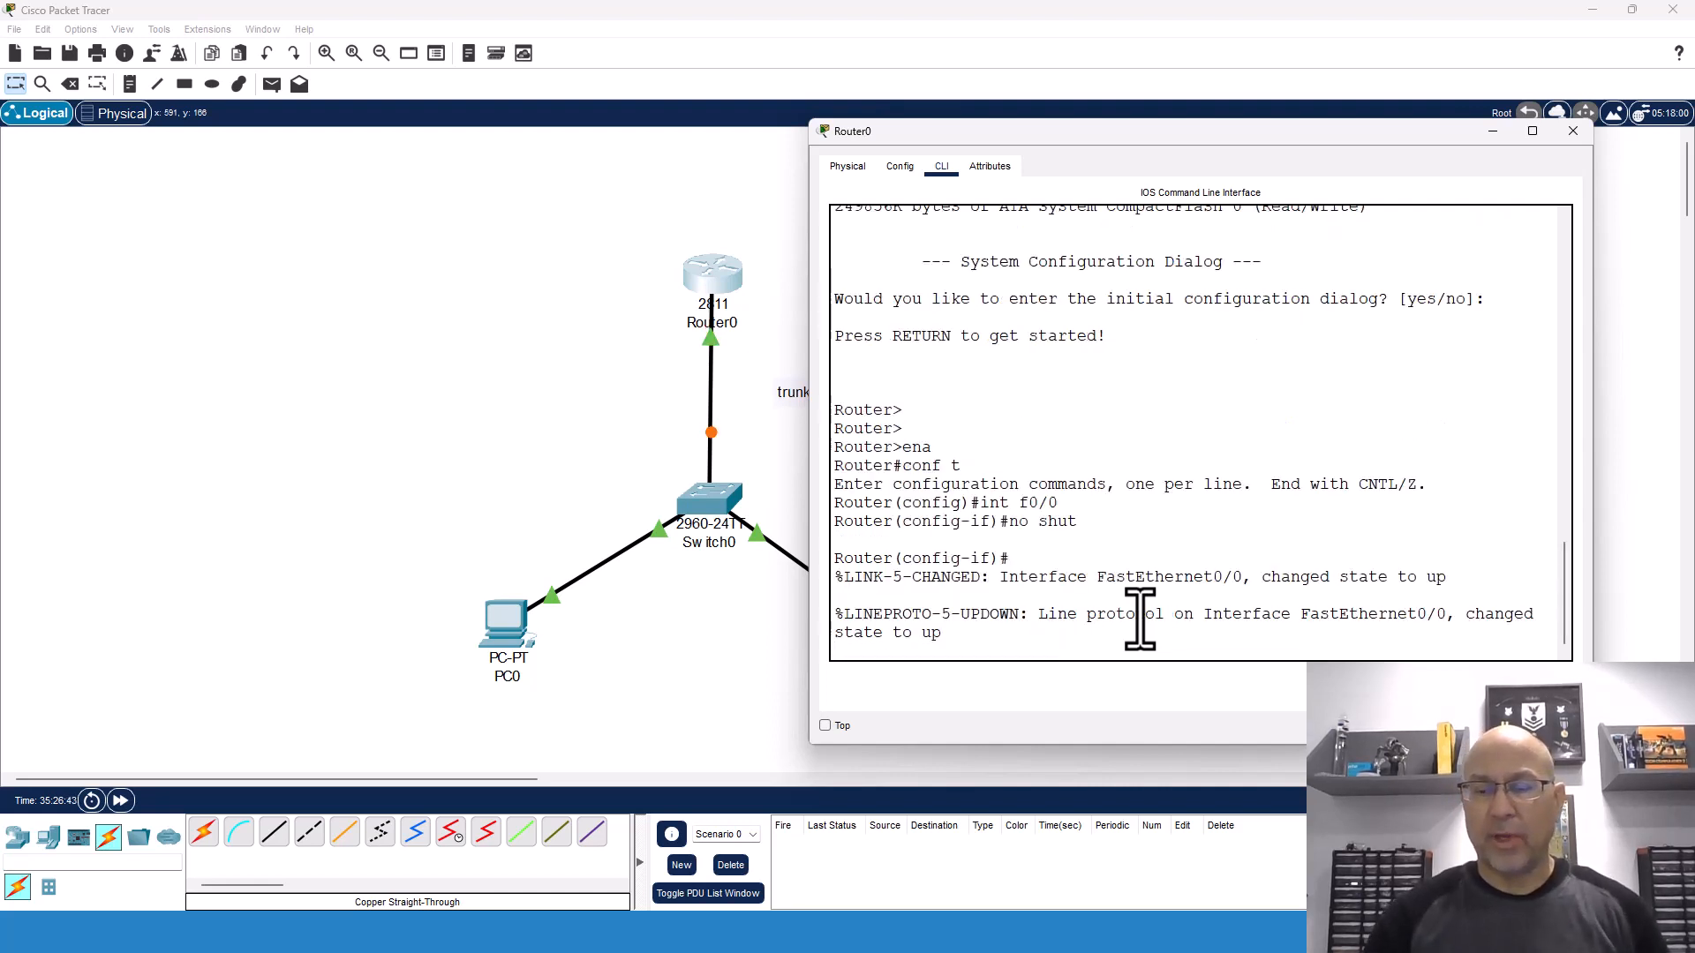
key("enter")
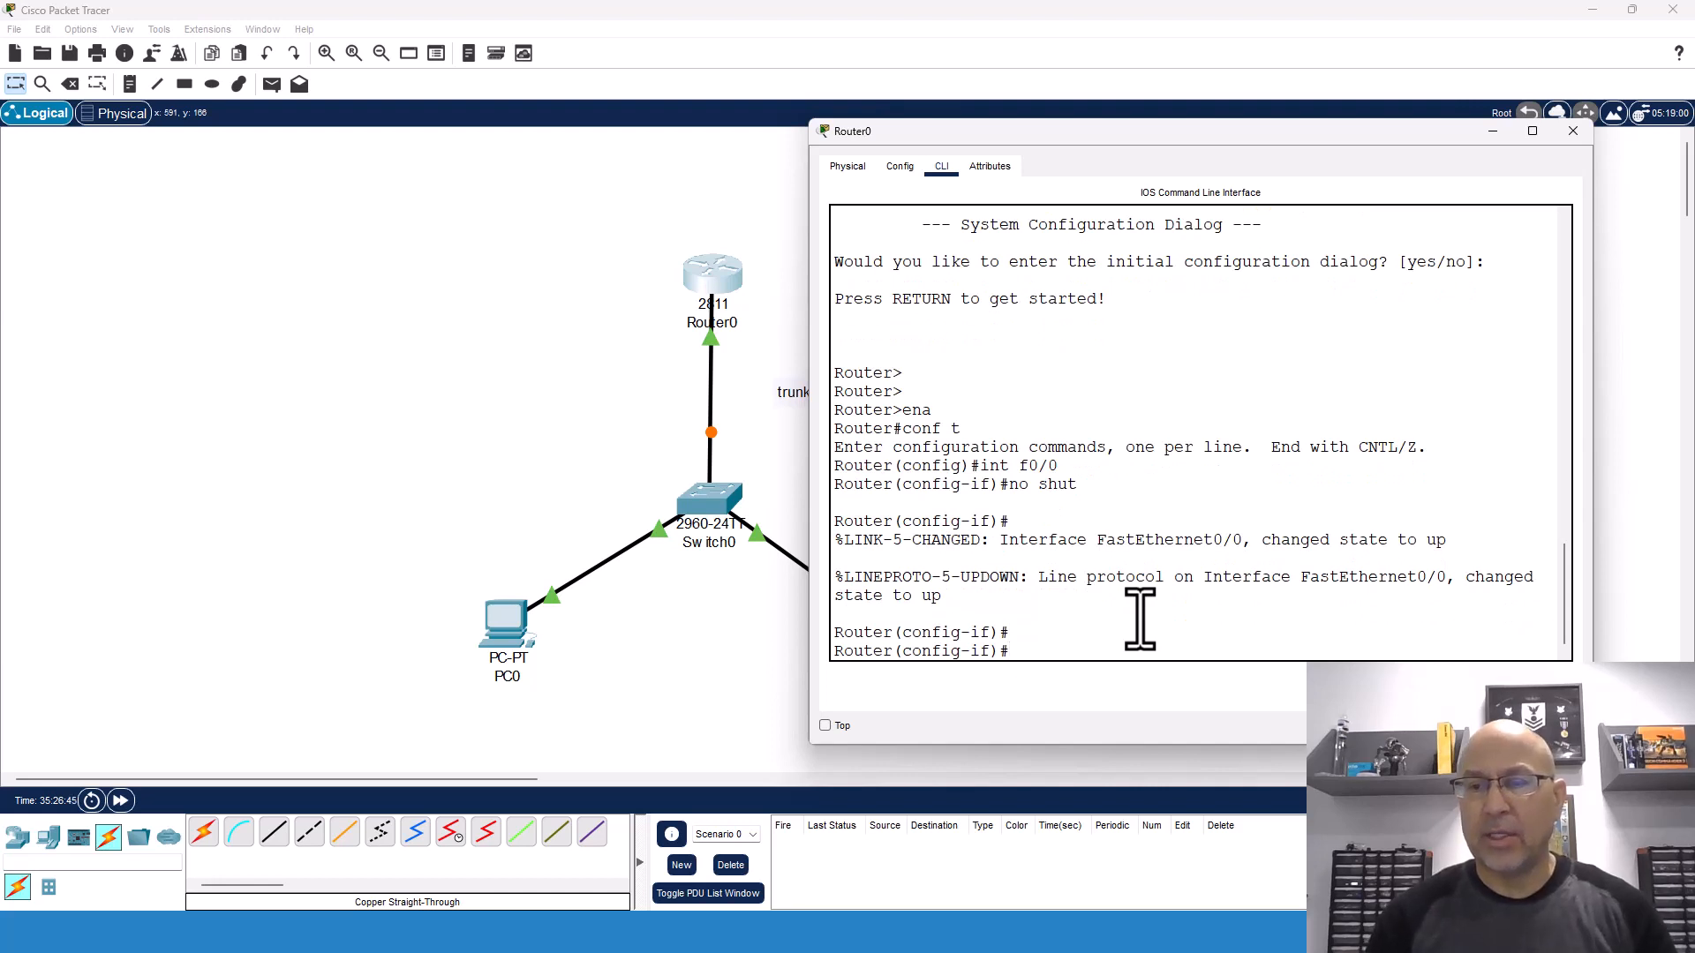
- Address F0/0 as 10.0.0.1 255.0.0.0 and exit the interface
type("ip addr")
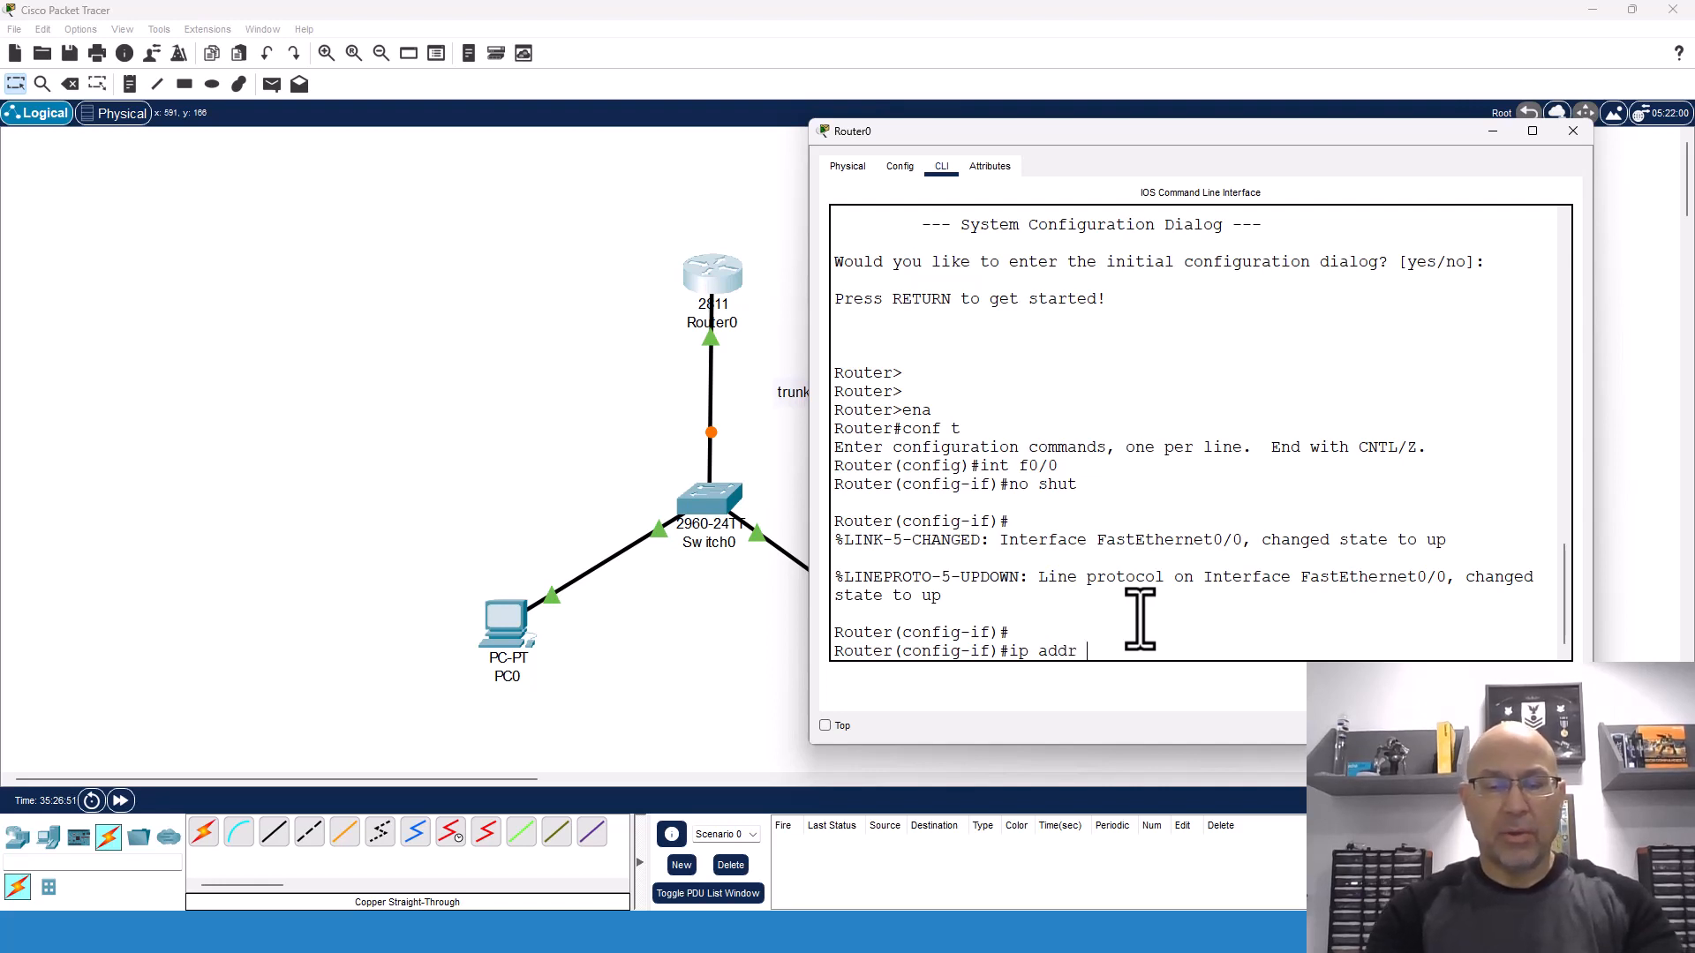
type("10.0.0.1")
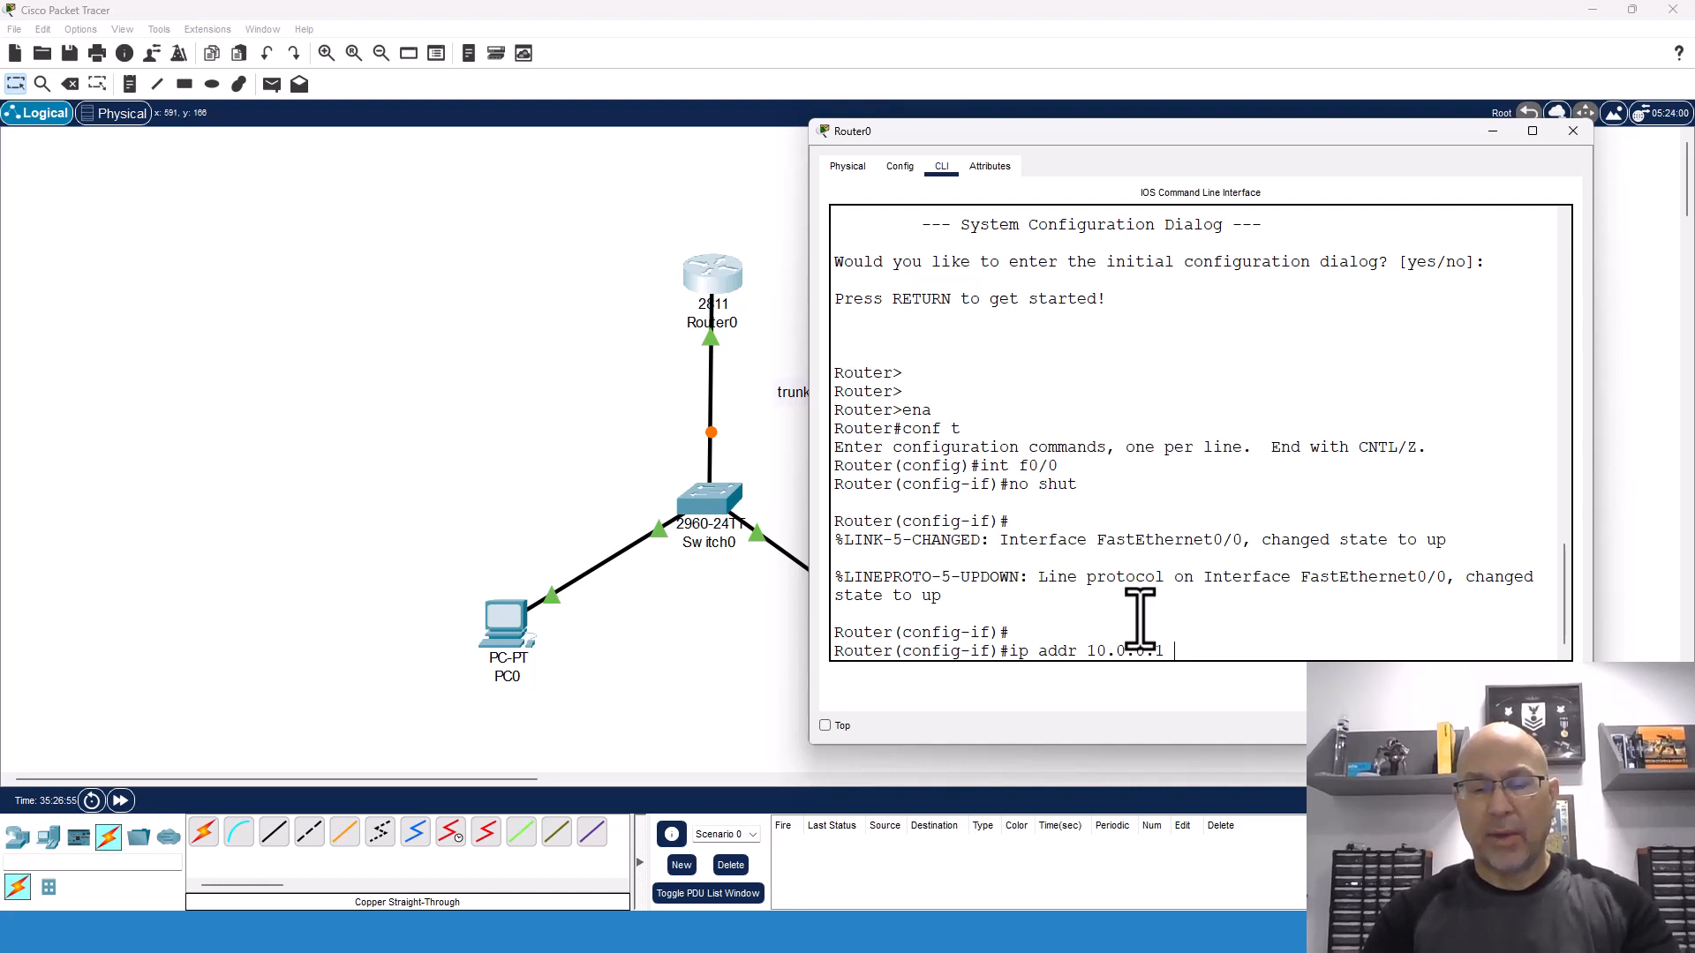
type("255.2")
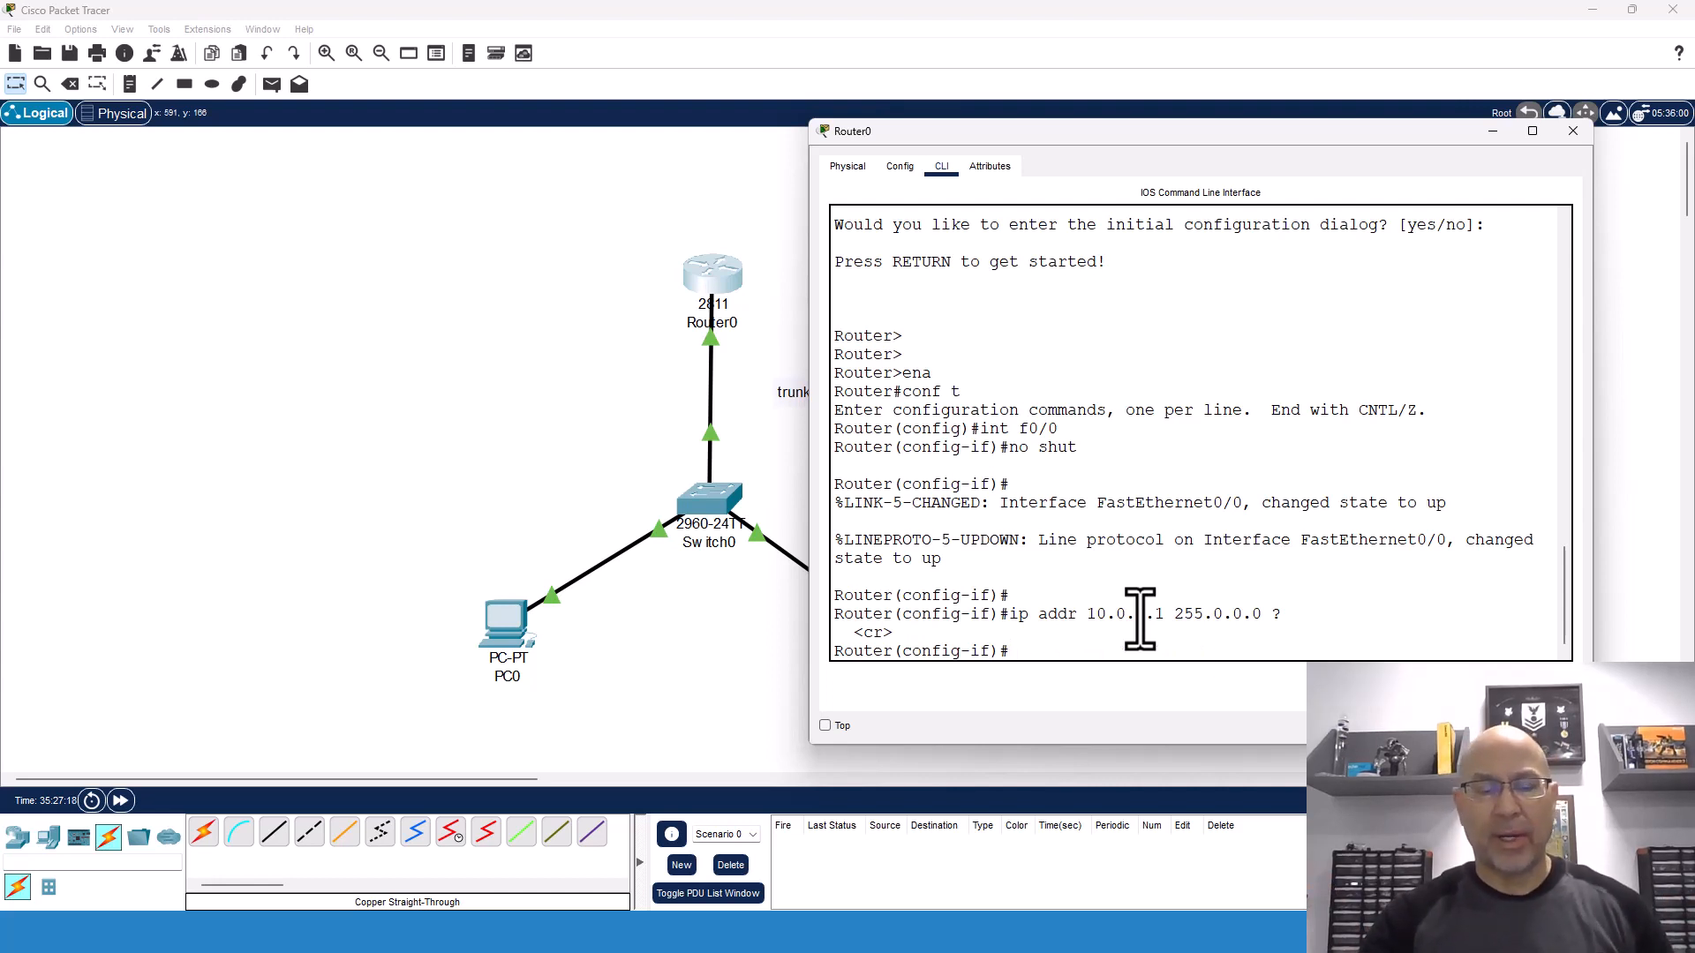
type("exit")
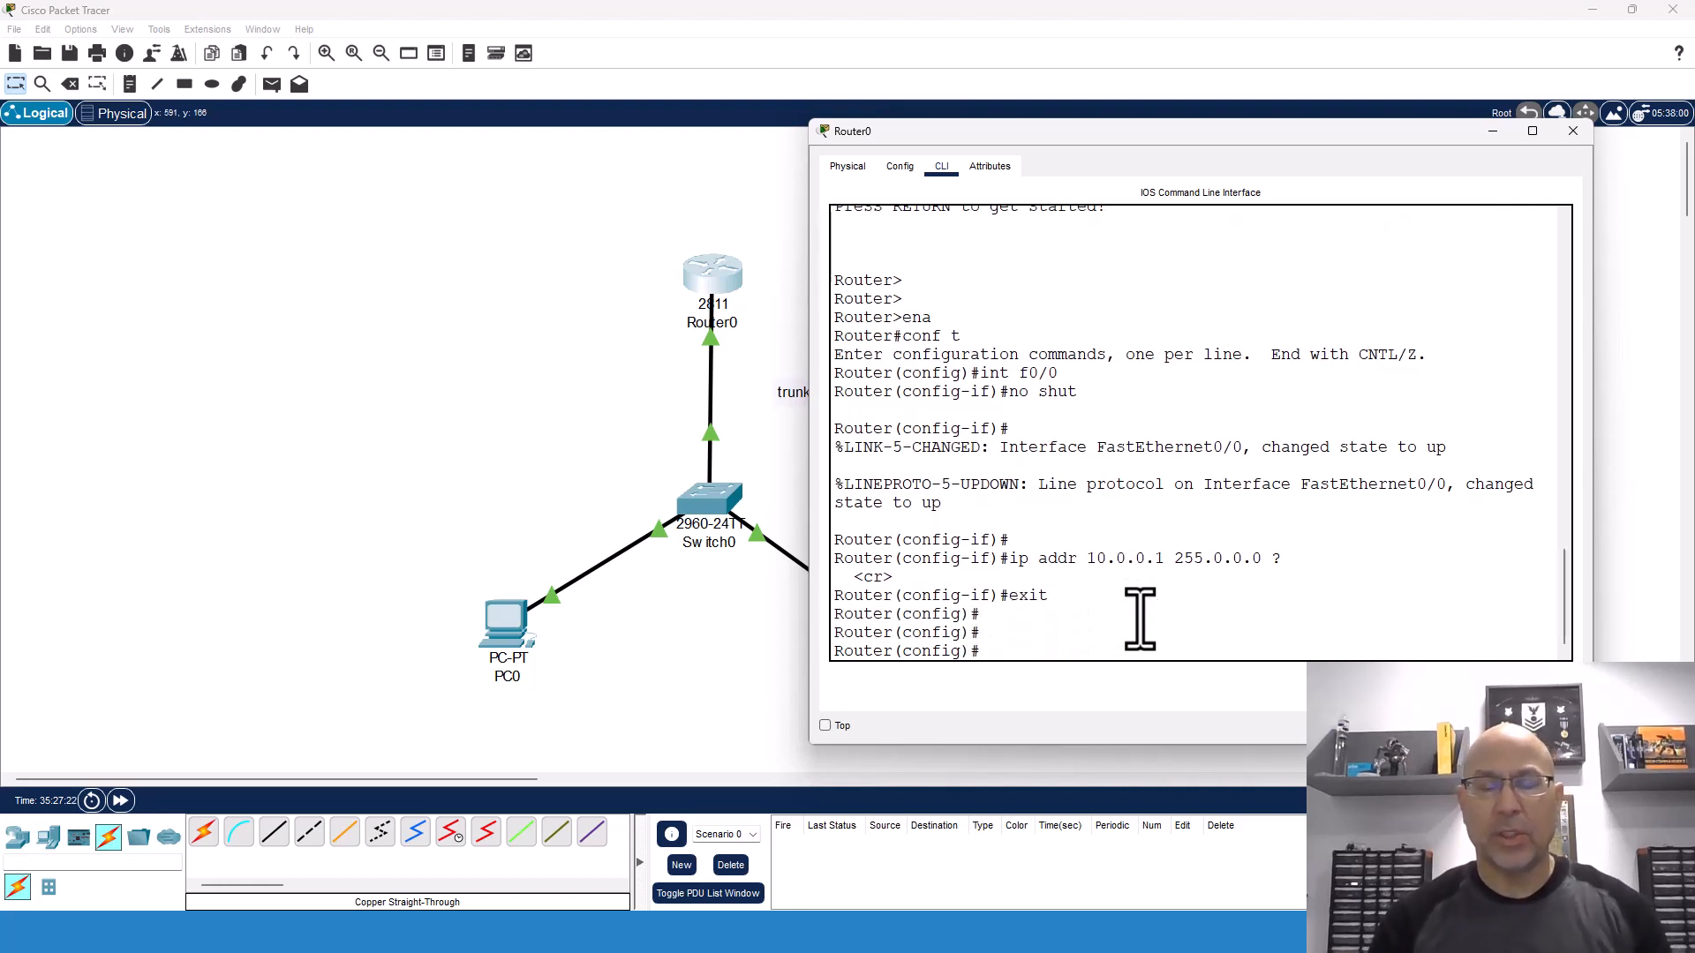
- Create subinterface F0/0.2 with dot1Q 2 and address 192.168.2.254 255.255.255.0
type("int f0/")
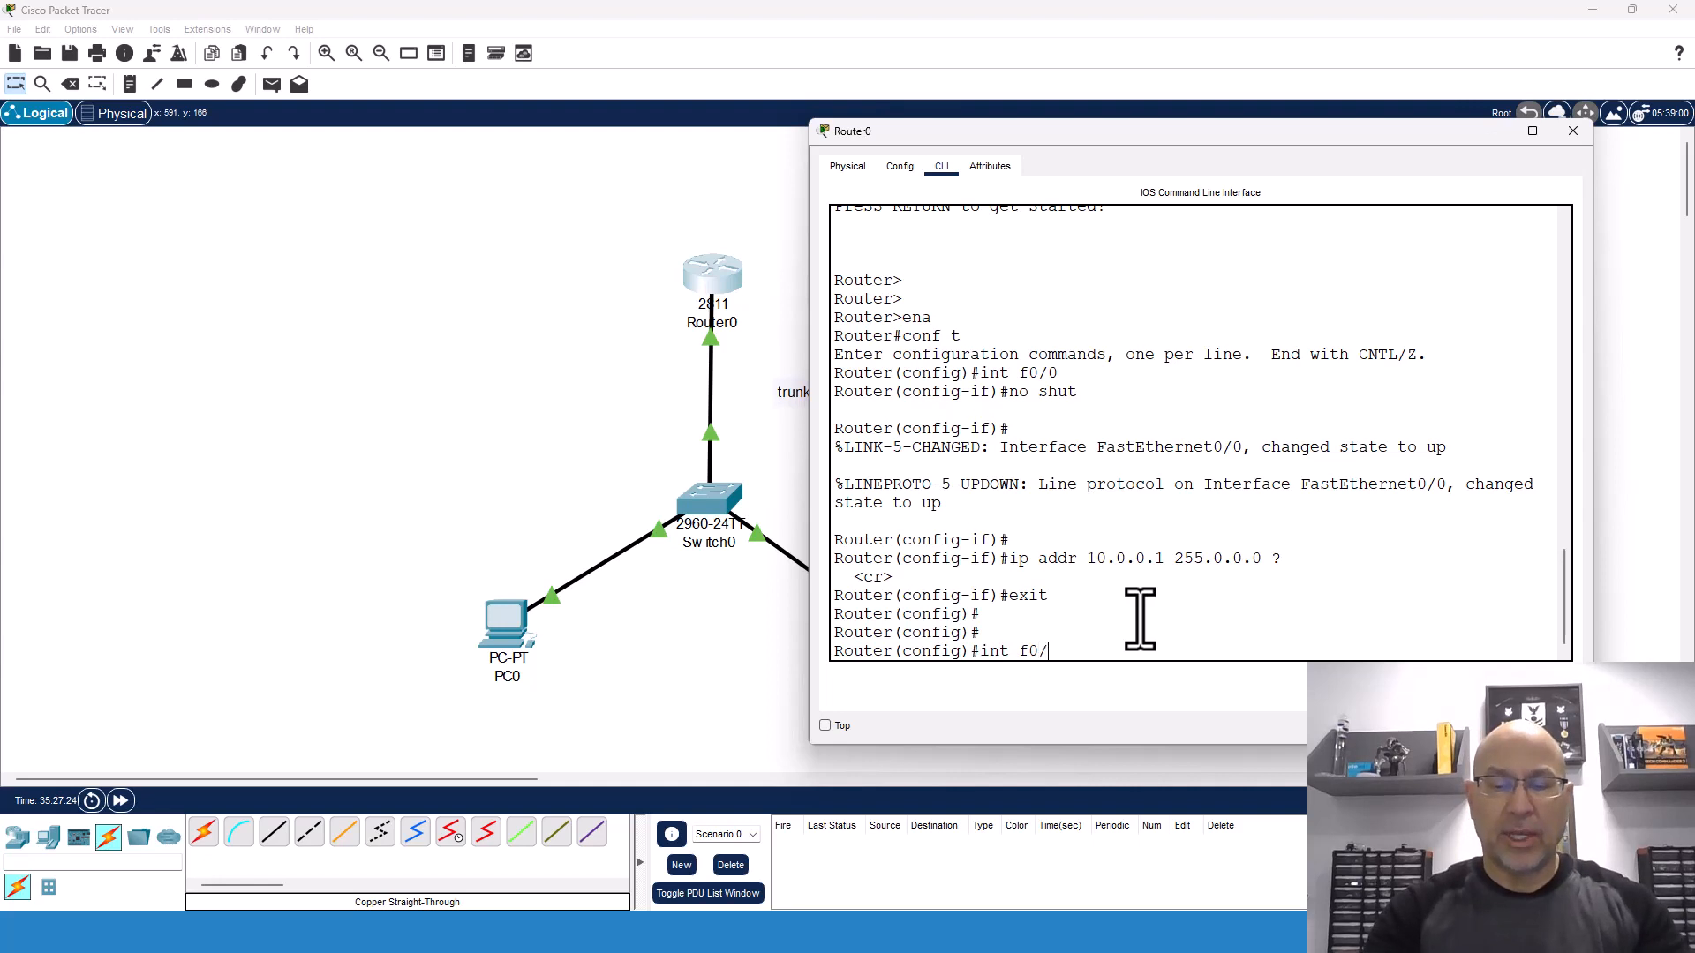
type("0")
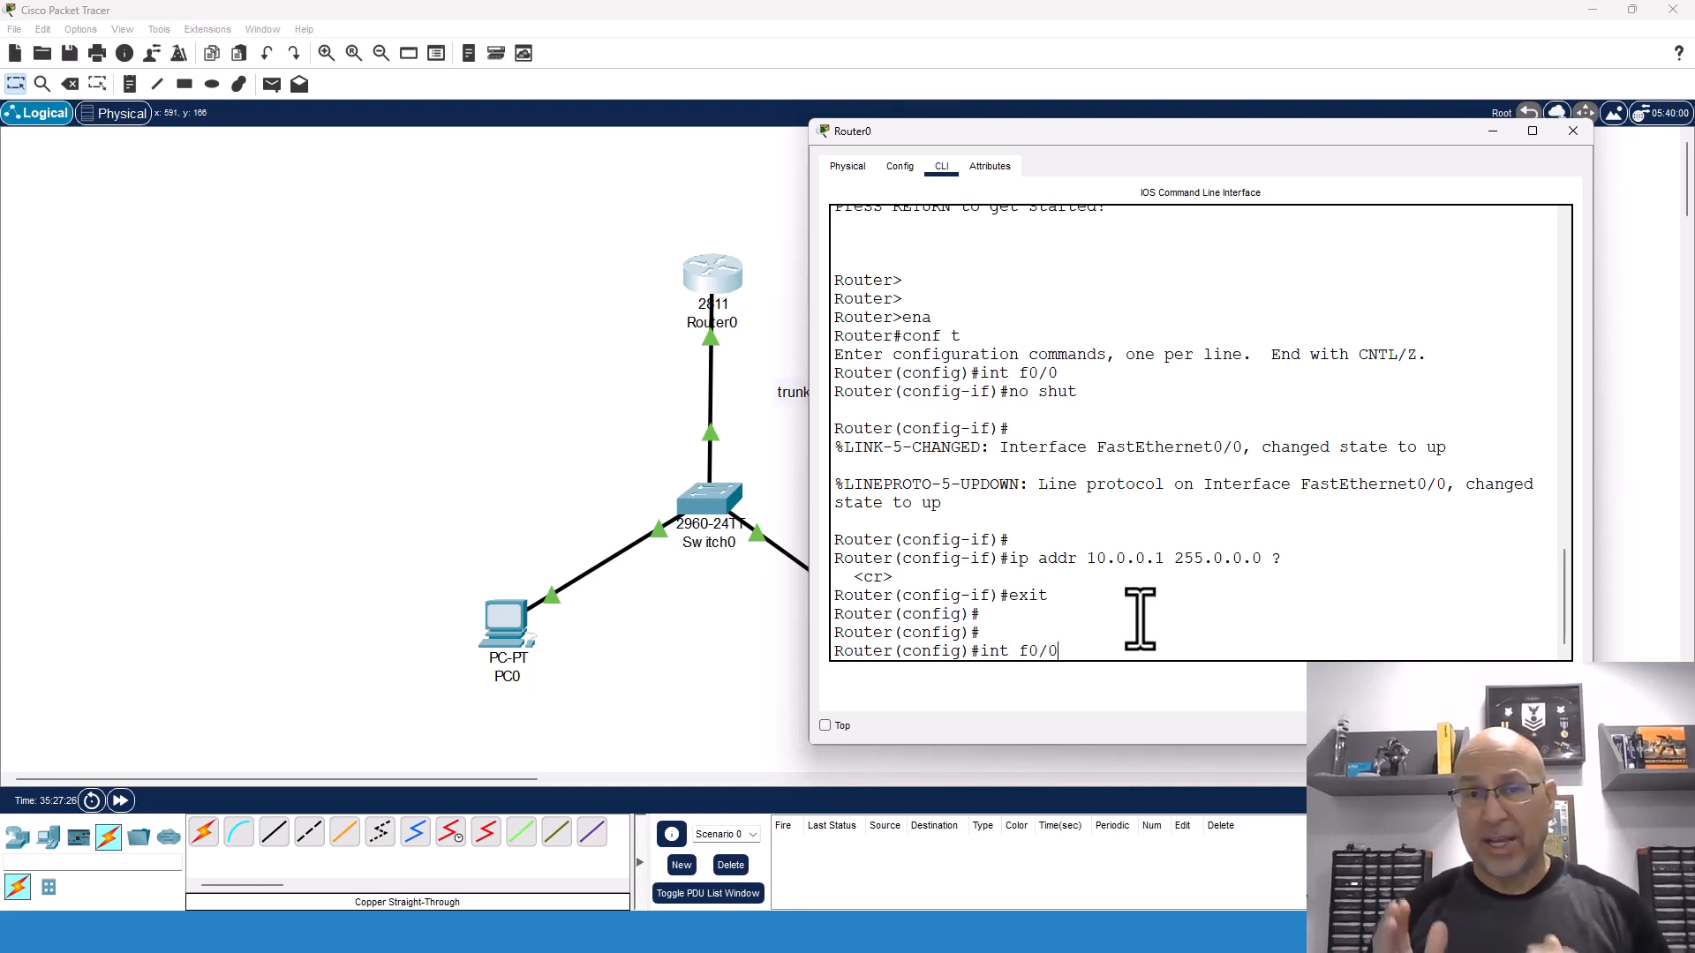
type(".2")
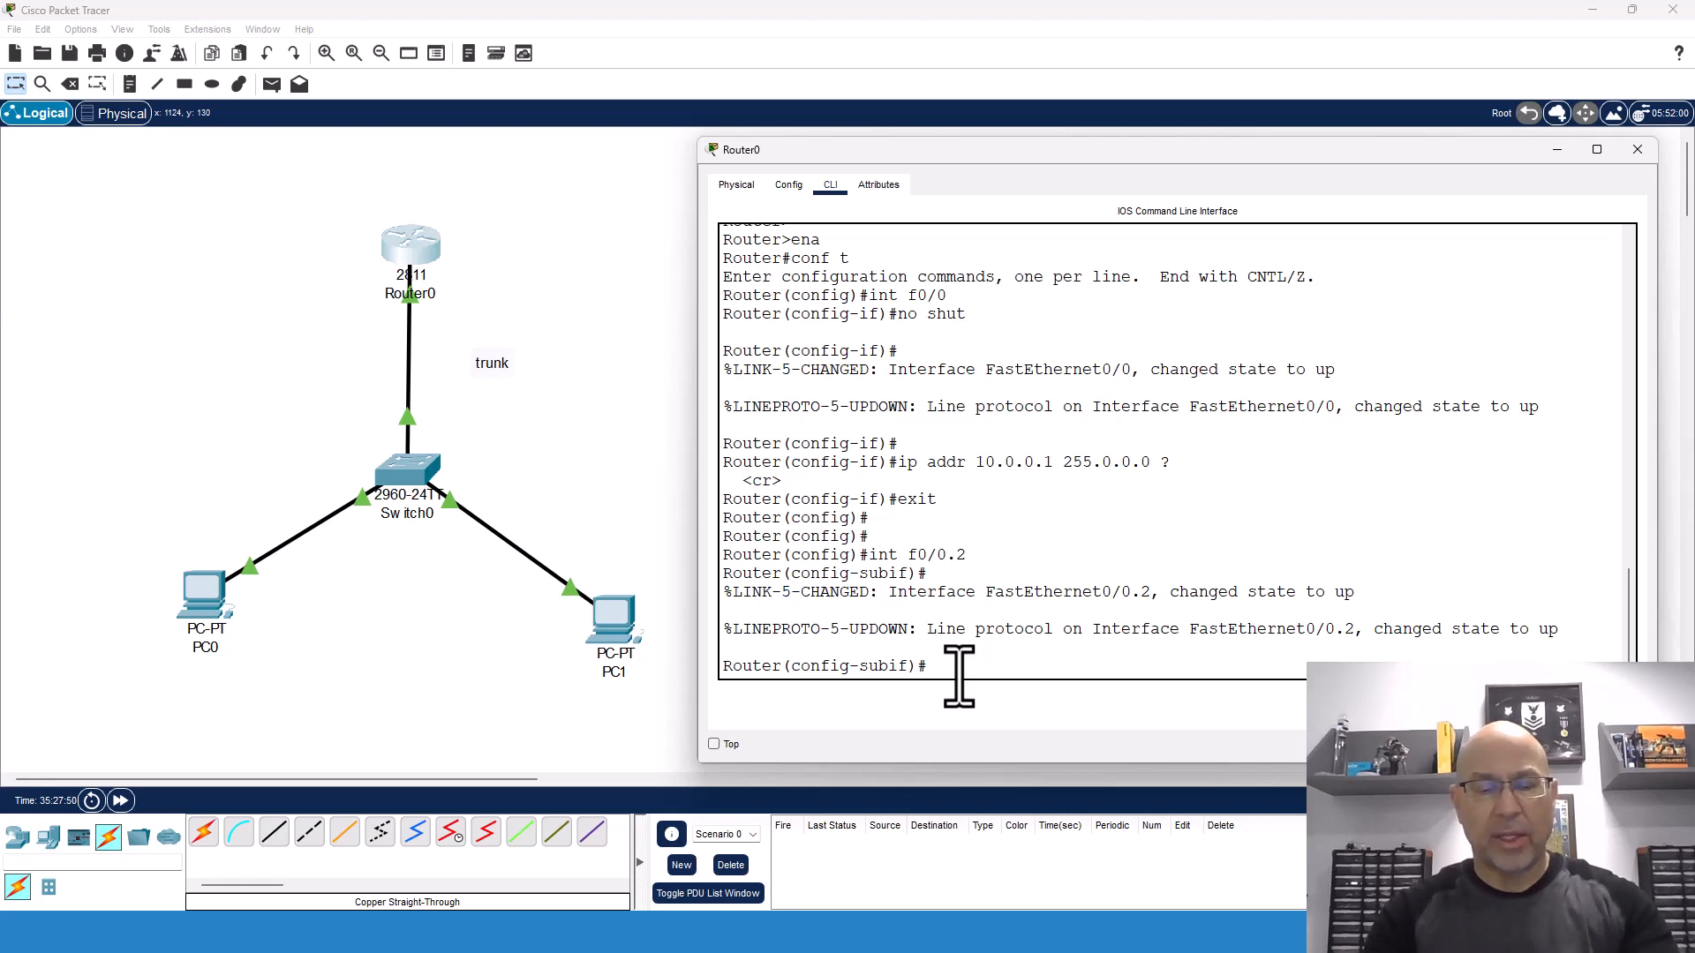
type("encapsulation")
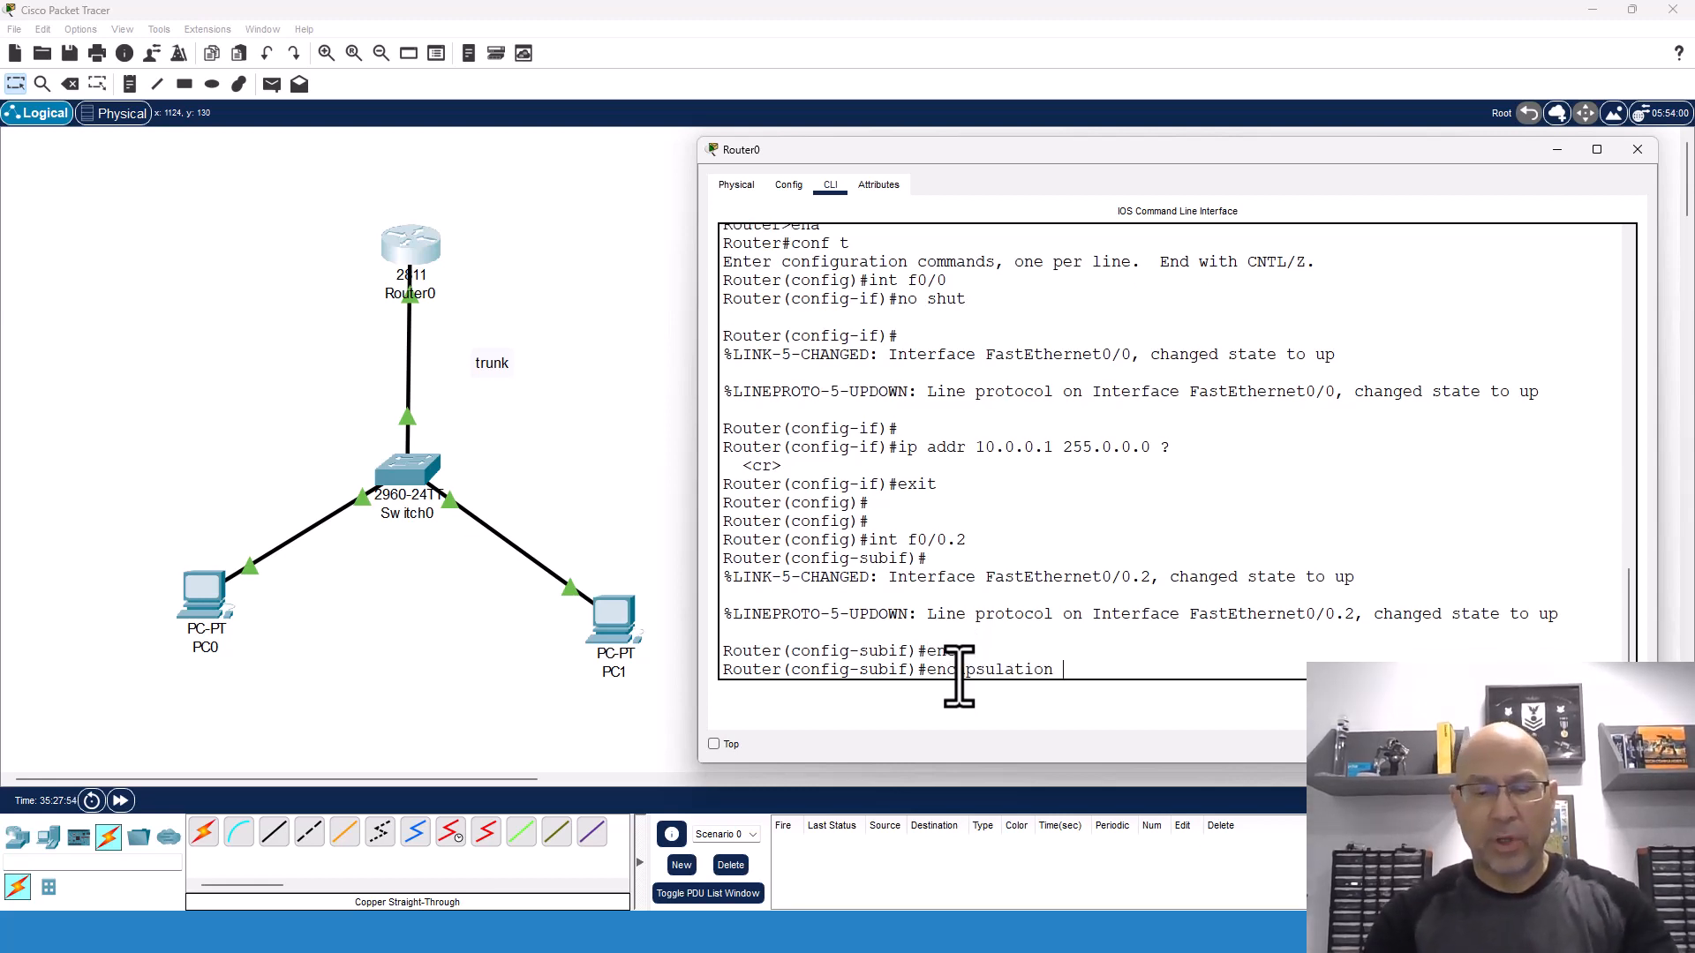
type("dot1q")
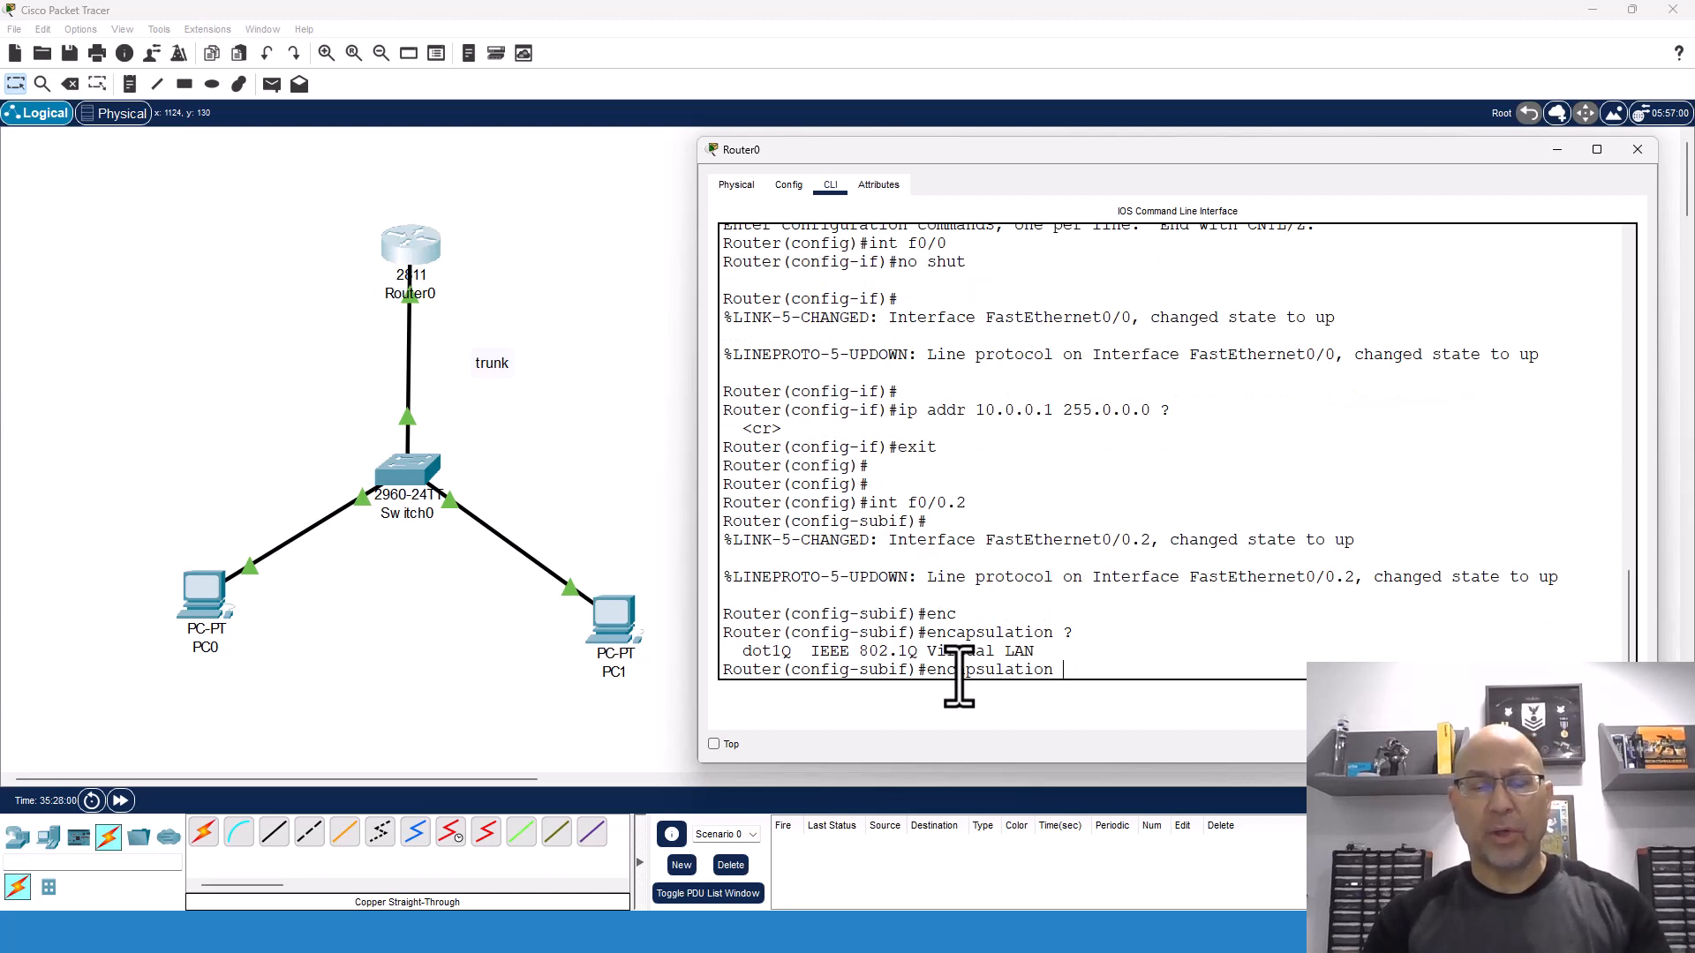
type("dot1q 2")
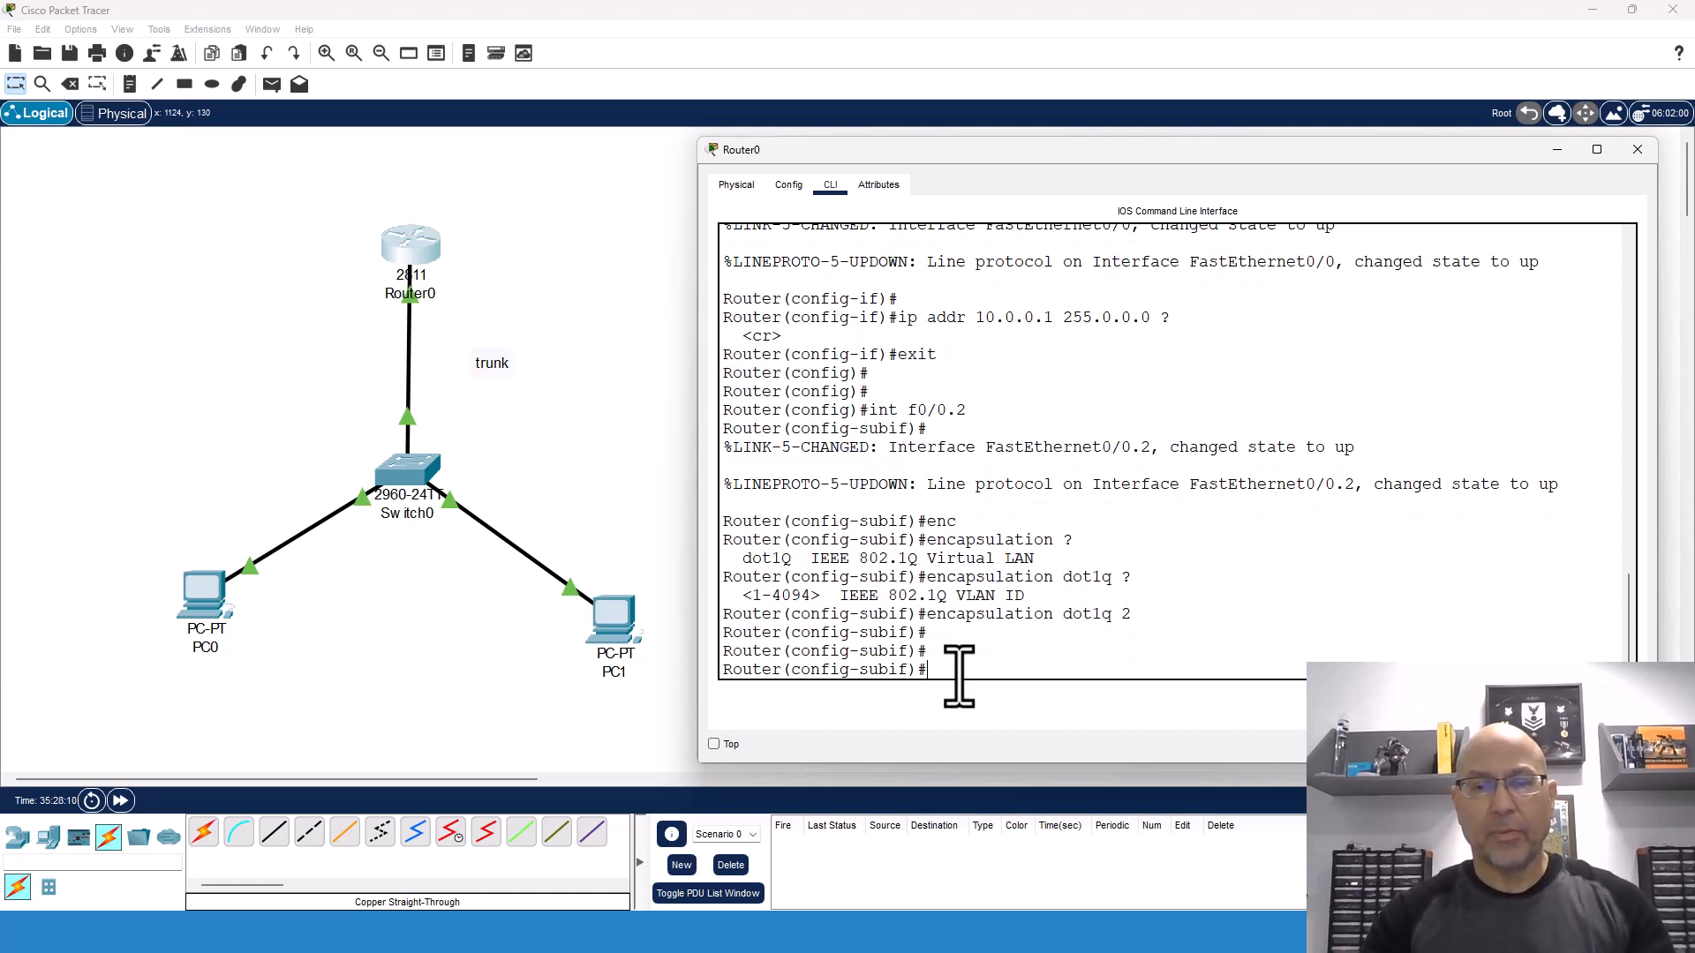
type("ip addr")
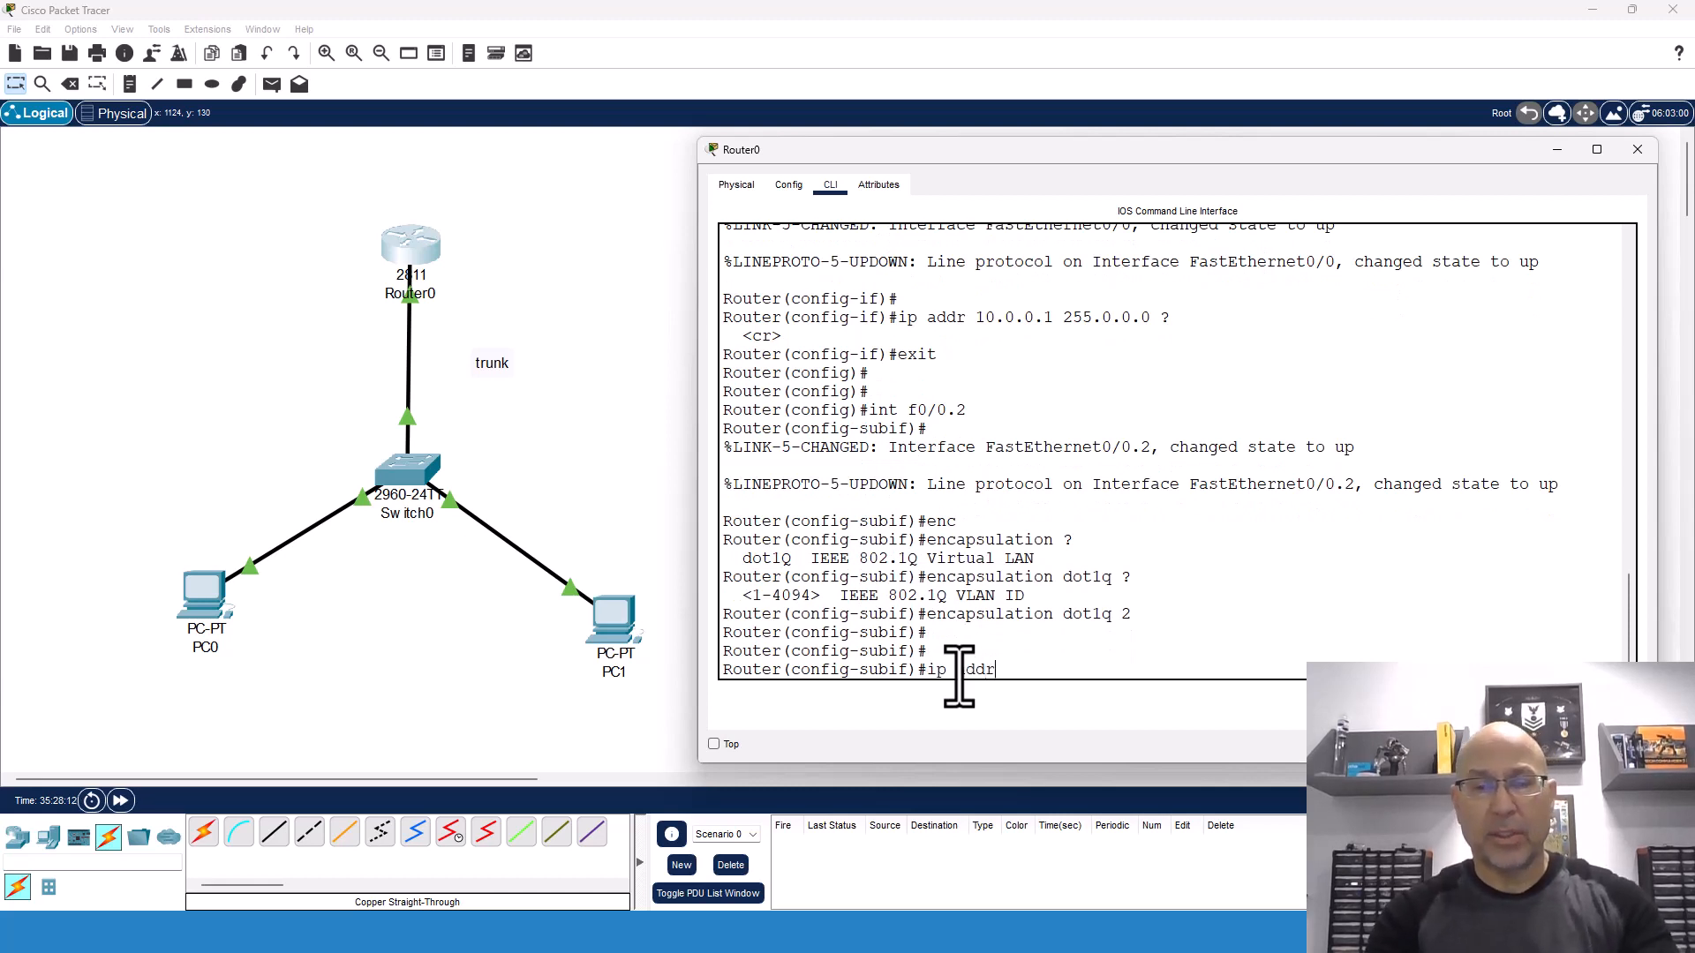
type("192.1")
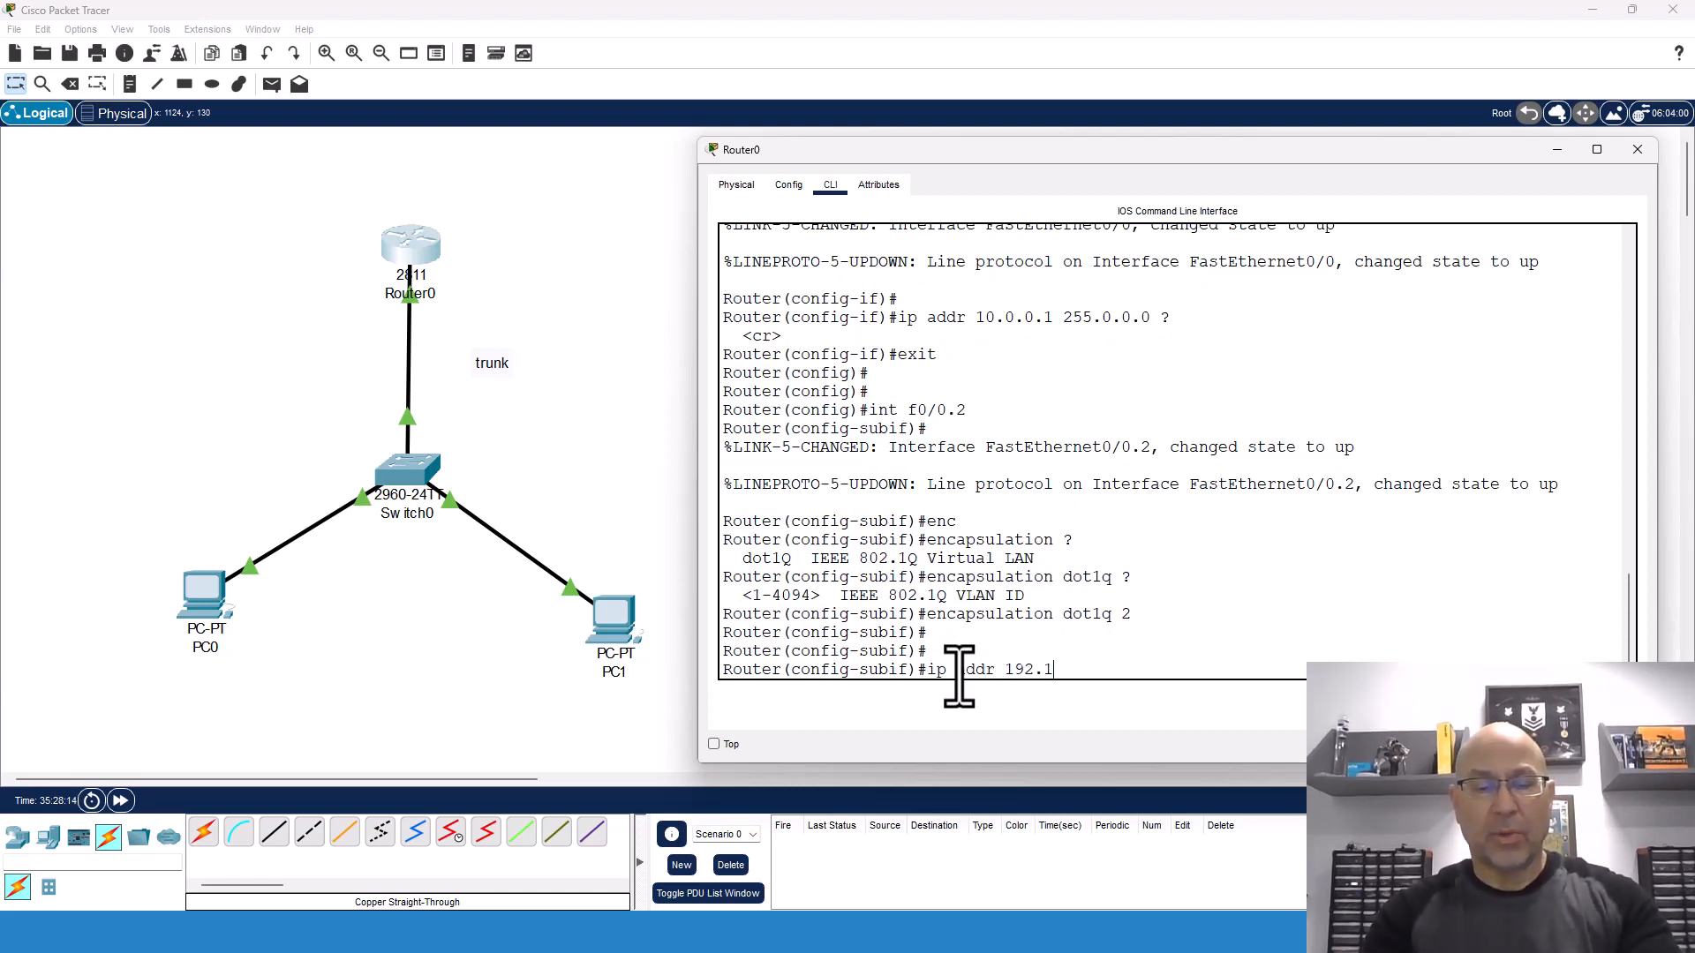
type("68.2.254 2")
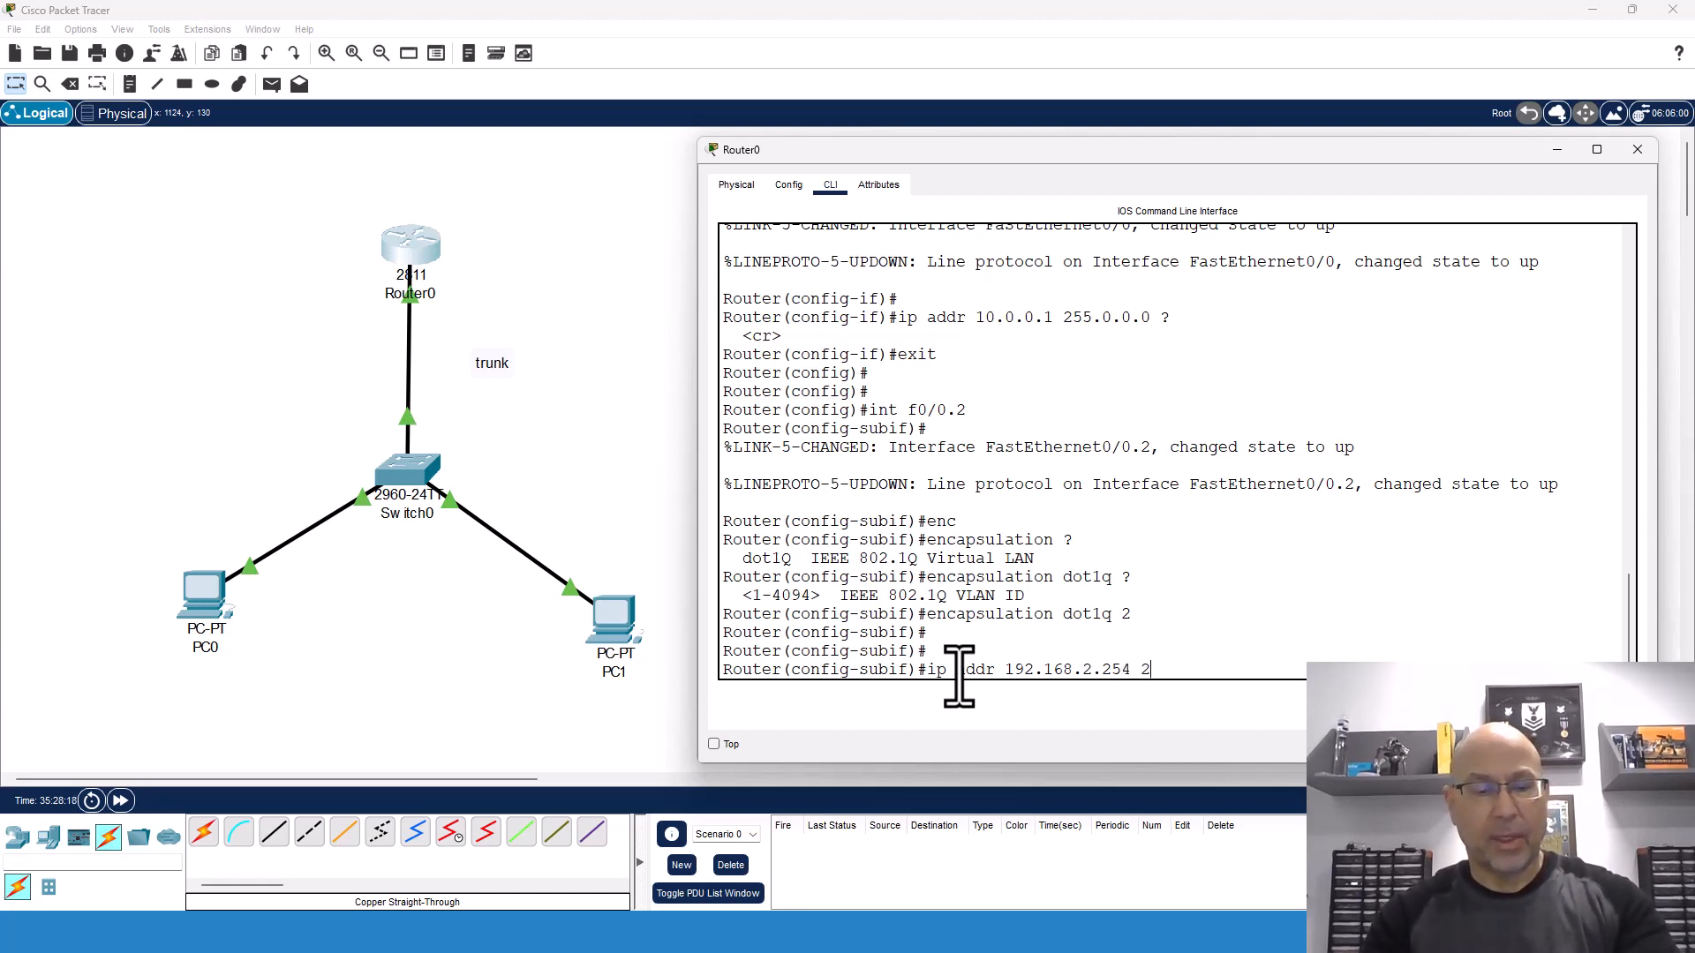
type("55.255.255.0")
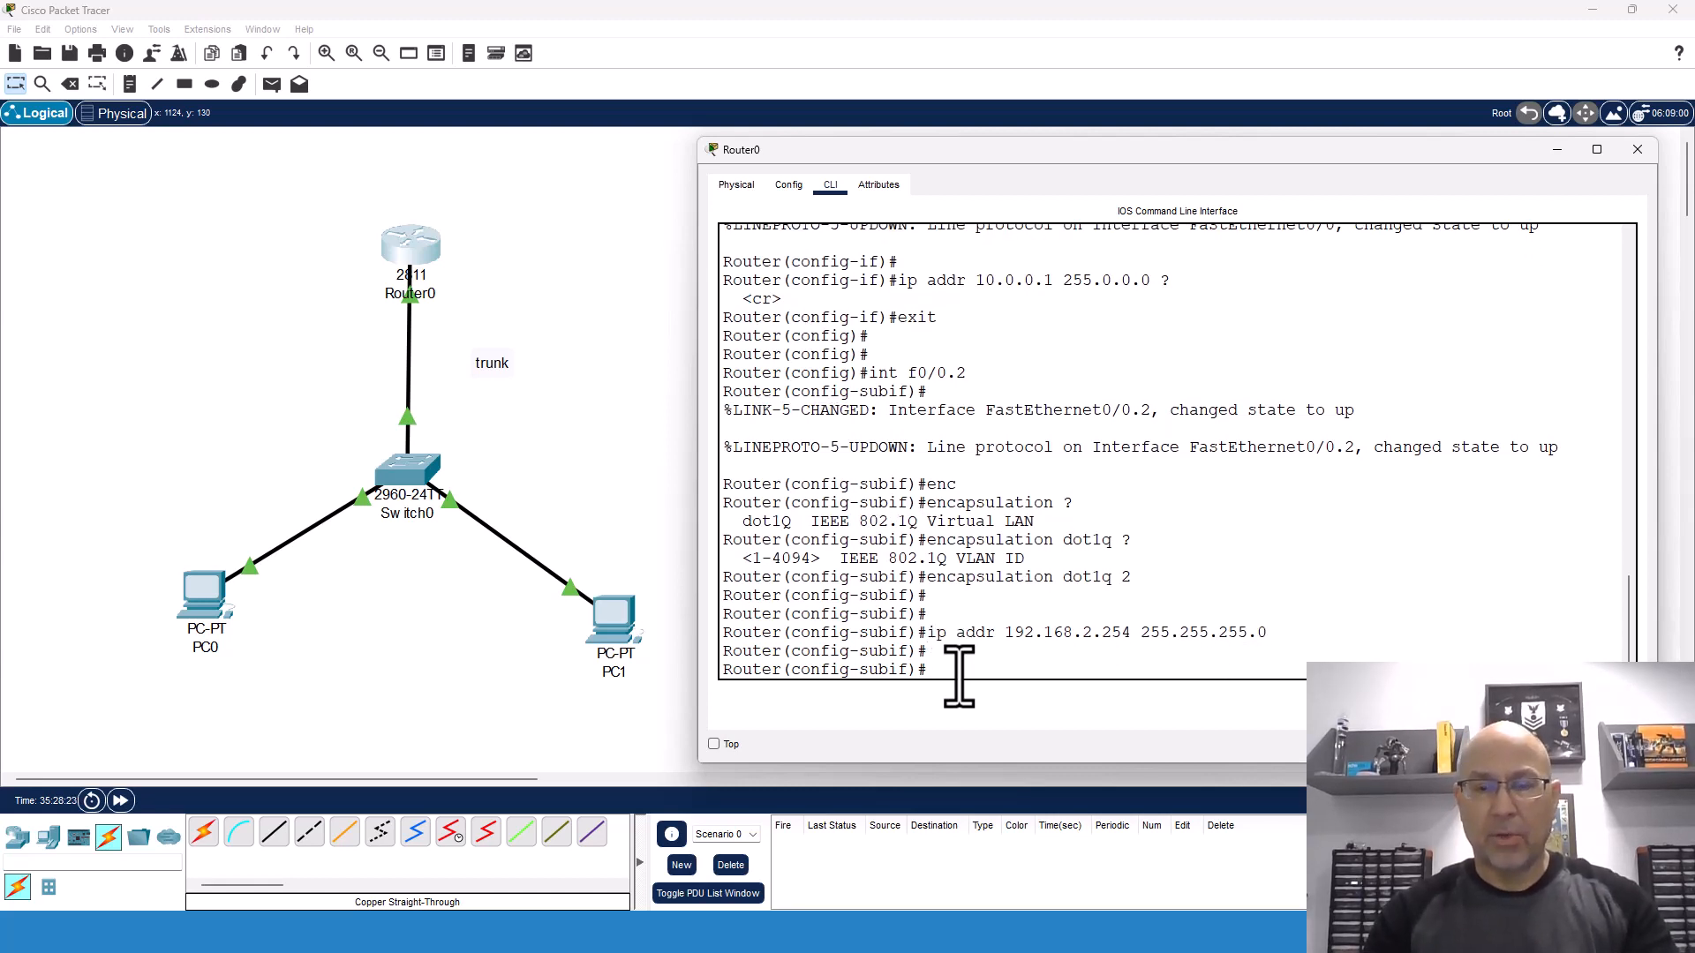
- Configure subinterface F0/0.3 with dot1Q 3 and address 192.168.3.254 255.255.255.0
type("int f0/0.2")
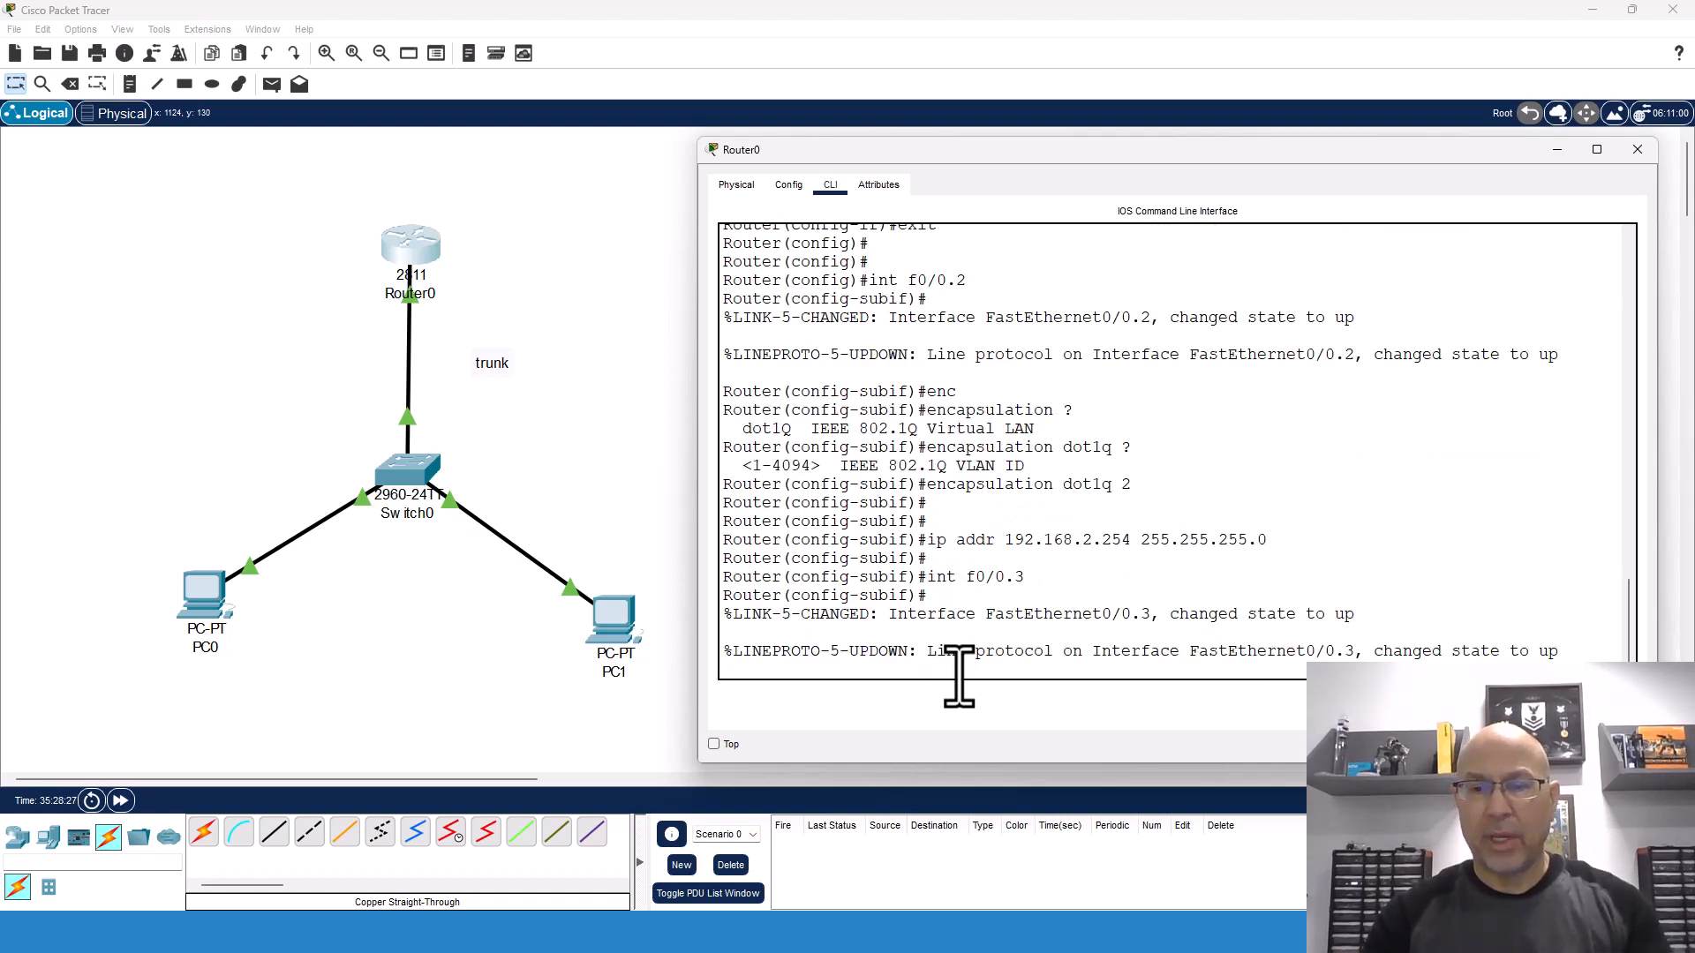
type("ip addr 192.168.2.254 255.255.255.0")
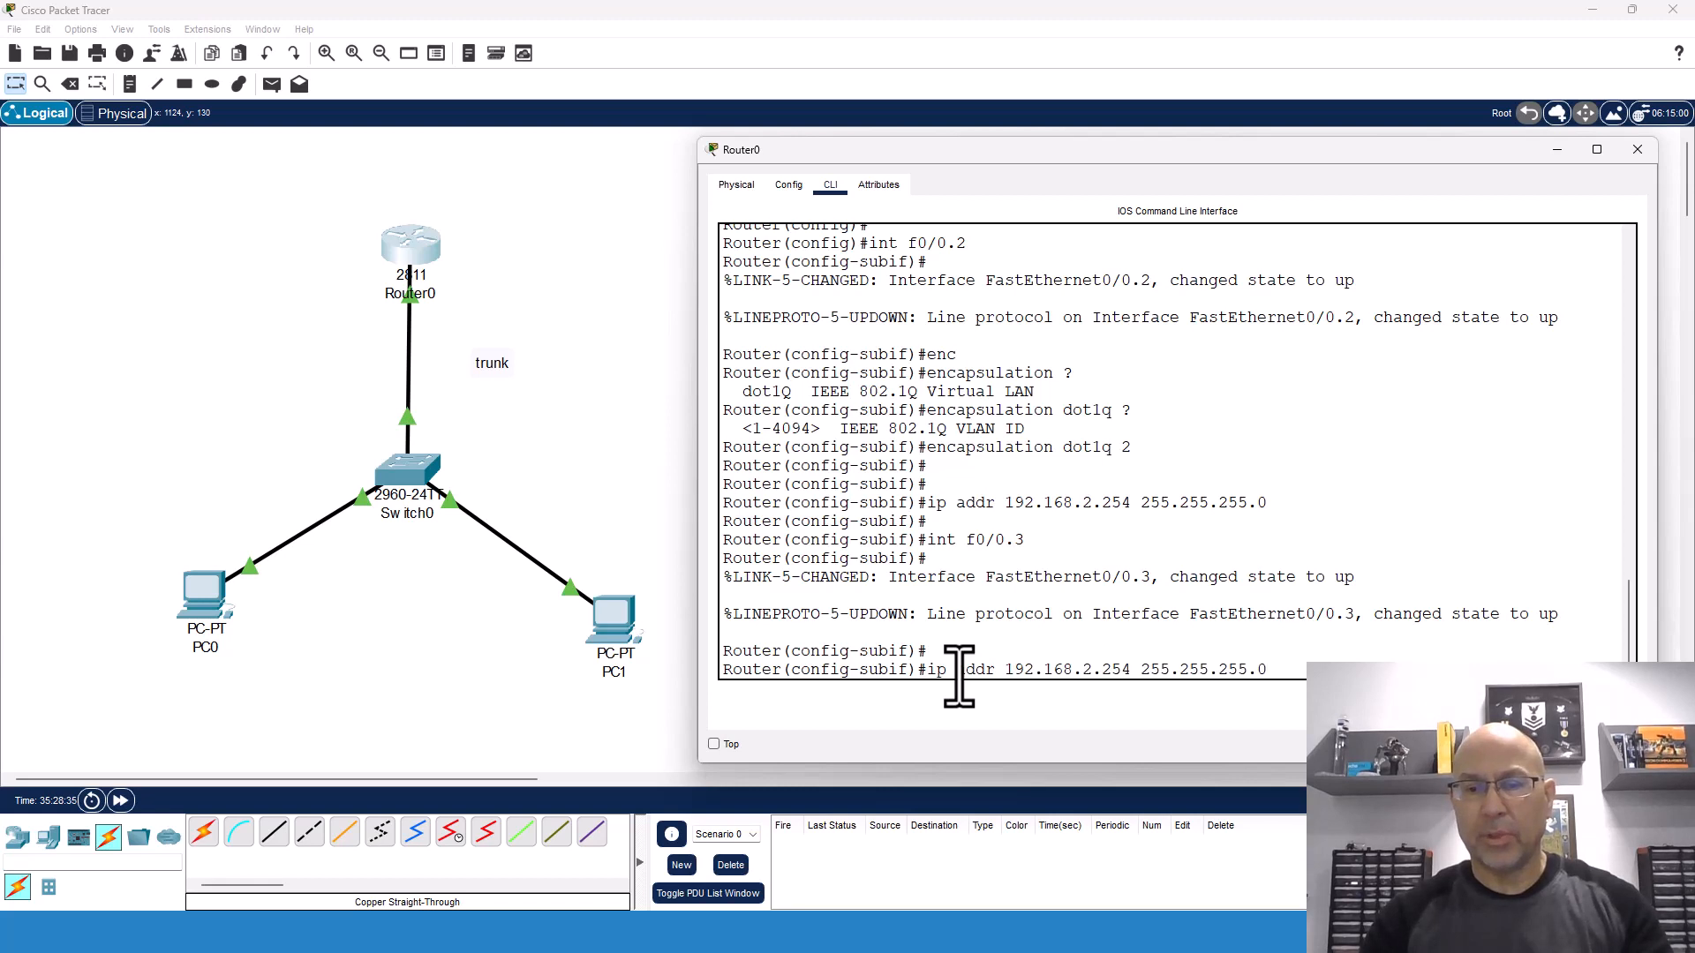
type("encapsulation dot1q 3")
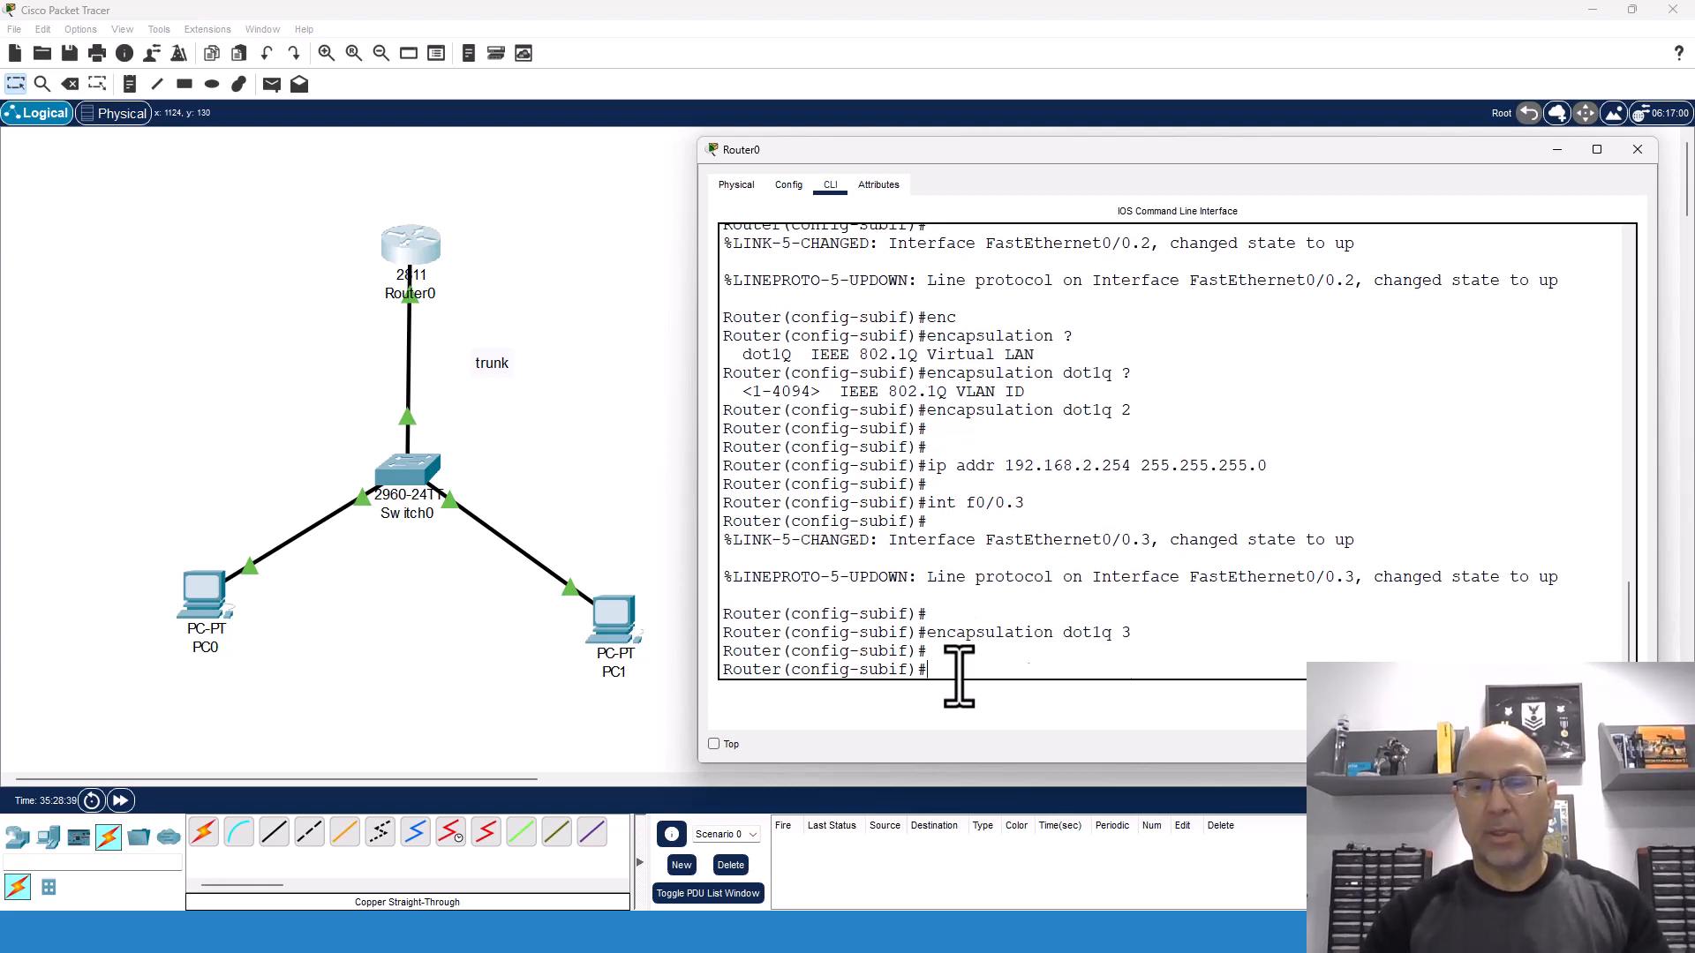
type("ip addr 192.168.2.254 255.255.255.0")
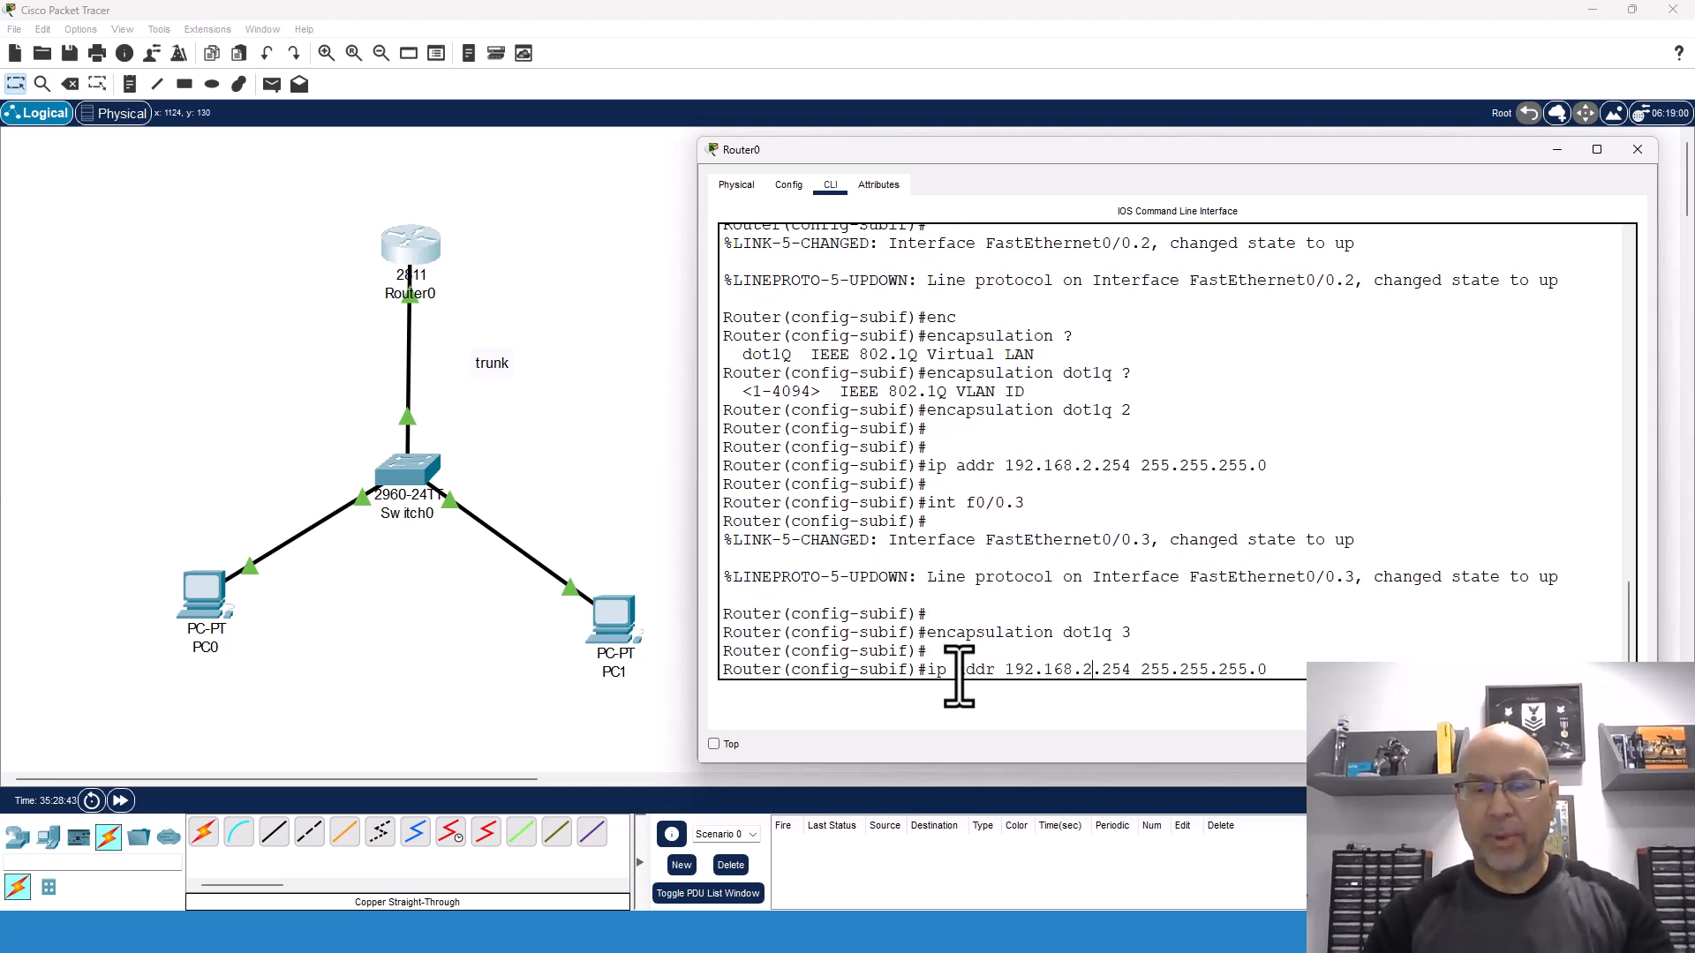
type("3")
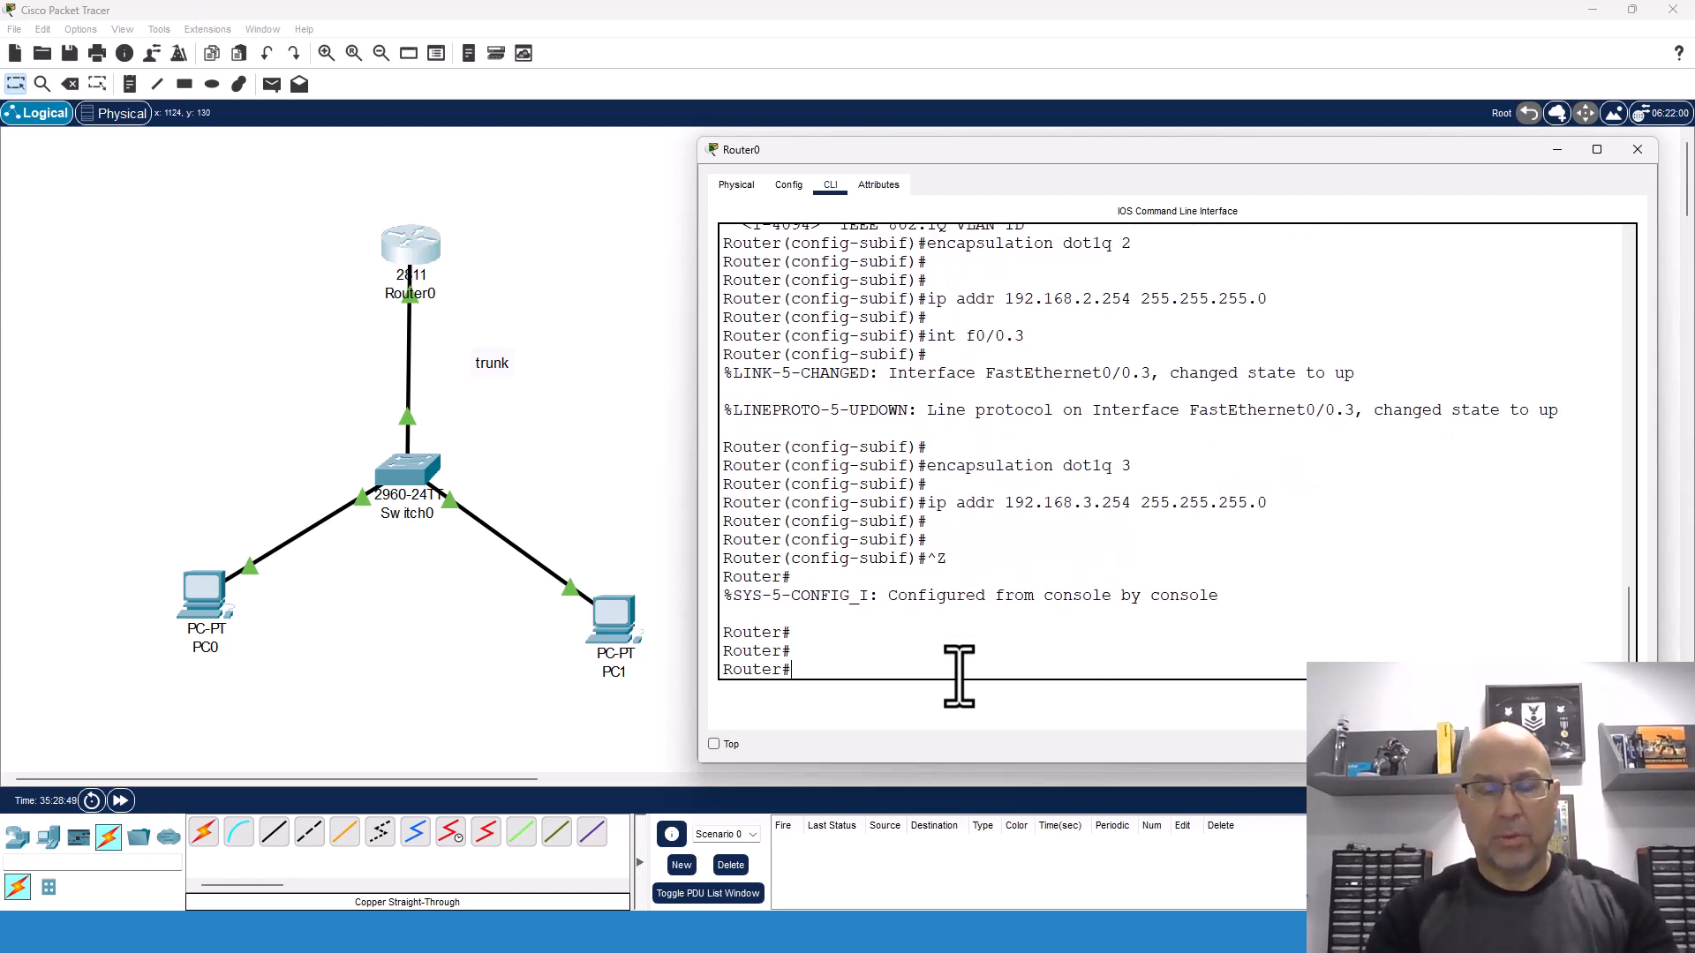
- Run 'sh run' and page to the F0/0.2 and F0/0.3 subinterface entries
type("sh run")
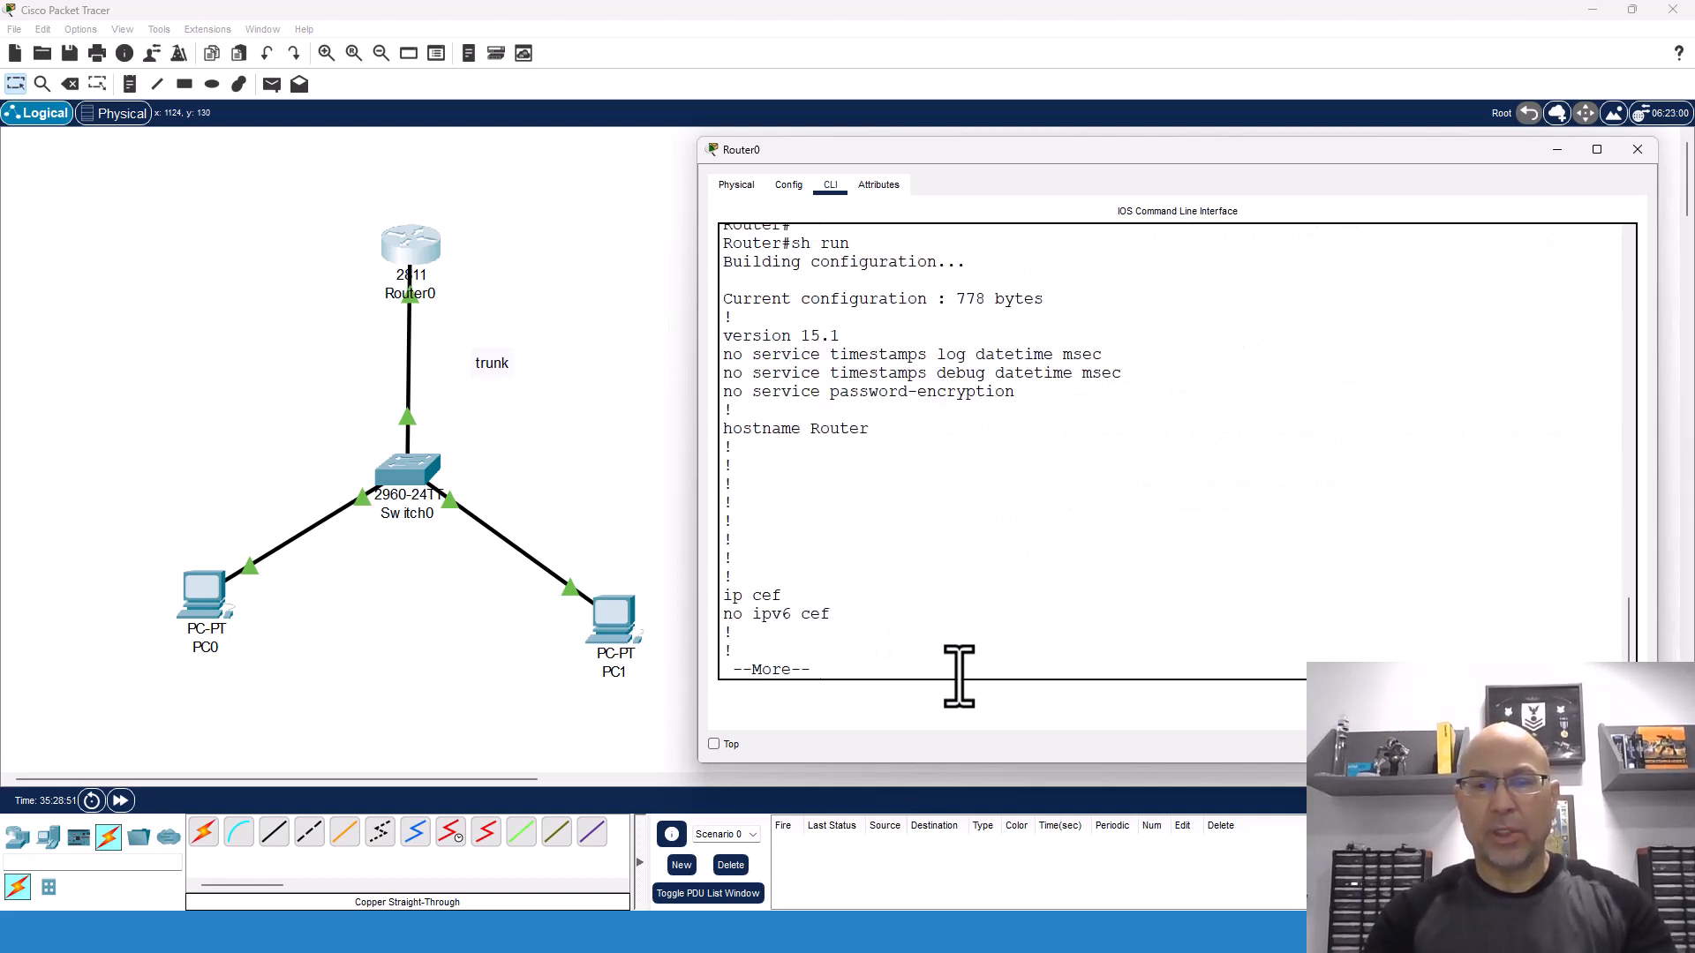
key("space")
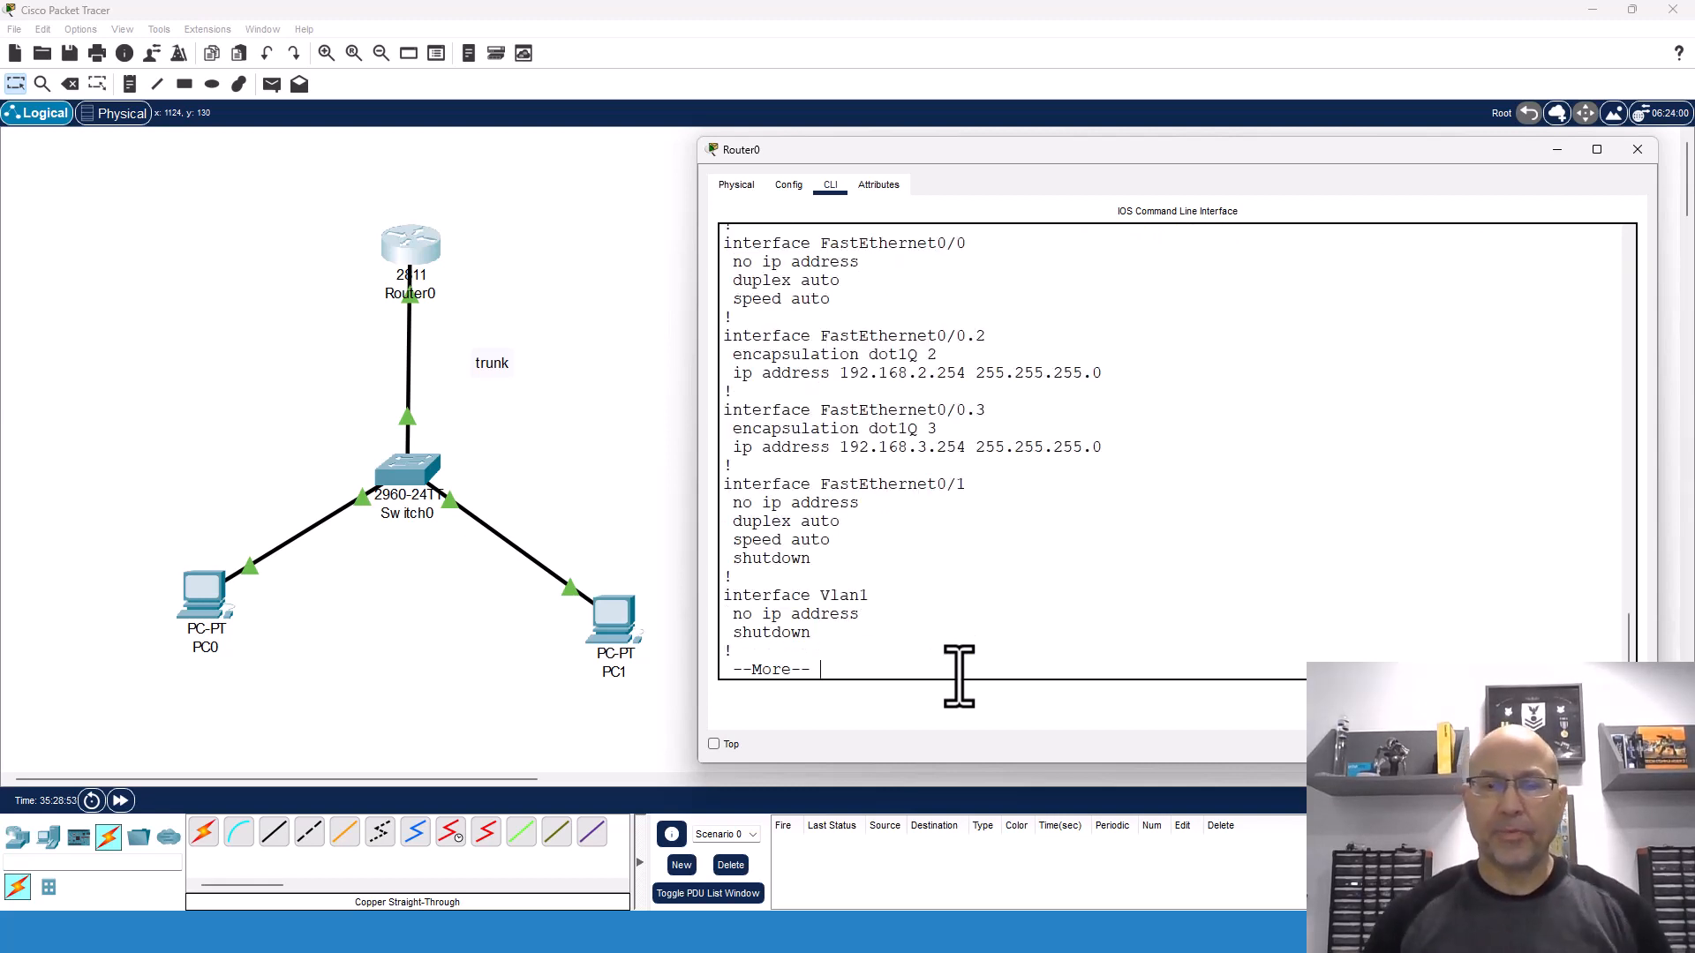
mouse_move(886, 298)
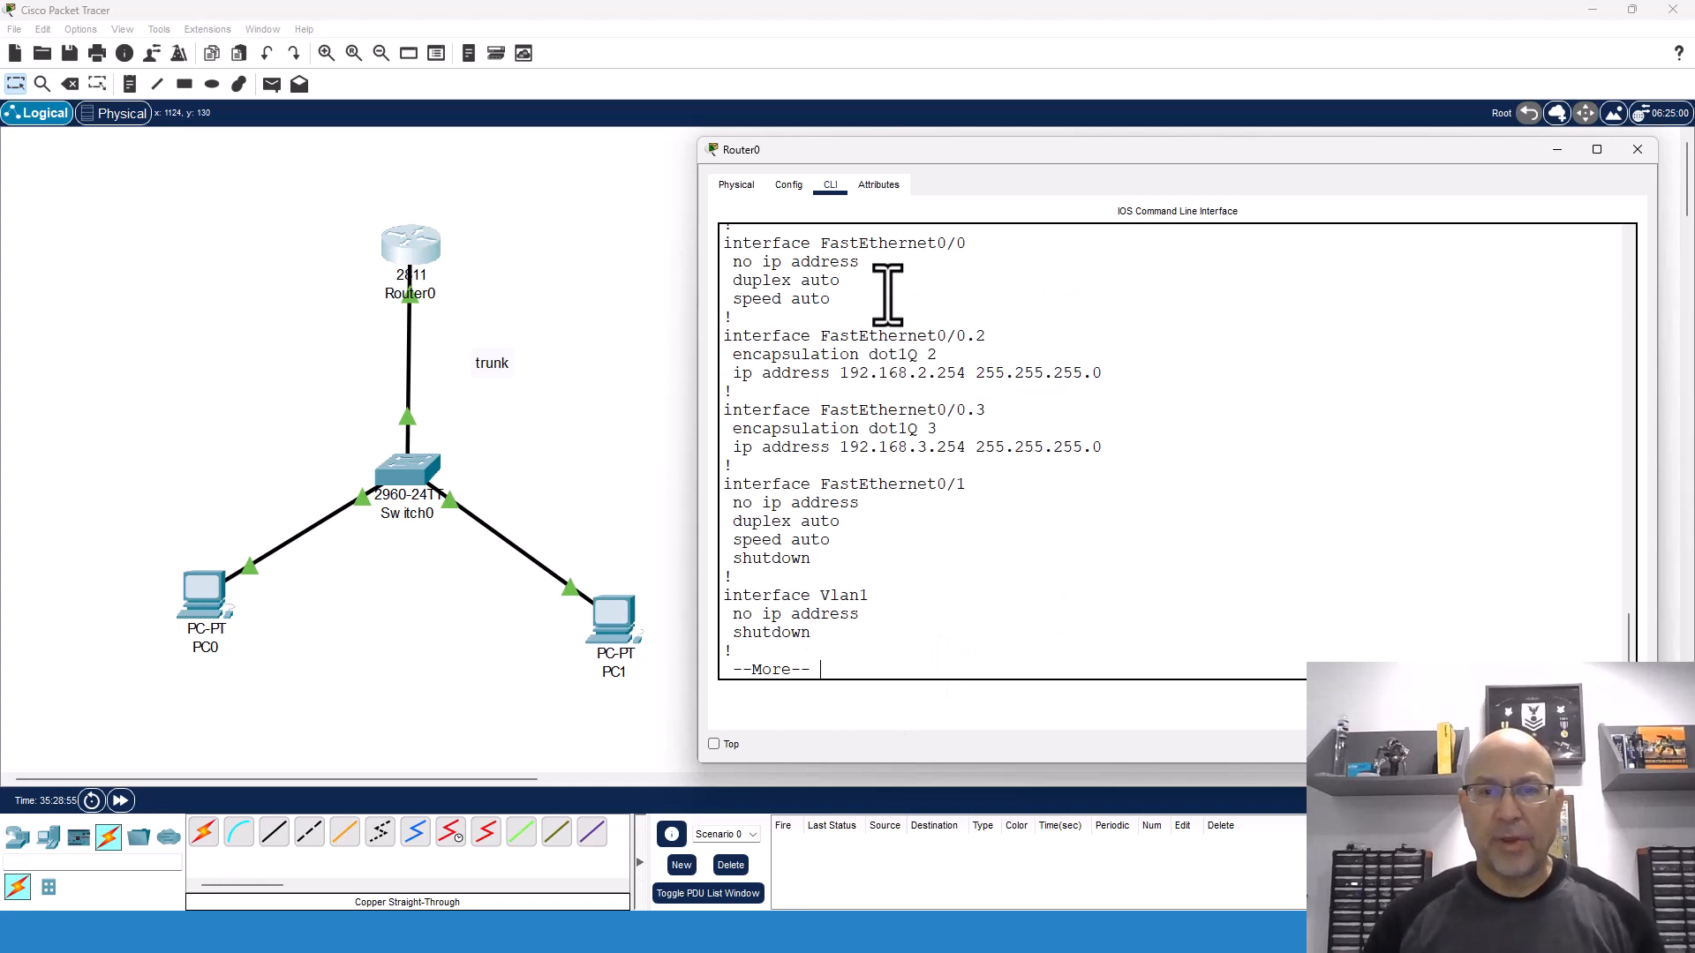
left_click_drag(724, 242, 832, 303)
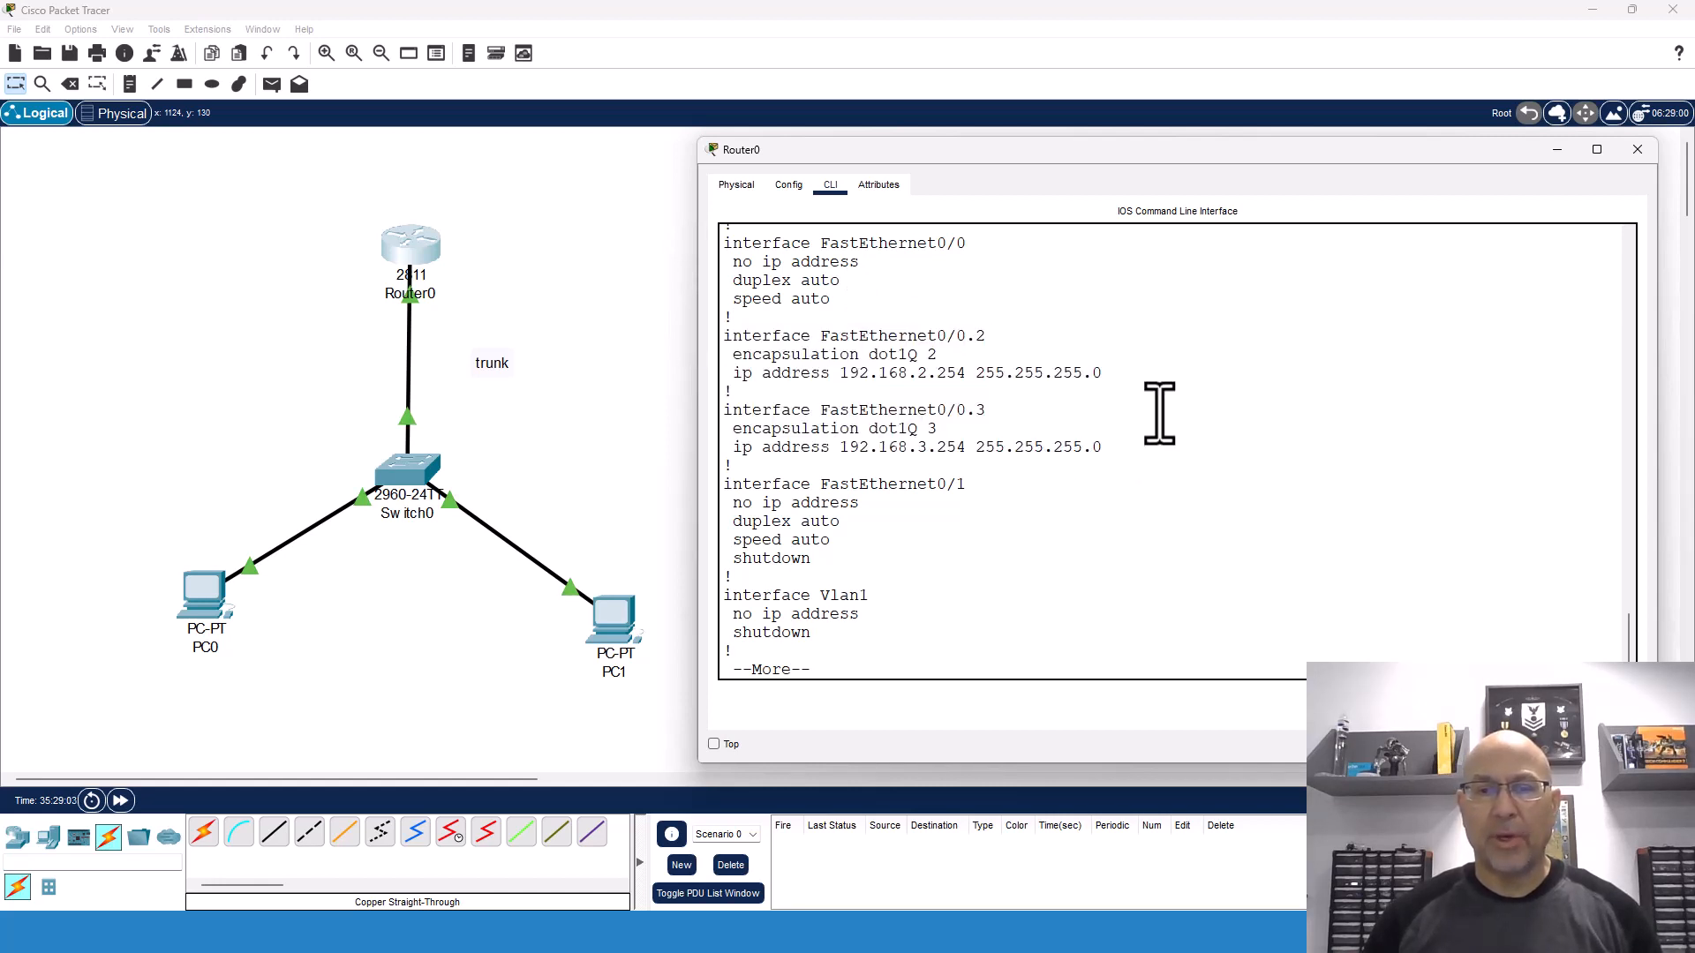
mouse_move(432, 324)
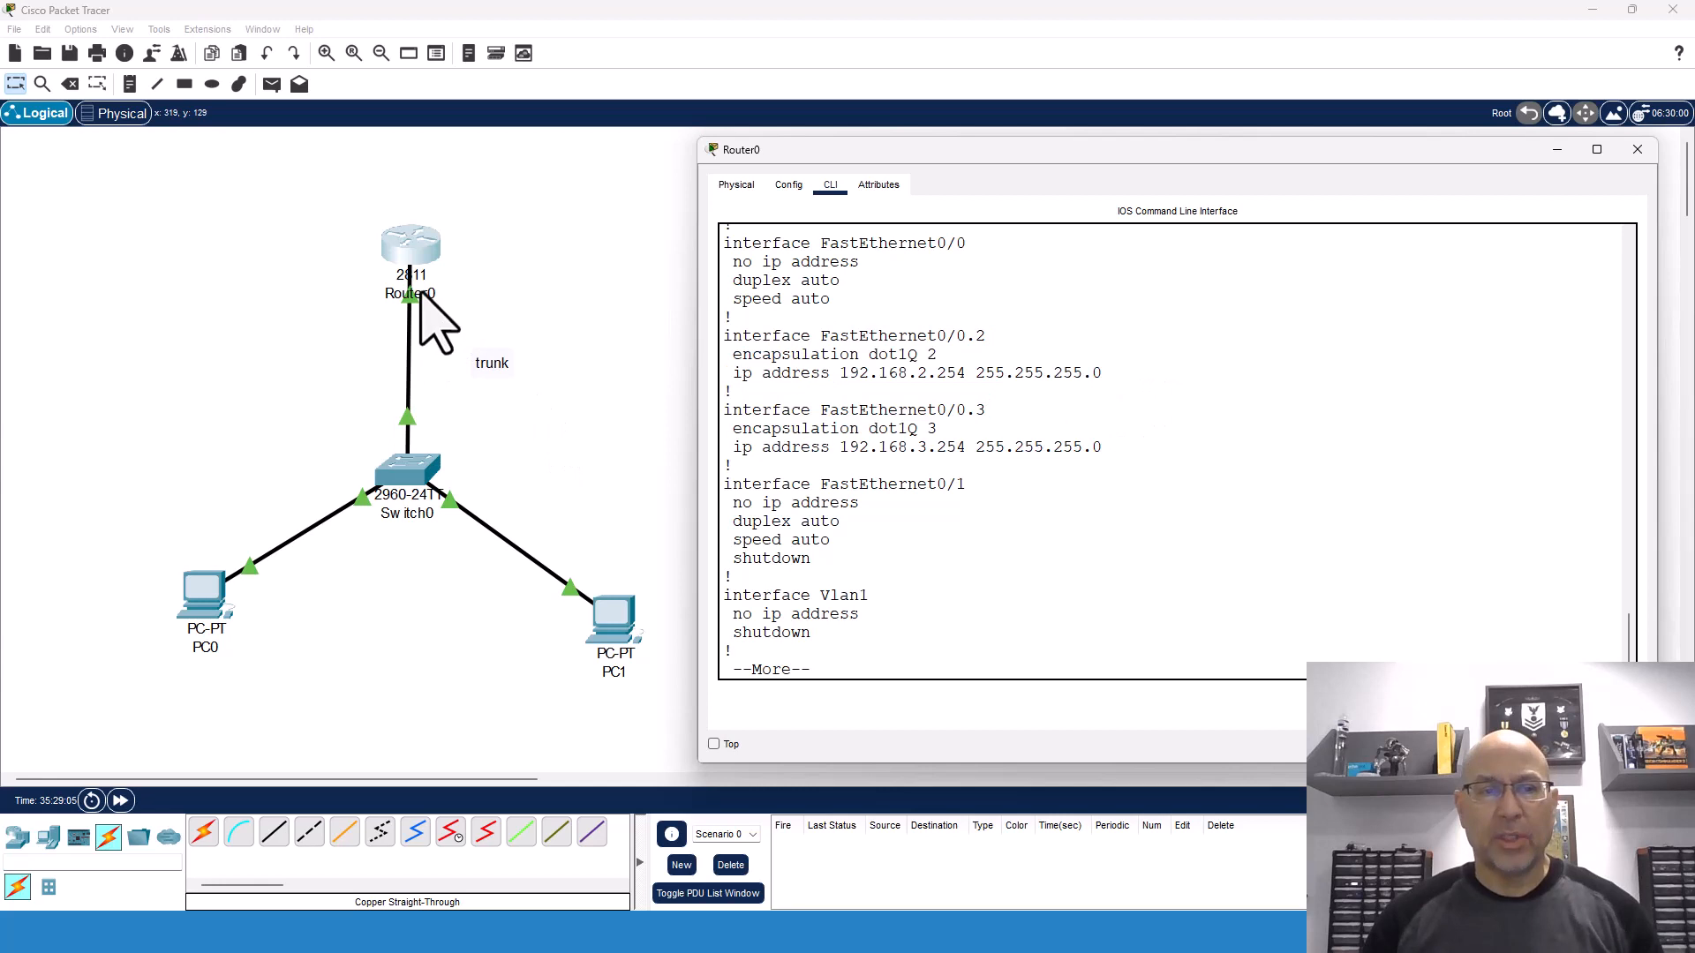
mouse_move(1322, 227)
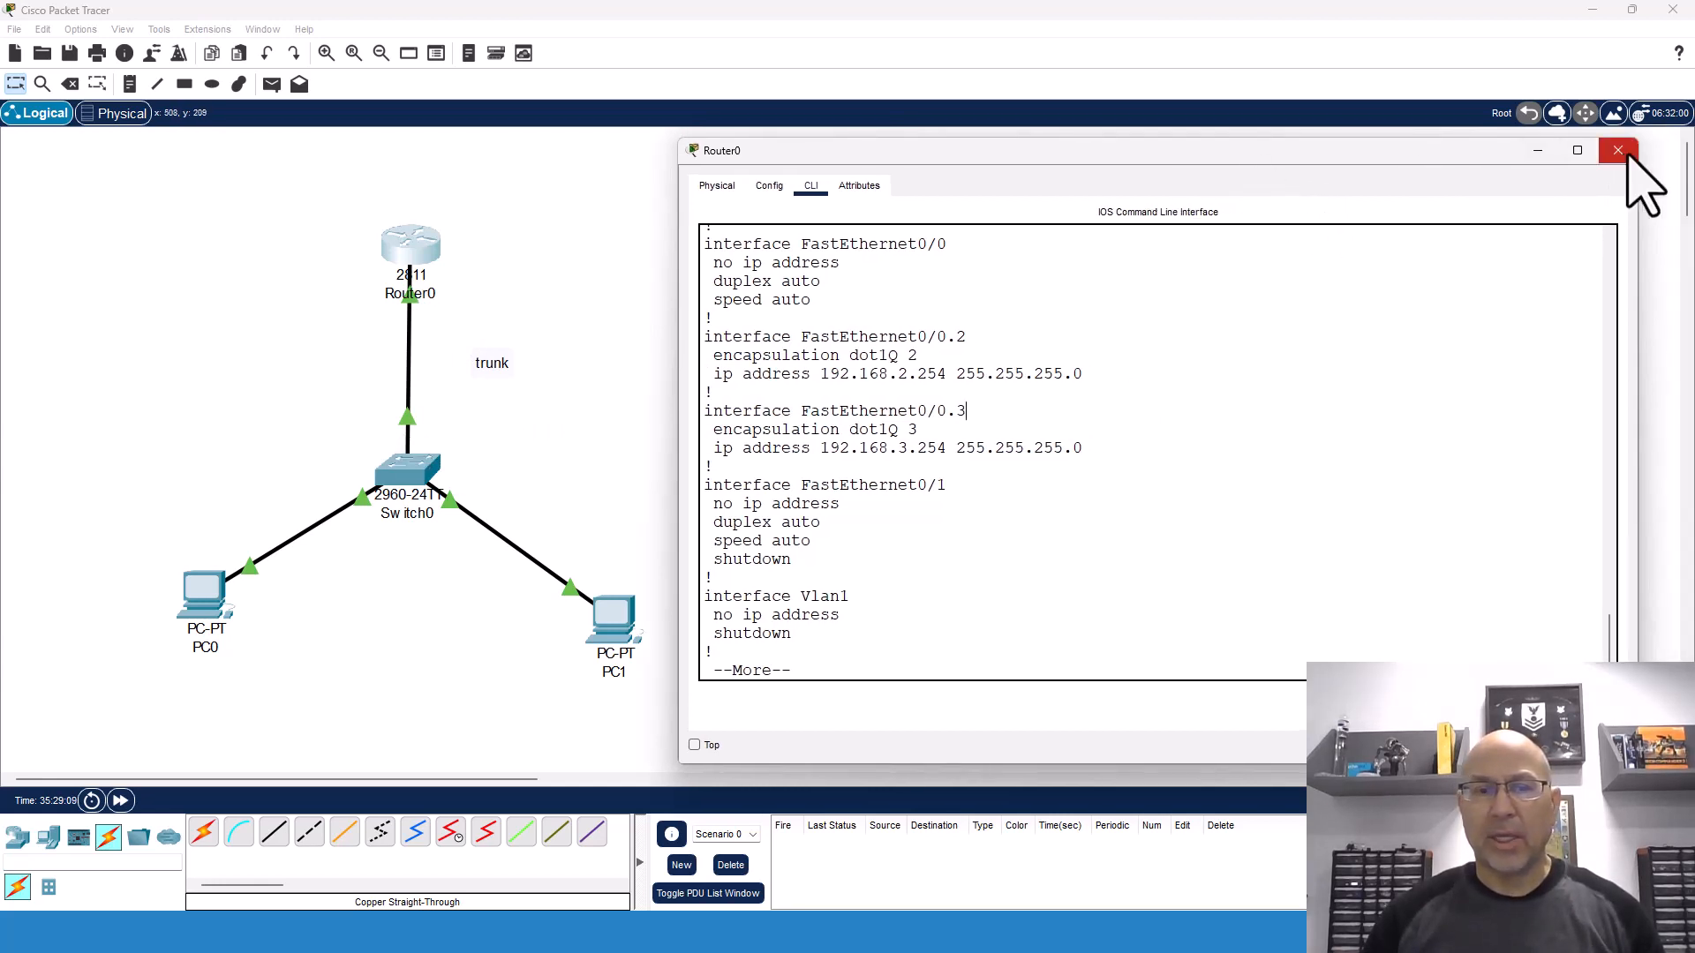
- Ping gateway 192.168.2.254 from PC0's command prompt
left_click(1616, 150)
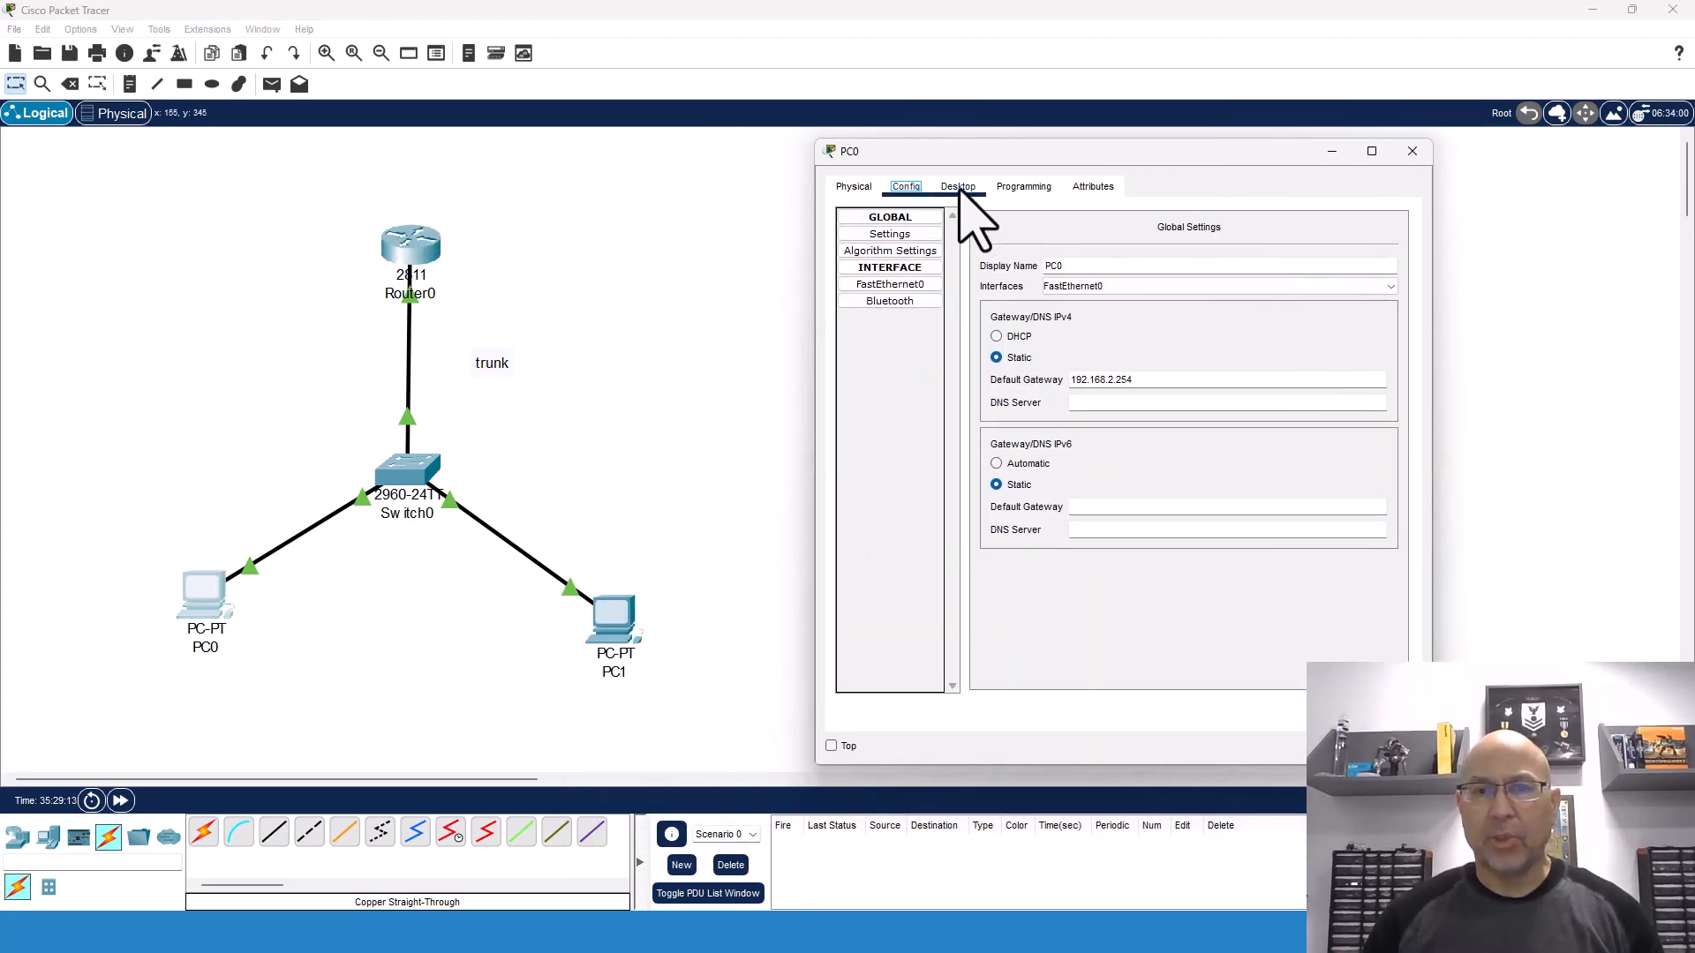
left_click(955, 186)
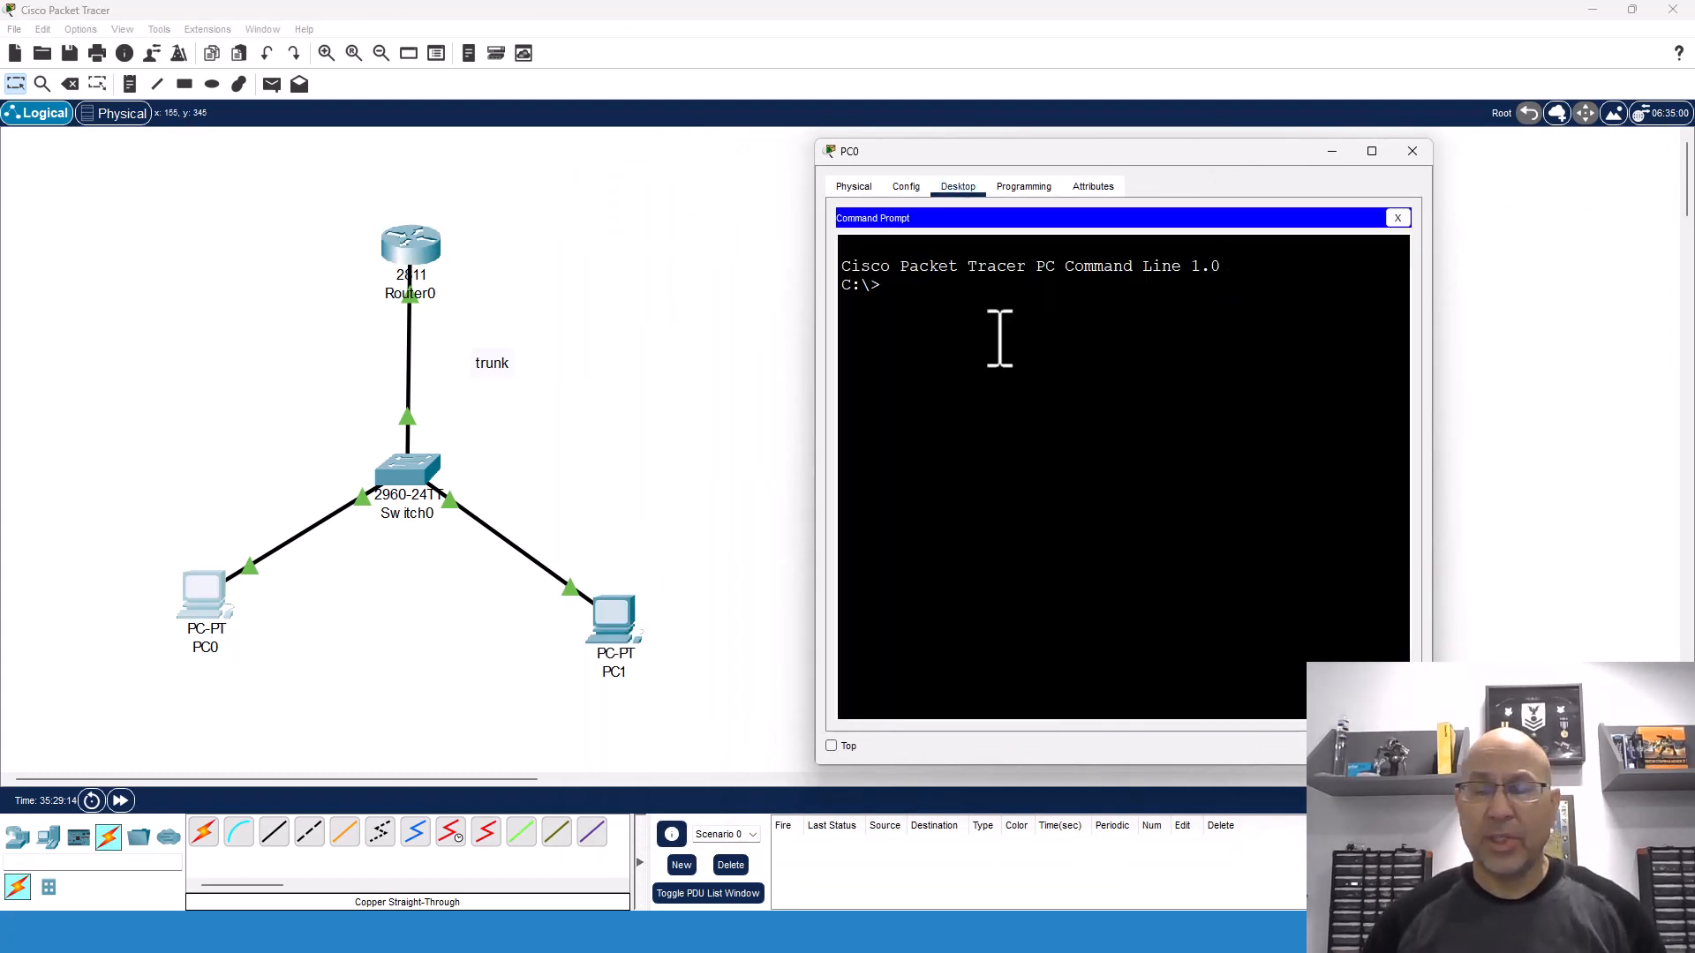
type("ping")
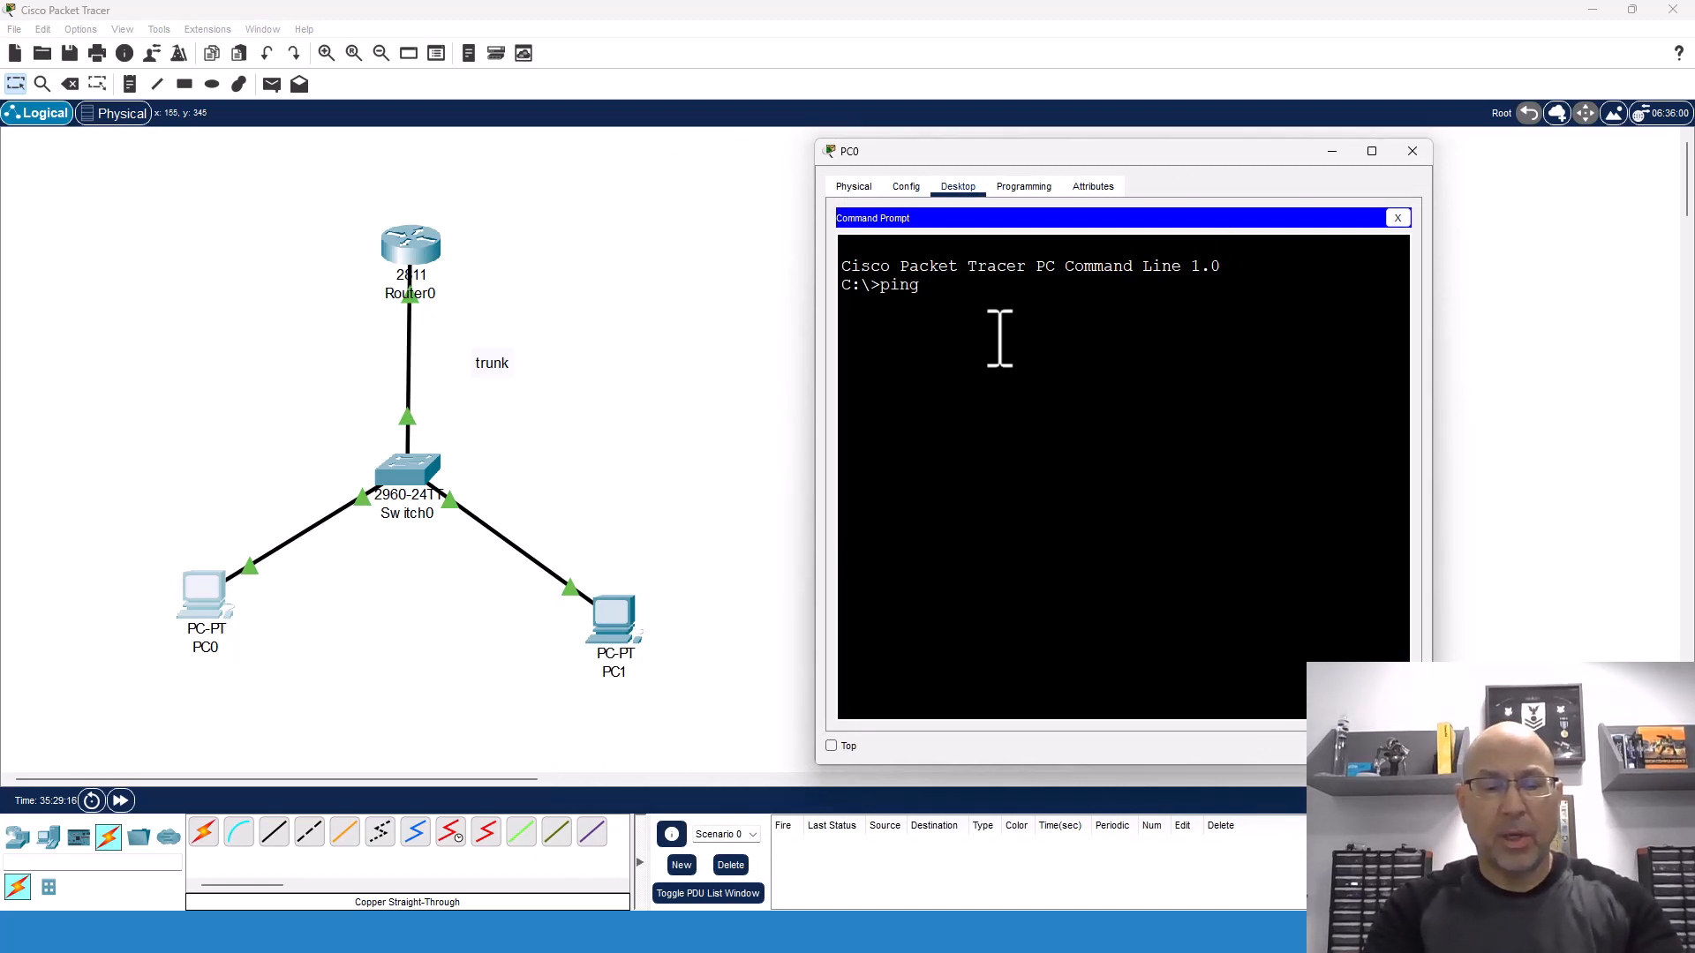
type("192.168.2.254")
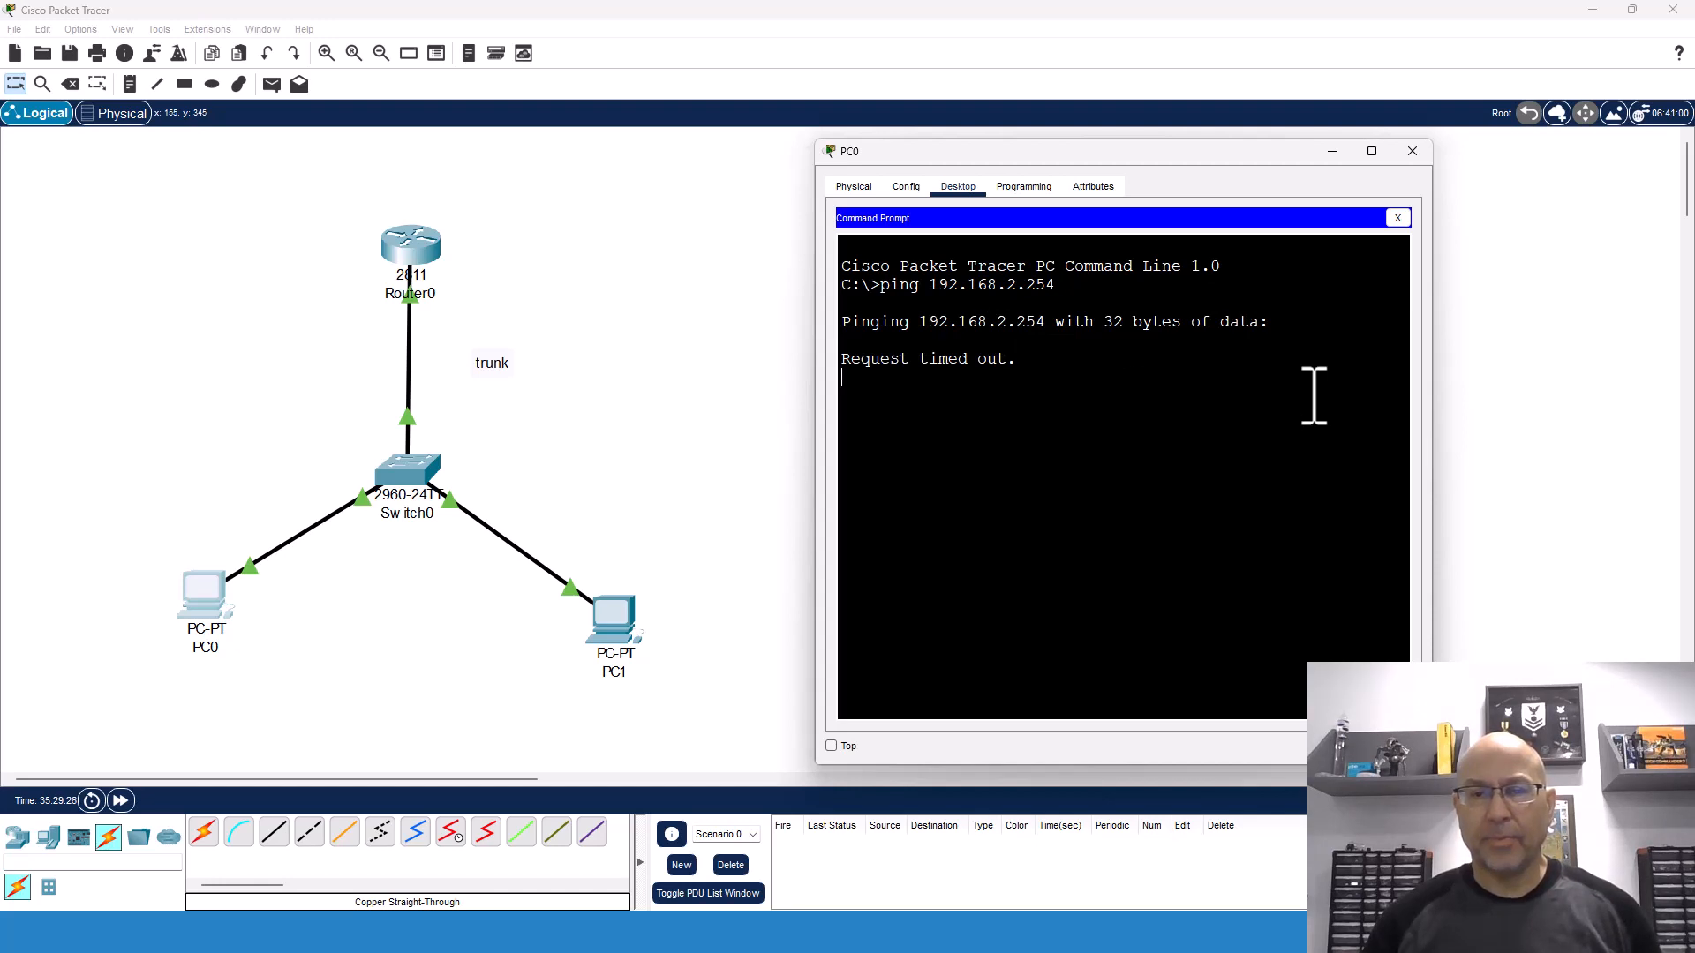
mouse_move(1214, 389)
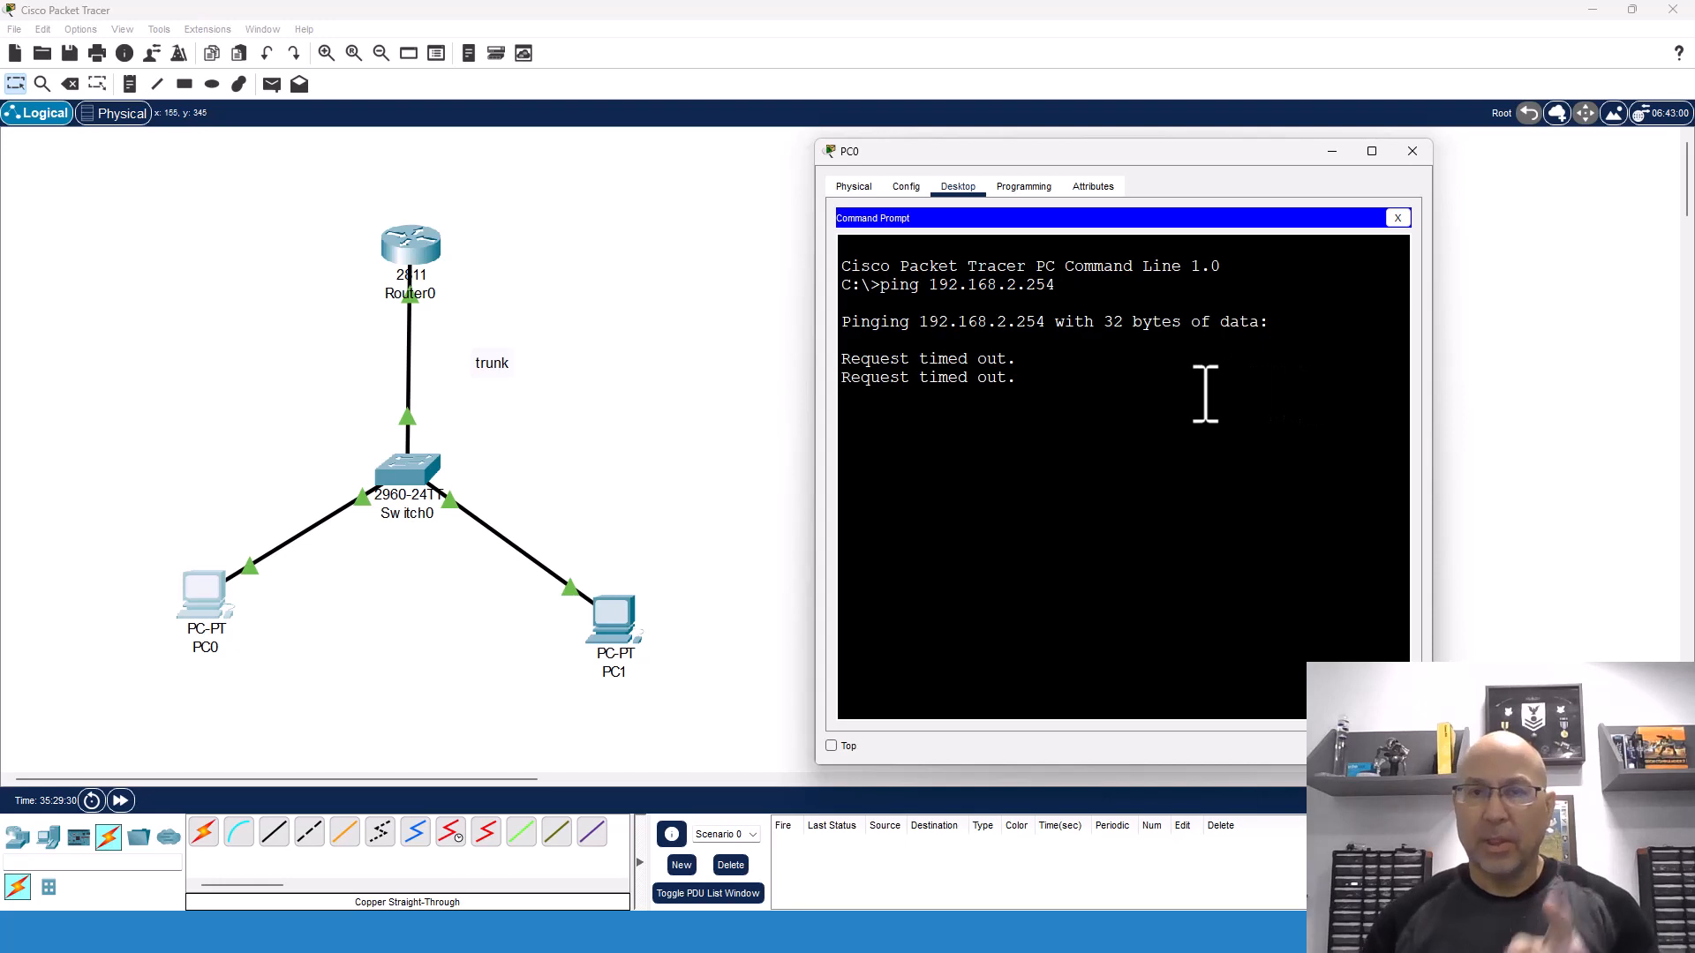
mouse_move(429, 509)
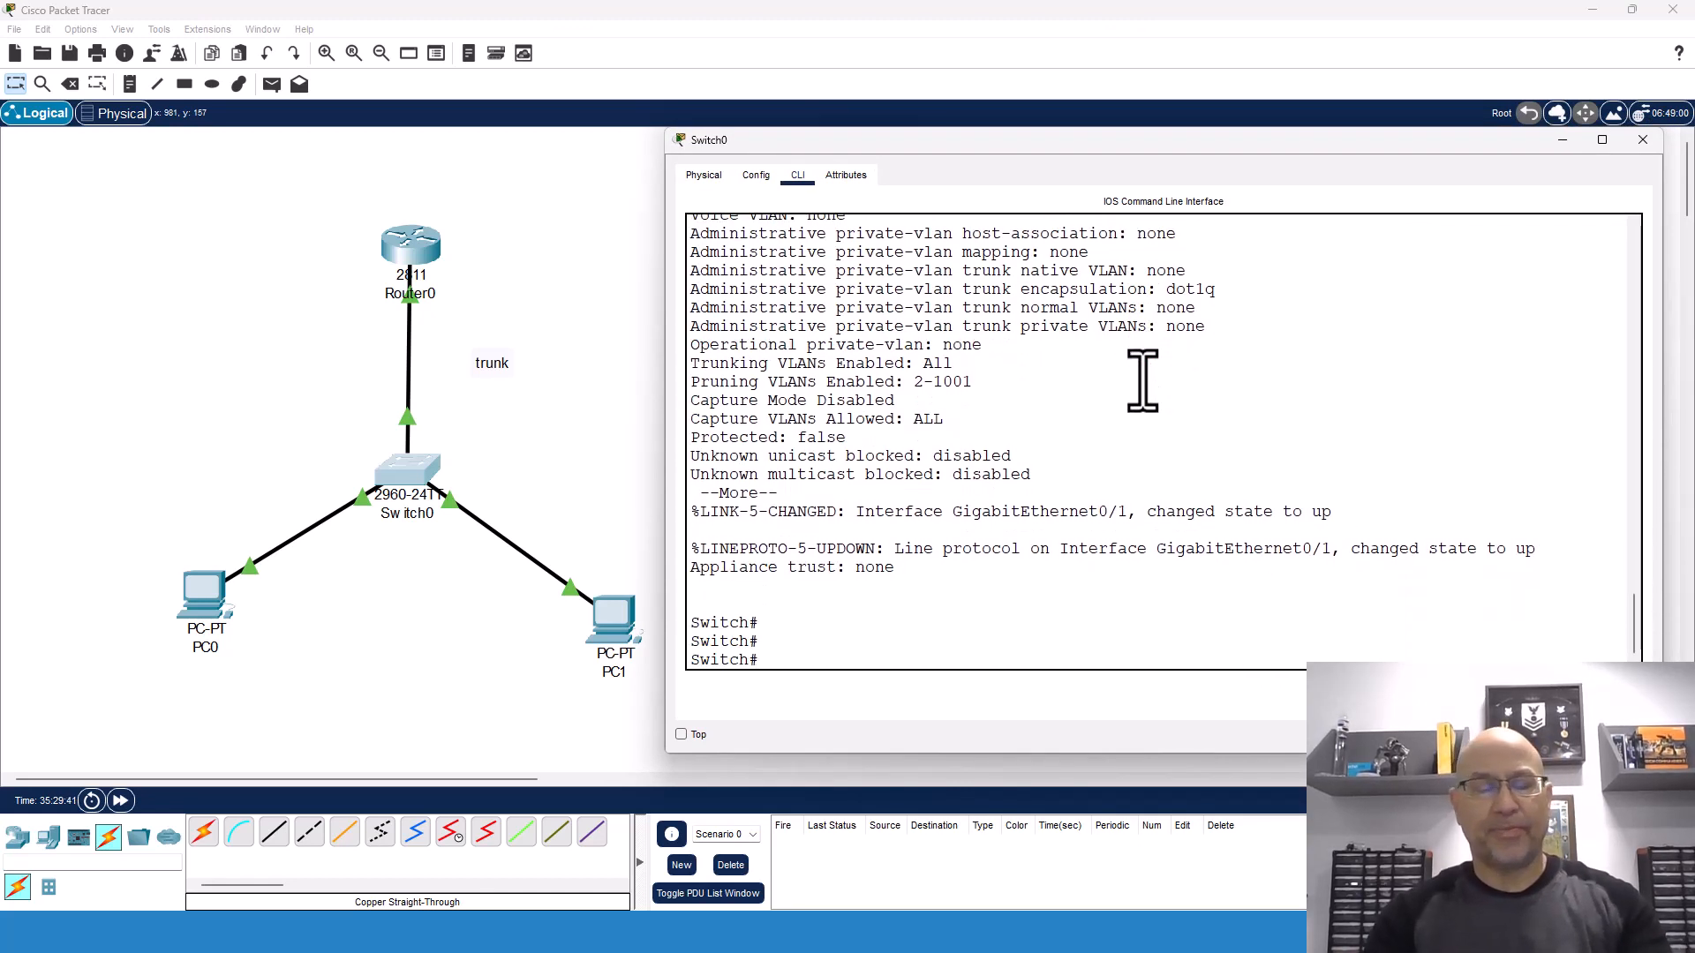
- Make Switch0 F0/2 an access port in VLAN 2 and F0/3 in VLAN 3
type("ocnf t")
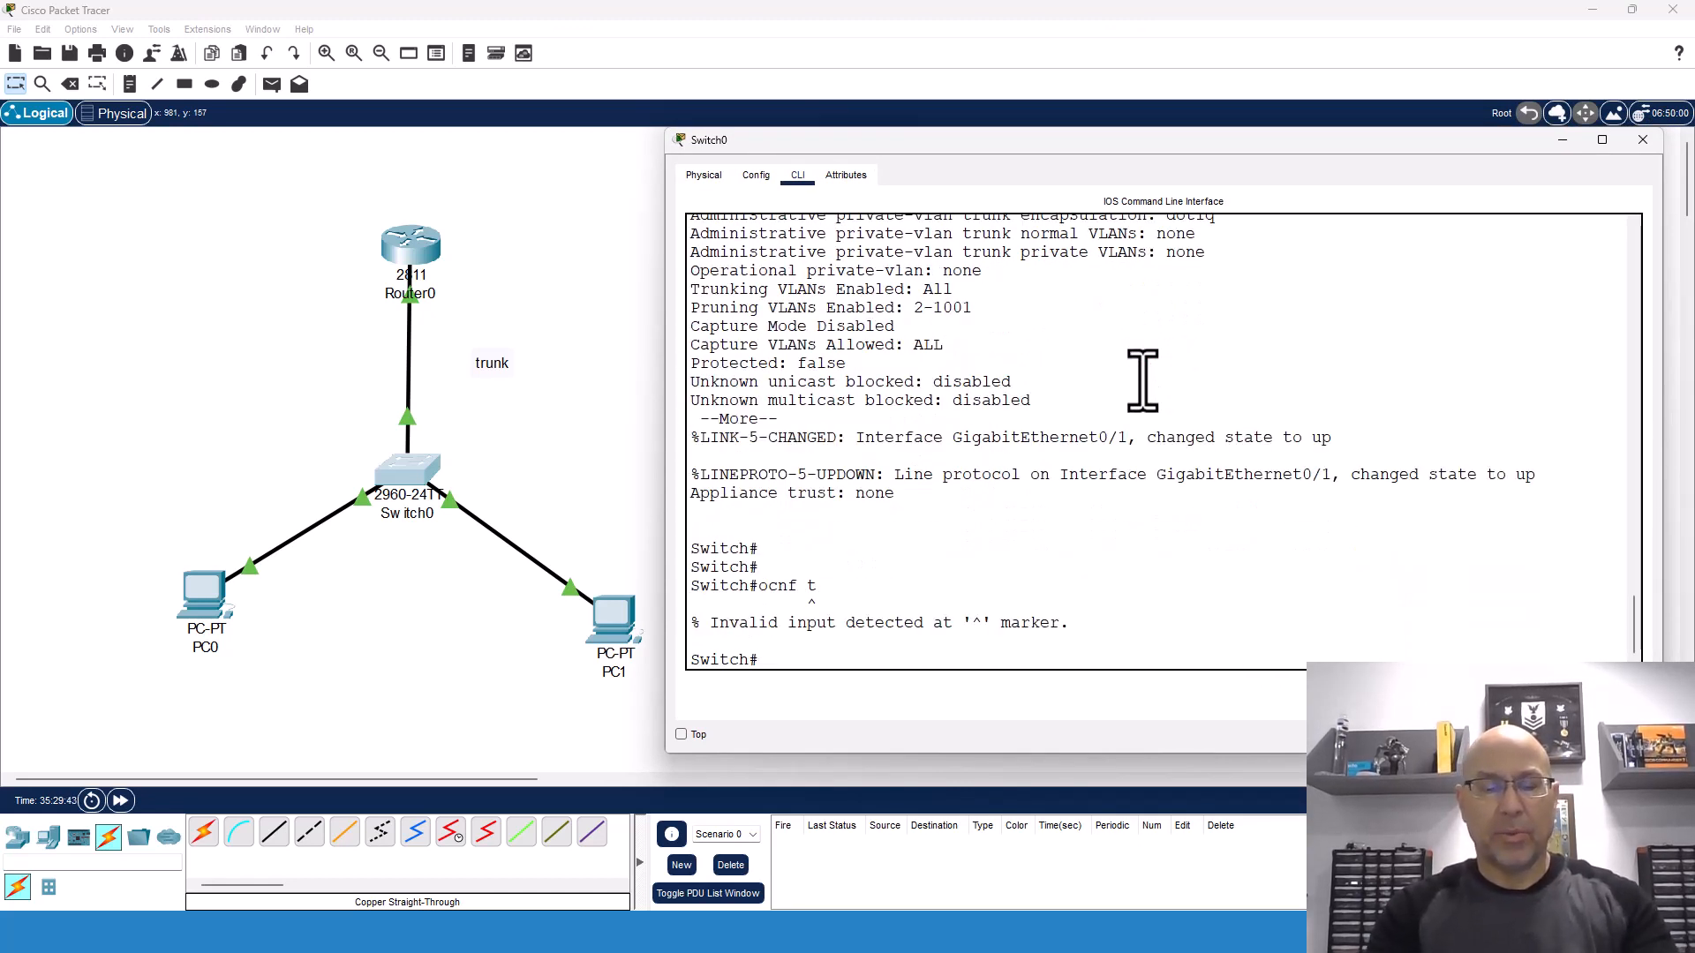
type("conf t")
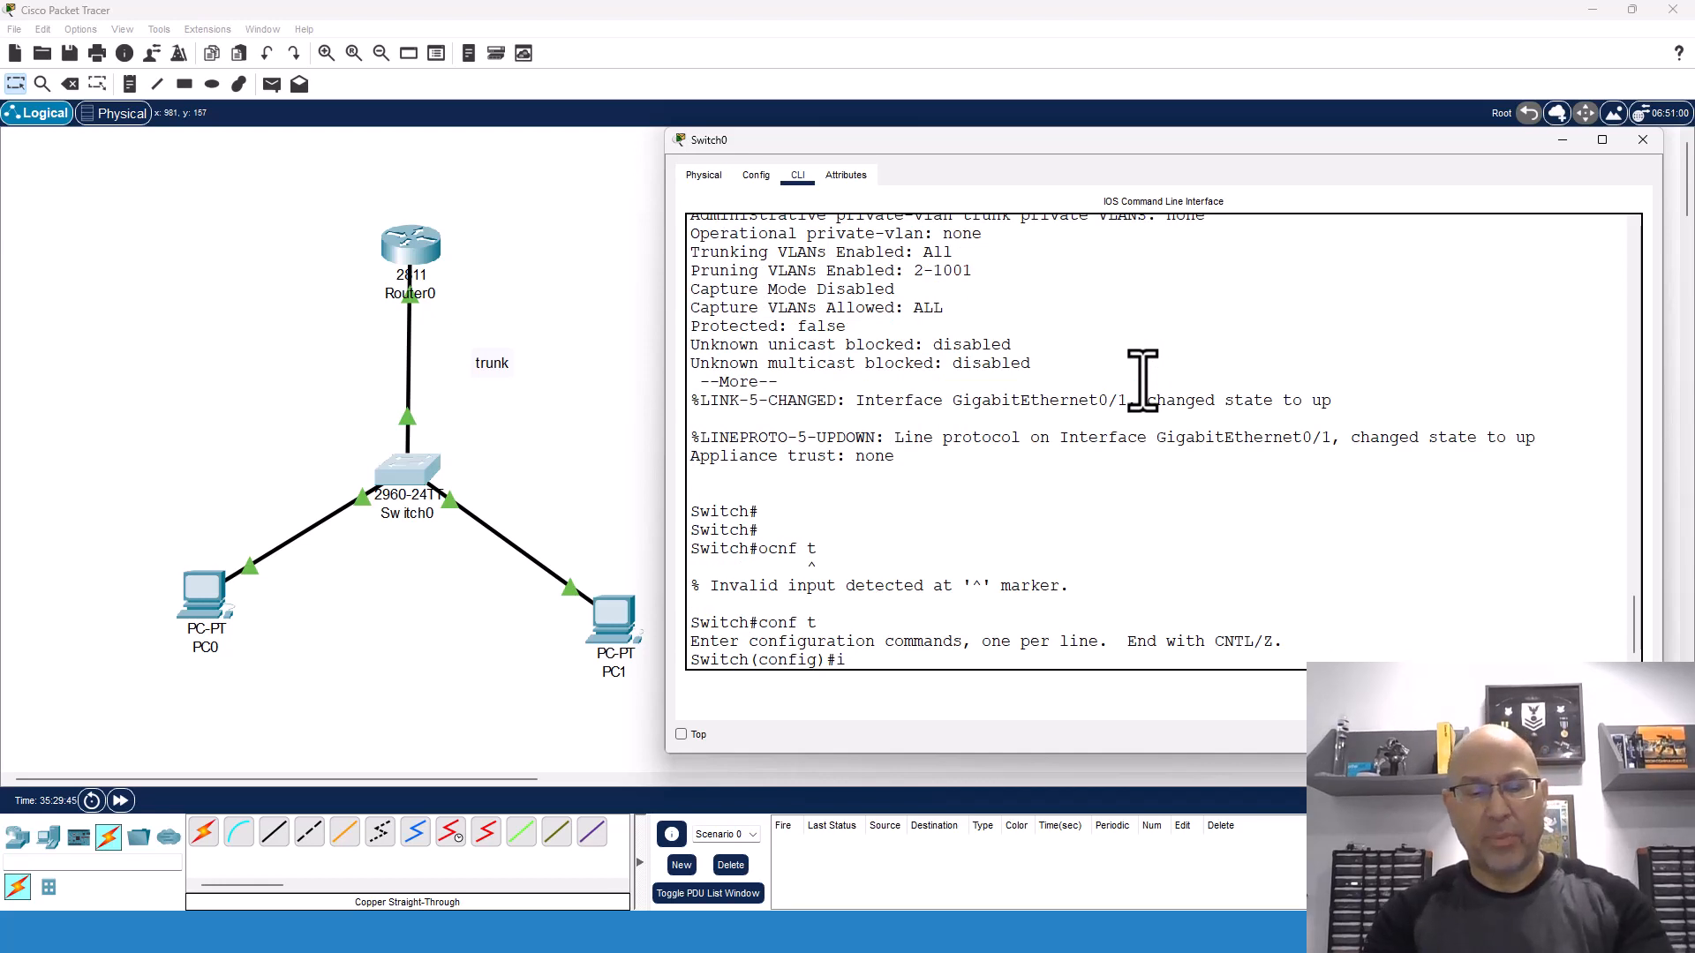
type("nt f0/")
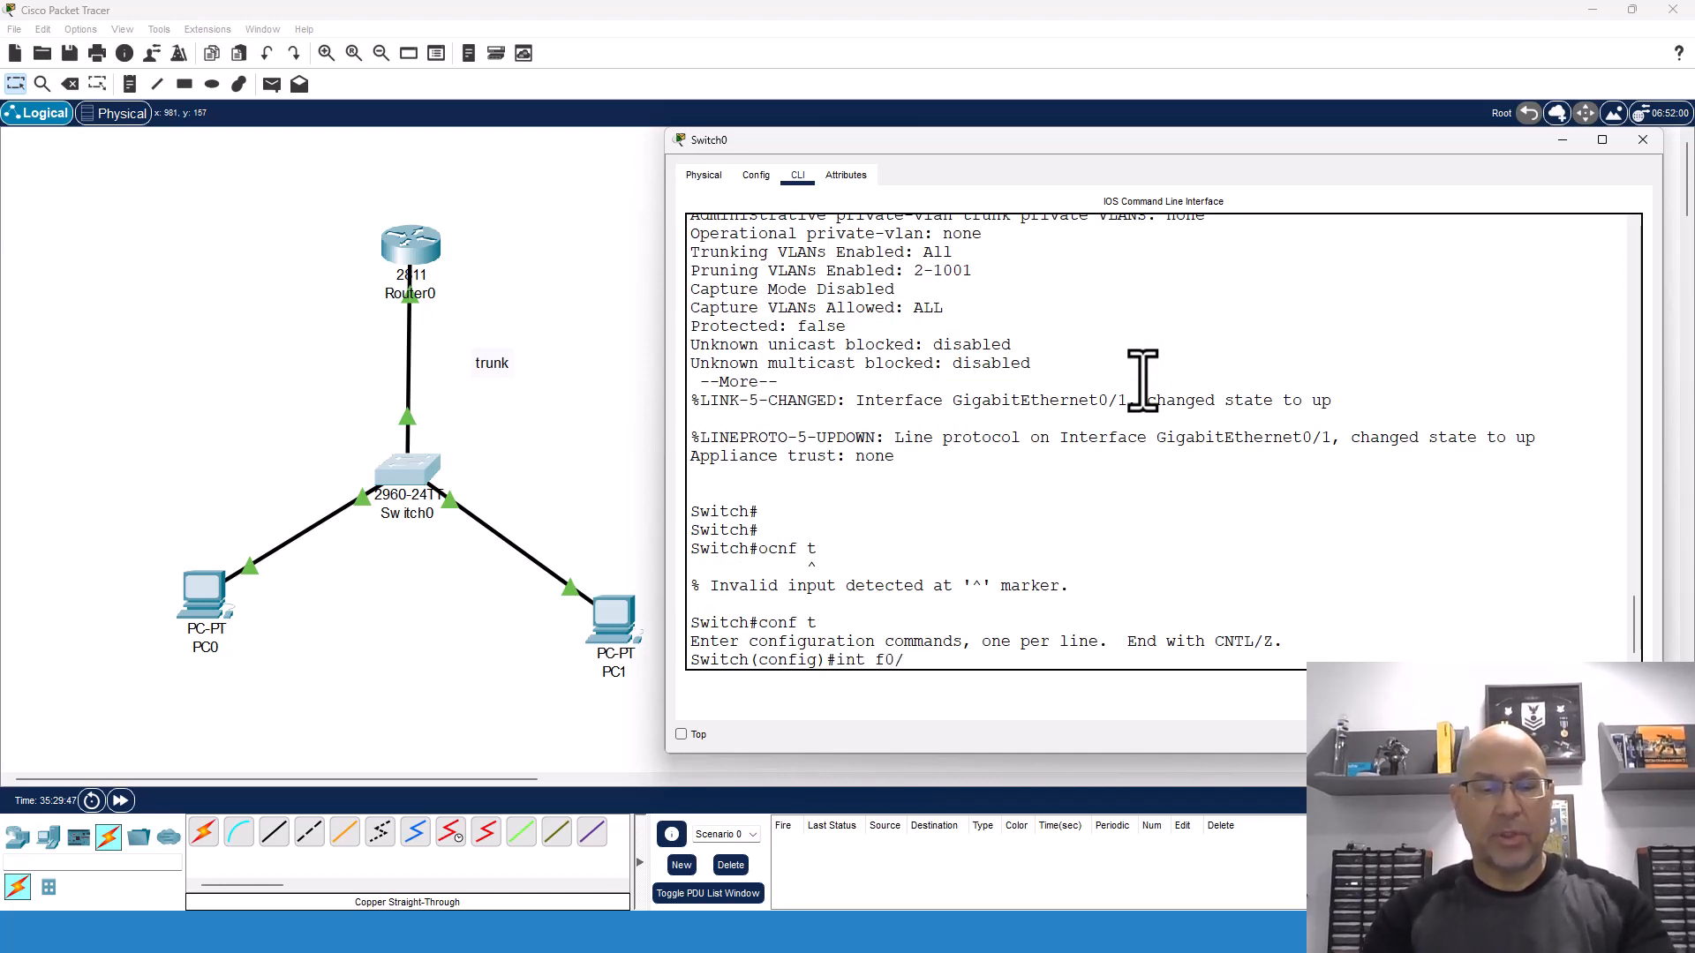
type("switchport")
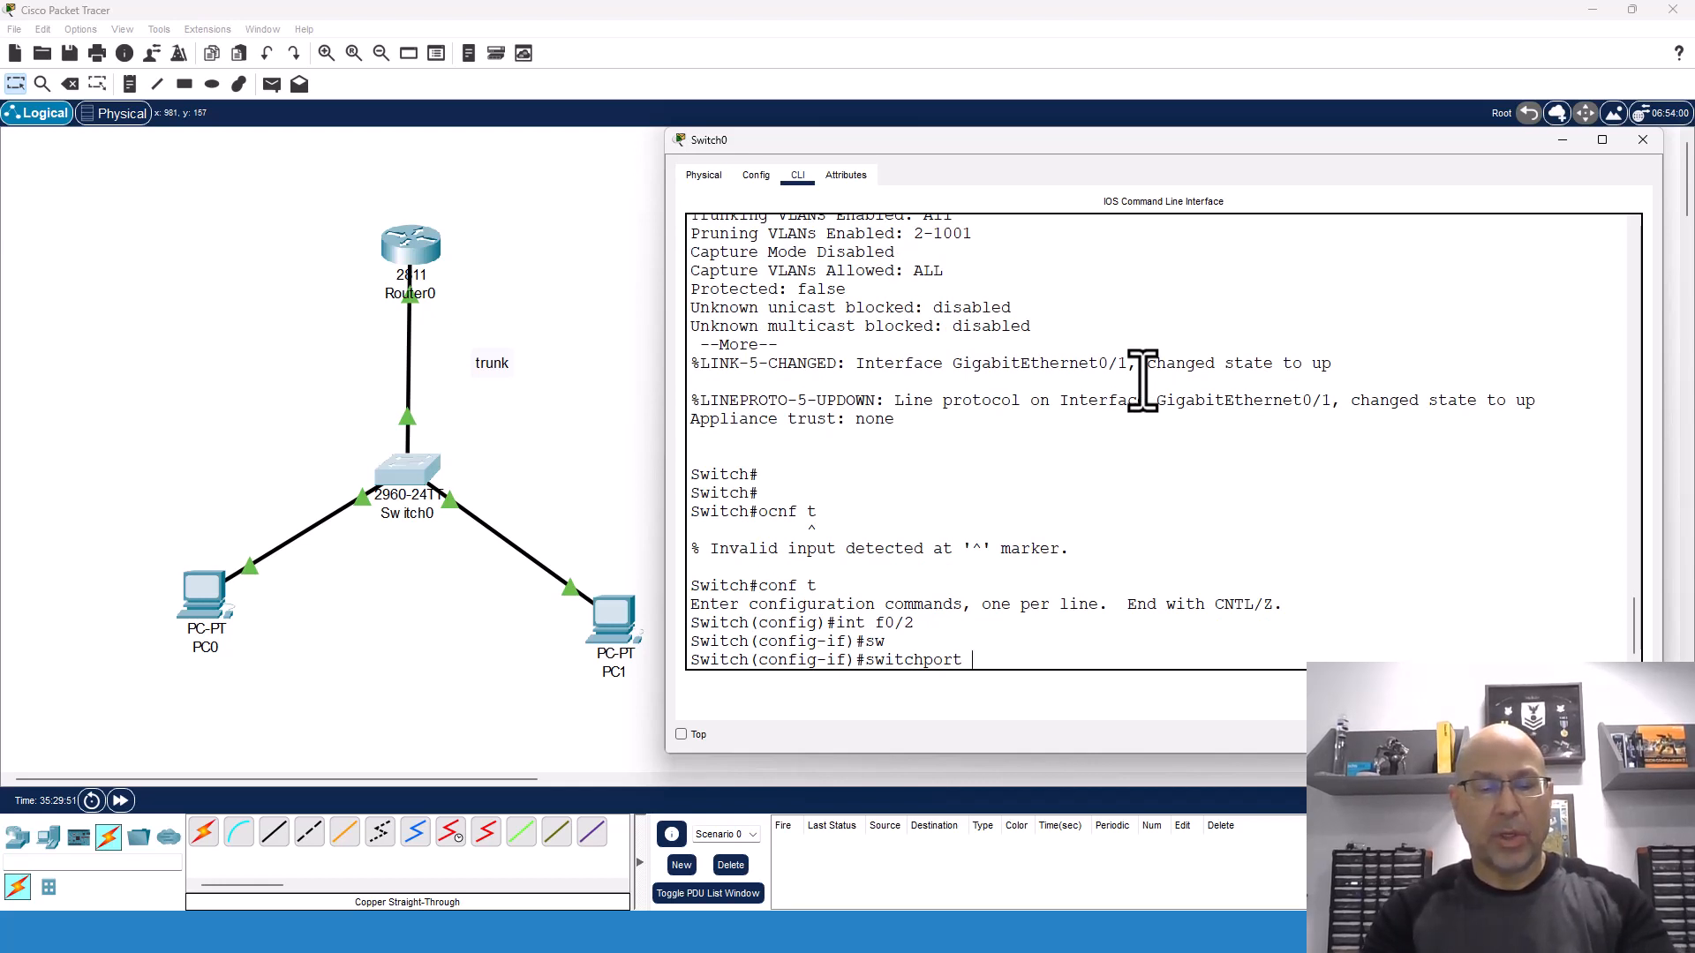
type("access vlan 2")
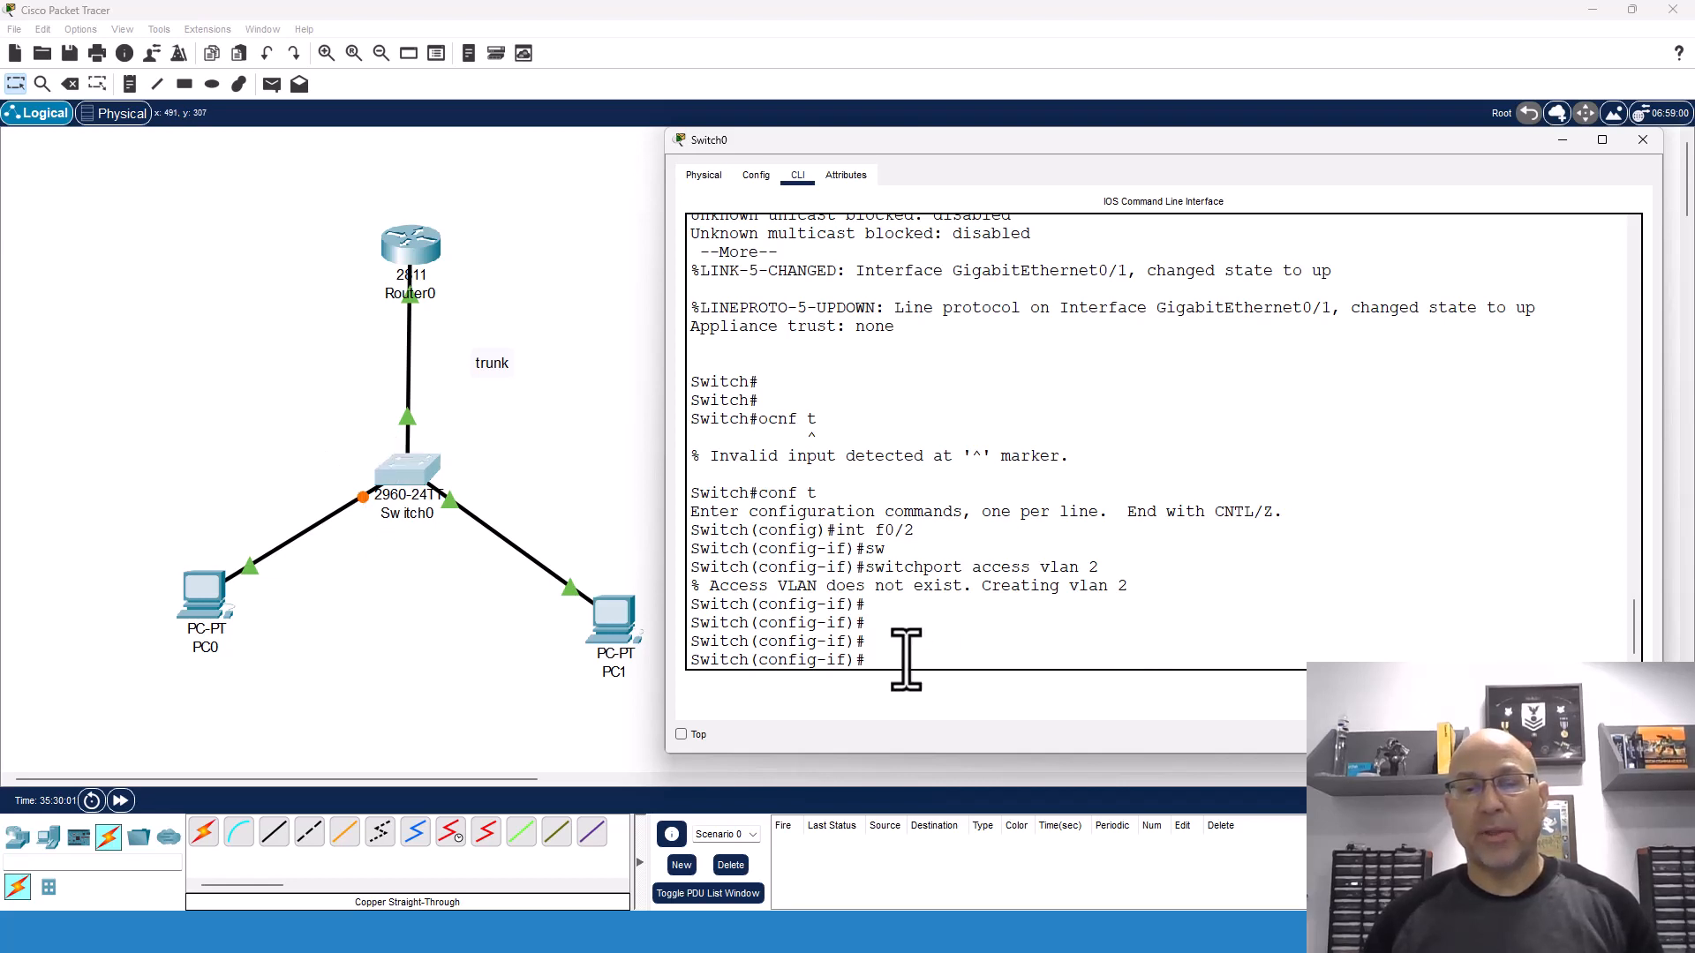
type("int f0/2")
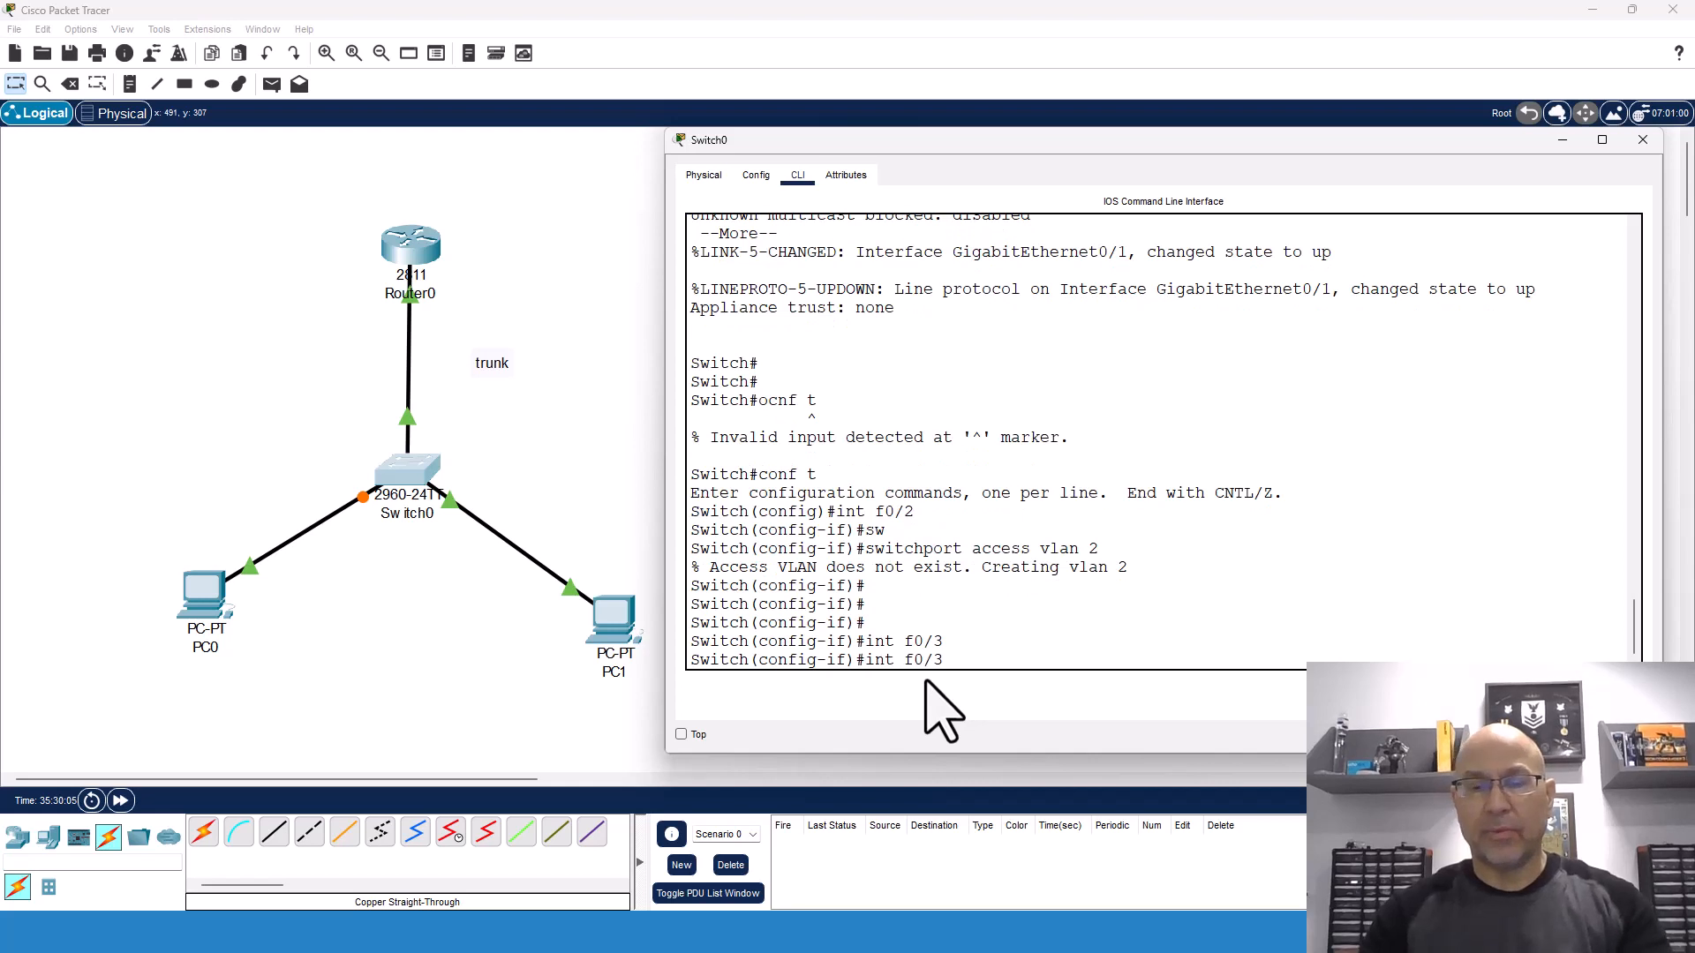
type("switchport access vlan 3")
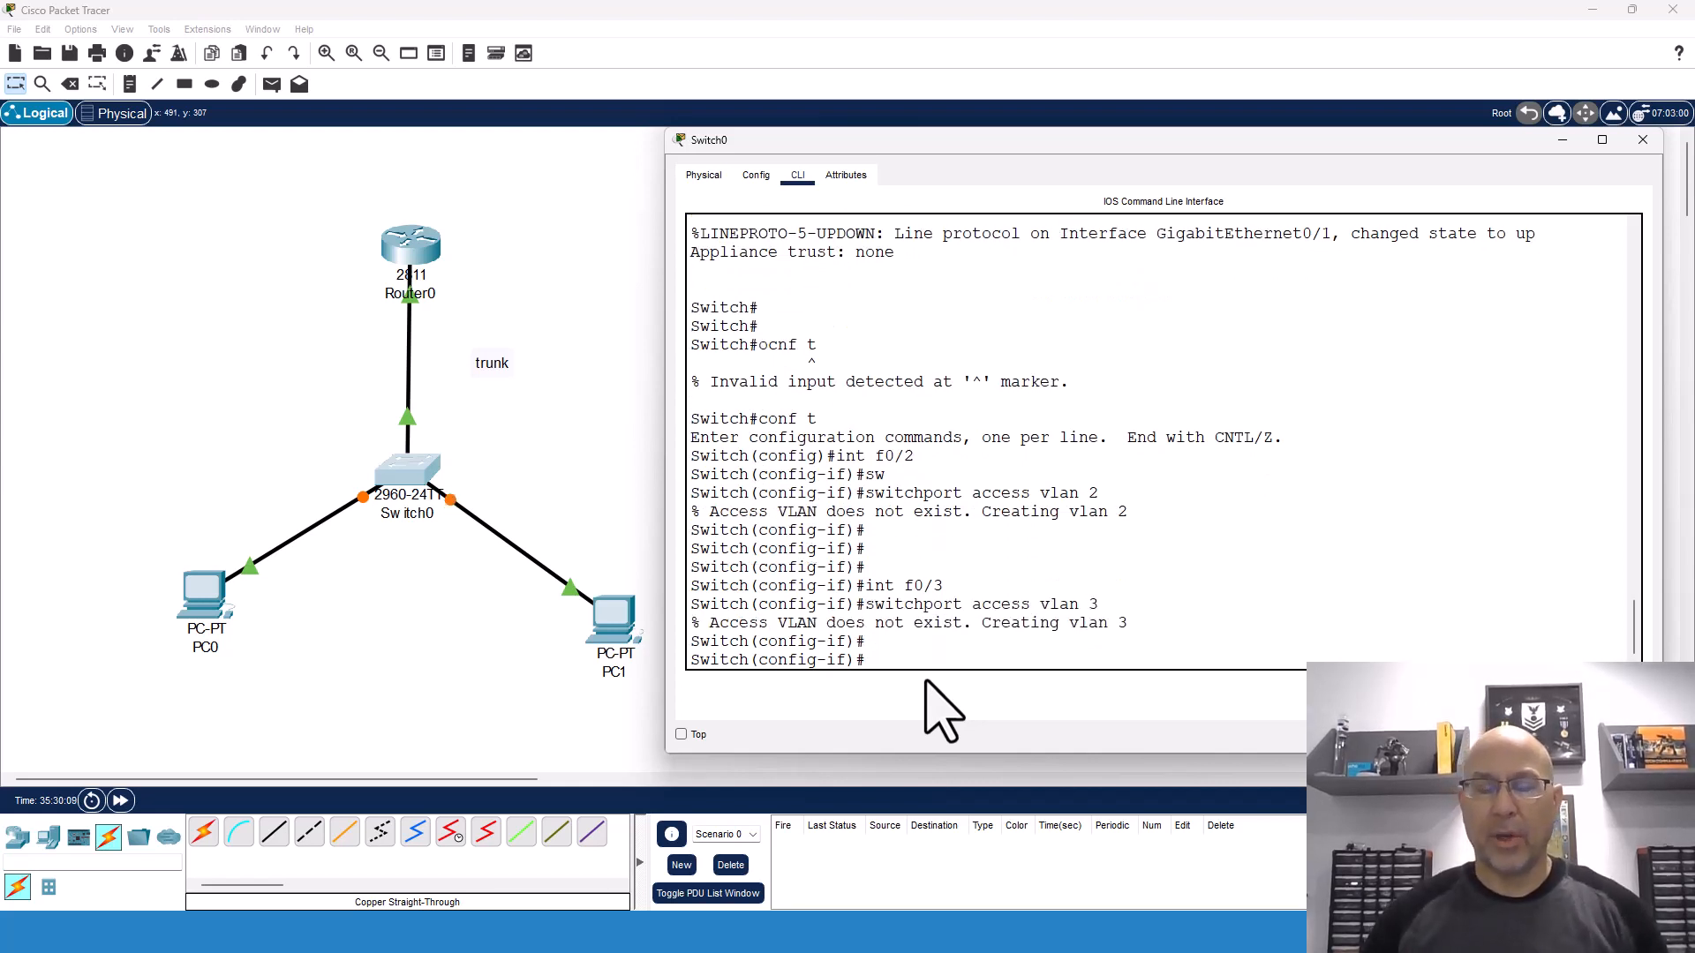
key("ctrl+z")
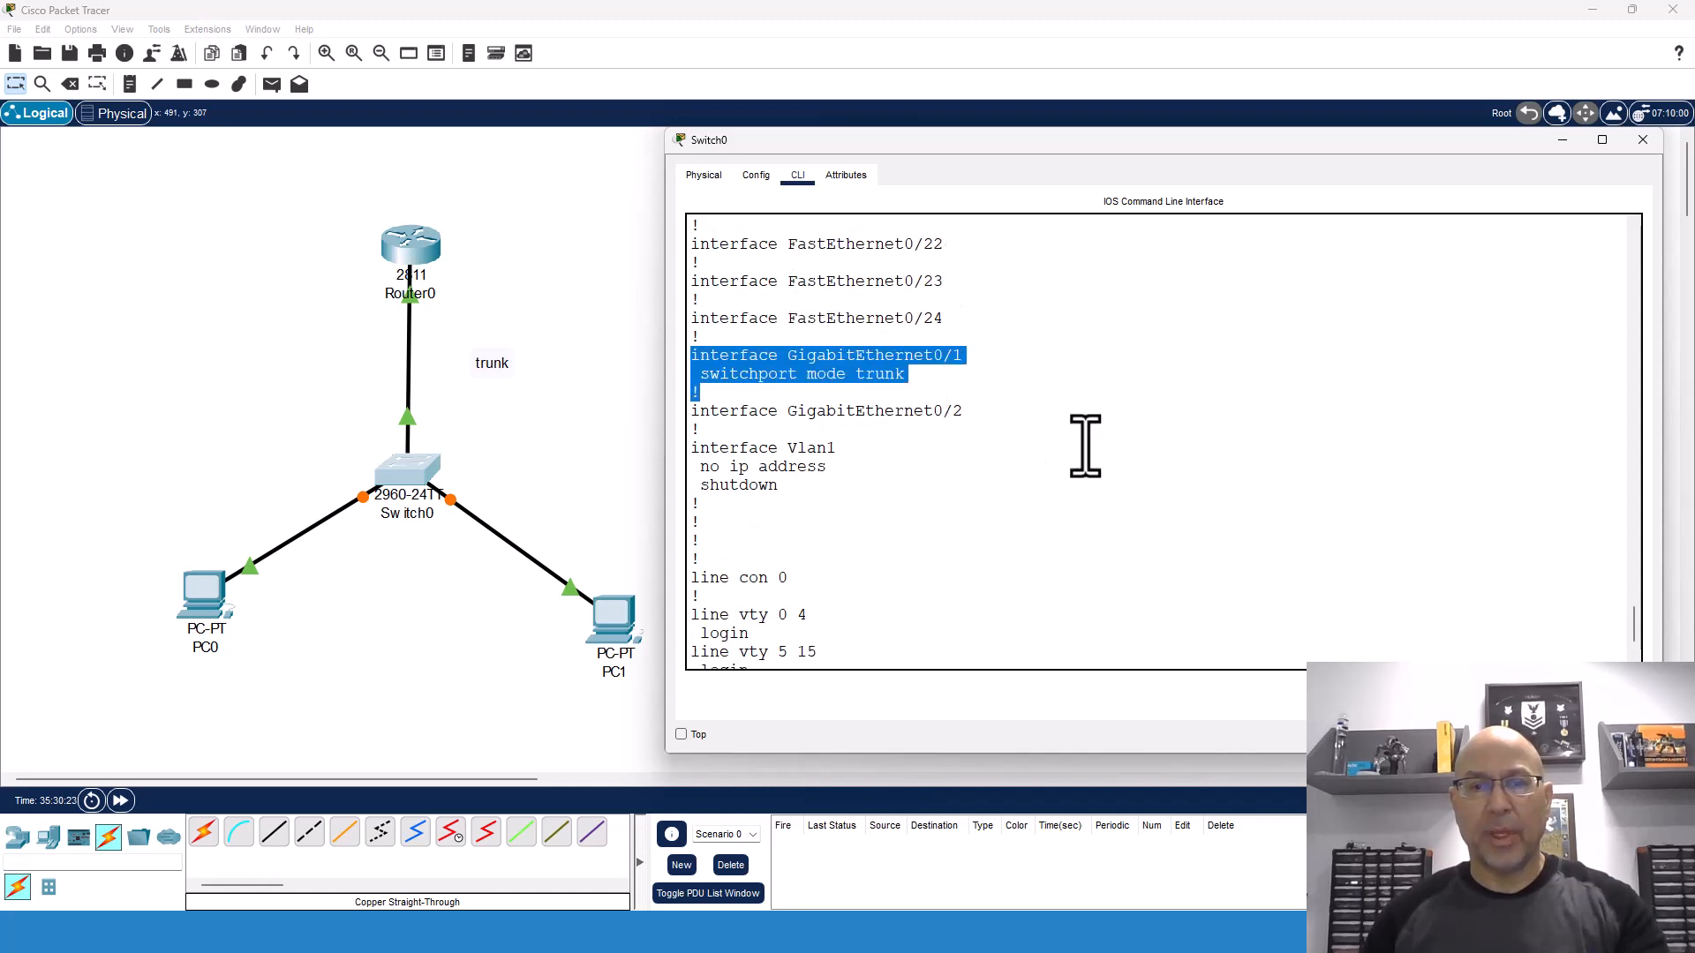
- Run 'sh vlan' to confirm Fa0/2 is in VLAN 2 and Fa0/3 in VLAN 3, then close Switch0
type("q")
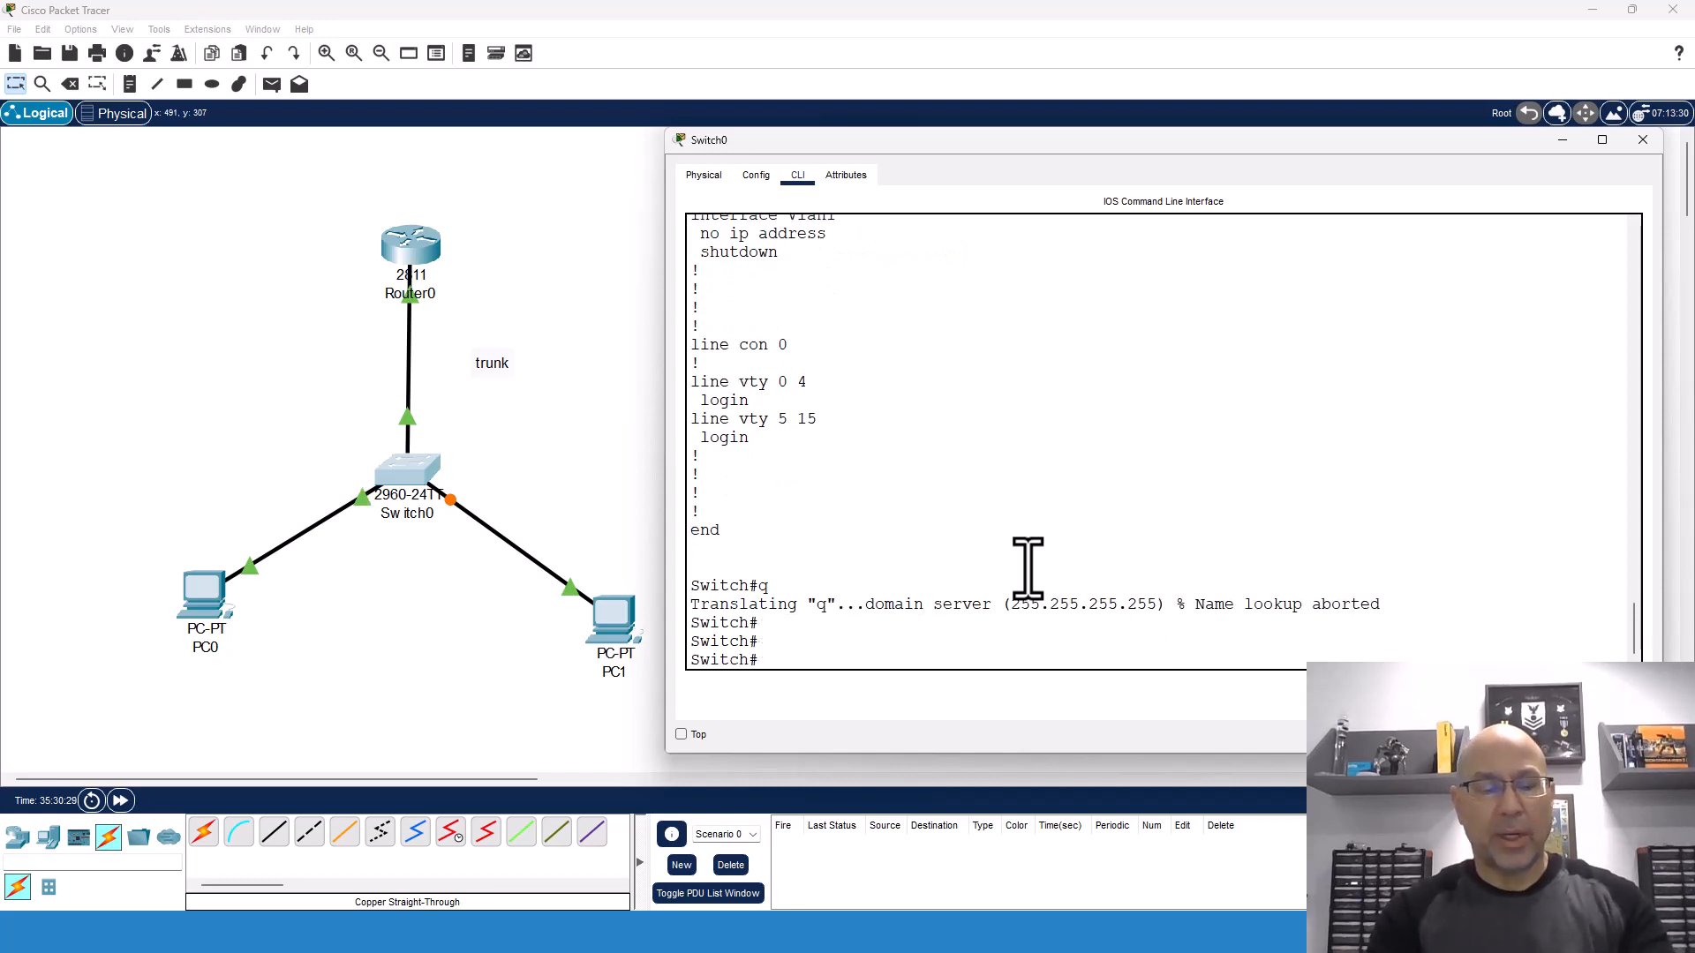
type("sh vlan")
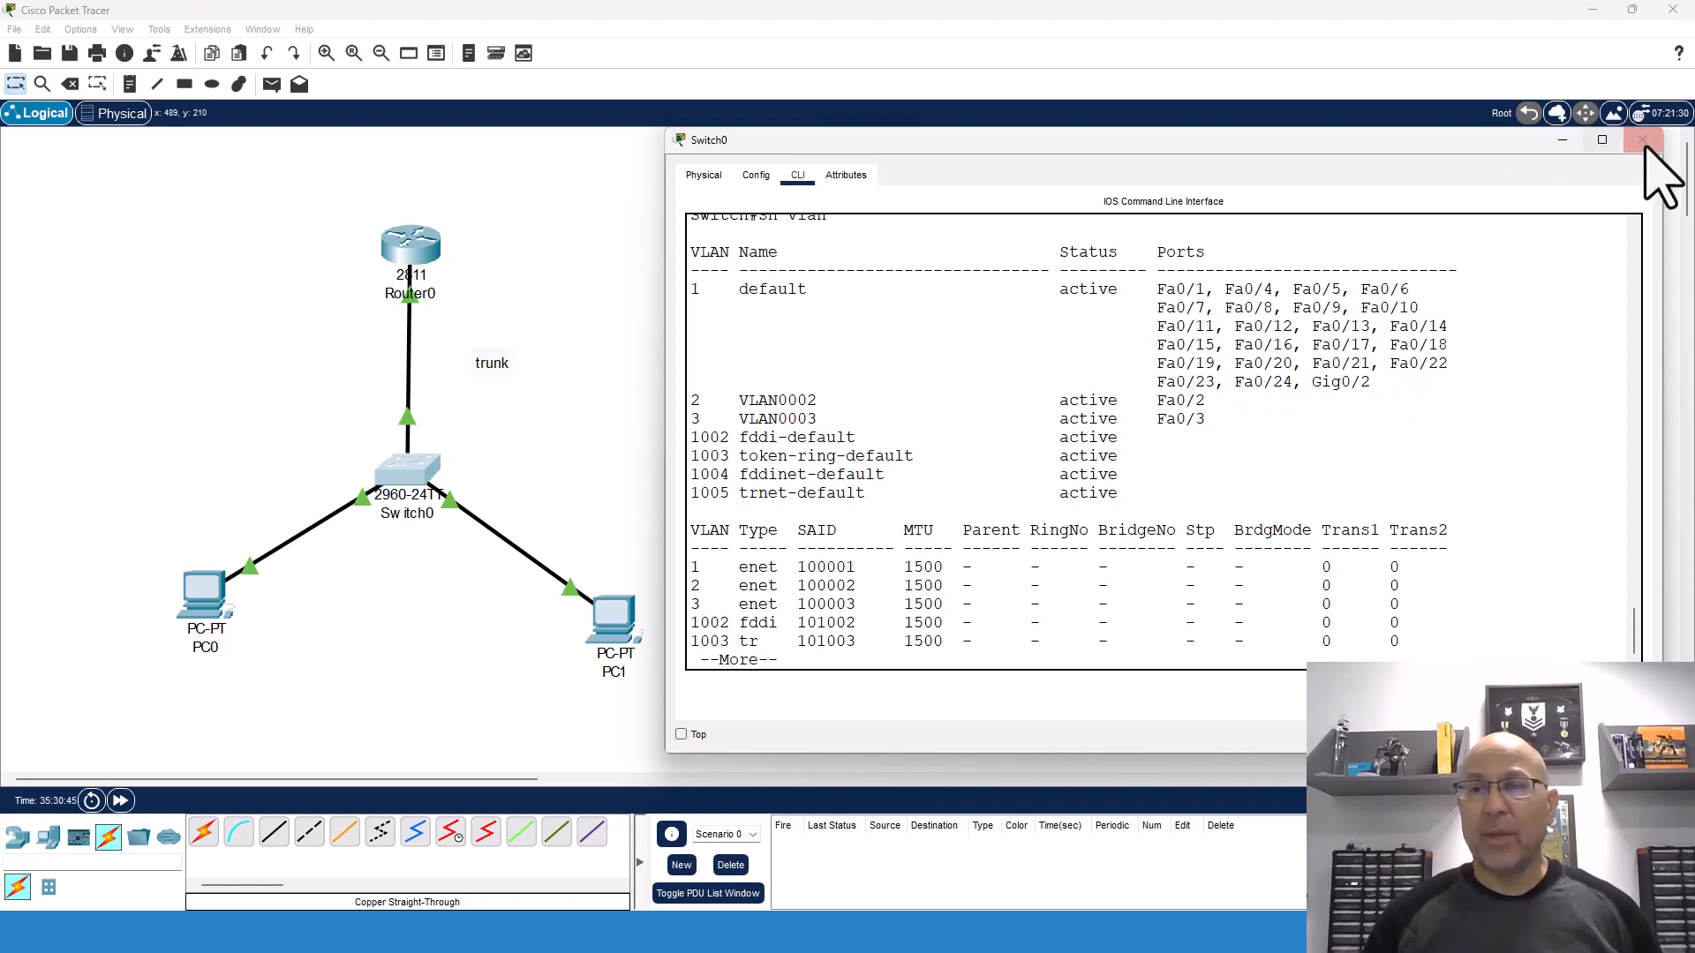
left_click(1642, 139)
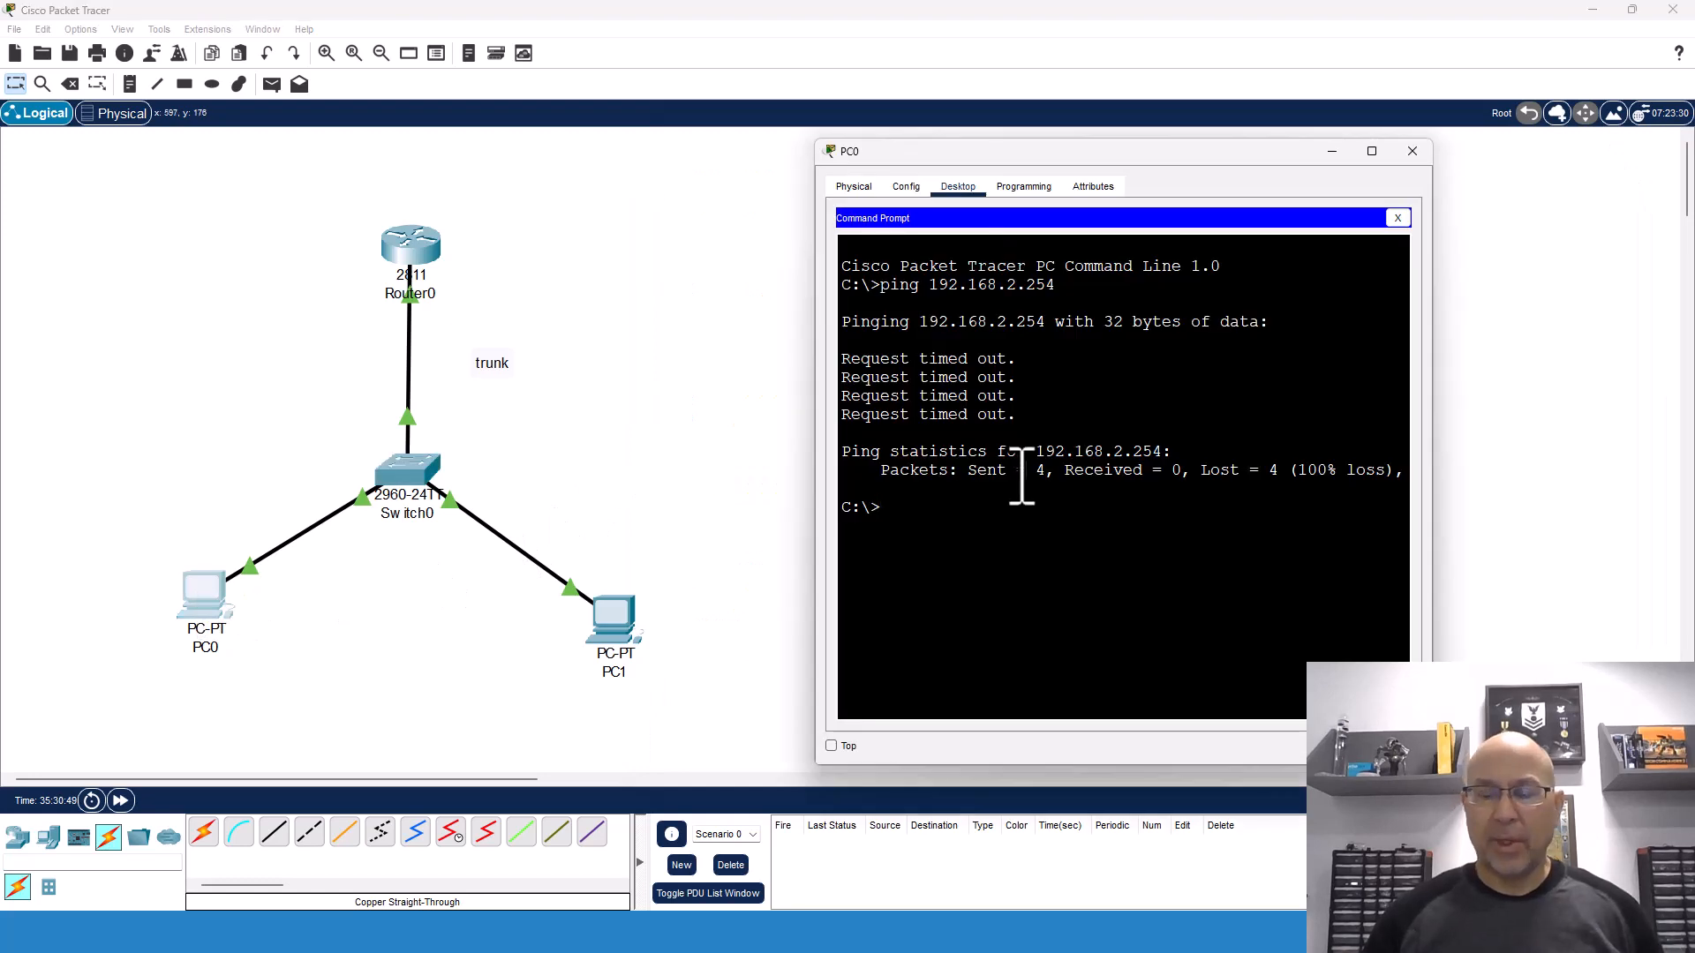
- Ping the gateway 192.168.2.254 from PC0's command prompt
type("ping 192.168.2.254")
type("ping 192.168.3.1")
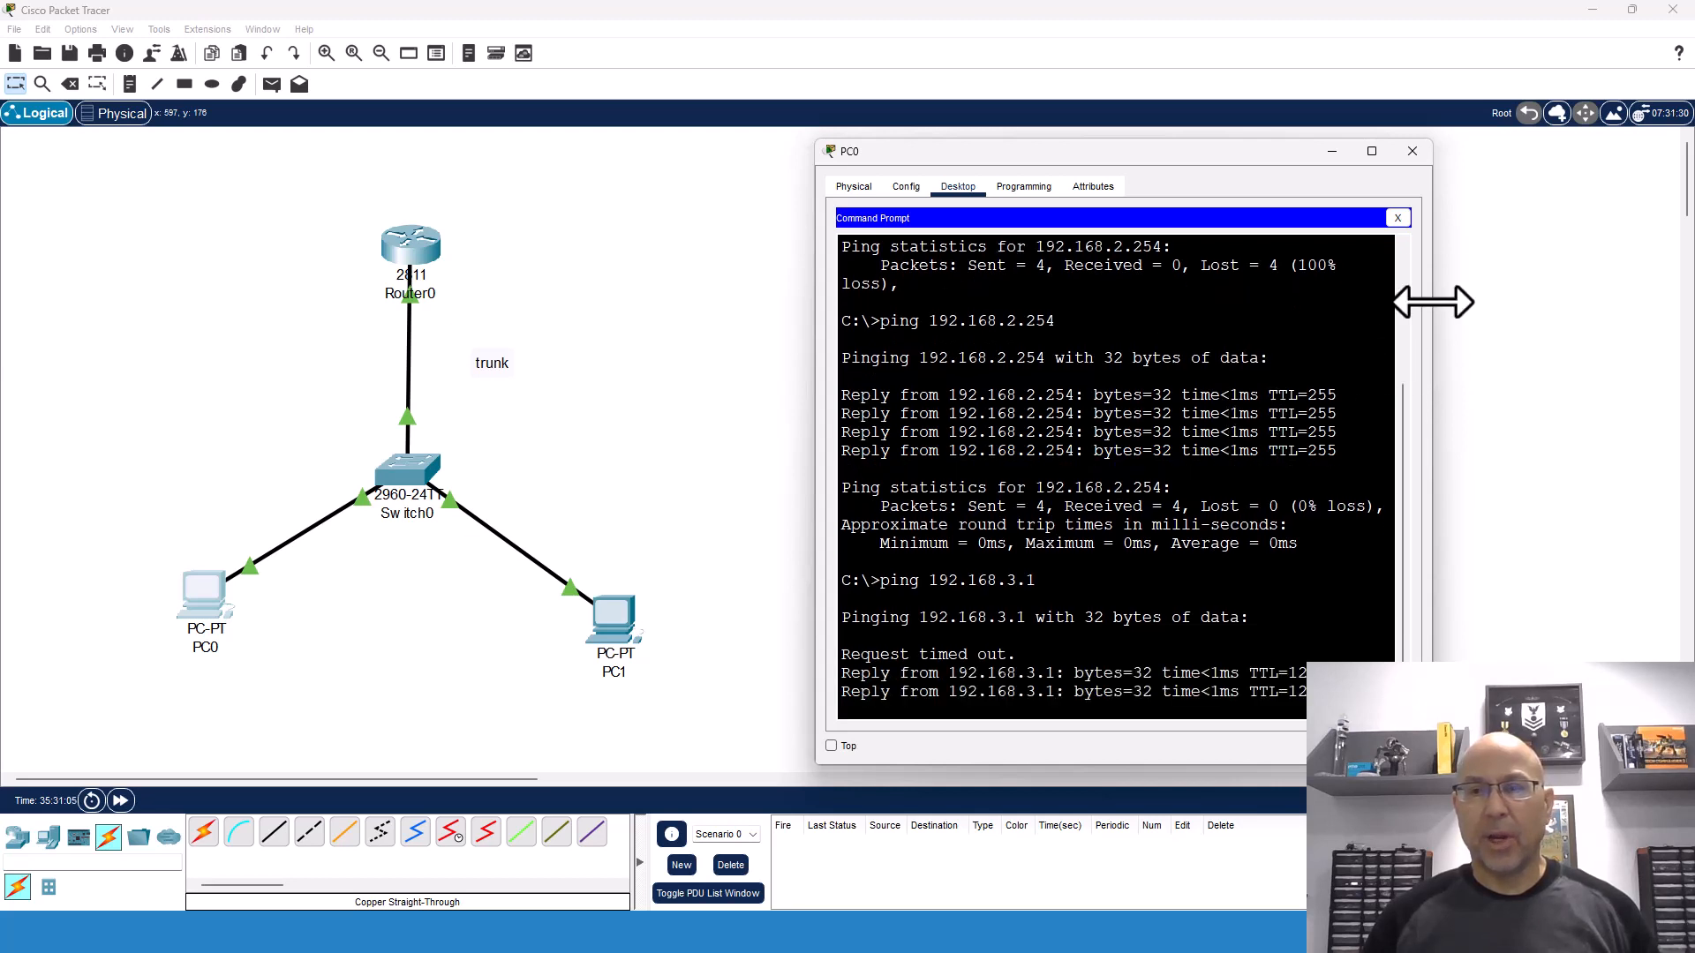
- Close PC0's window to return to the topology view
left_click(1411, 150)
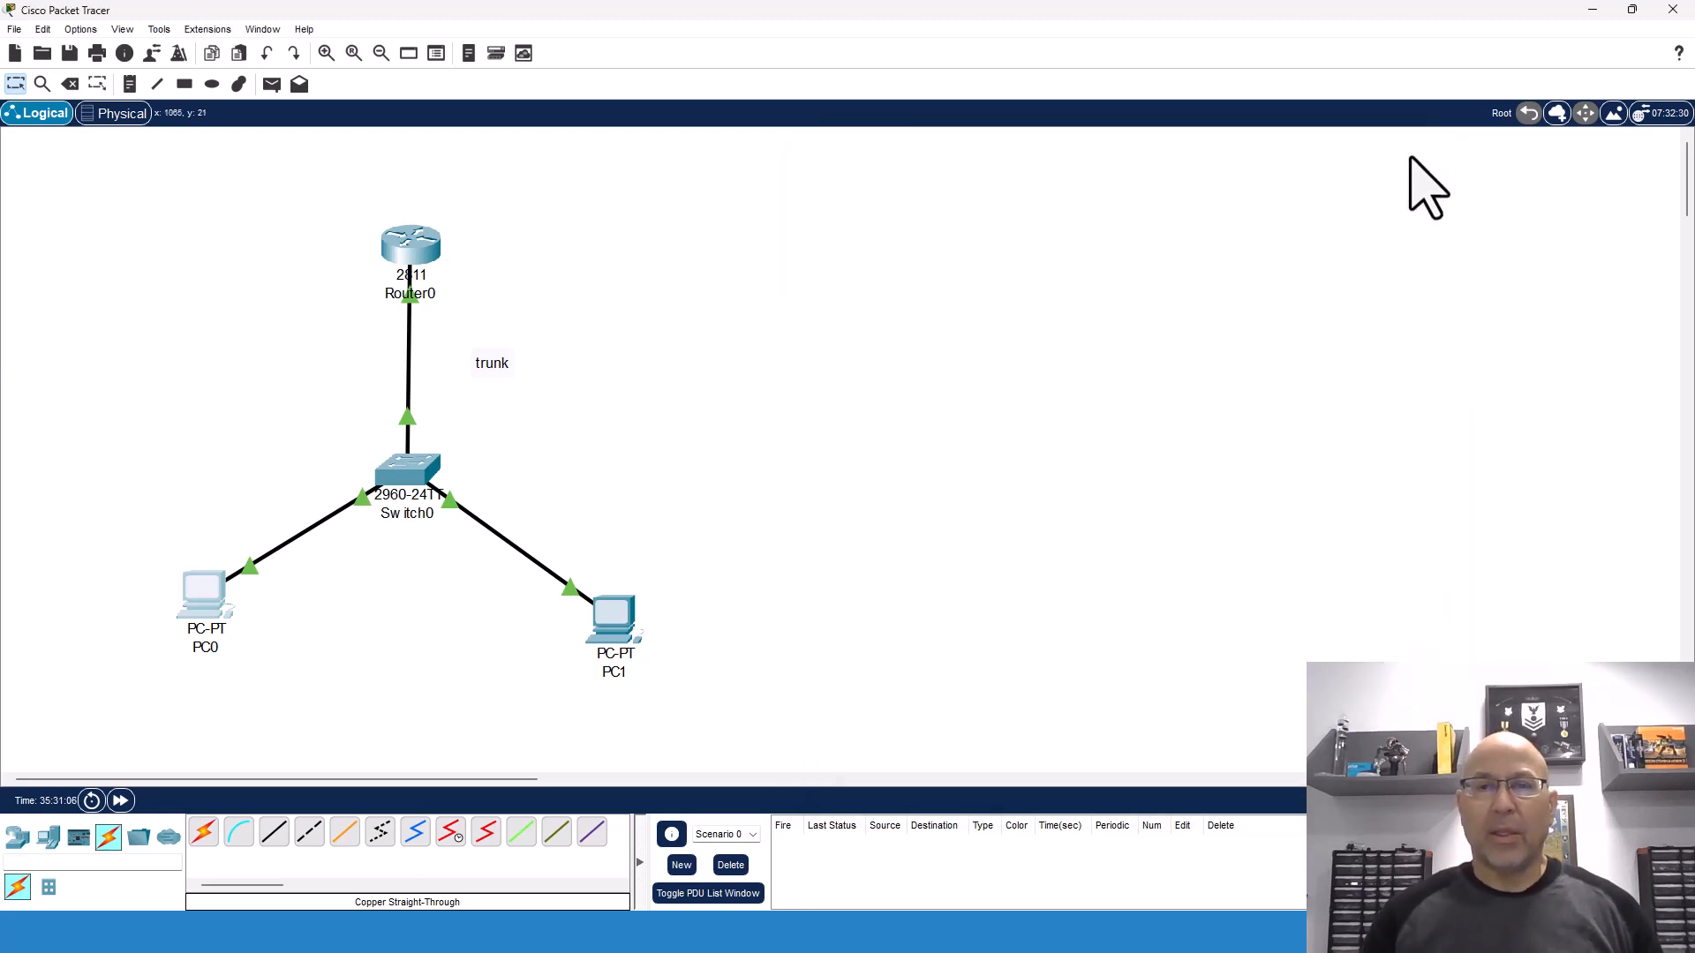
mouse_move(205, 606)
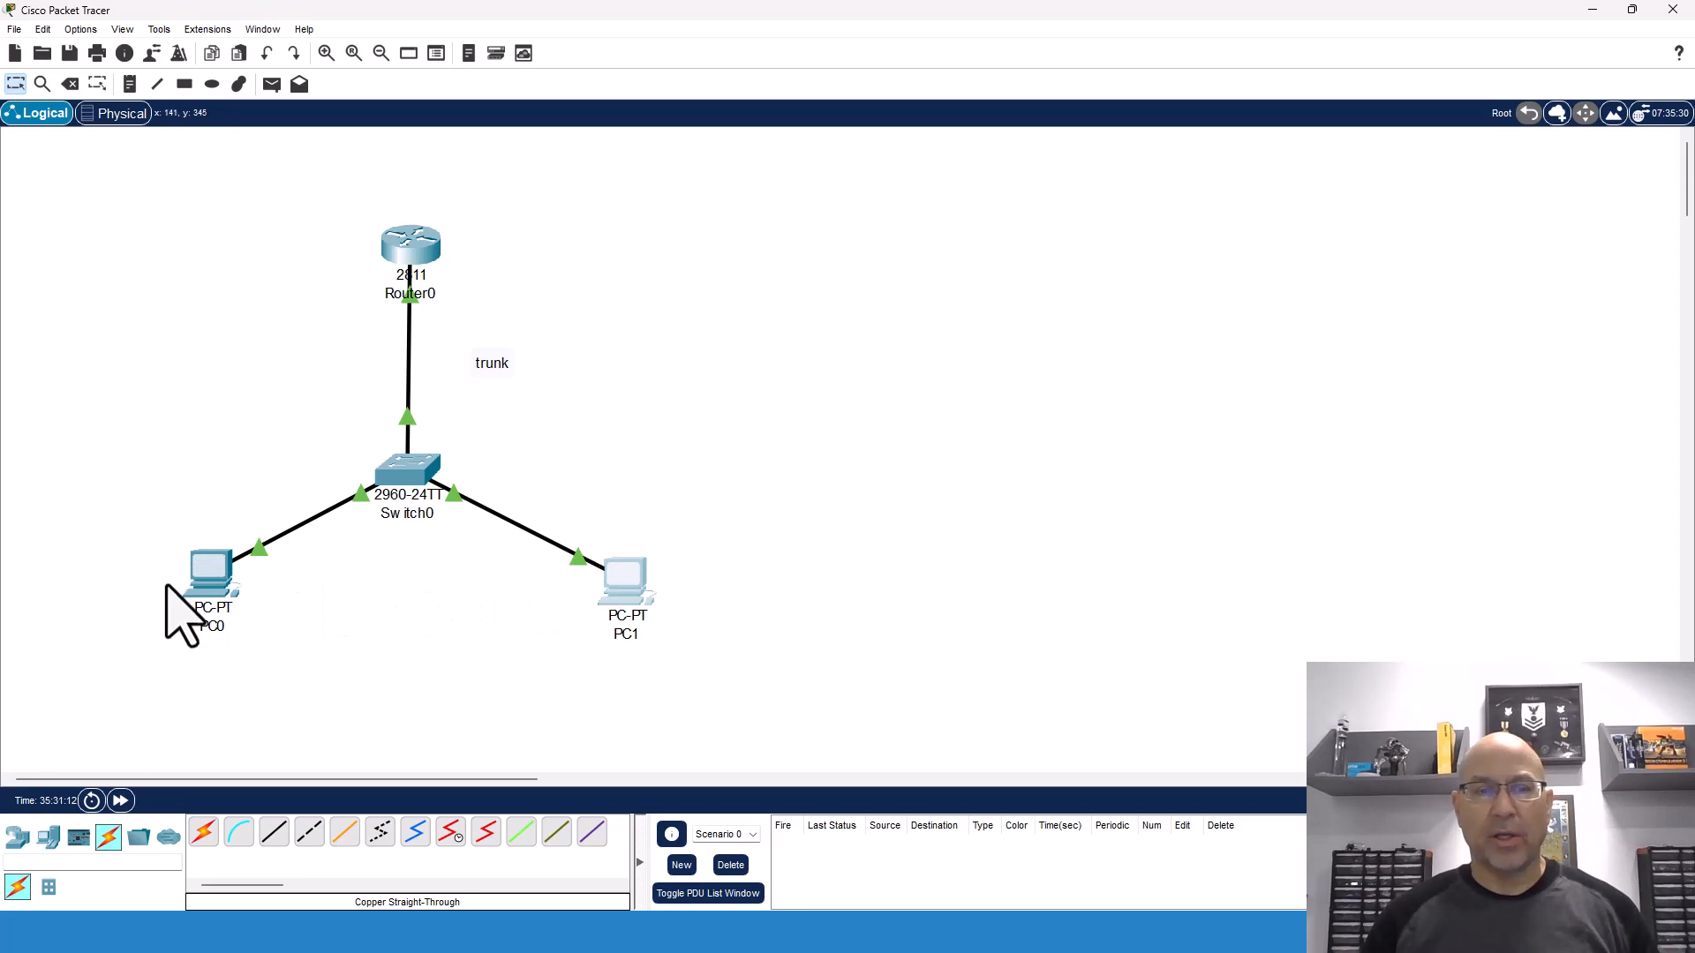
mouse_move(686, 600)
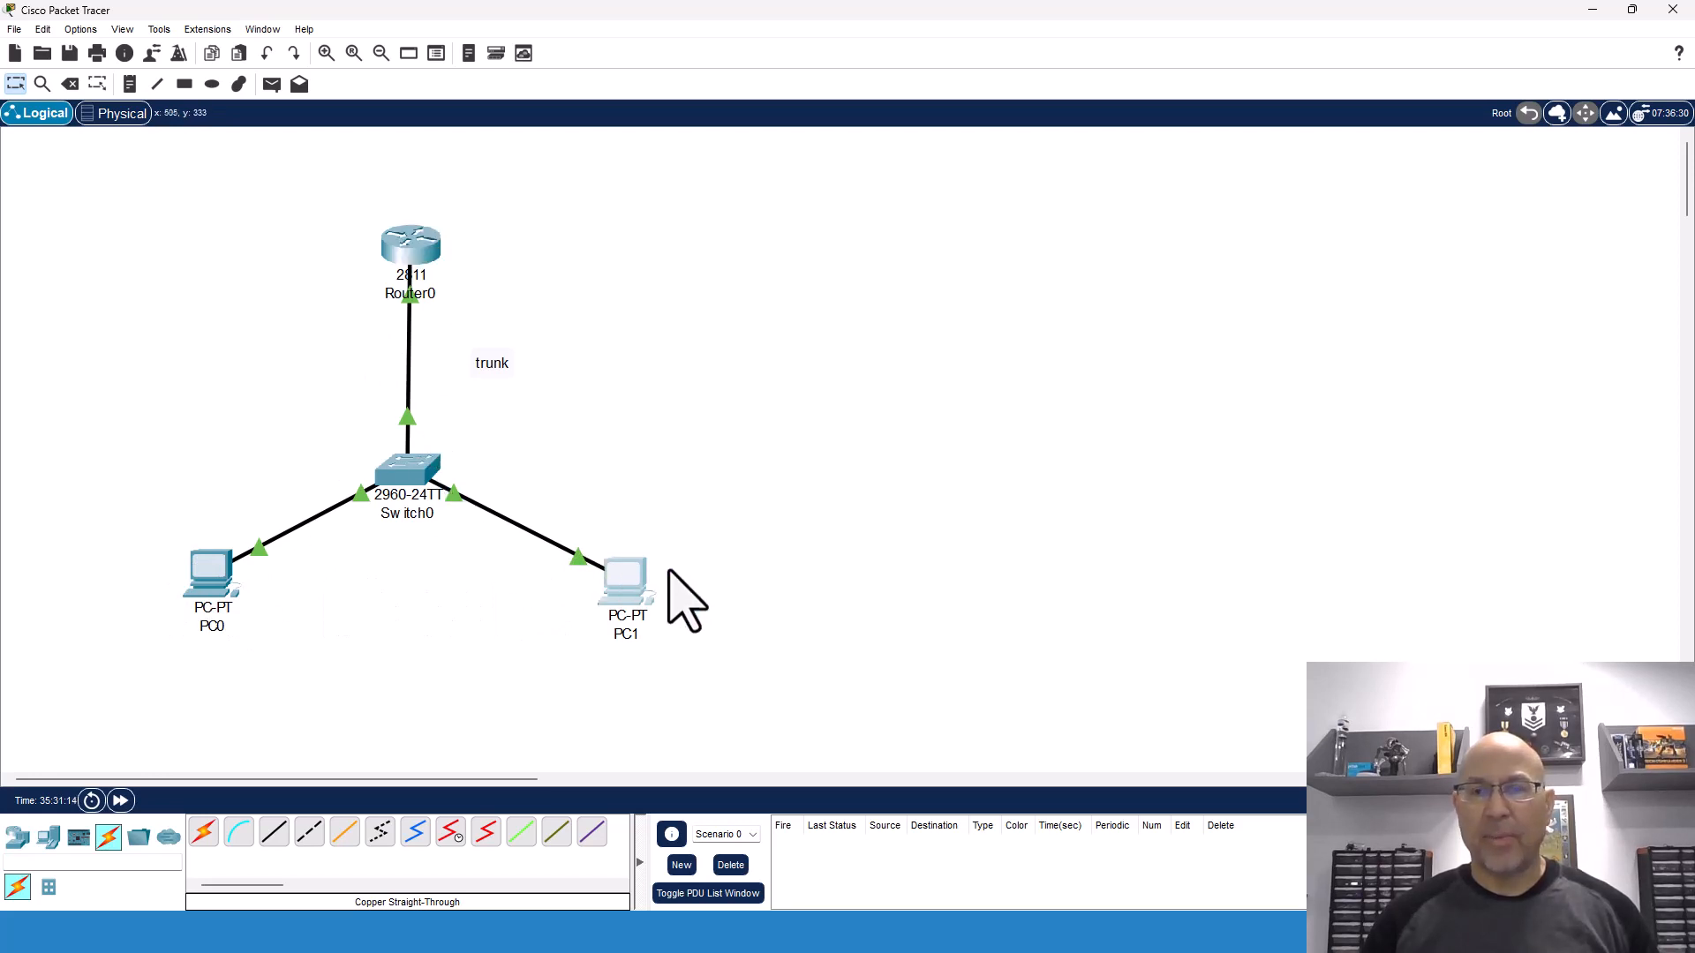
mouse_move(410, 276)
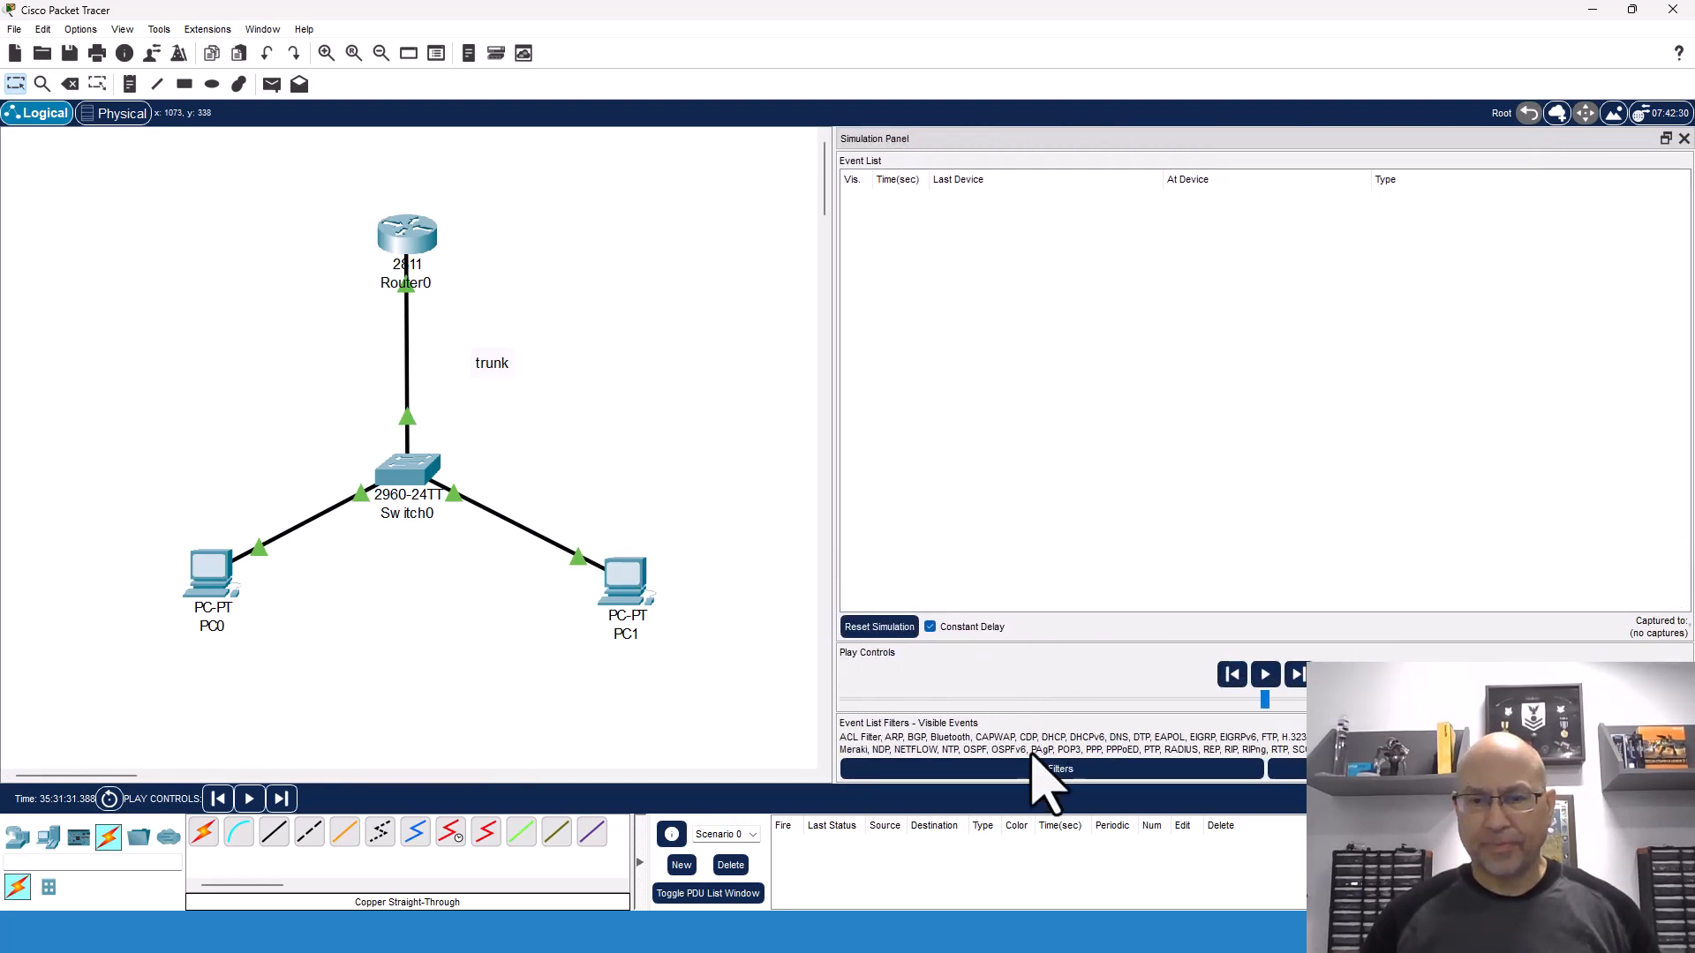
- Filter out CDP, DTP and STP events, then ping 192.168.3.1 from PC0
left_click(1049, 769)
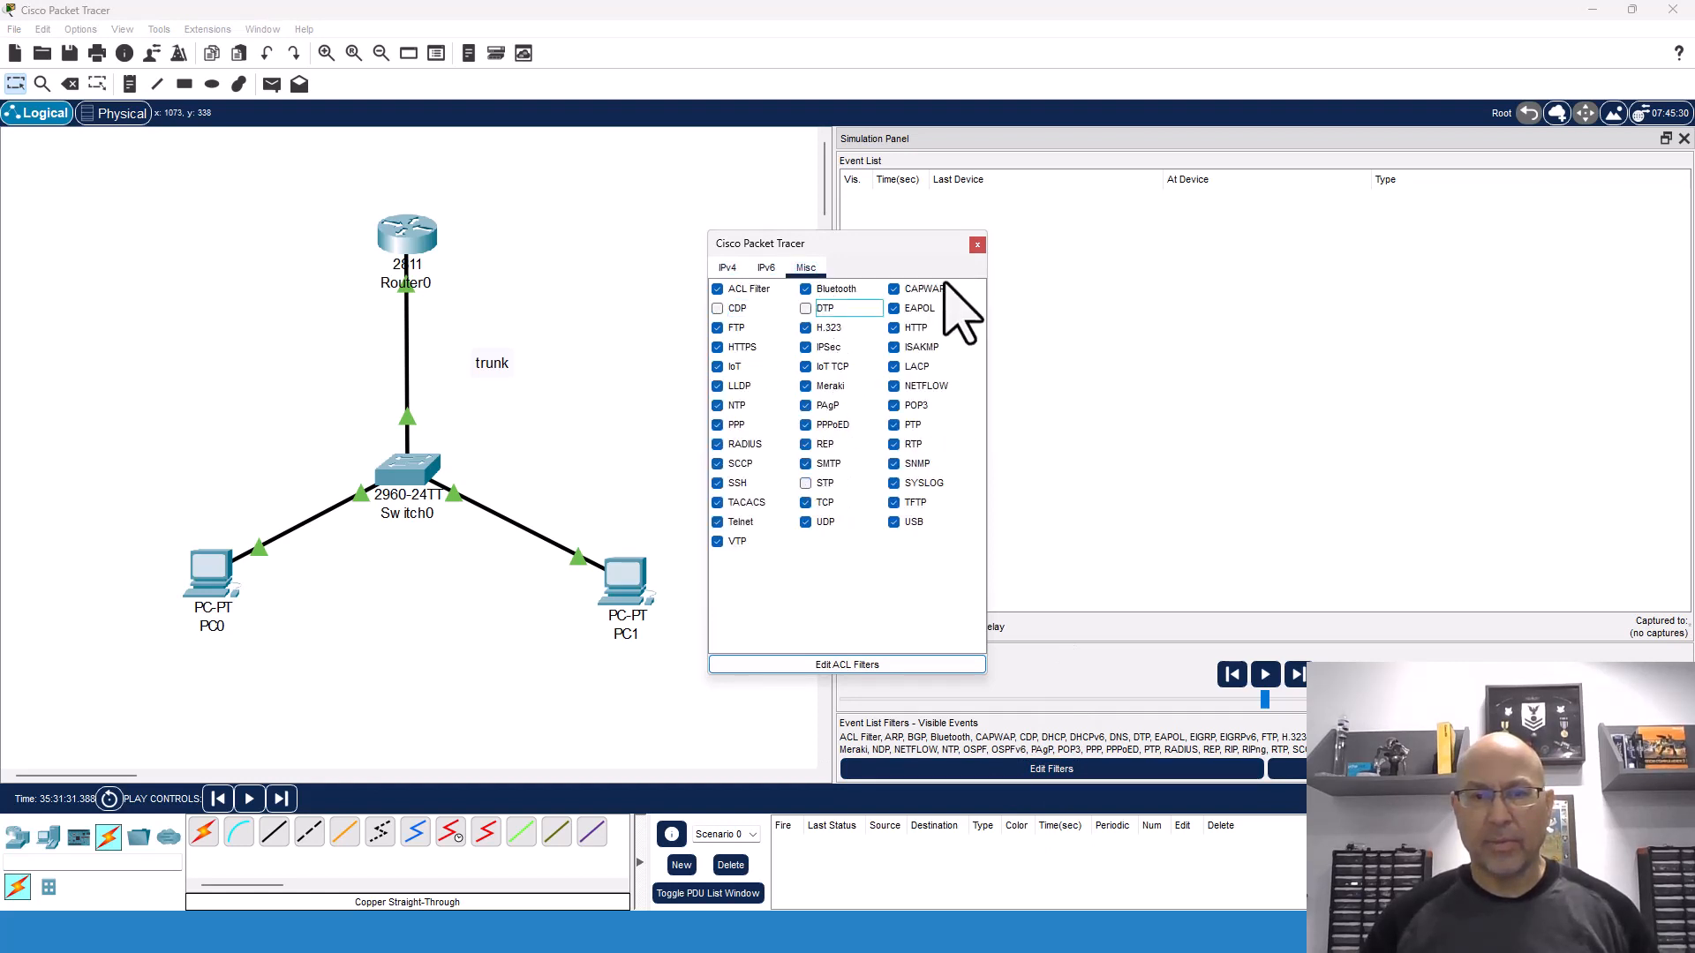
left_click(976, 244)
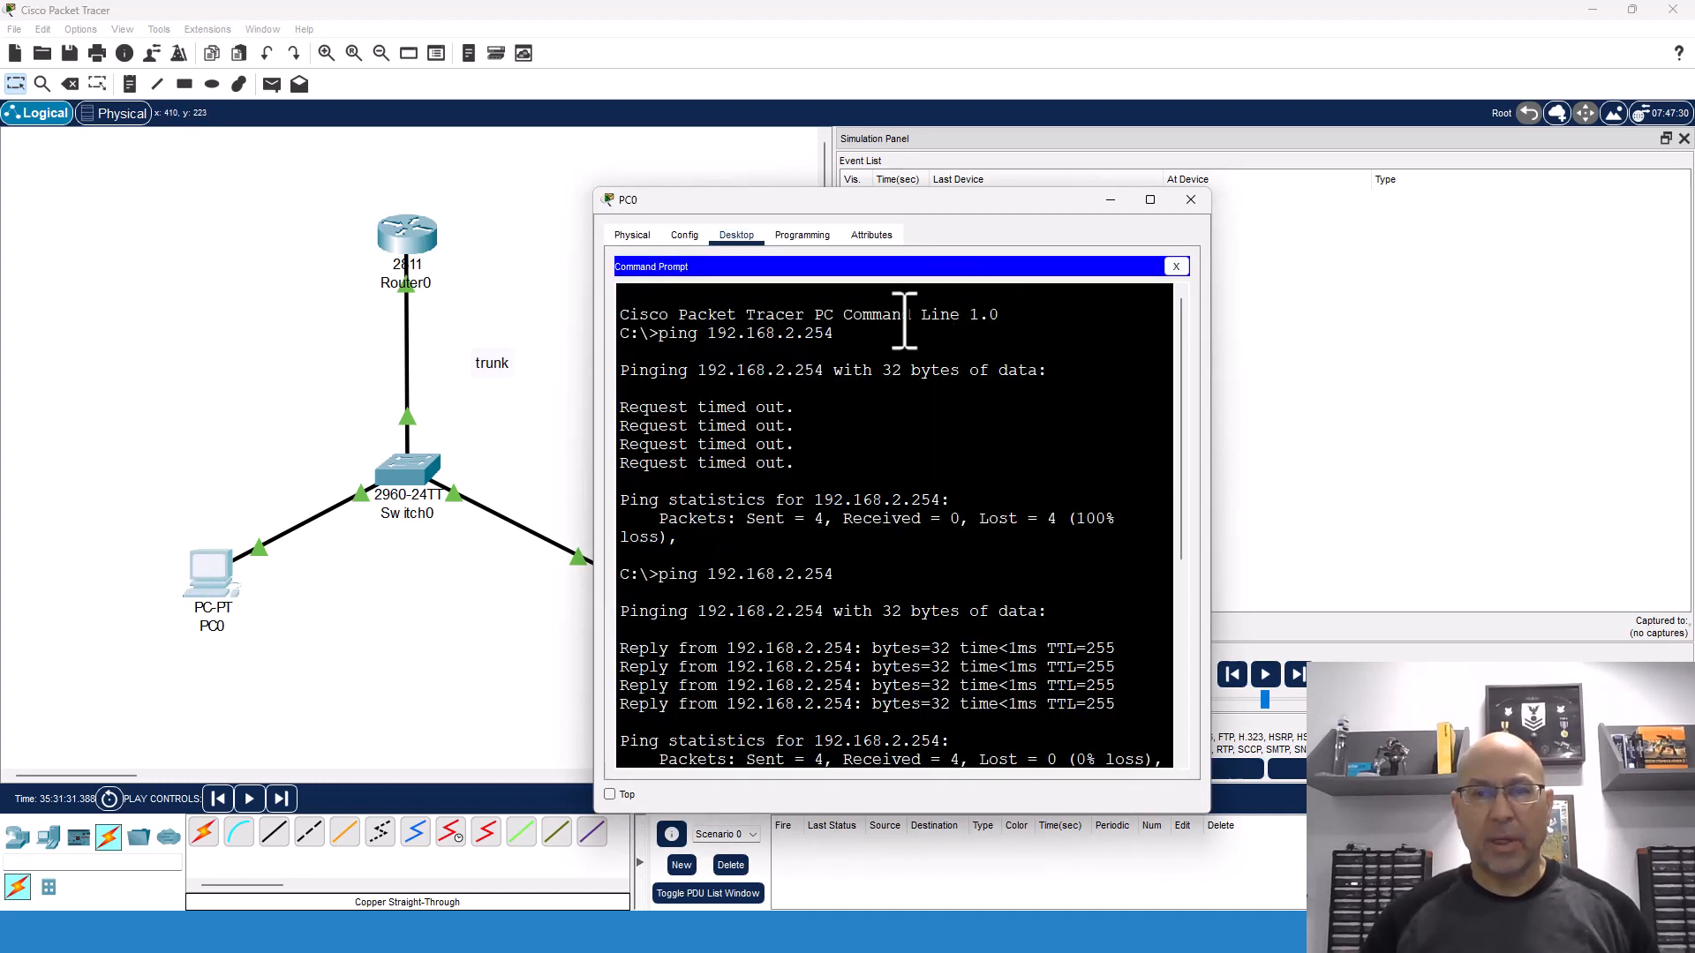
type("ping 192.168.3.1")
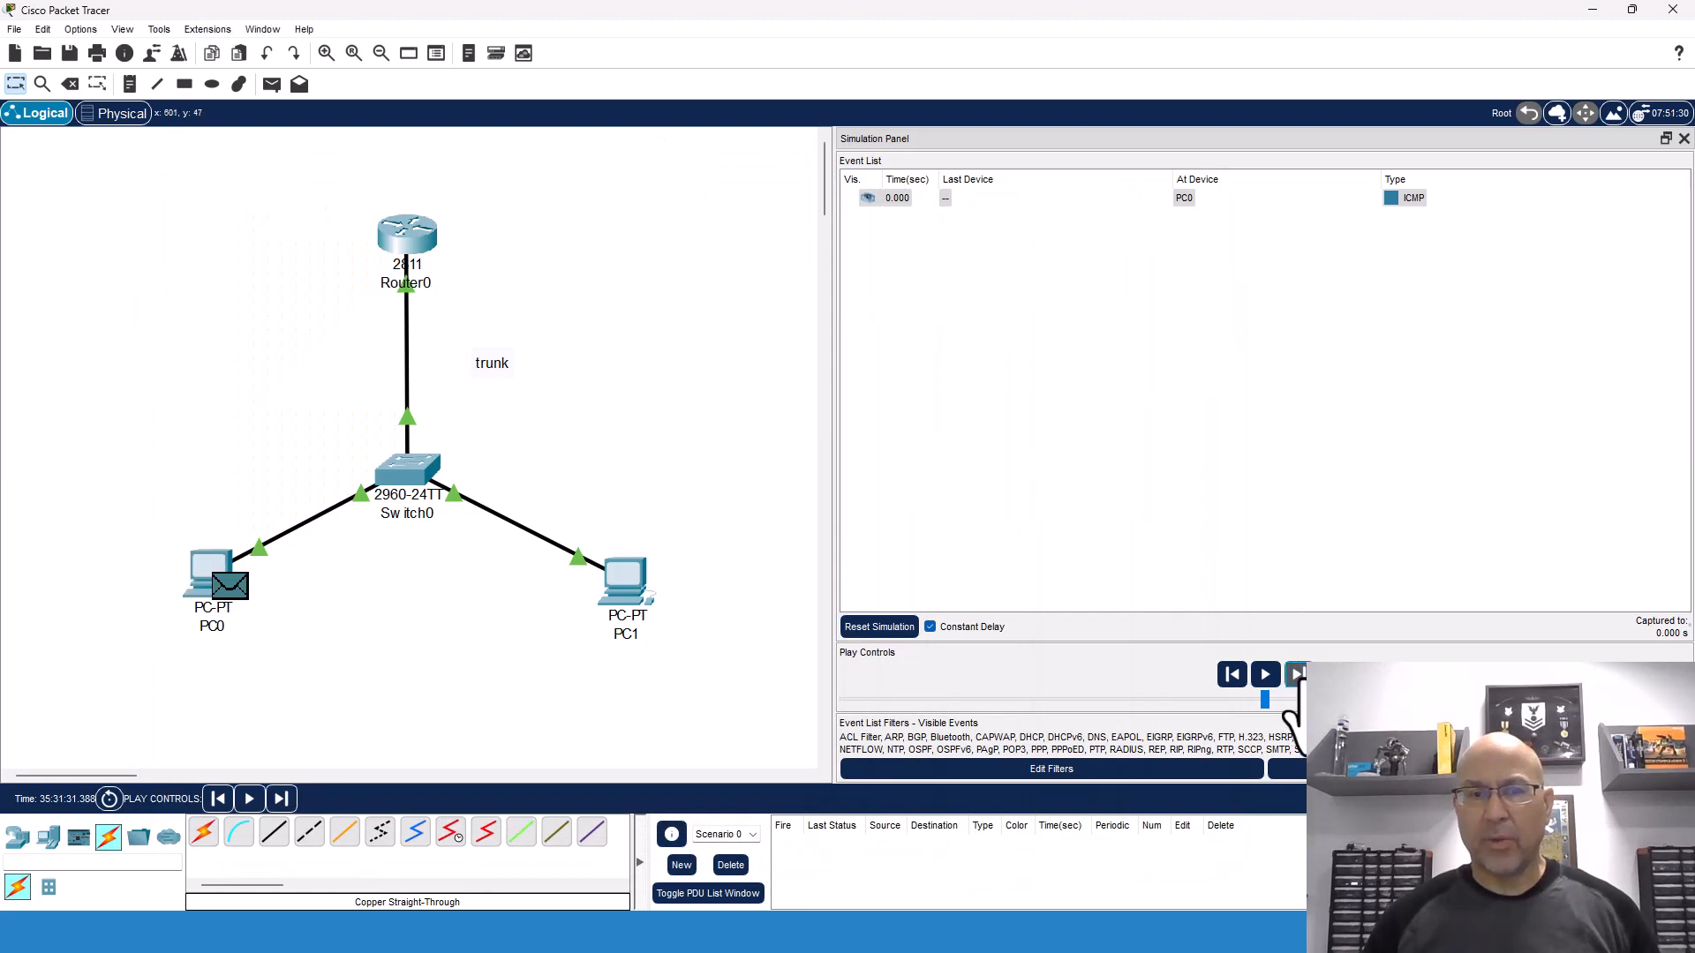
- Step the ping through Switch0 and Router0 to PC1, and the reply back to Router0
left_click(1295, 673)
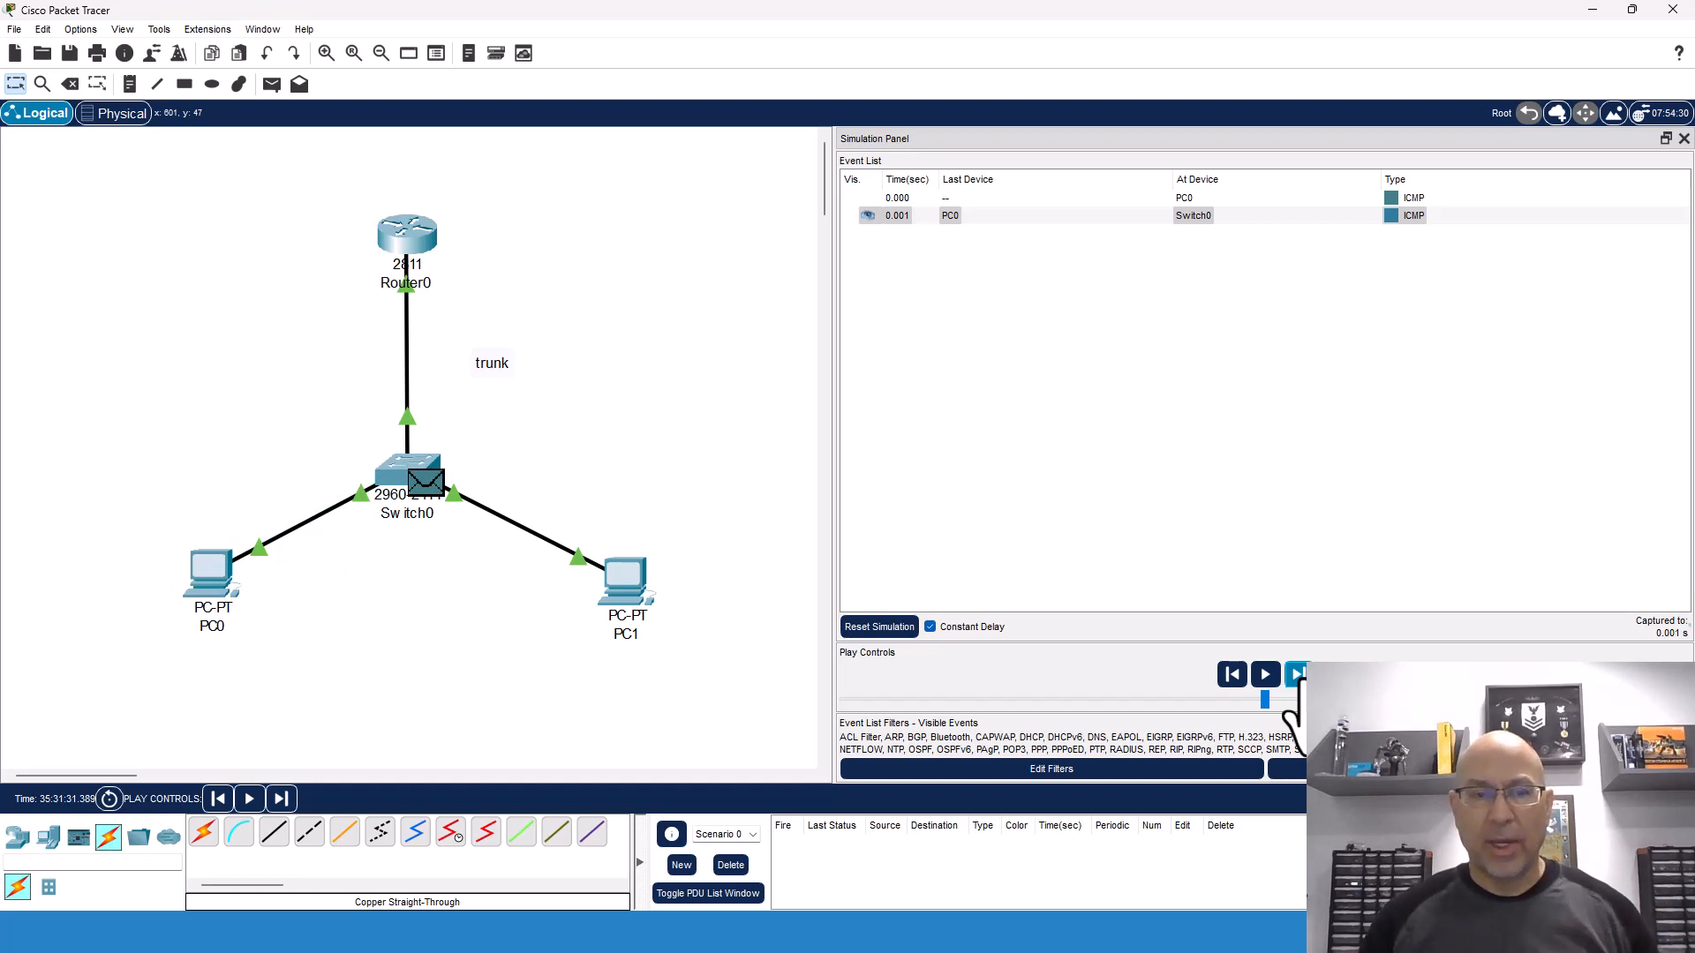
left_click(1265, 673)
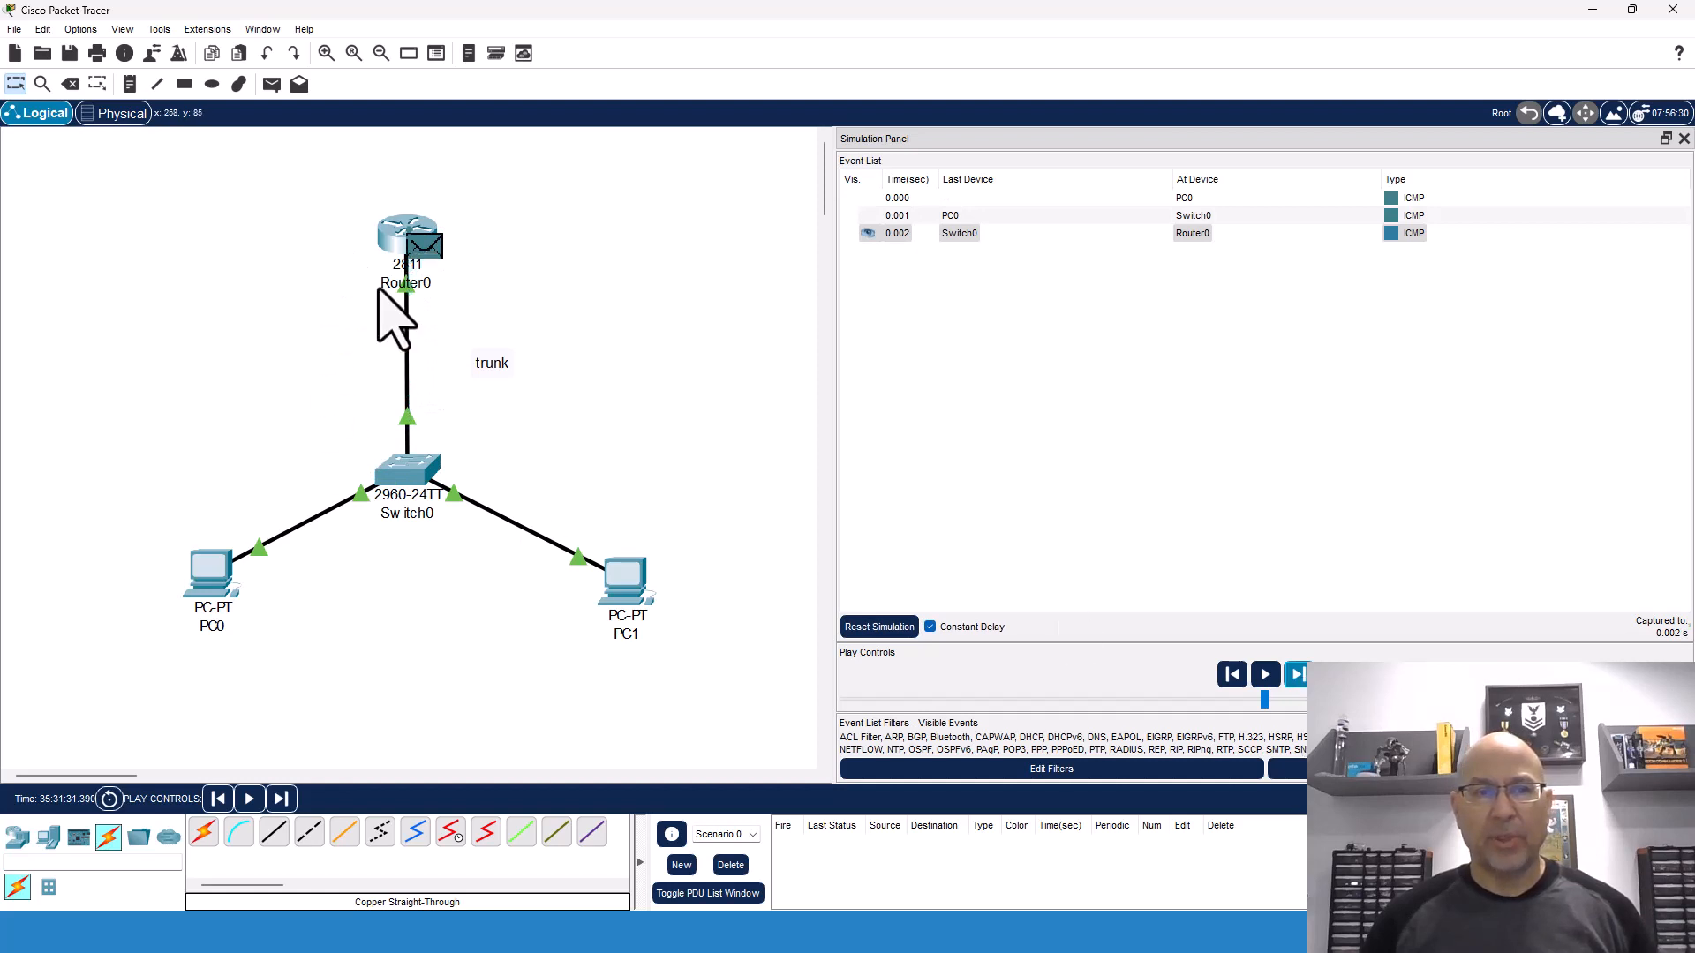
left_click(1296, 674)
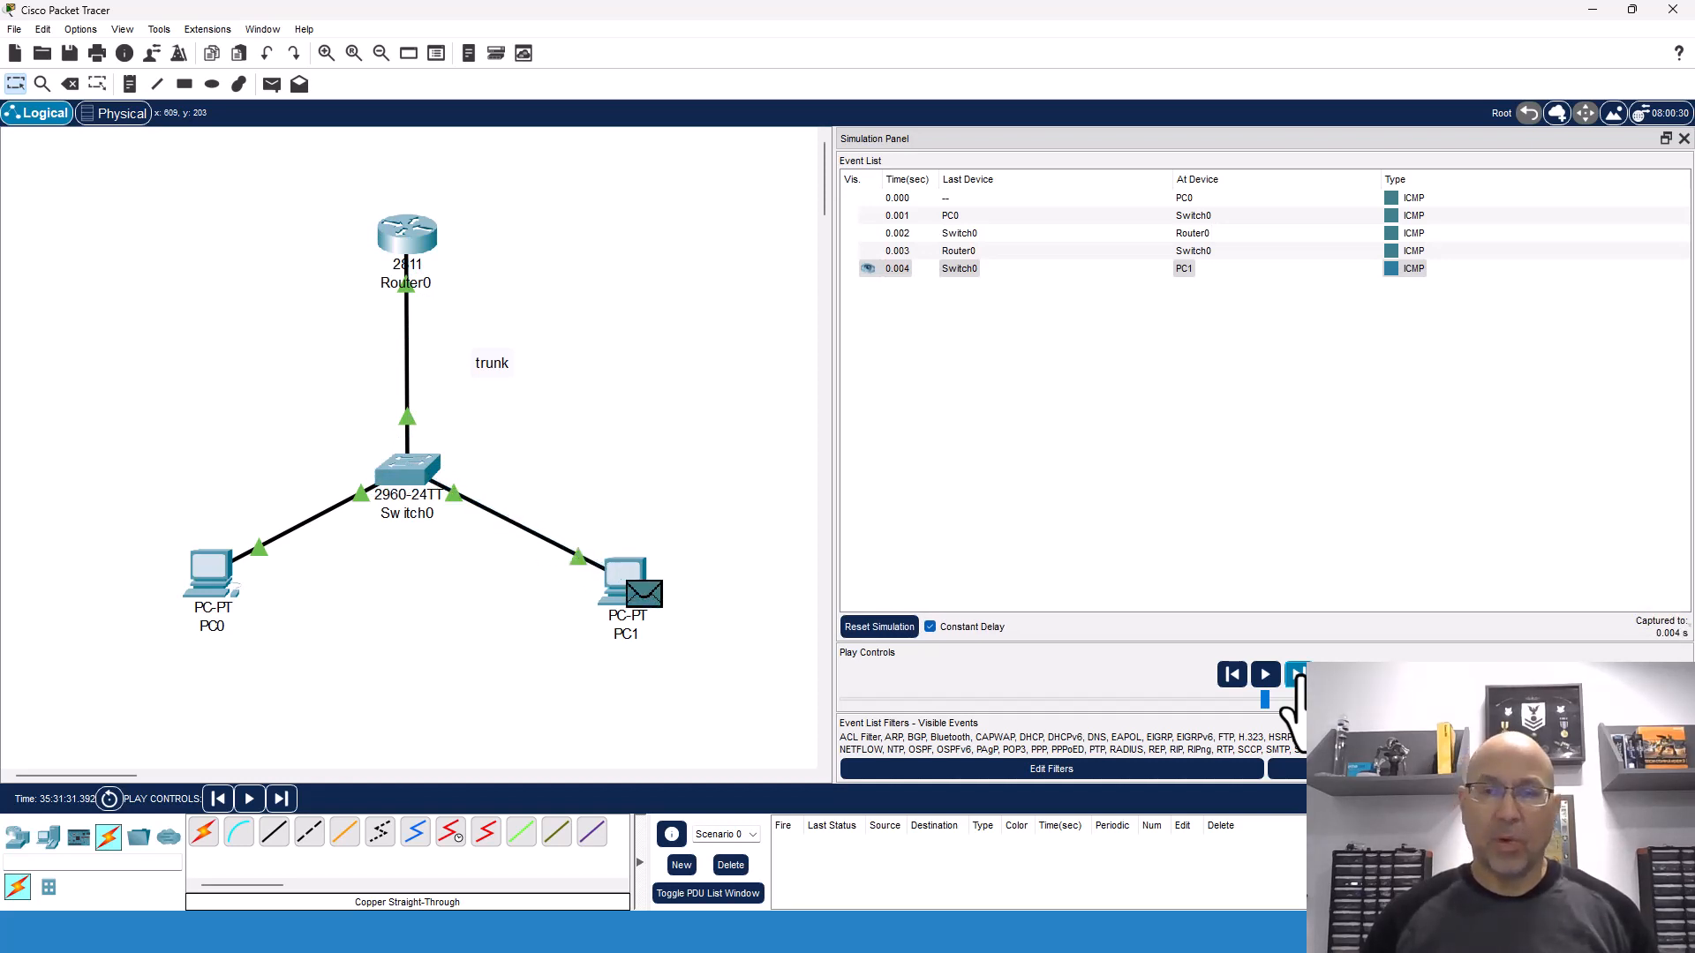
left_click(1296, 674)
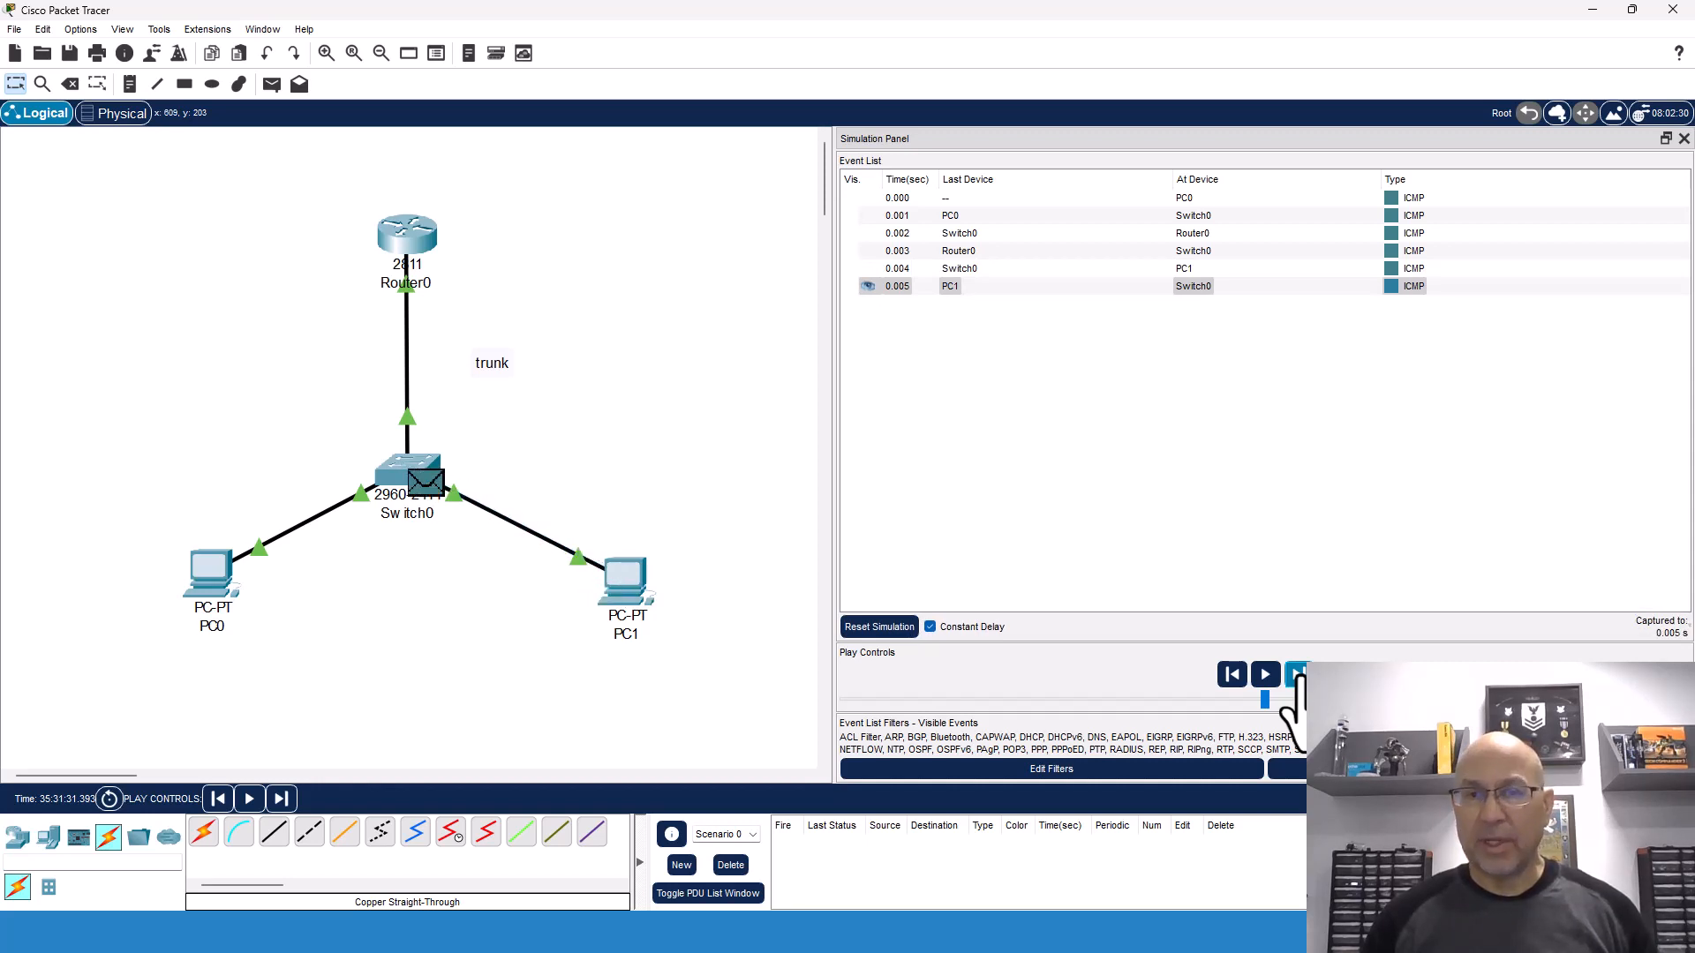
left_click(1265, 674)
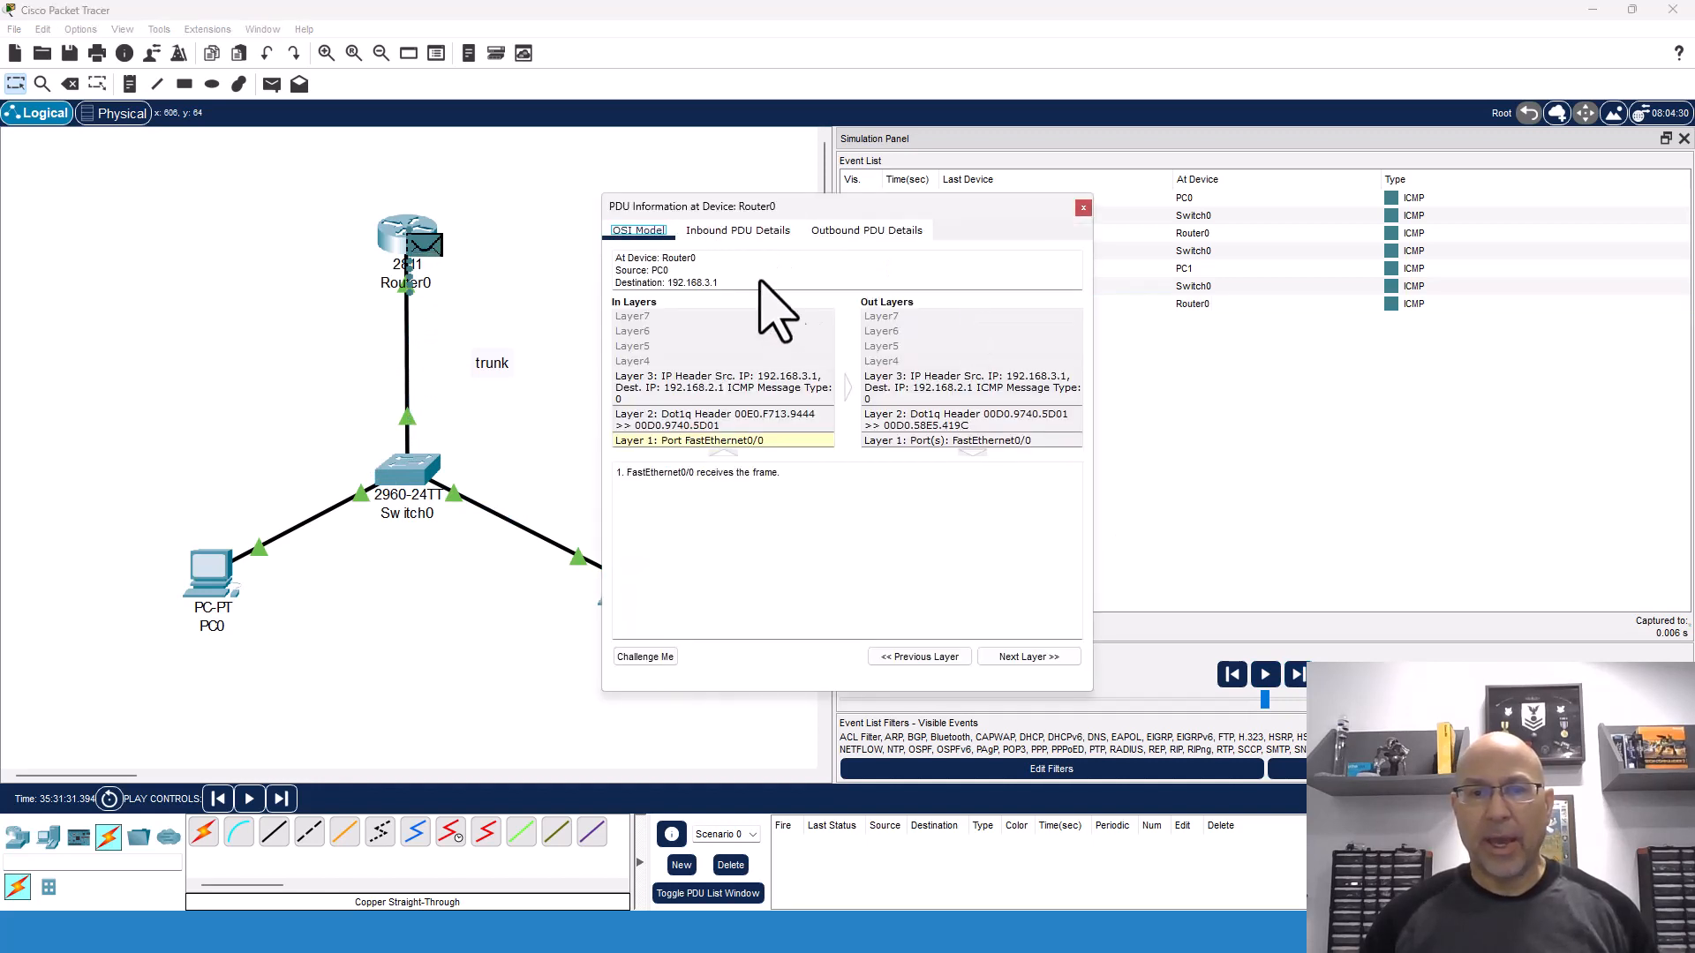
- Inspect Router0's inbound 802.1Q frame (TCI 0x0003, source 192.168.3.1), then close the details
left_click(737, 230)
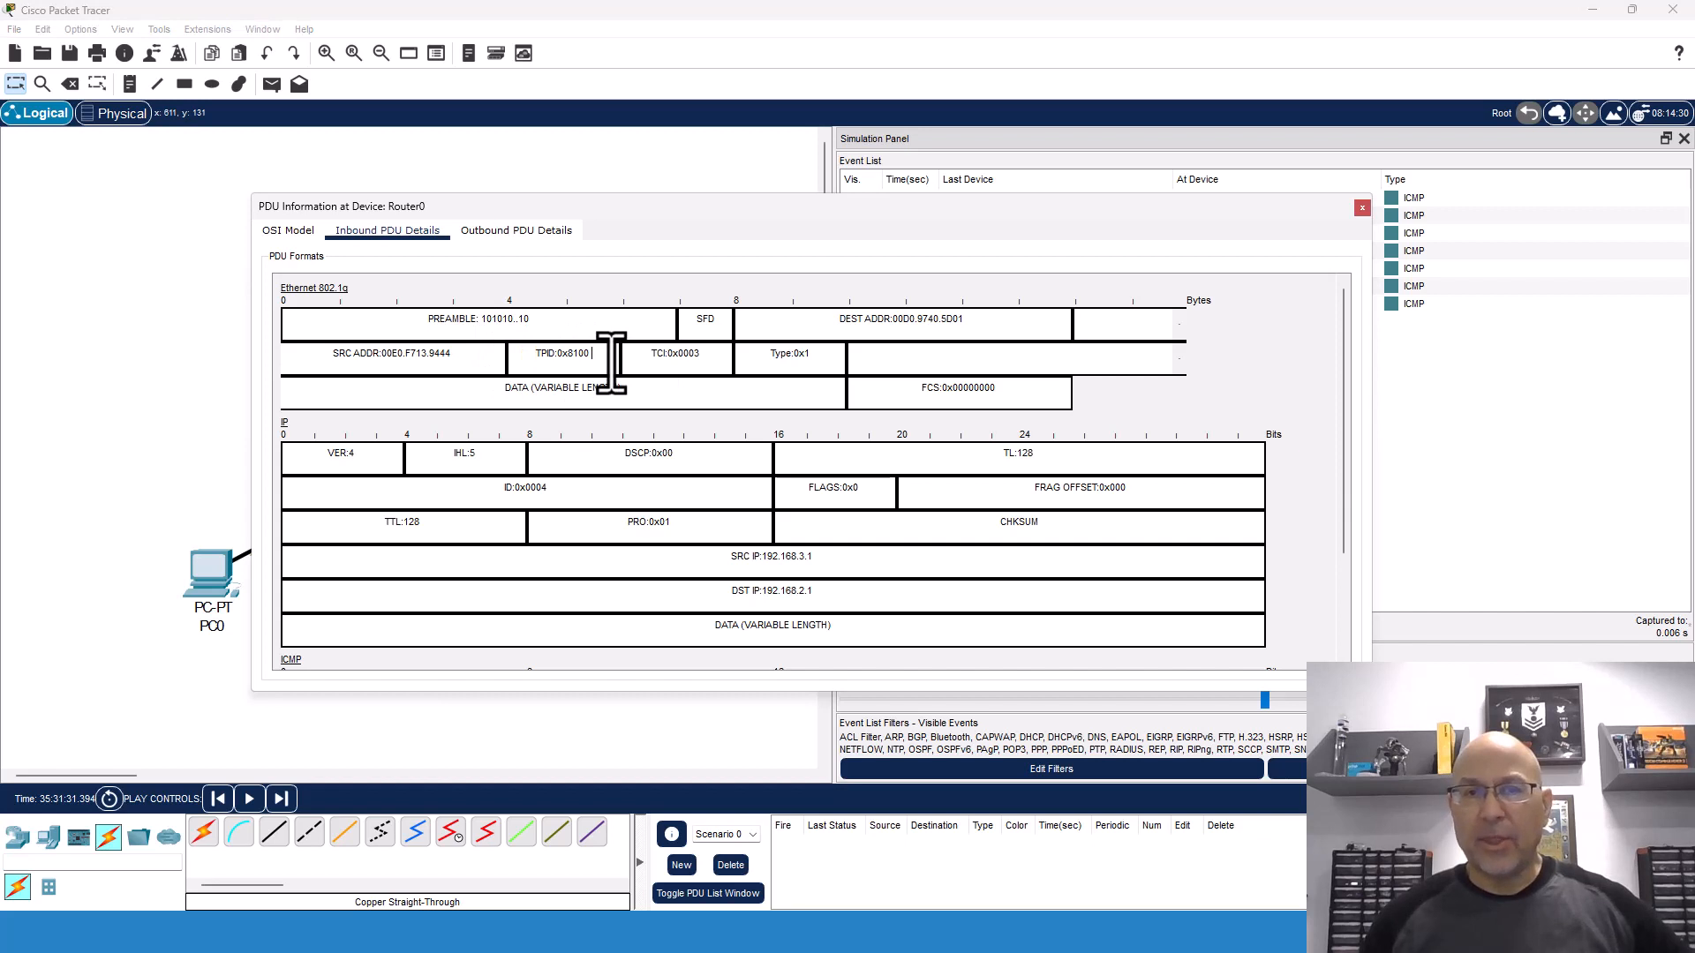
mouse_move(611, 362)
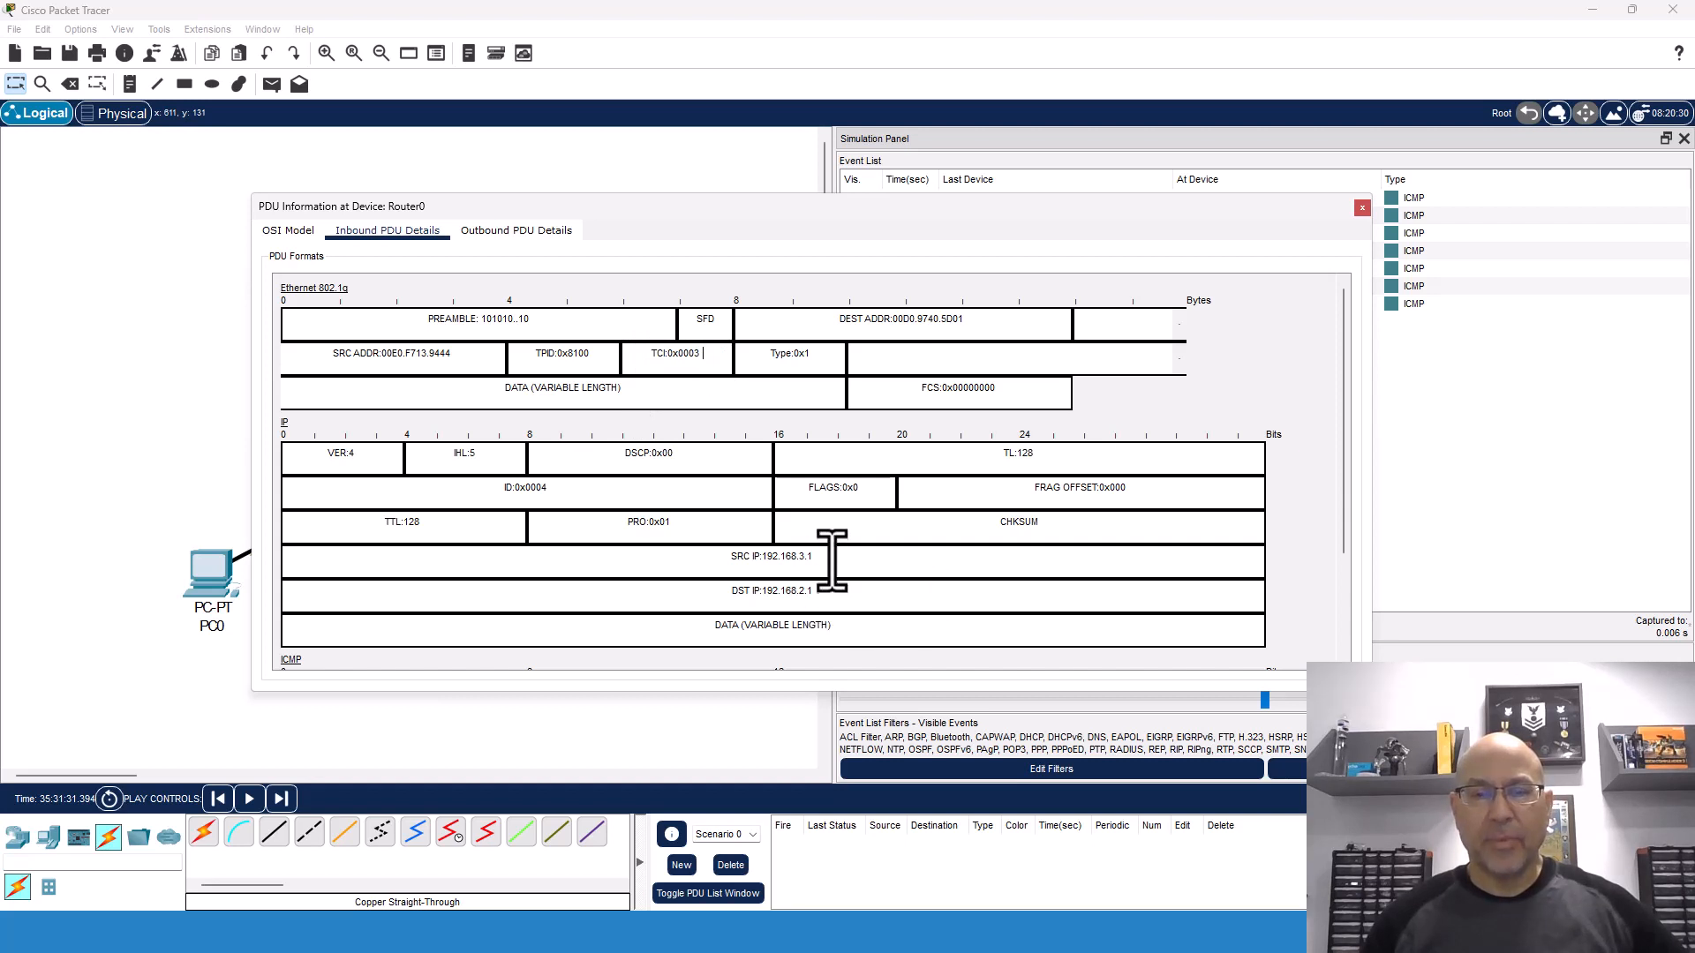
scroll("down", 3)
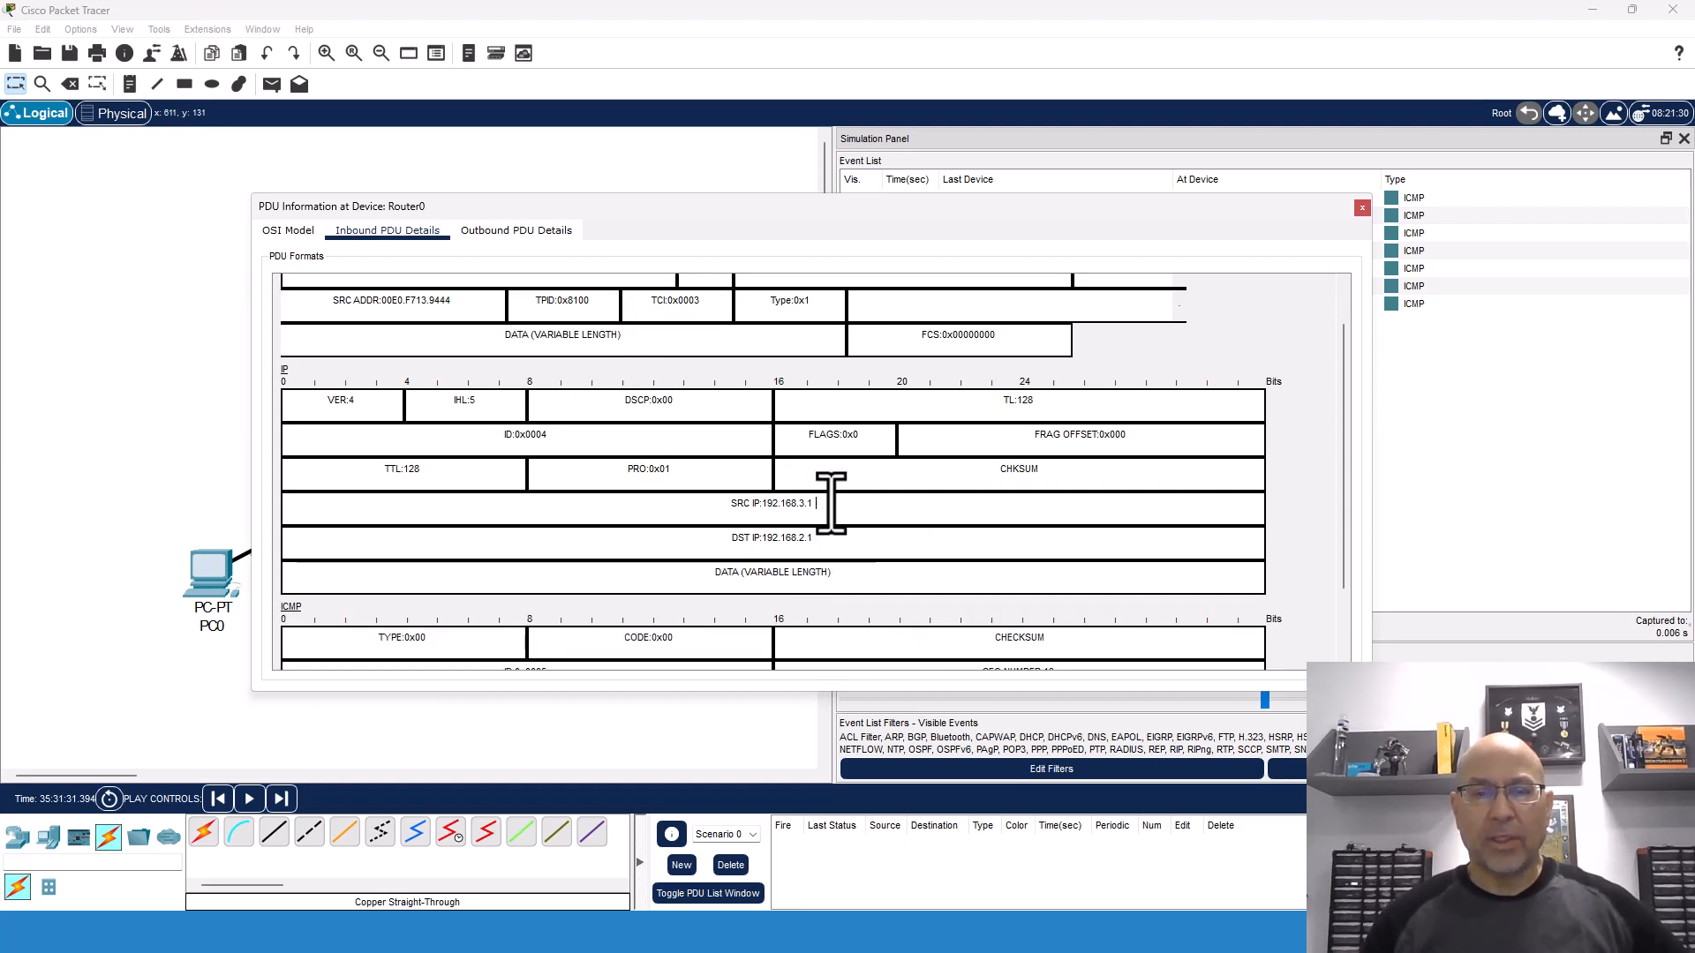
left_click(1361, 207)
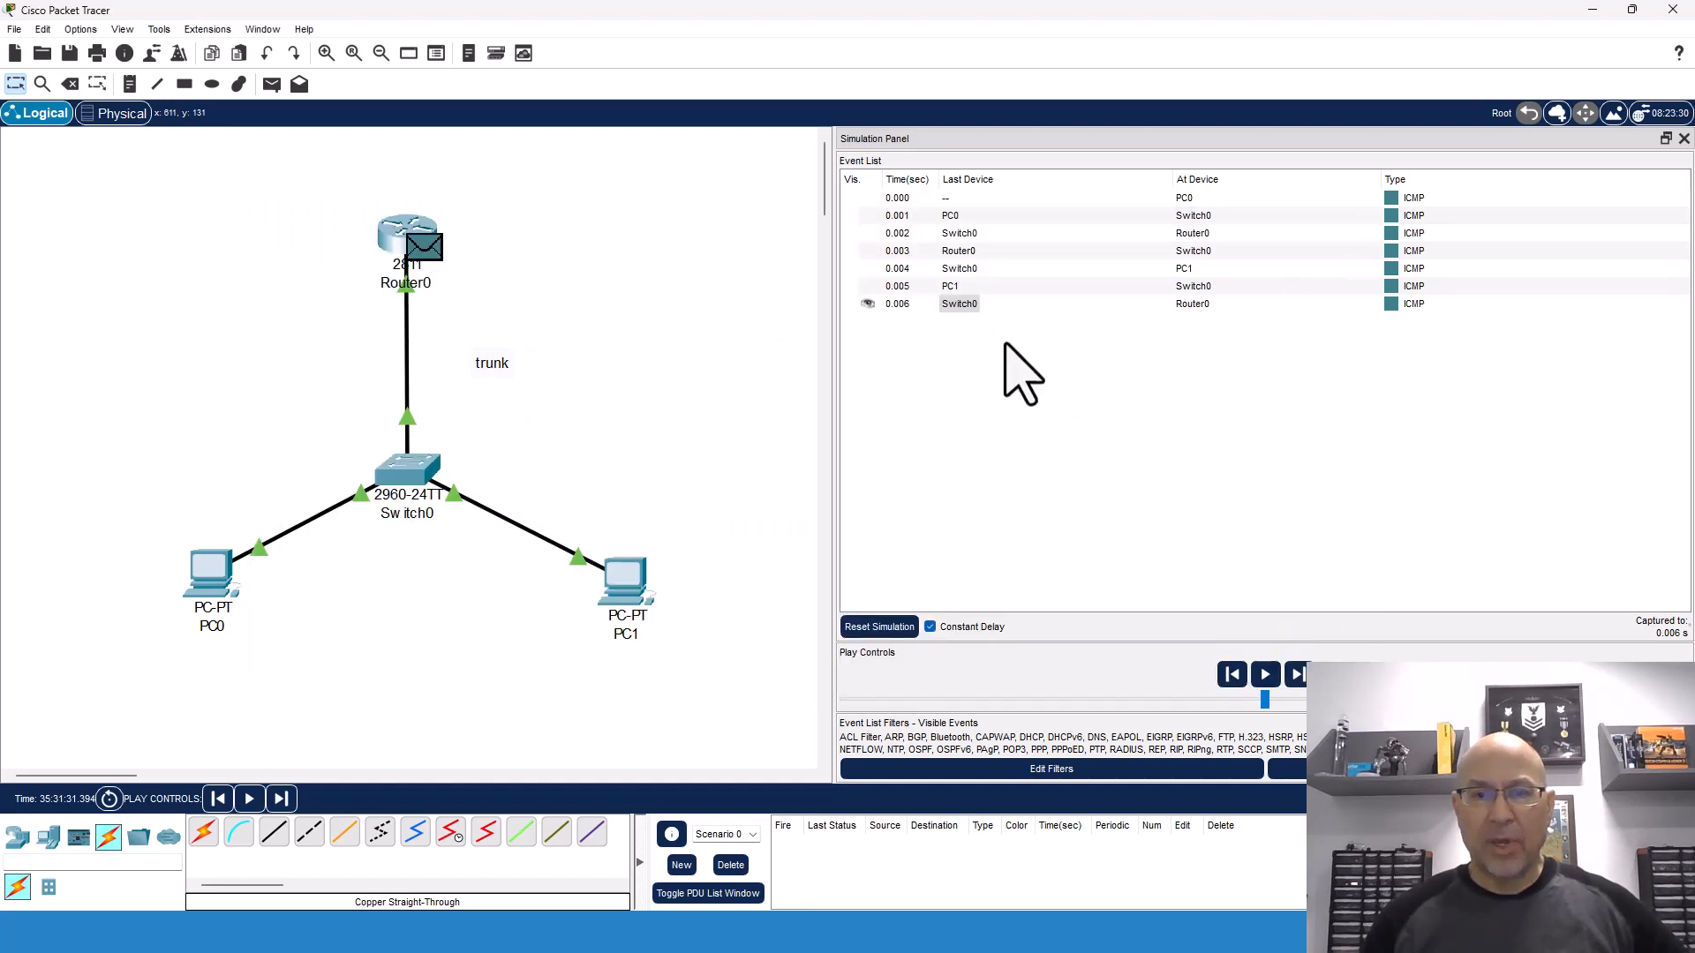
- Inspect PC1's untagged reply at Switch0, then forward it from Router0 to Switch0
left_click(951, 285)
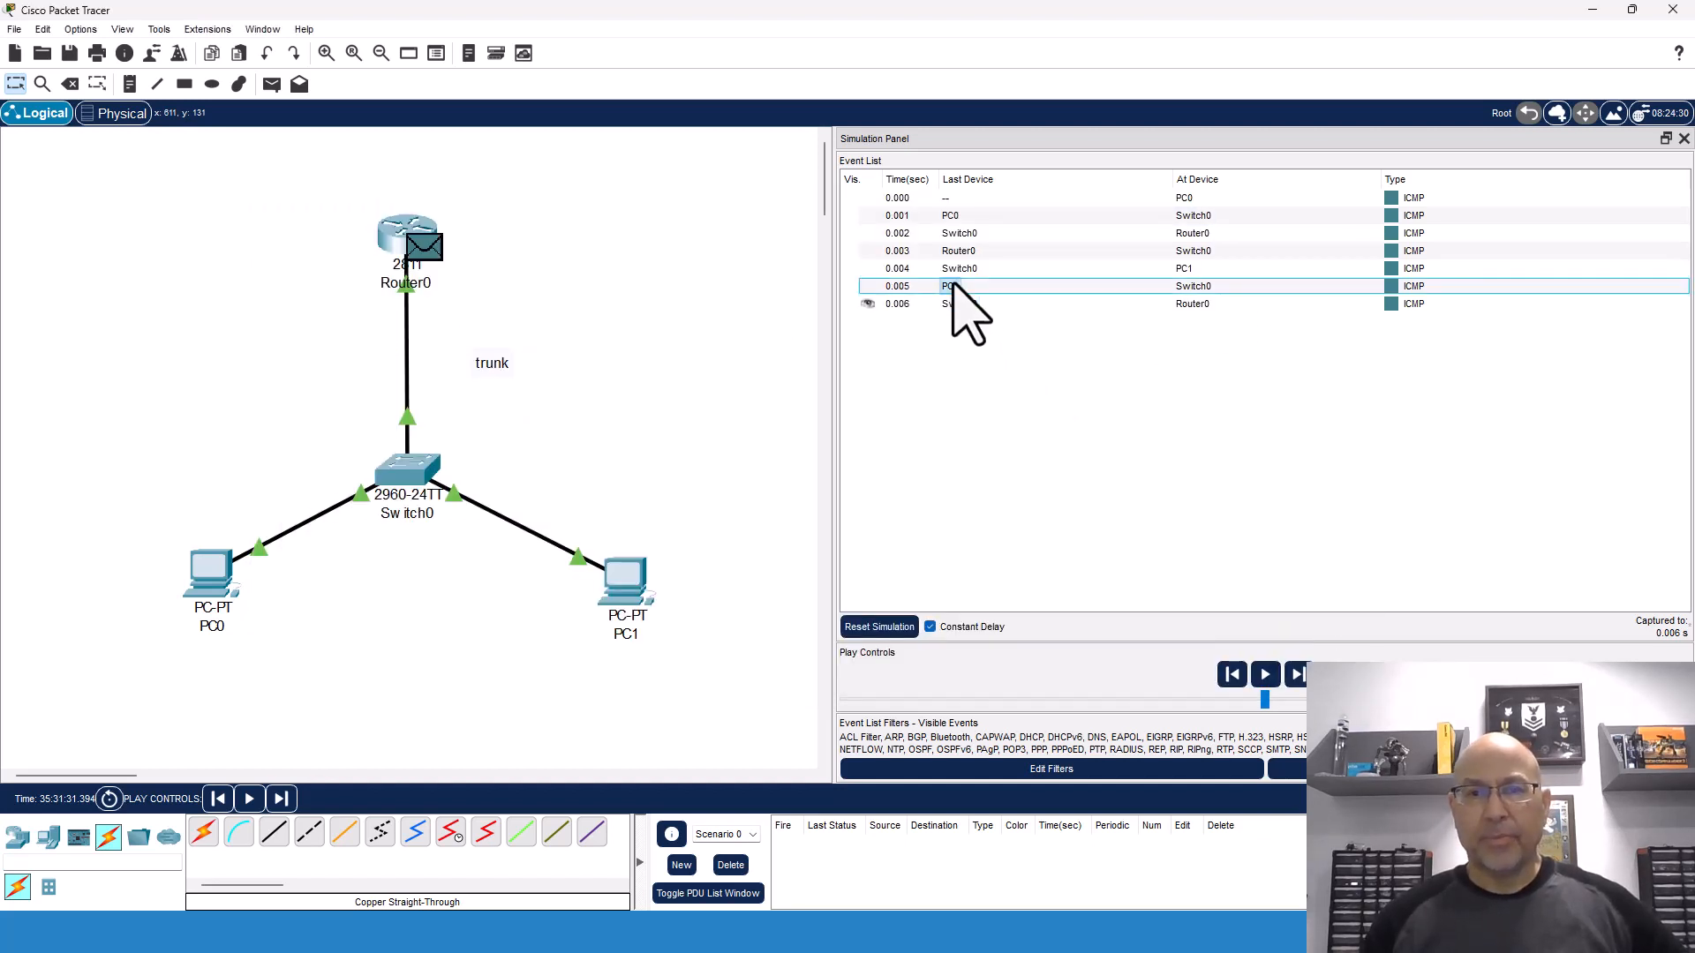
left_click(949, 285)
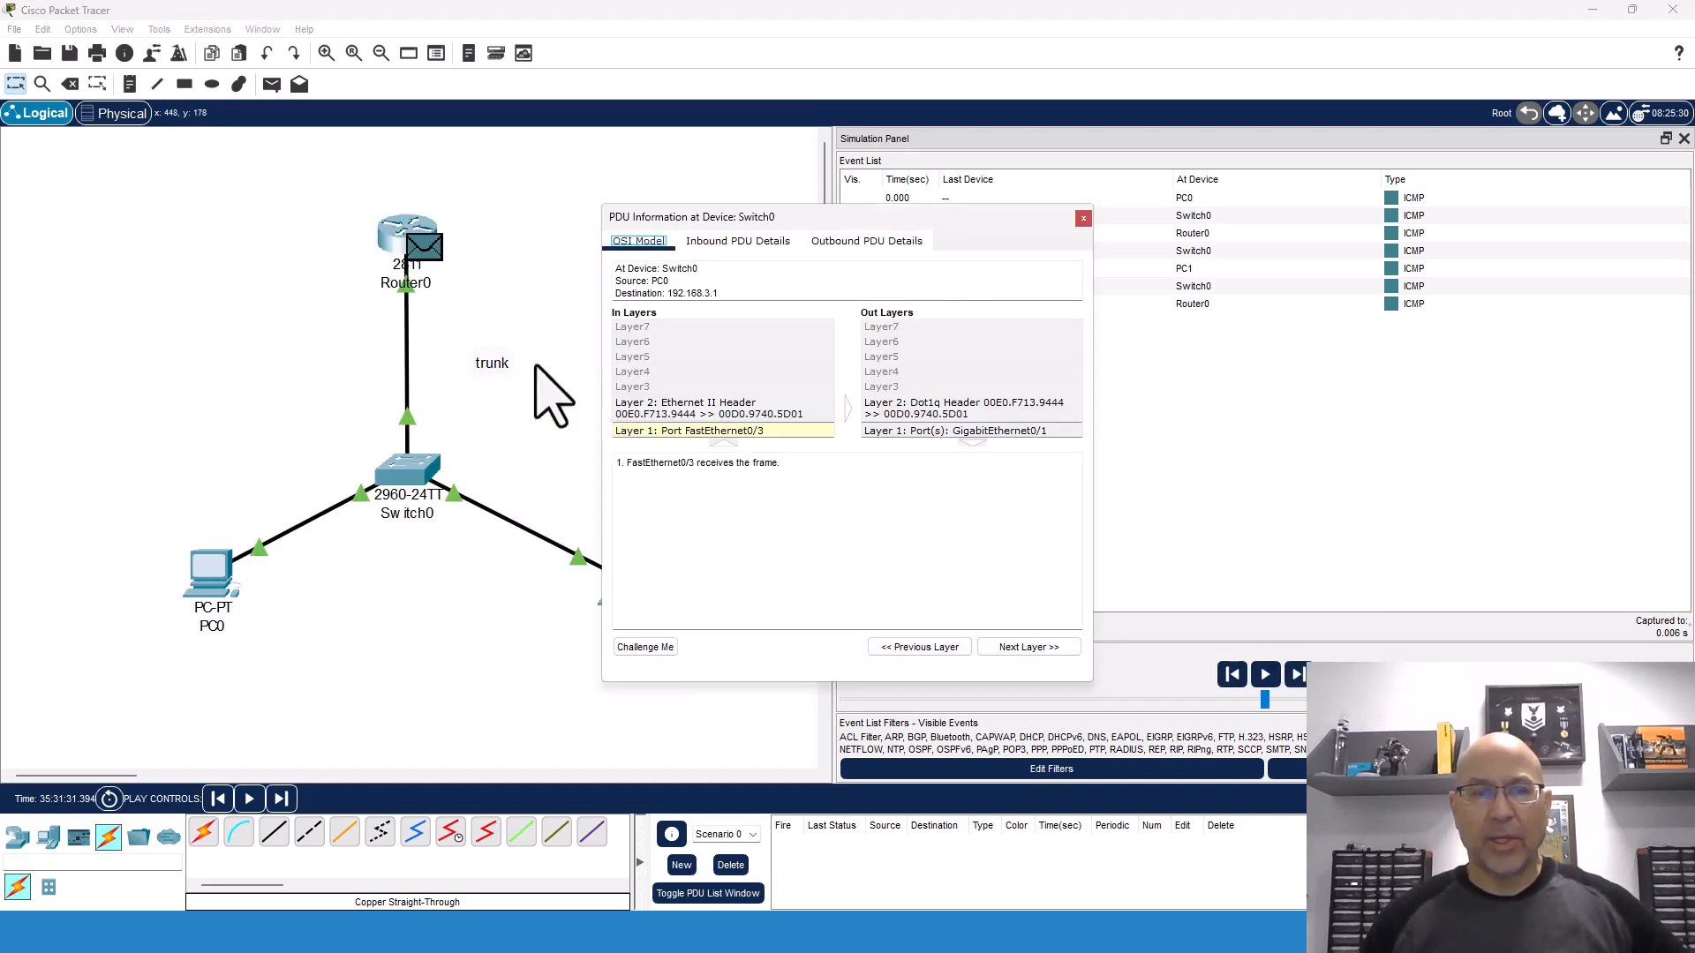
mouse_move(1075, 444)
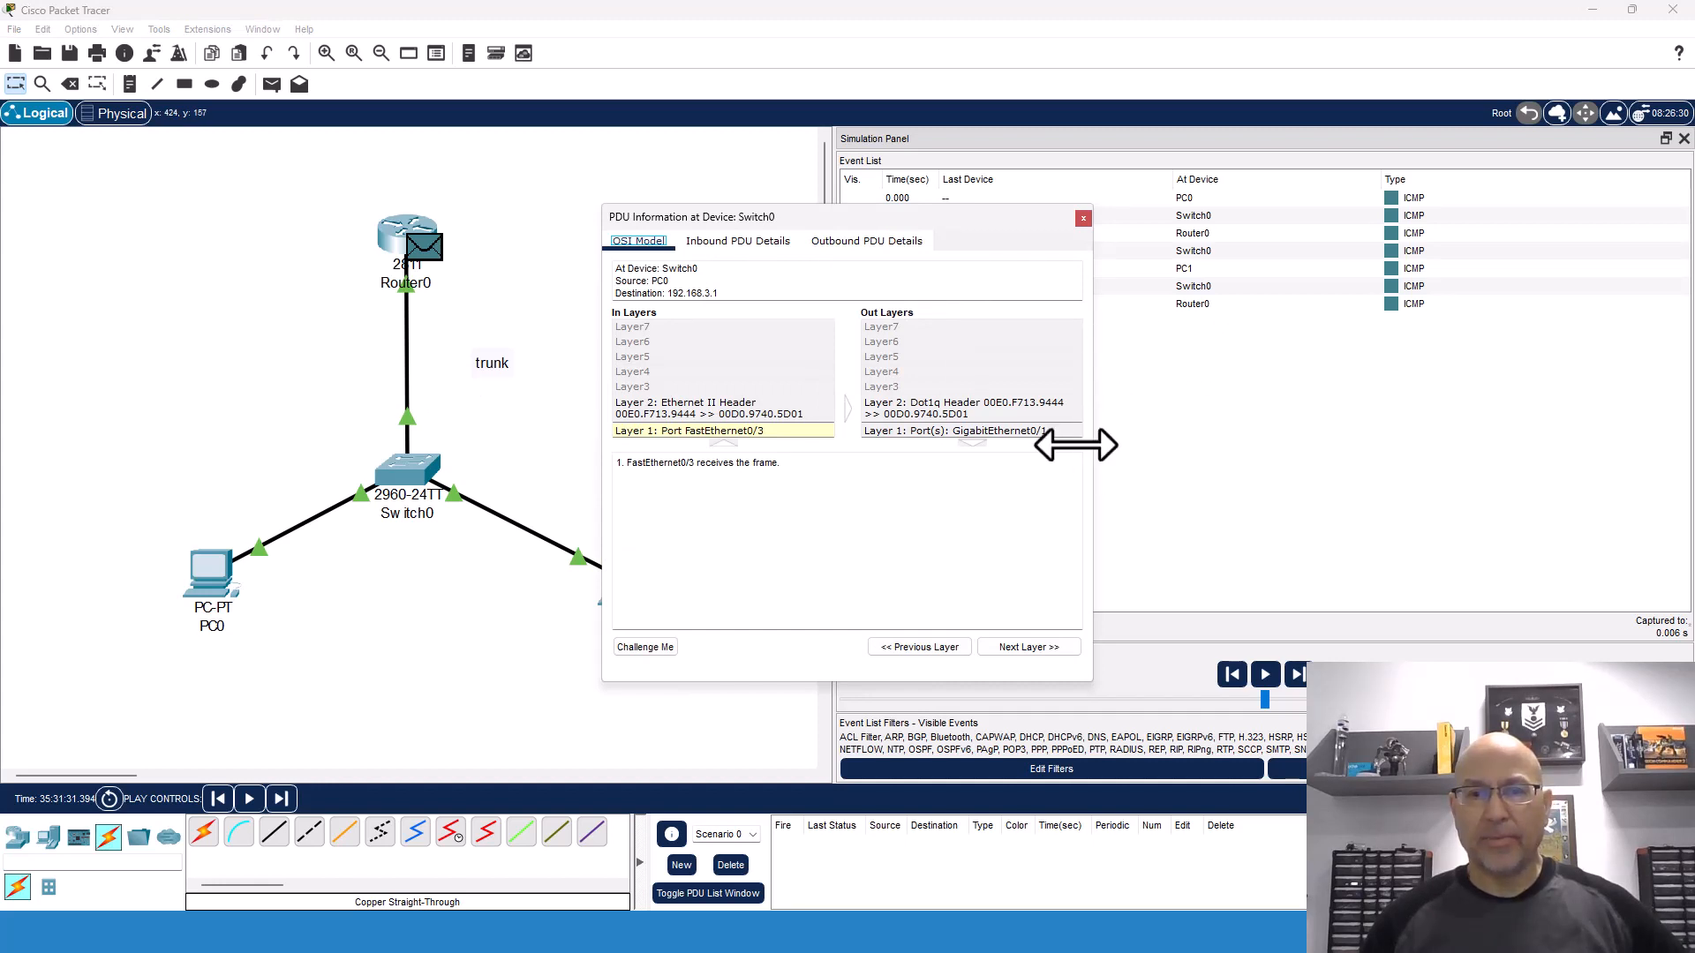
left_click(737, 240)
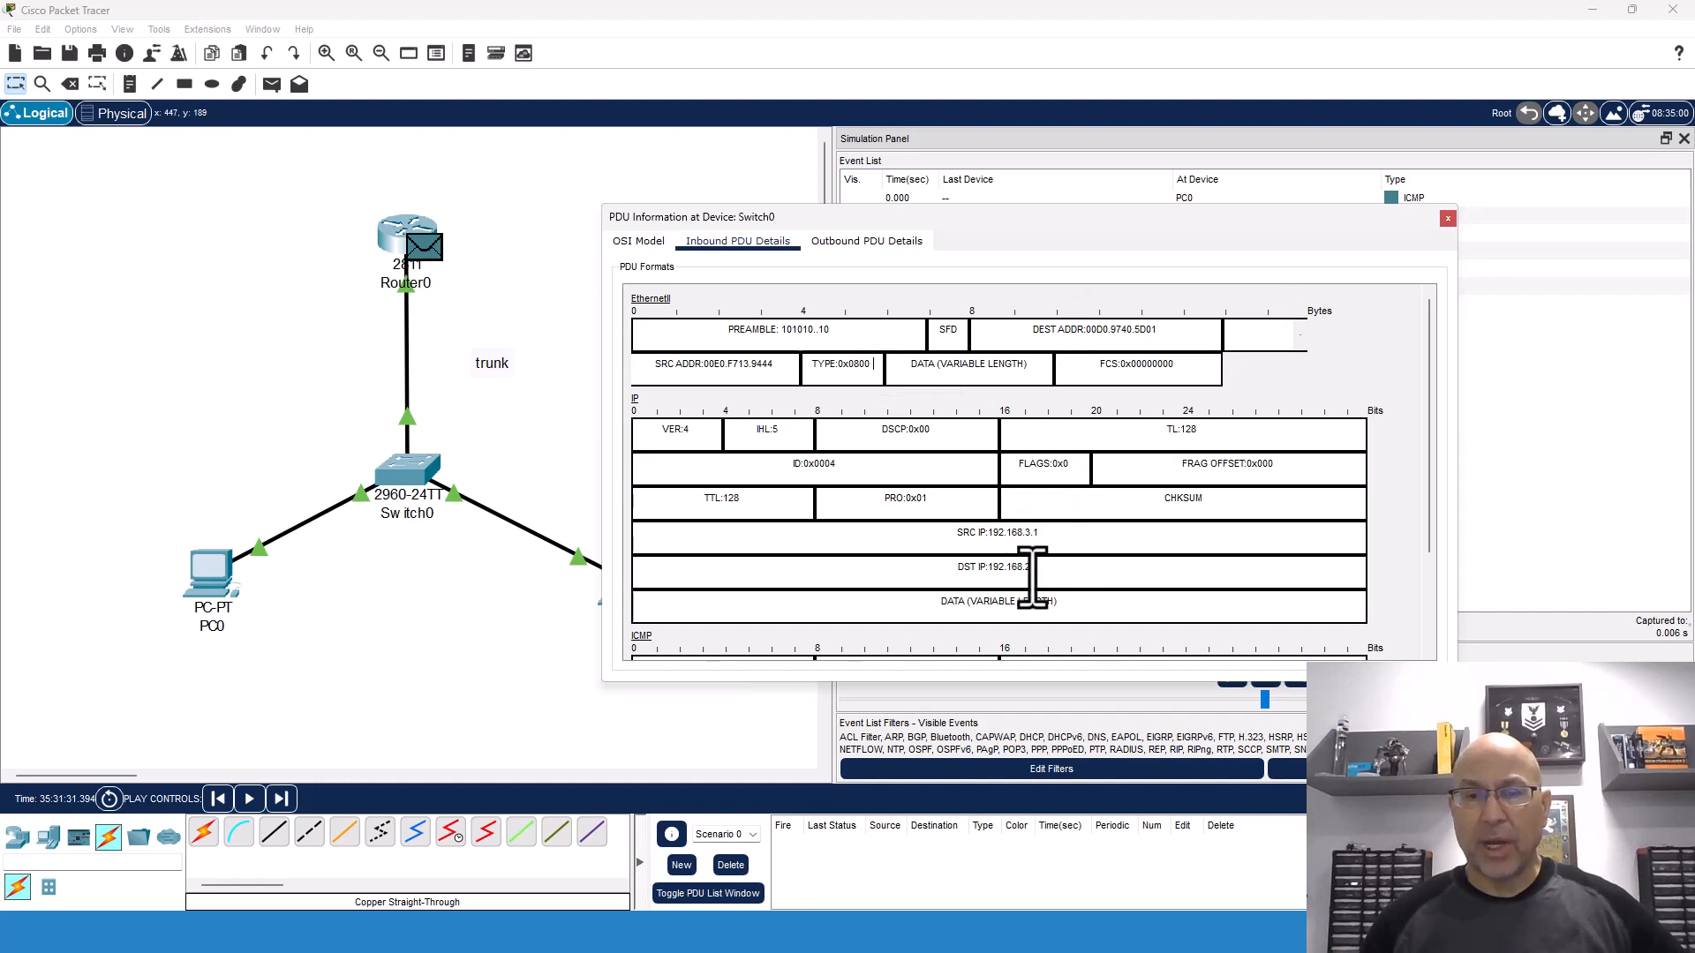
left_click(1447, 218)
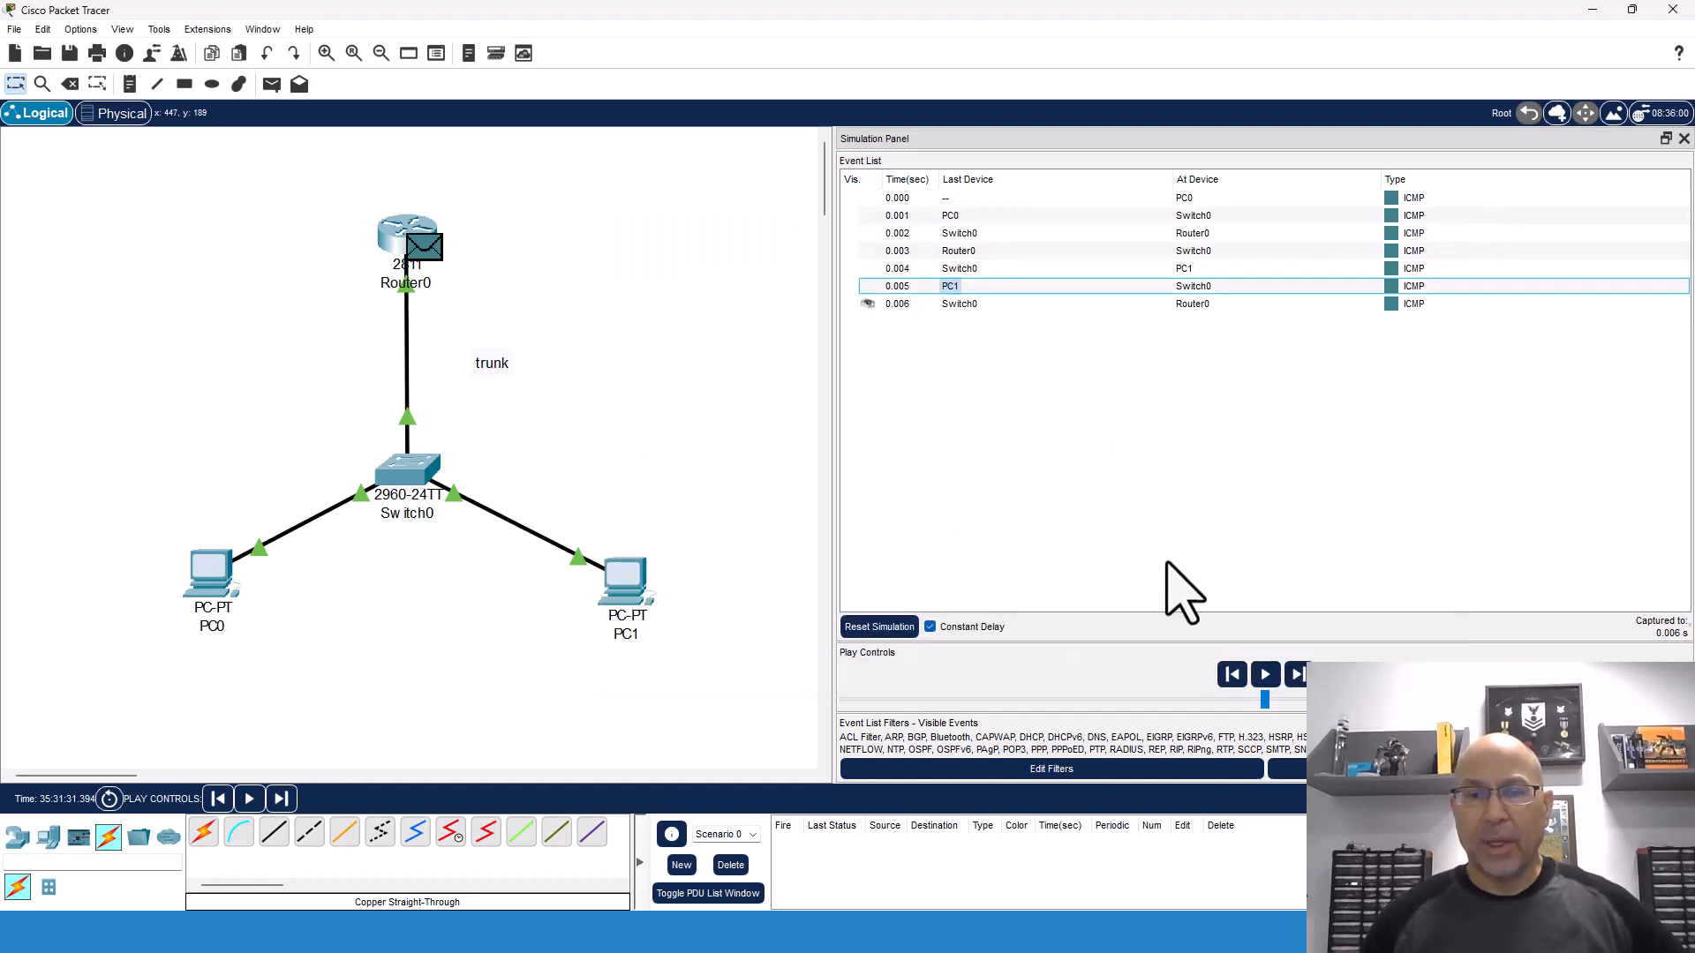
left_click(1296, 674)
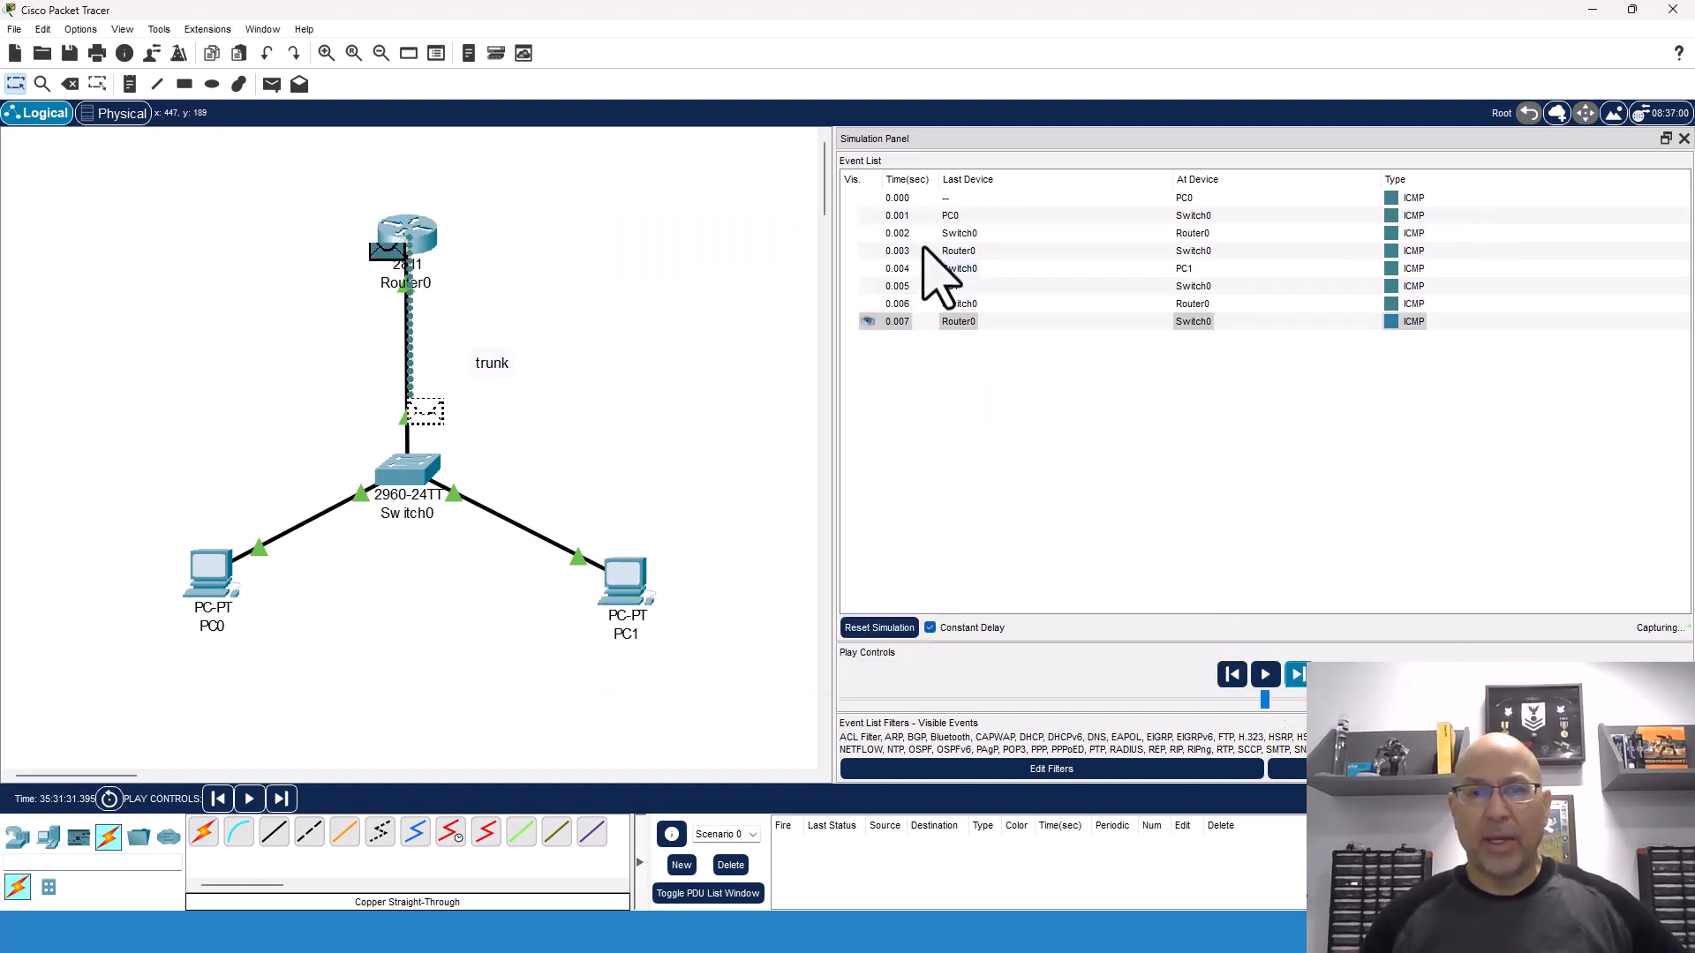
left_click(886, 321)
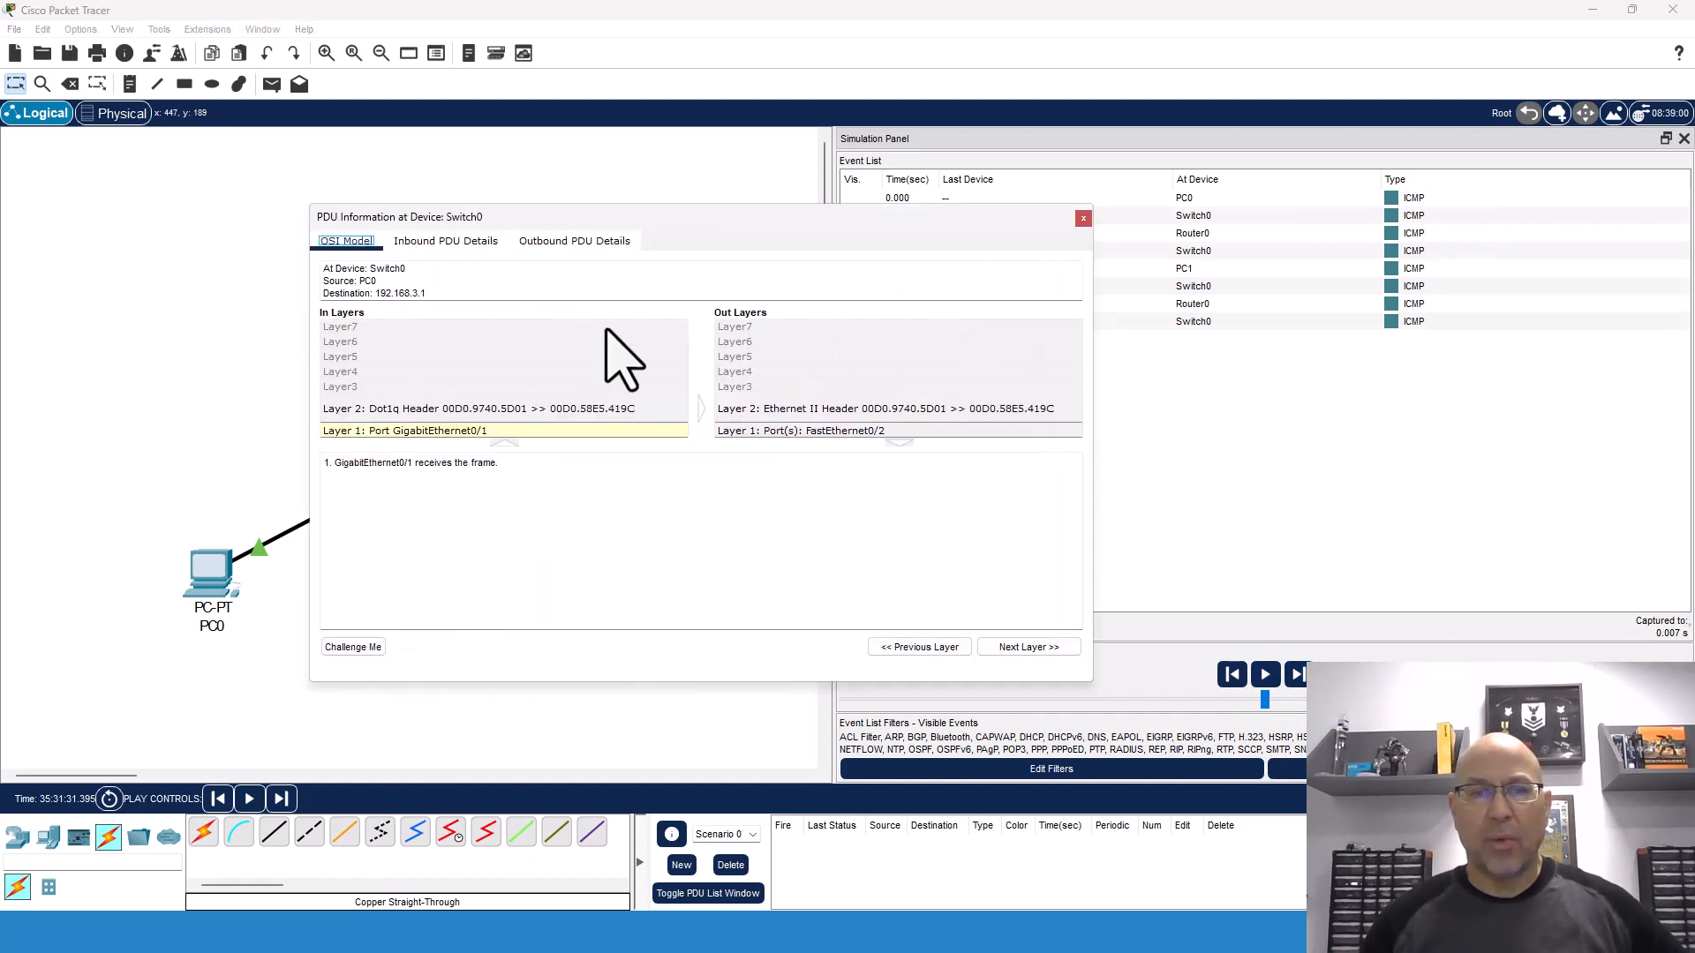
left_click(445, 240)
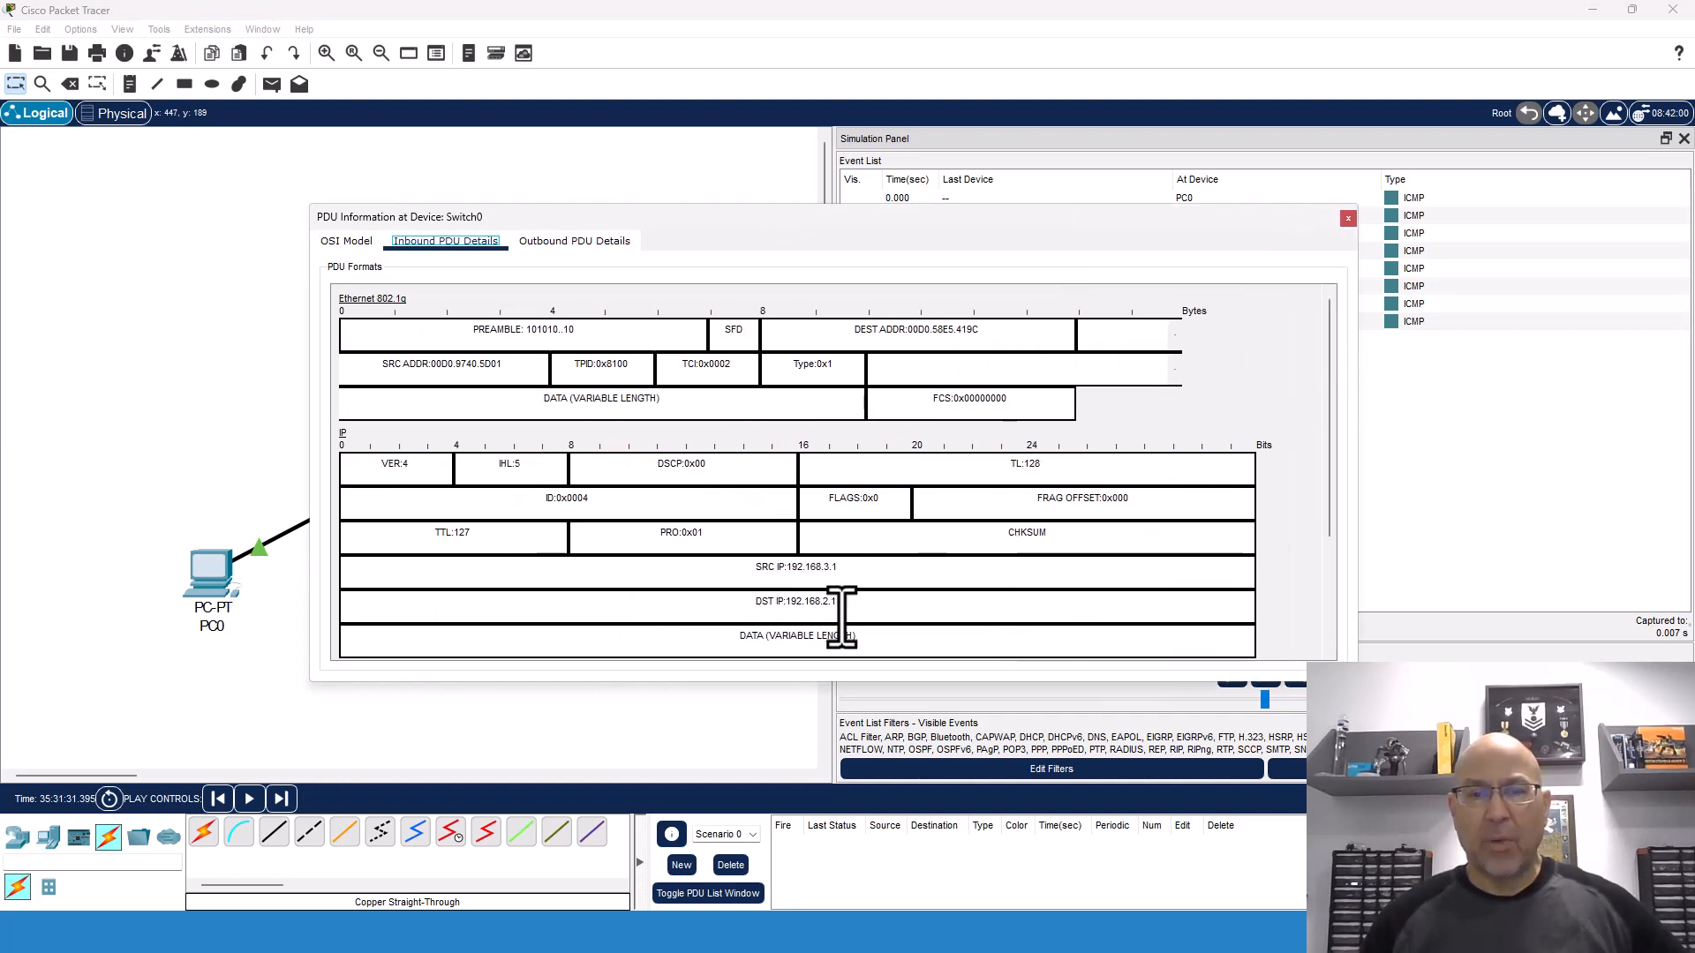
double_click(798, 601)
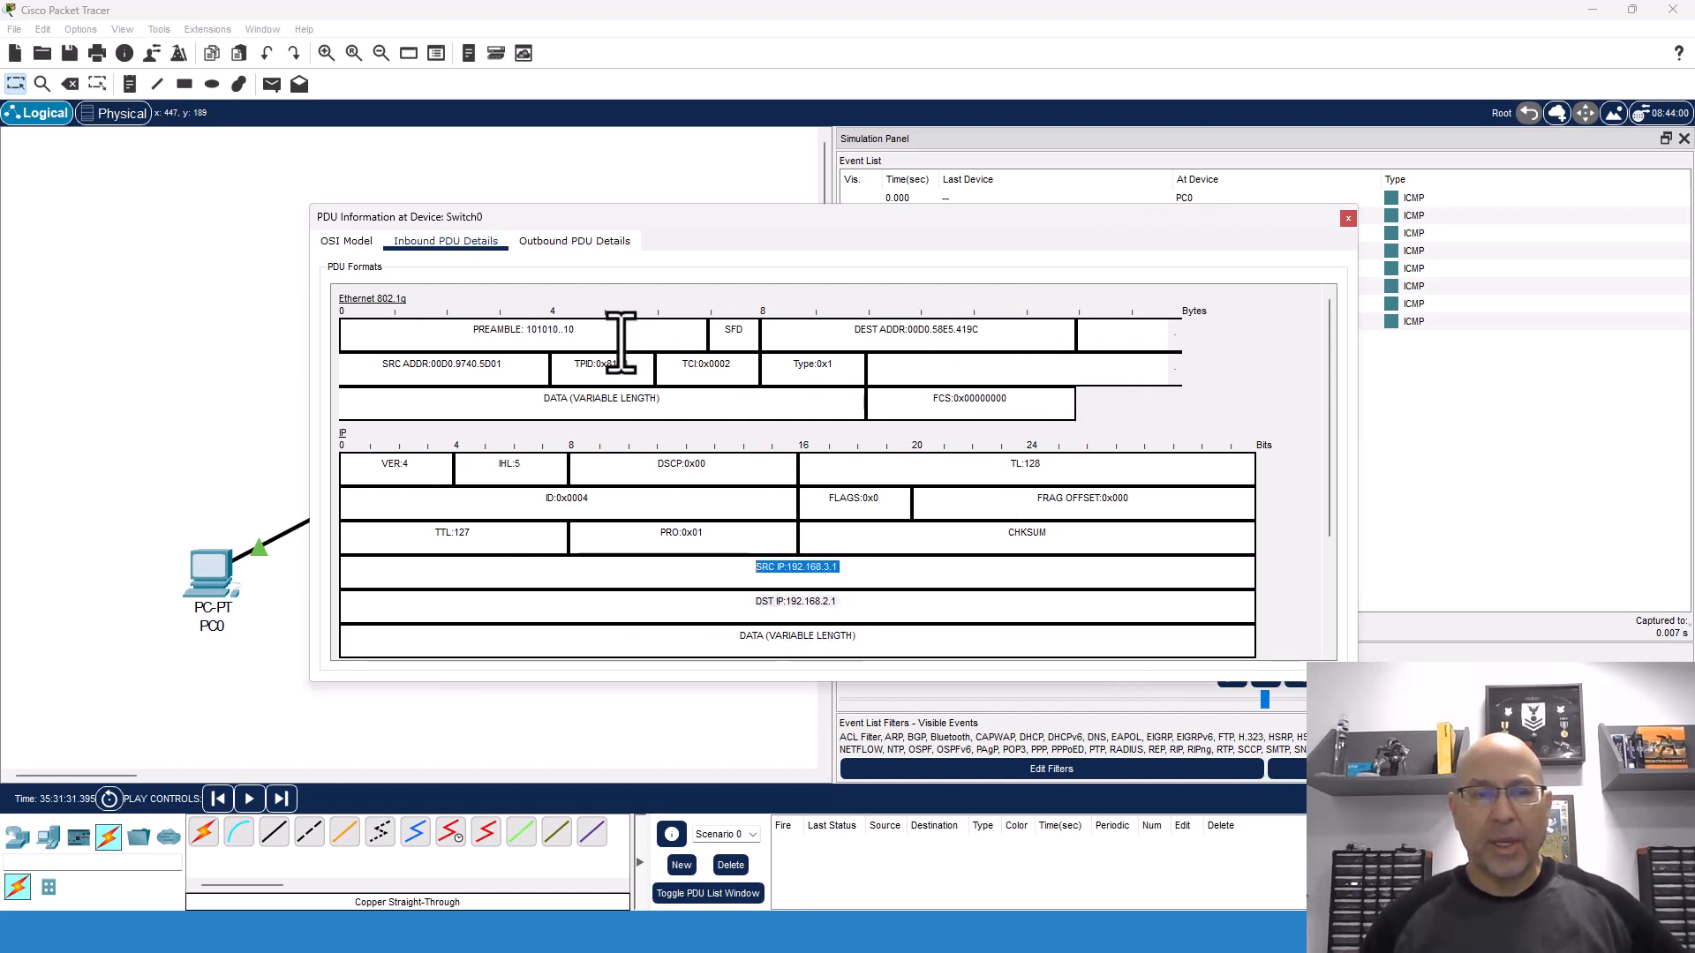
left_click(602, 365)
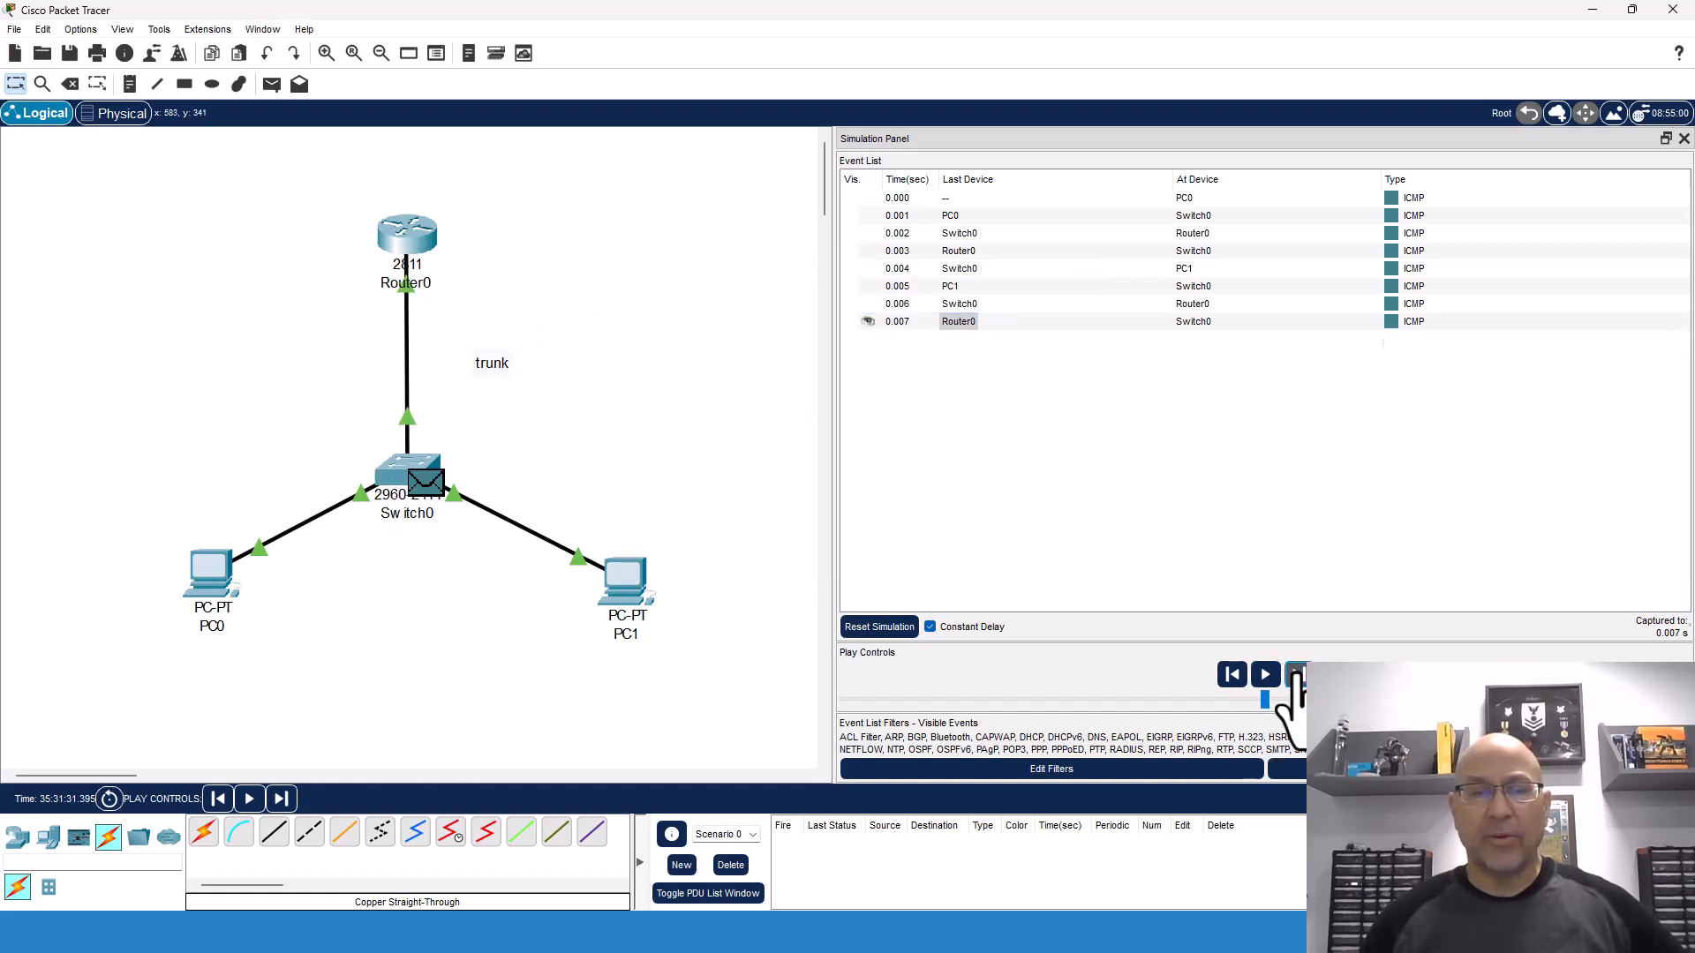
- Deliver the ping reply to PC0 and switch back to realtime mode
left_click(1296, 674)
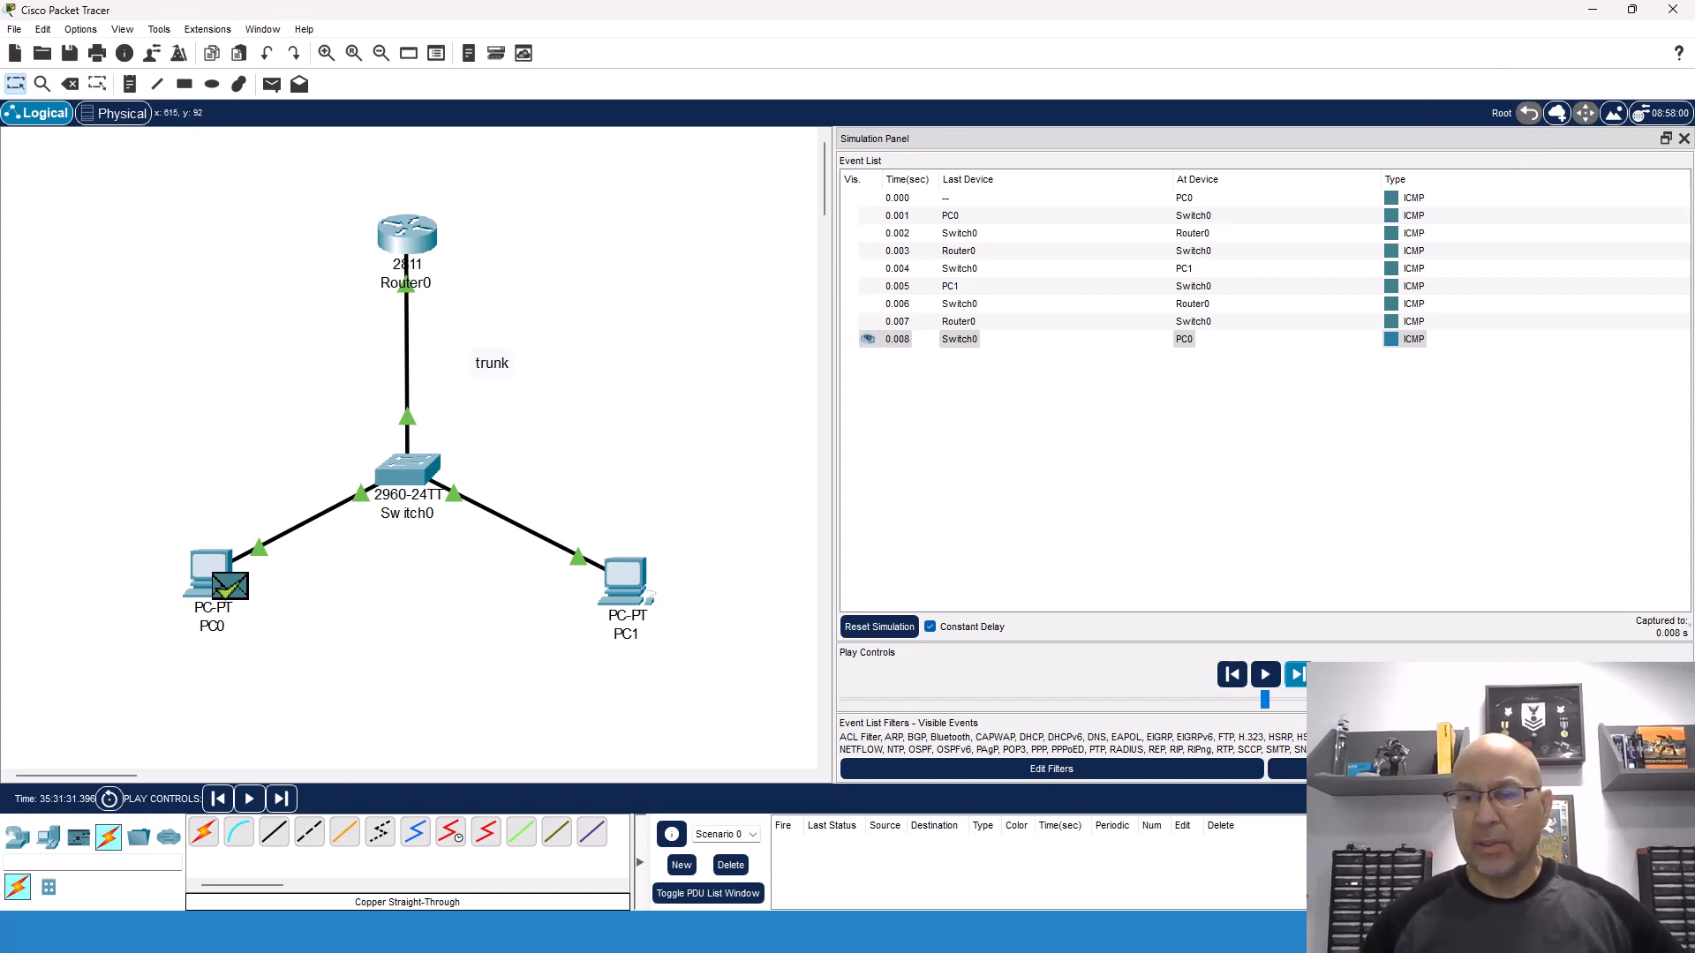
left_click(1683, 138)
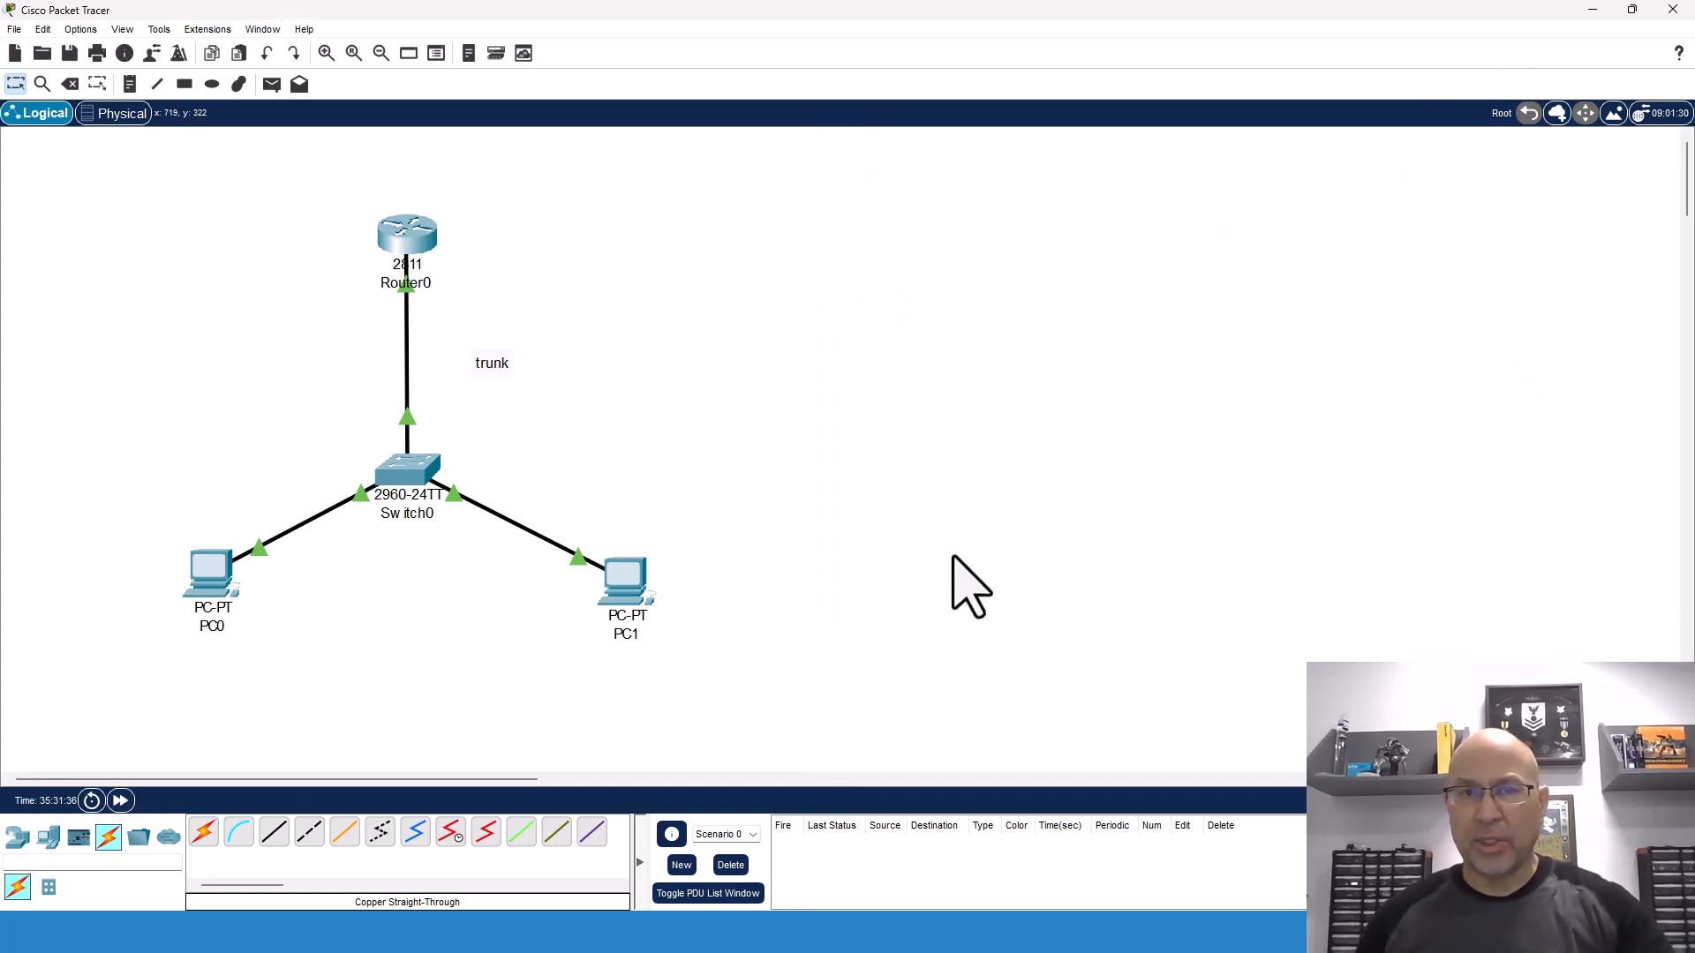